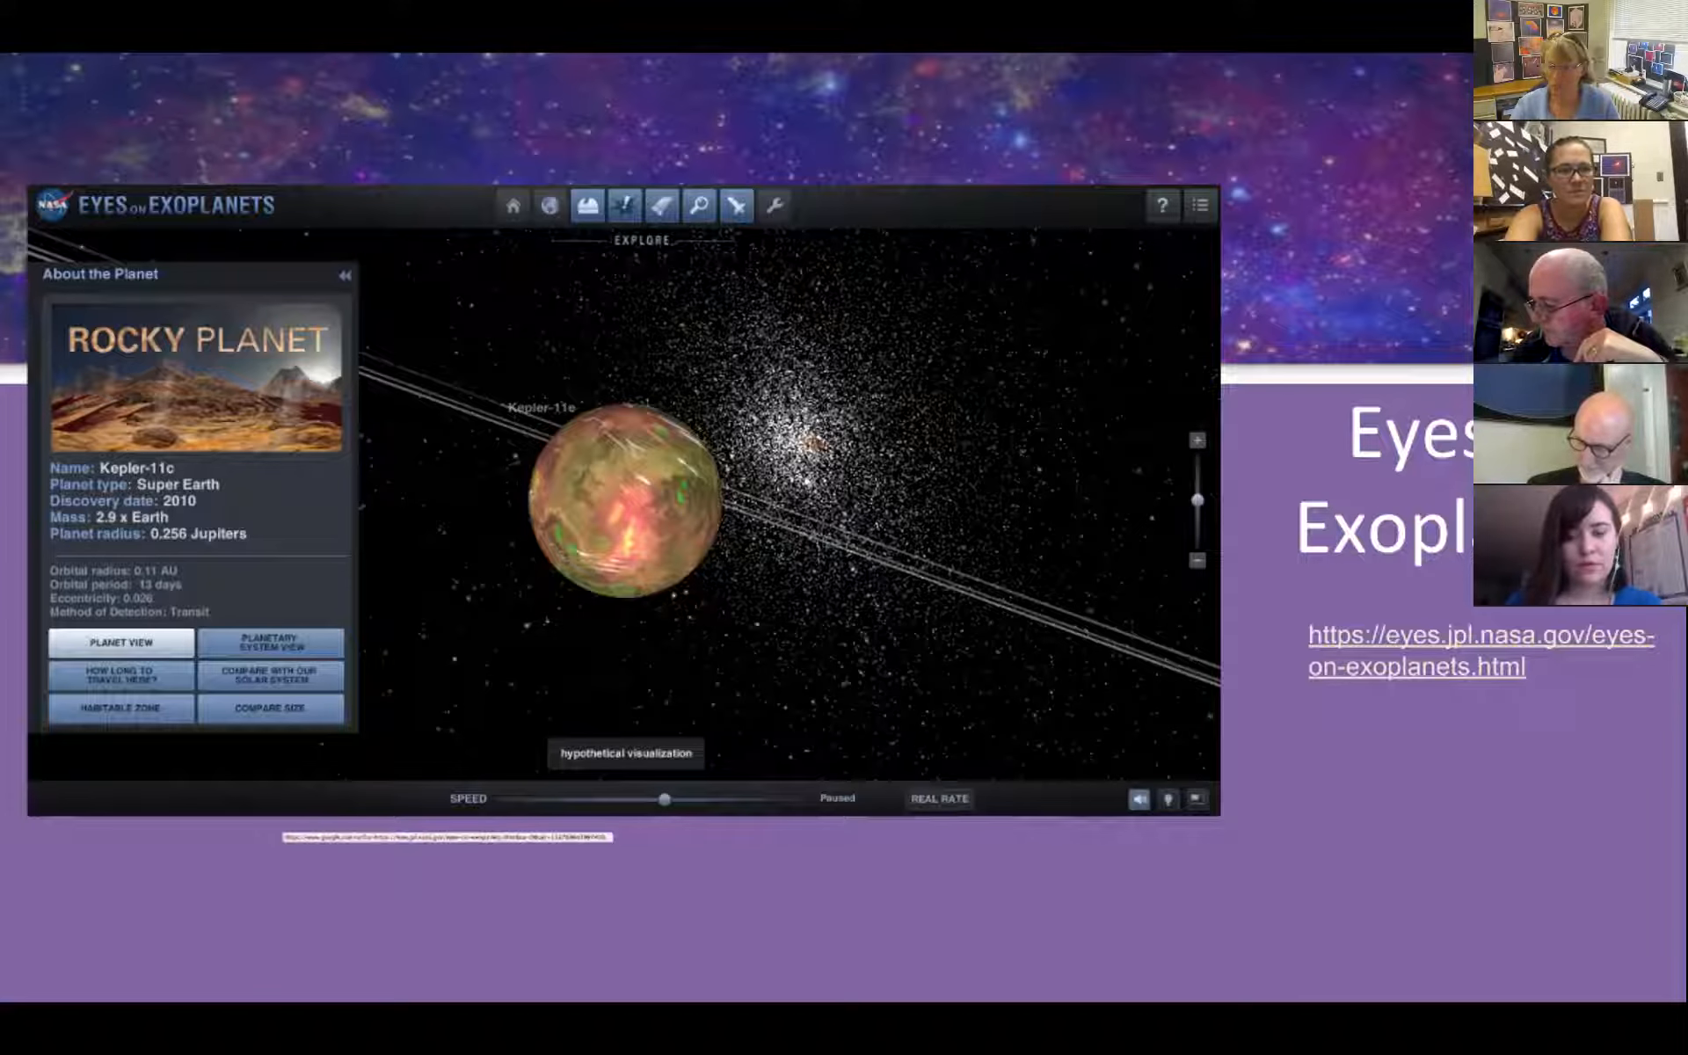
Open the eyes.jpl.nasa.gov link from the slide in a new browser window.
{"action": "right_click", "coordinate": [1417, 667]}
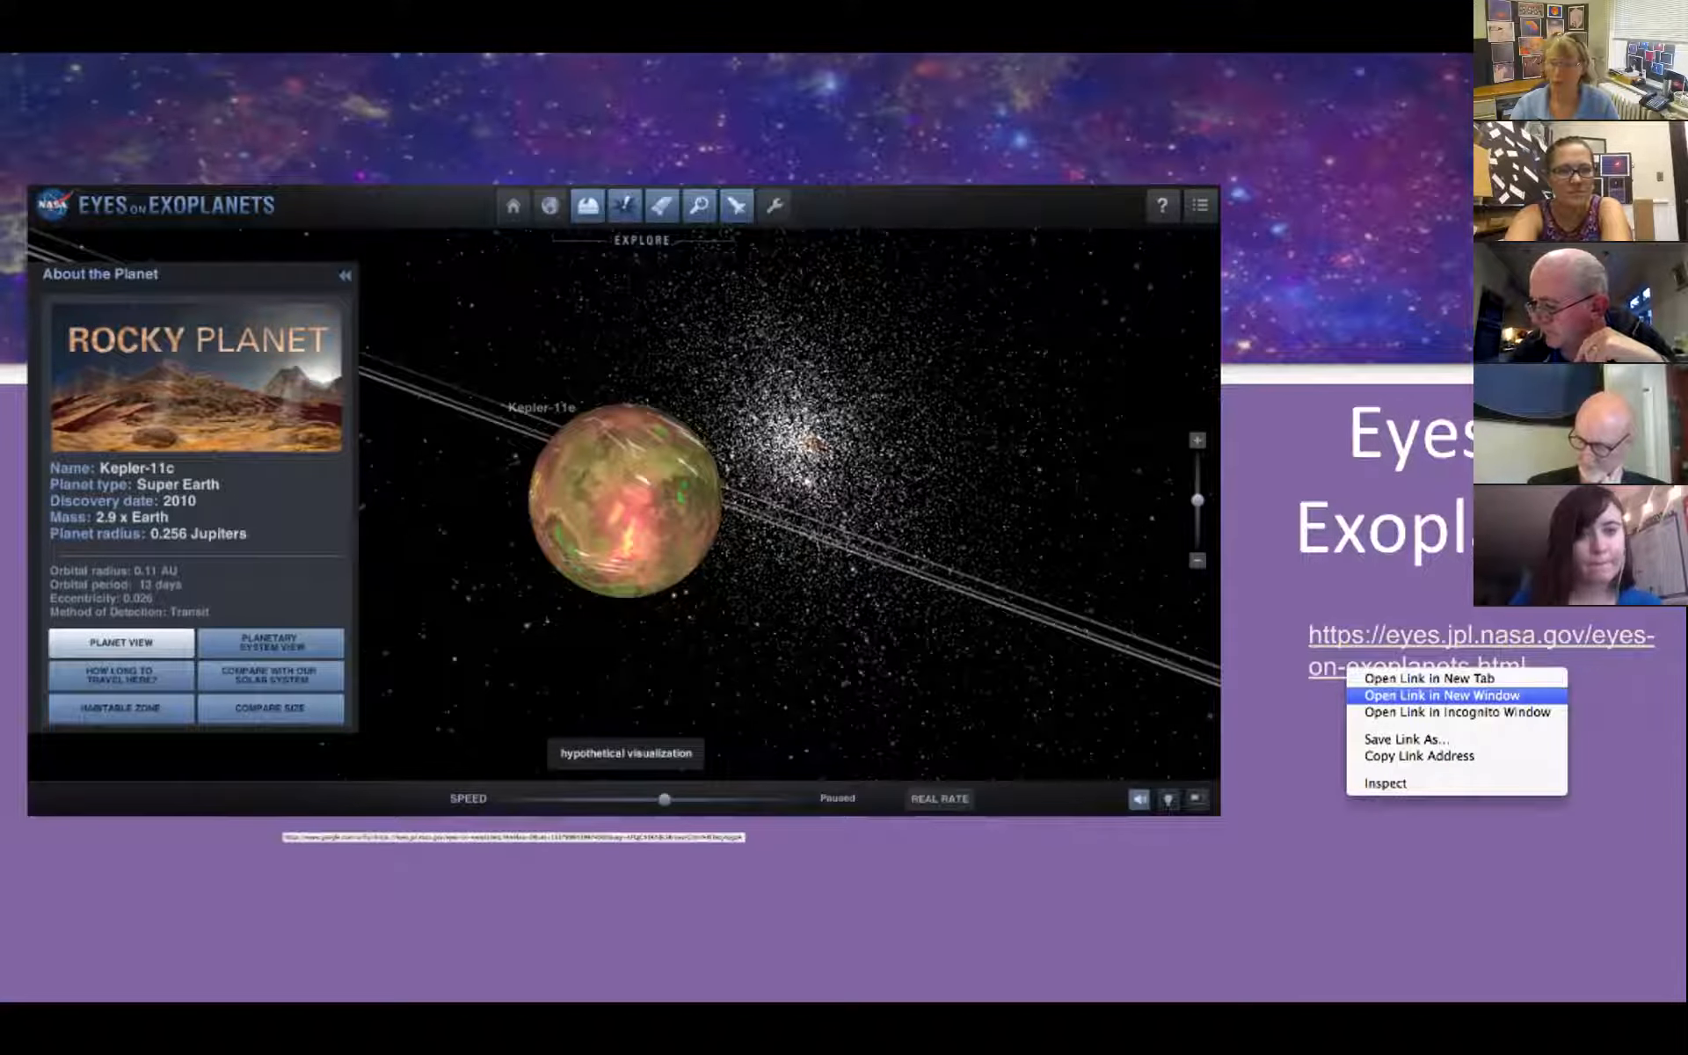
{"action": "left_click", "coordinate": [1440, 697]}
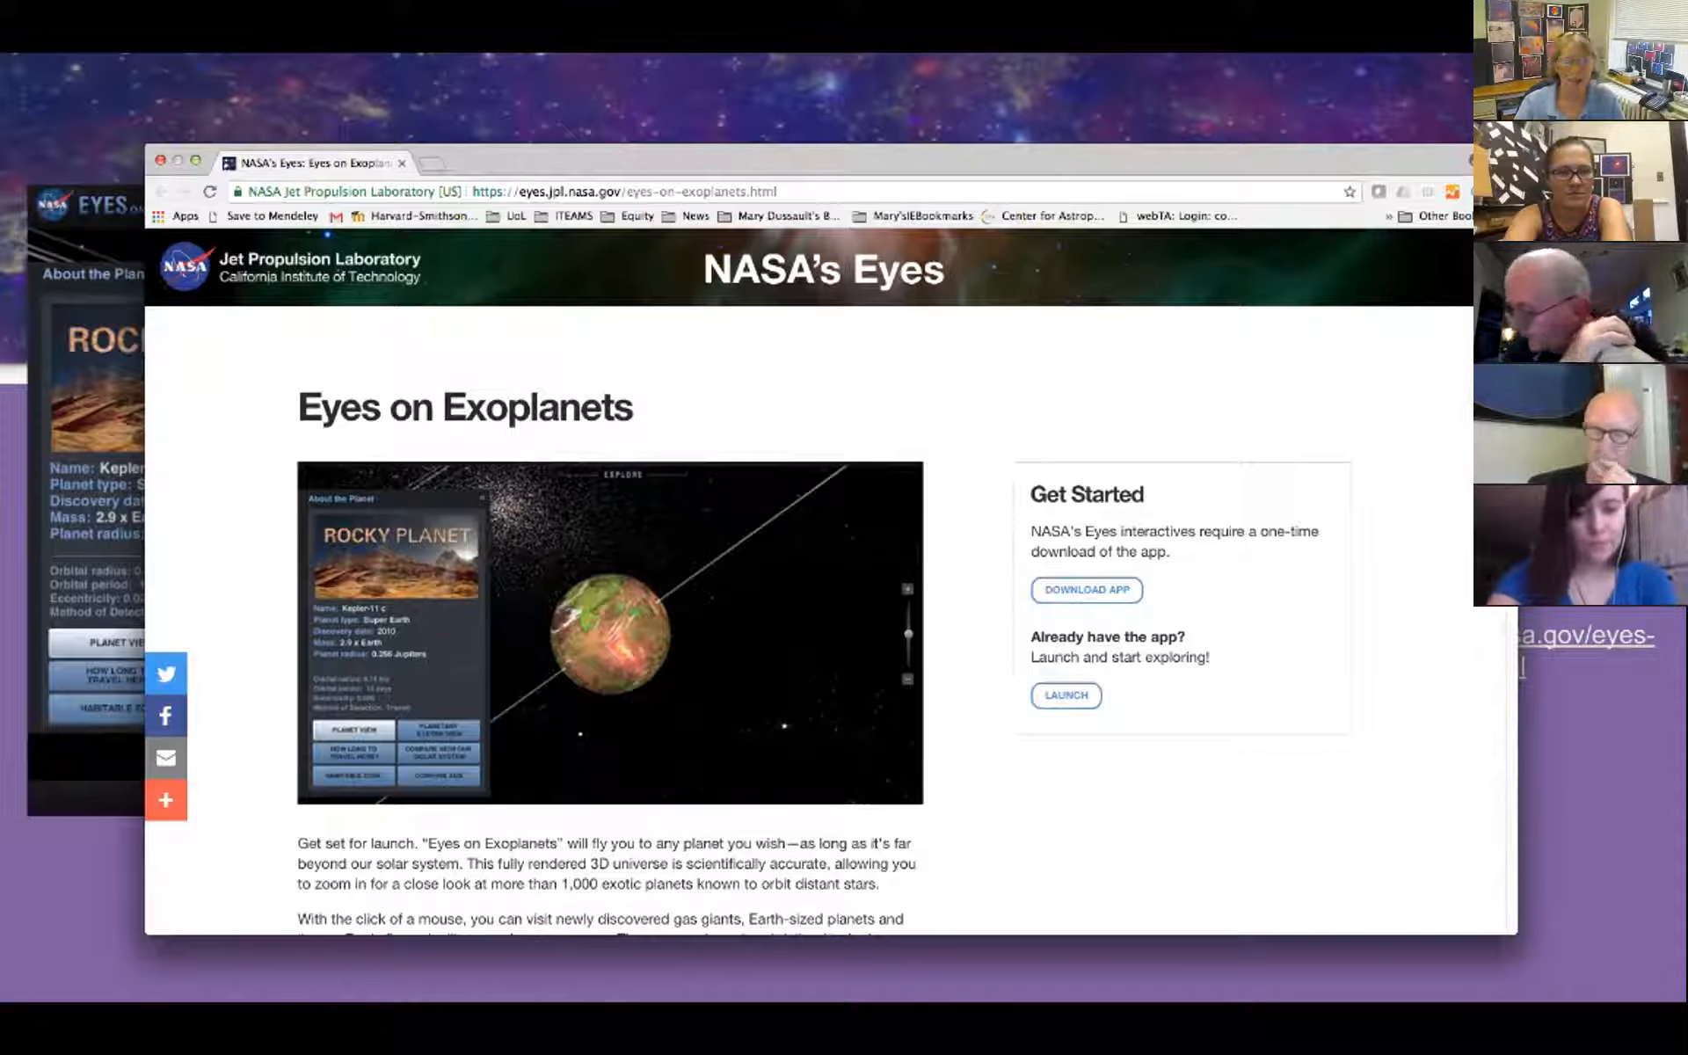
Launch the NASA's Eyes app from the Get Started box.
{"action": "left_click", "coordinate": [1064, 694]}
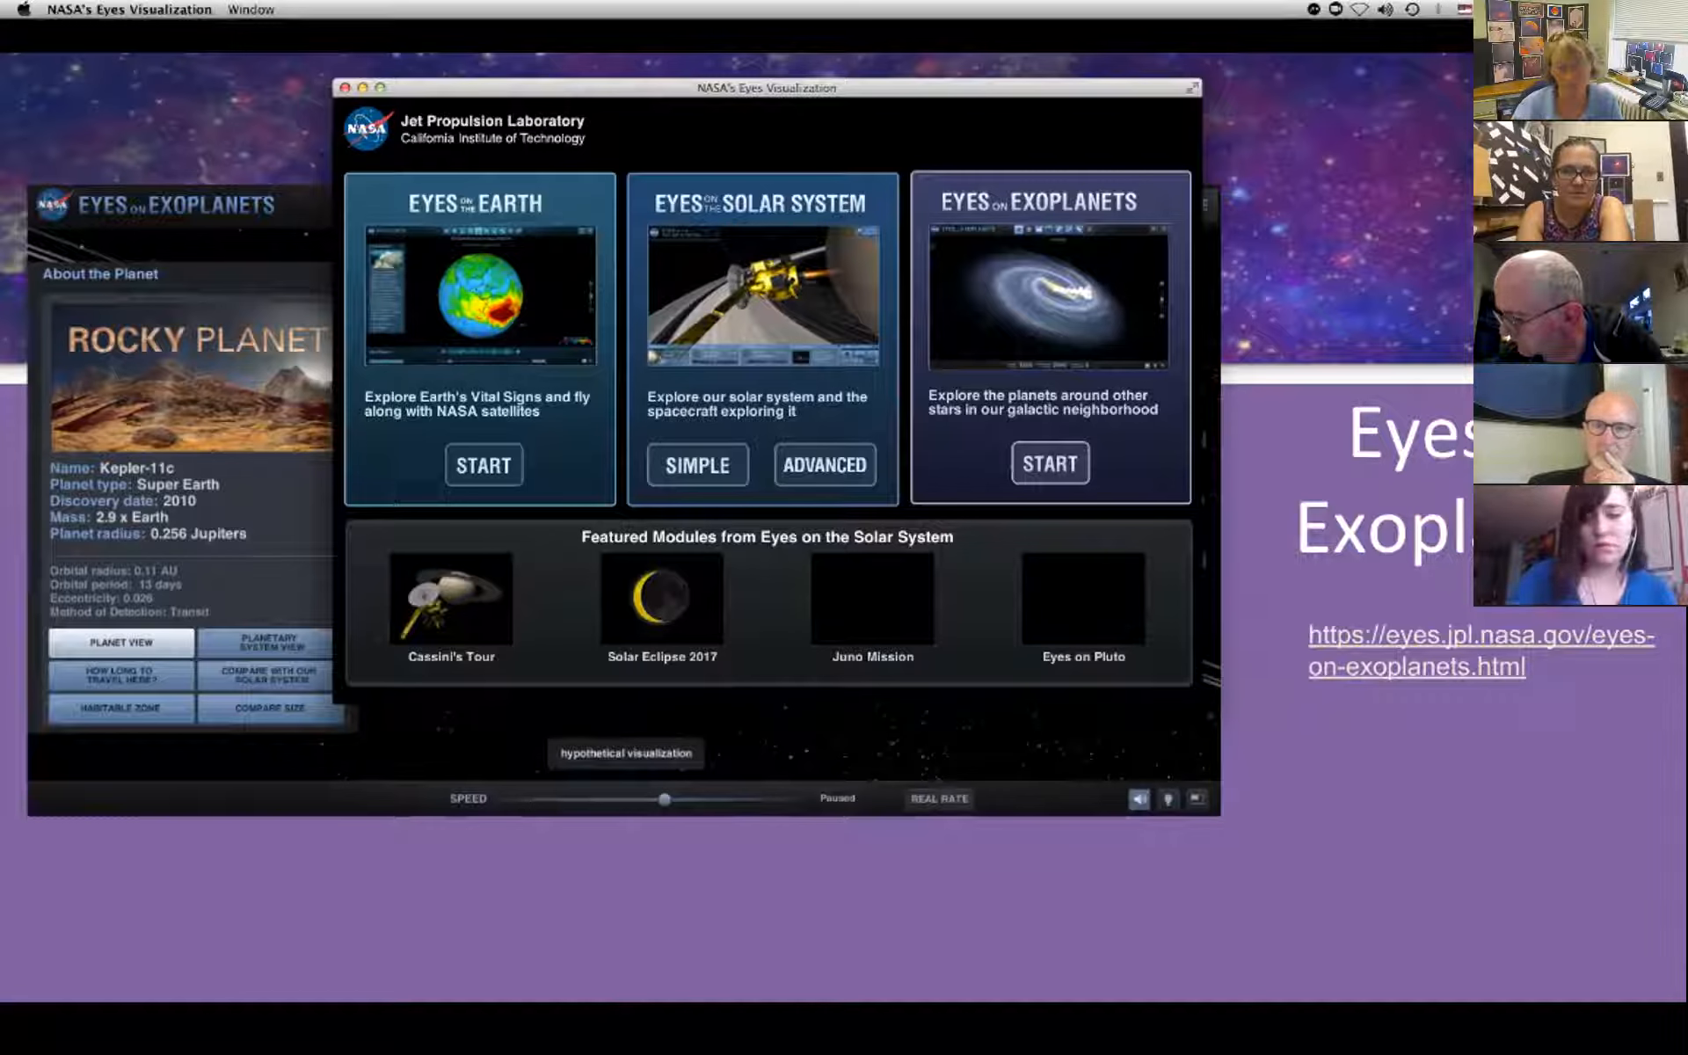
Start the Eyes on Exoplanets module and run it fullscreen.
{"action": "left_click", "coordinate": [1048, 464]}
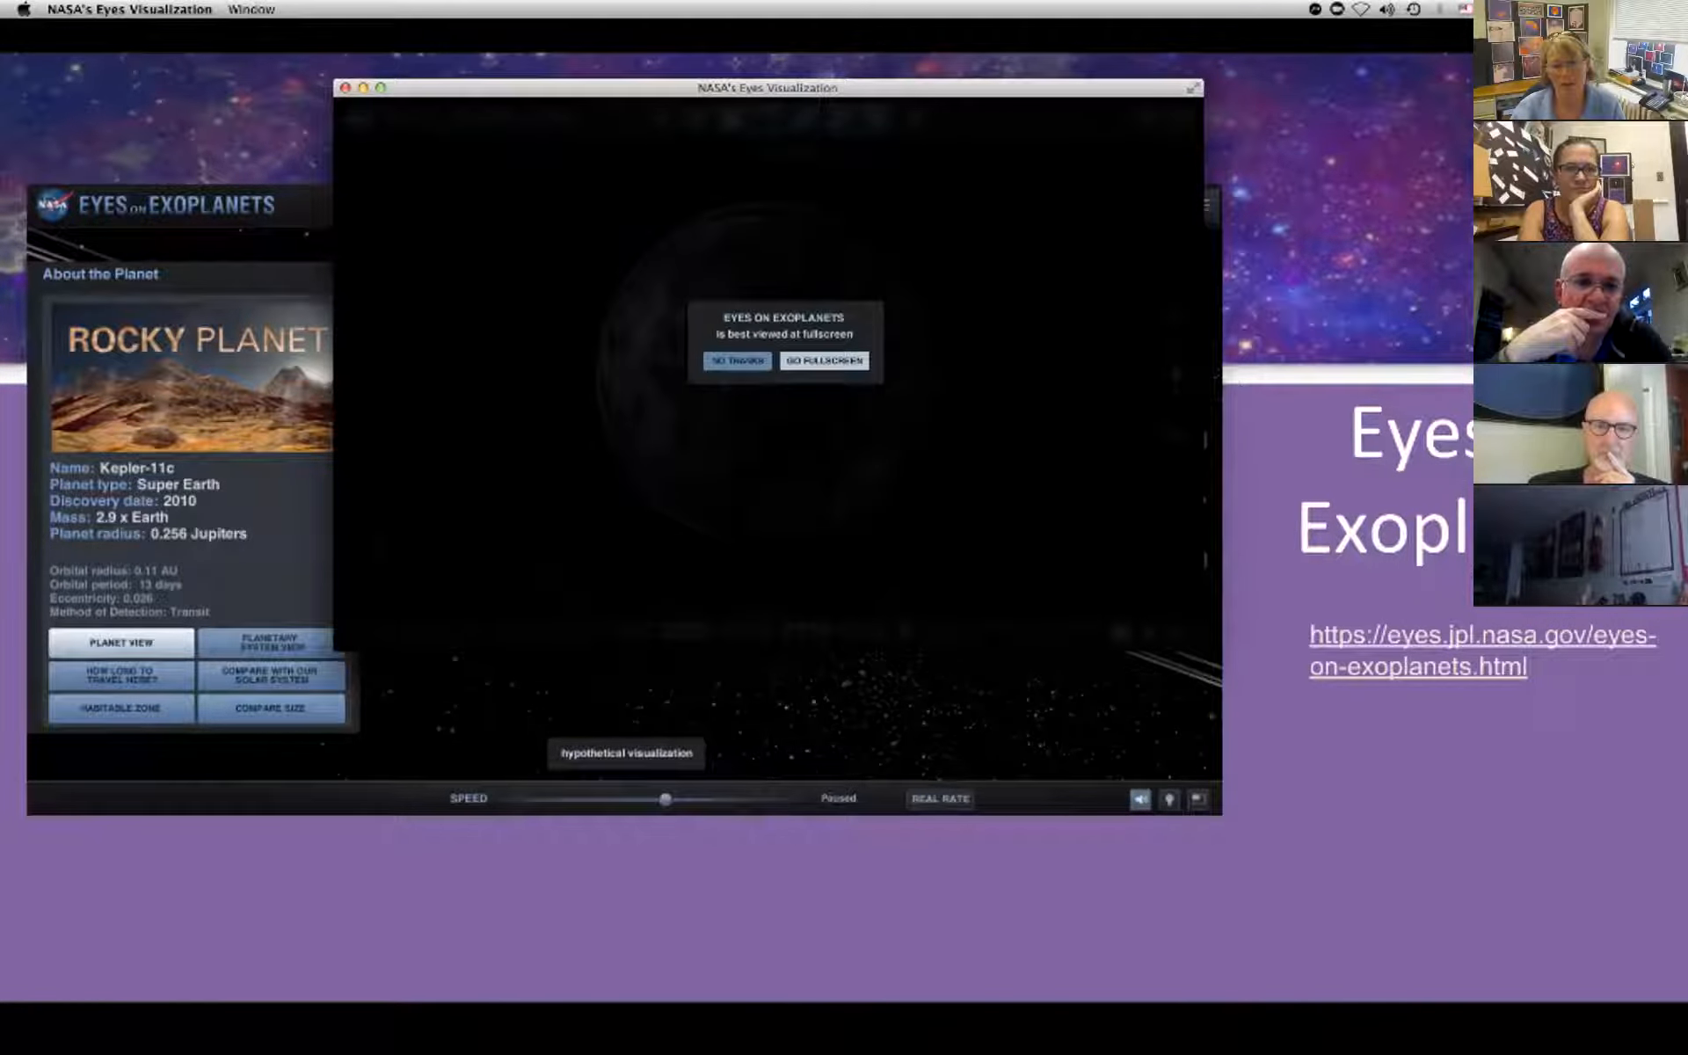
{"action": "left_click", "coordinate": [825, 360]}
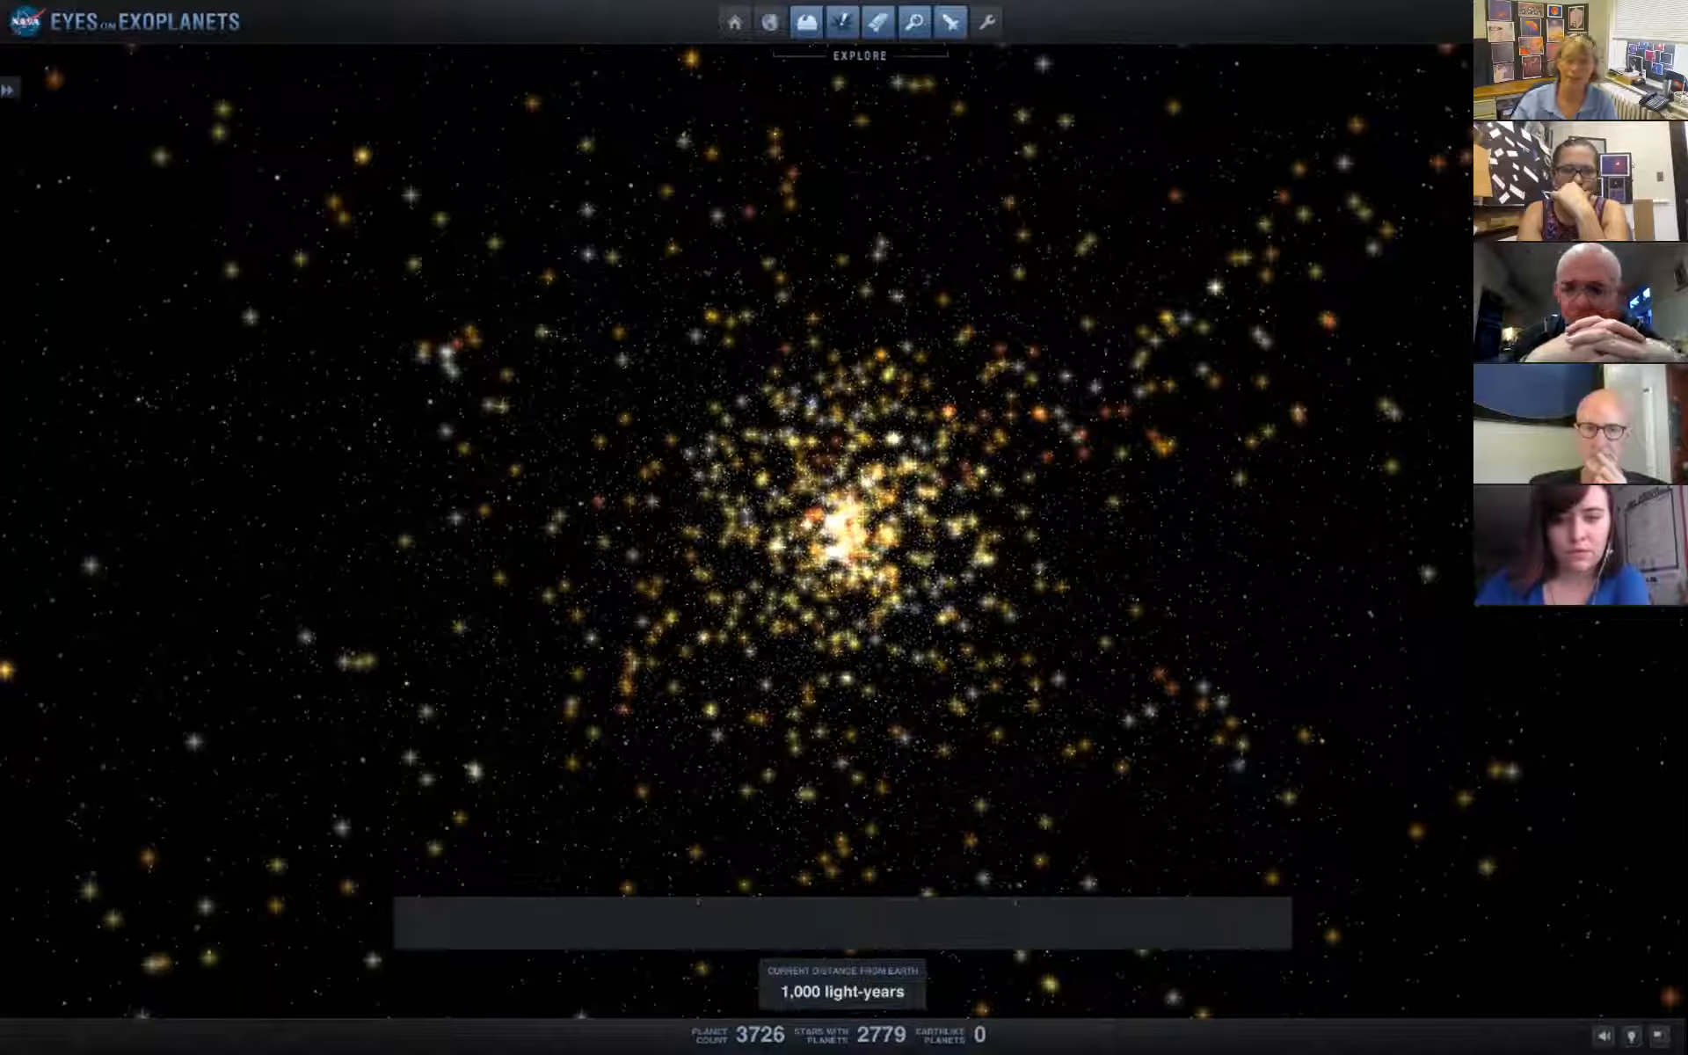
Return to the Eyes on Exoplanets web page and scroll through its description and credits.
{"action": "left_click", "coordinate": [734, 21]}
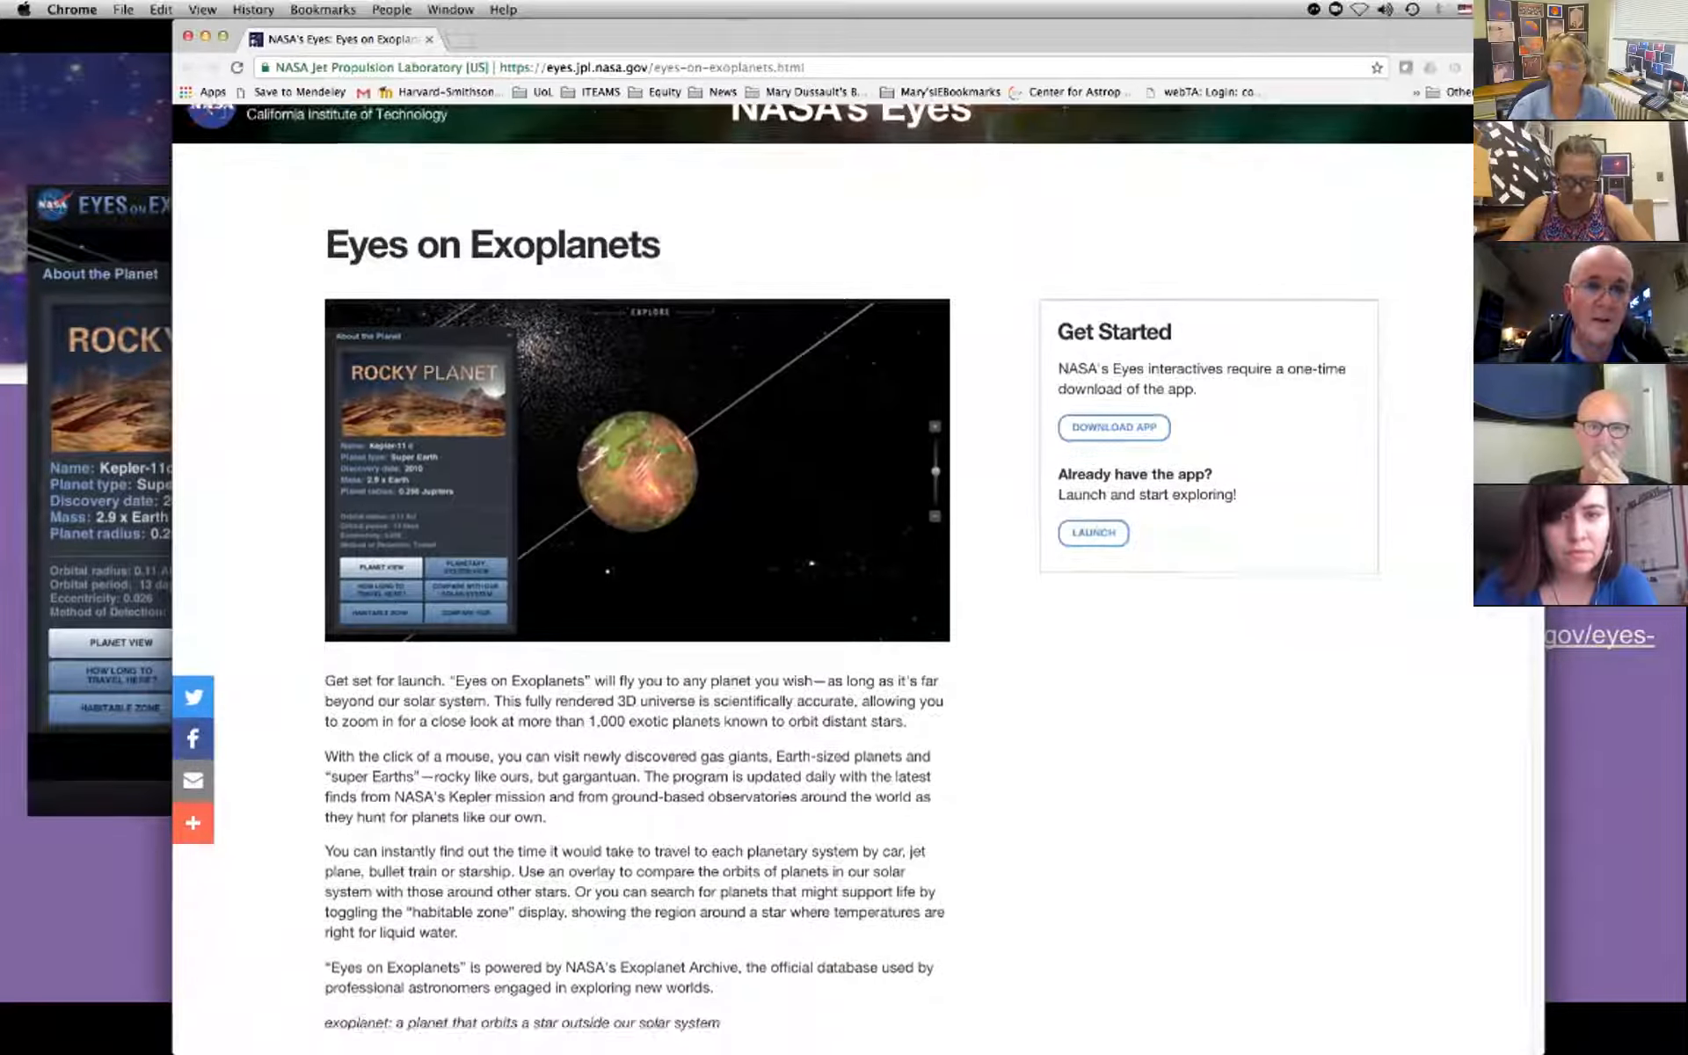
{"action": "scroll", "scroll_direction": "down", "scroll_amount": 3}
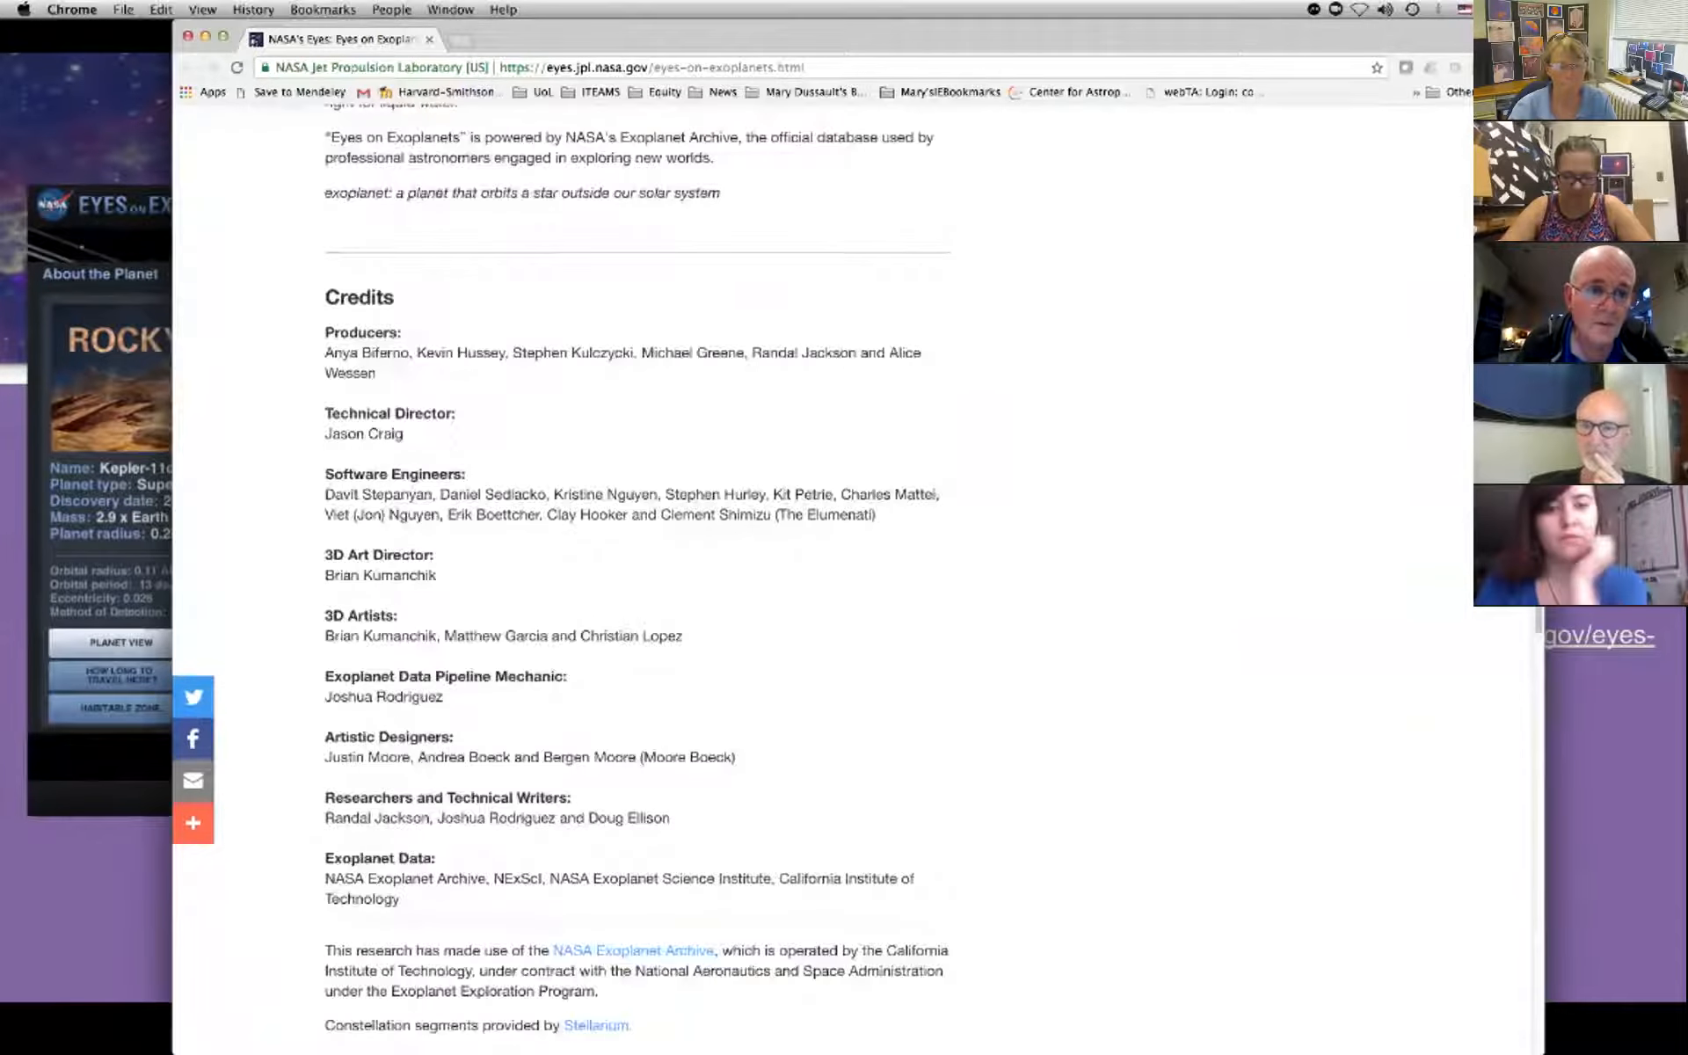
{"action": "scroll", "scroll_direction": "down", "scroll_amount": 3}
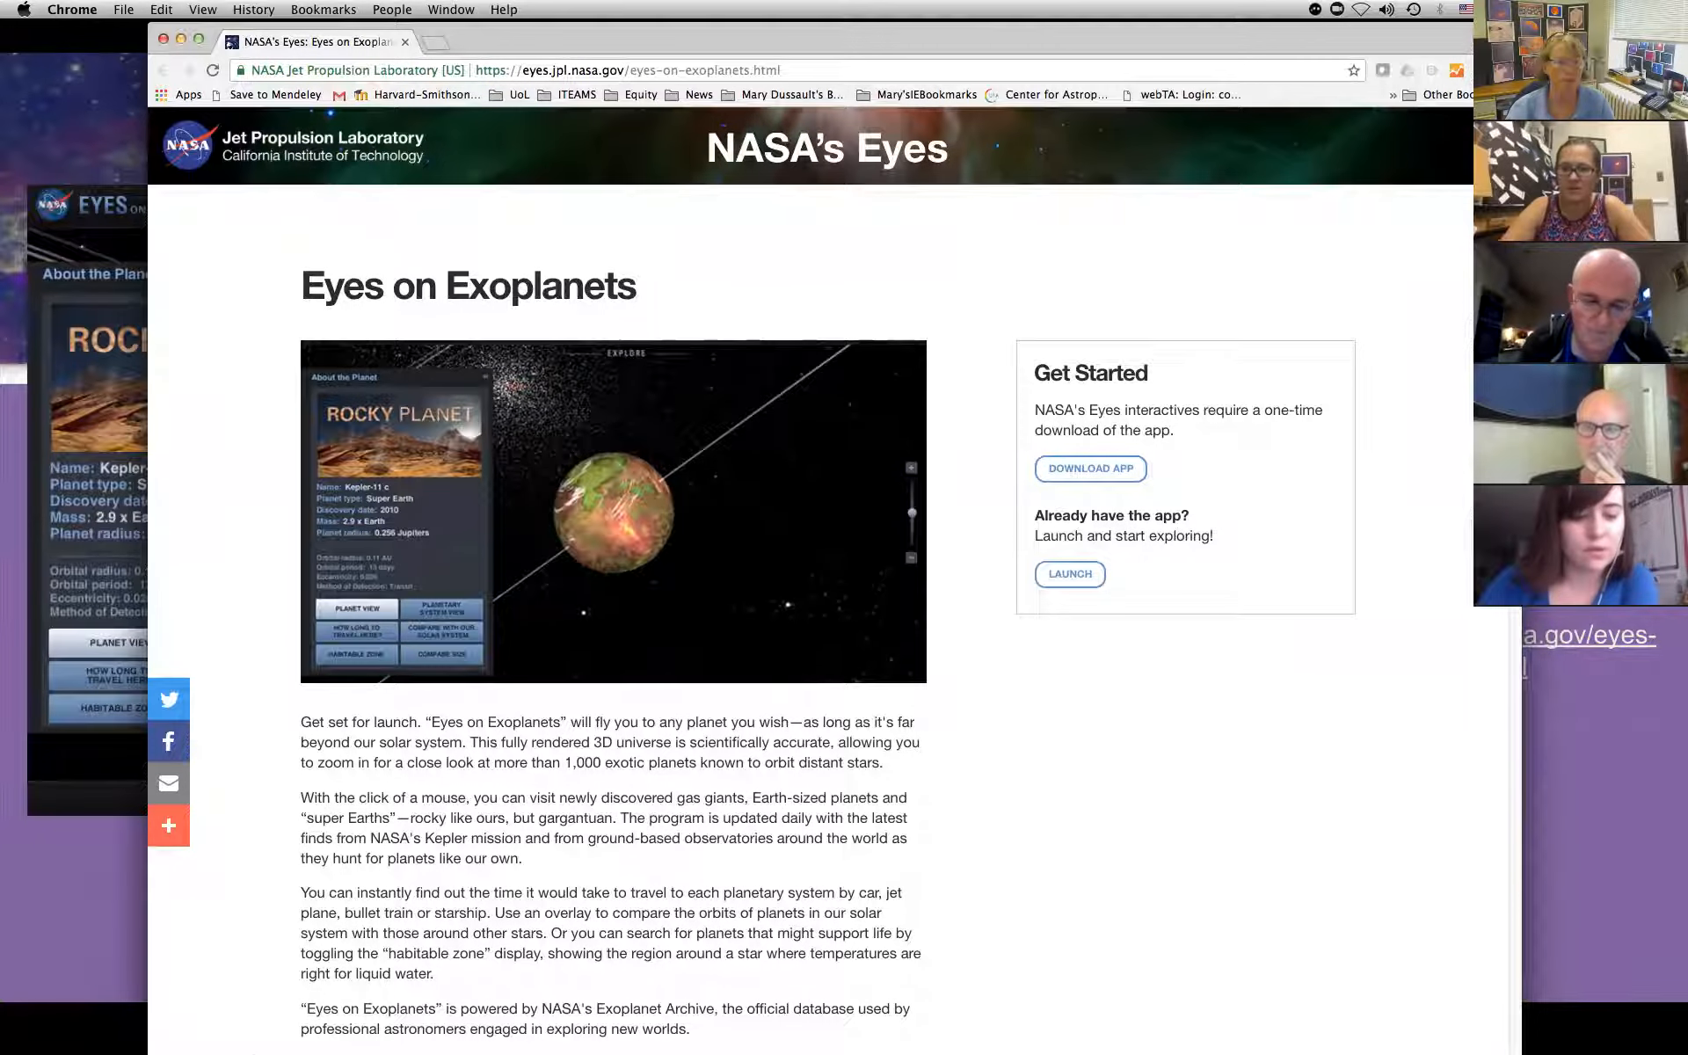
Bring the Eyes on Exoplanets app back into view at its home star field.
{"action": "left_click", "coordinate": [1069, 573]}
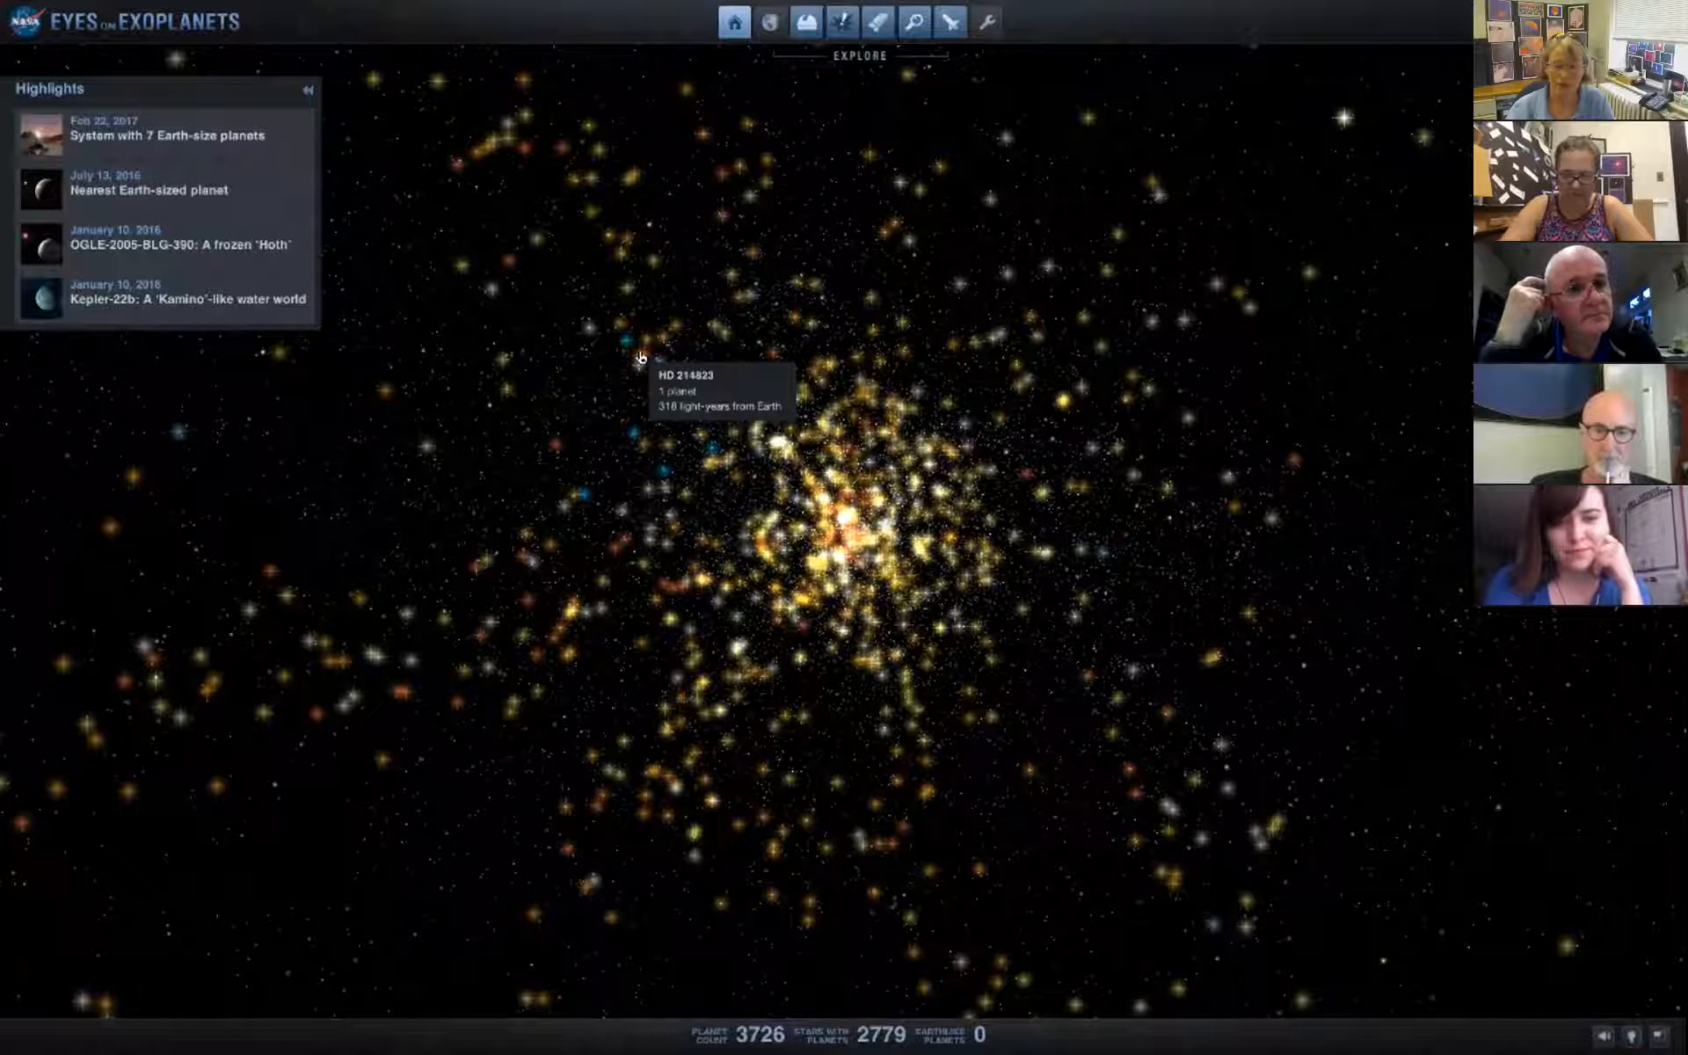
{"action": "mouse_move", "coordinate": [1060, 404]}
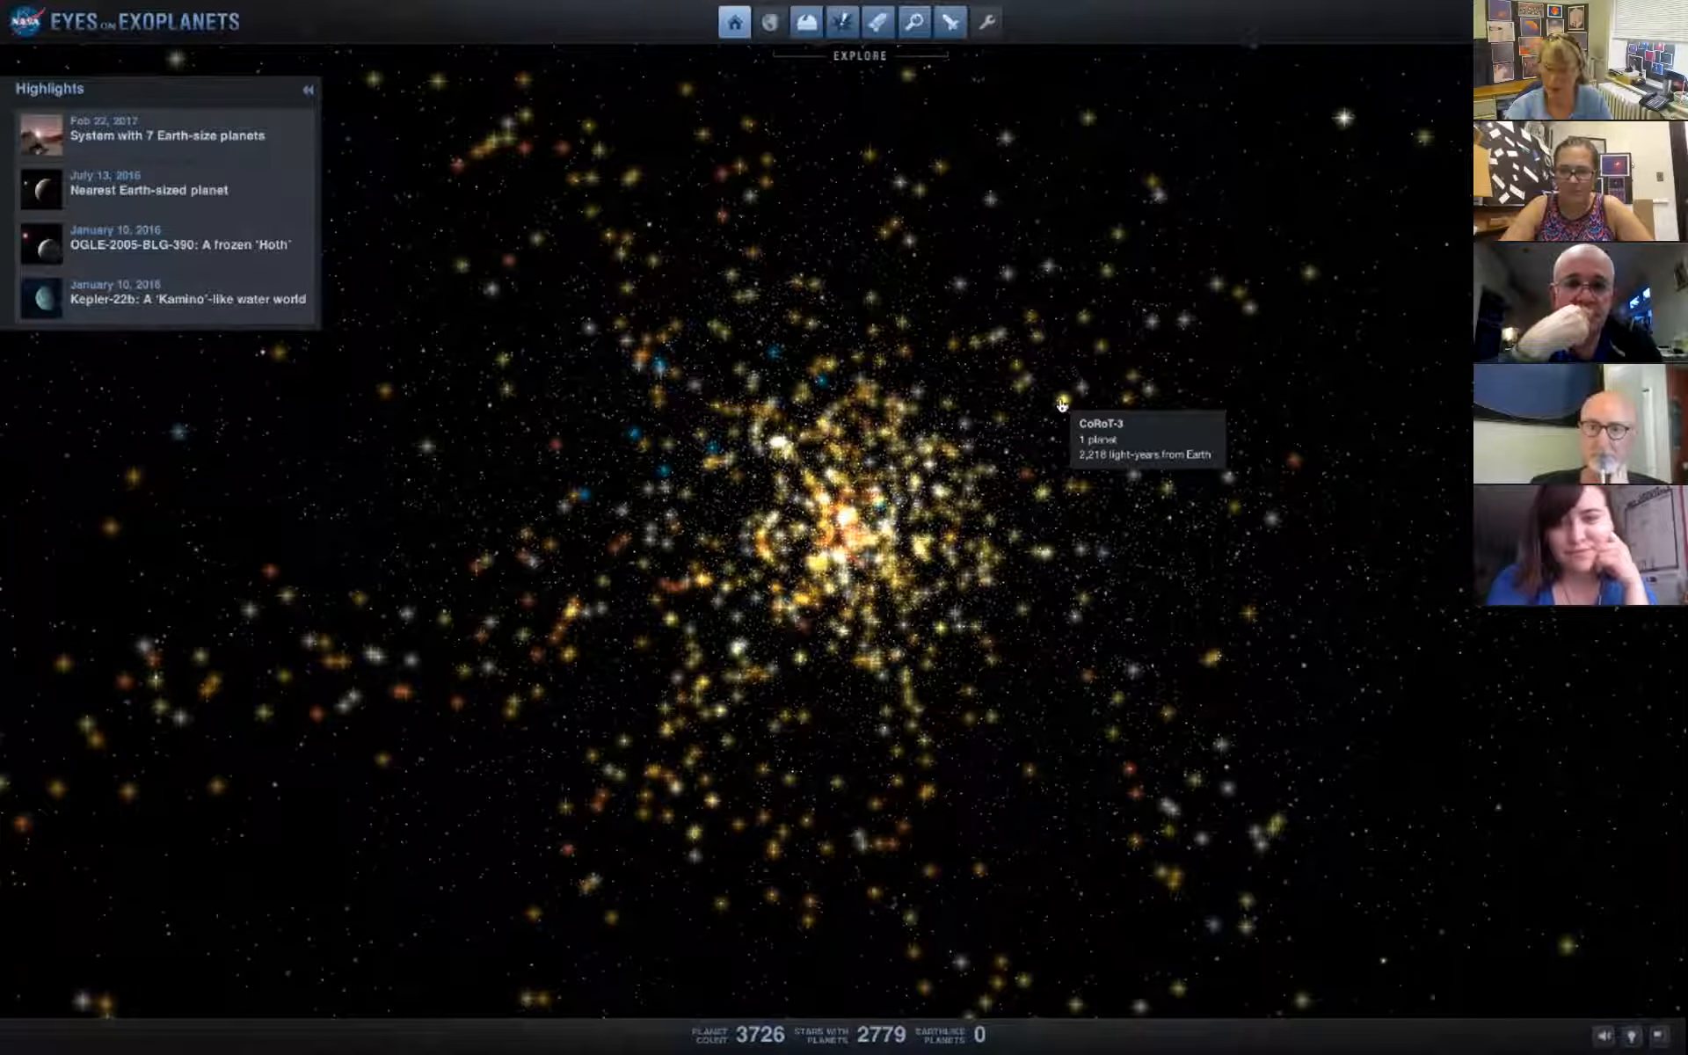
Fly to the CoRoT-3 star in the star field.
{"action": "left_click", "coordinate": [1060, 406]}
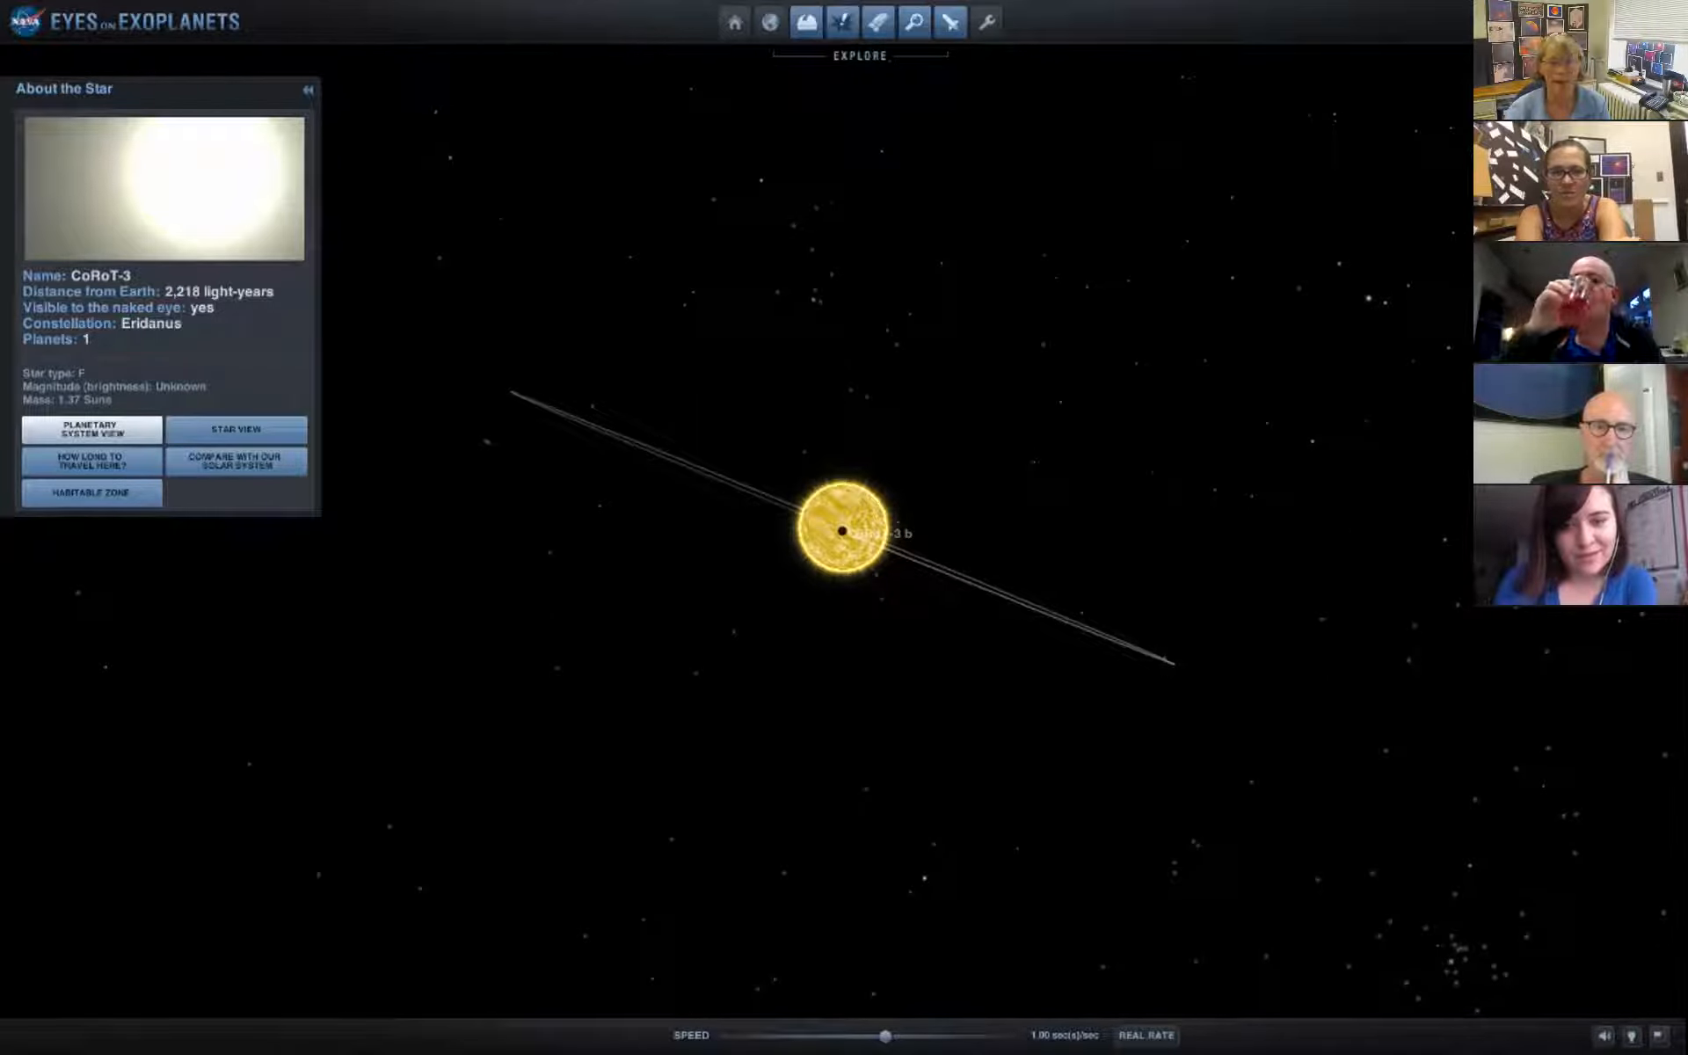
Return to the star overview and compare TRAPPIST-1 with our solar system's orbits.
{"action": "left_click", "coordinate": [733, 21]}
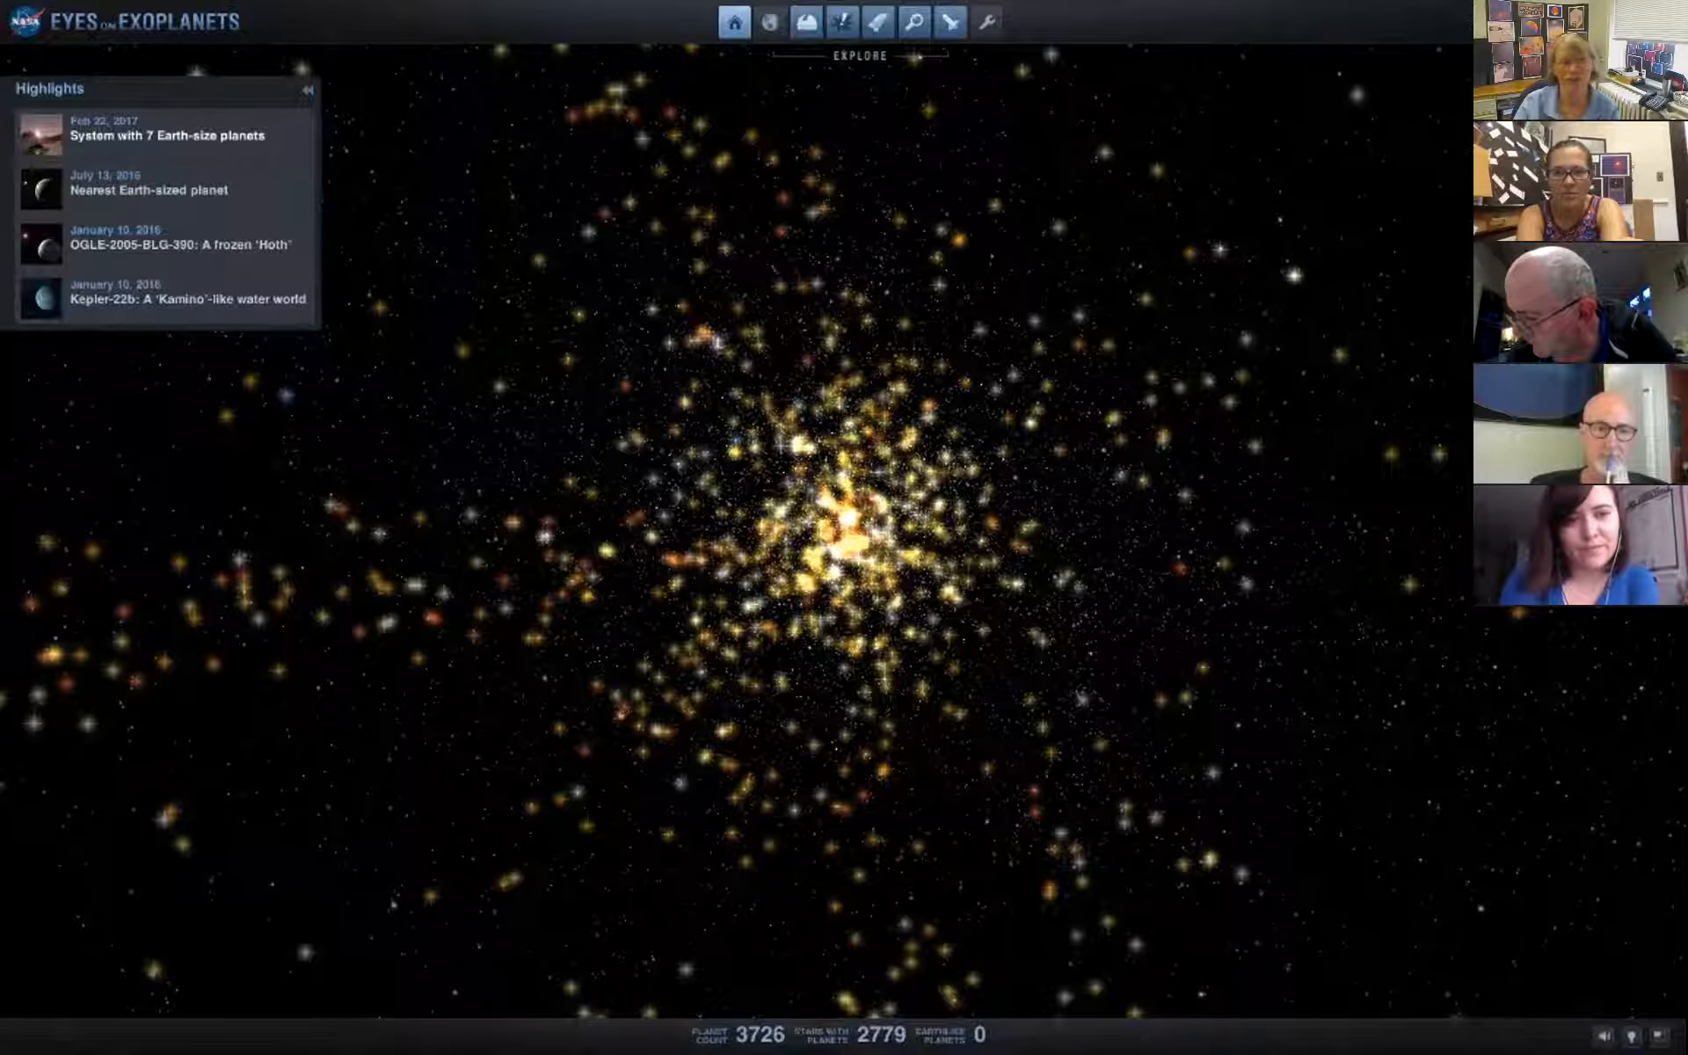
{"action": "left_click", "coordinate": [162, 128]}
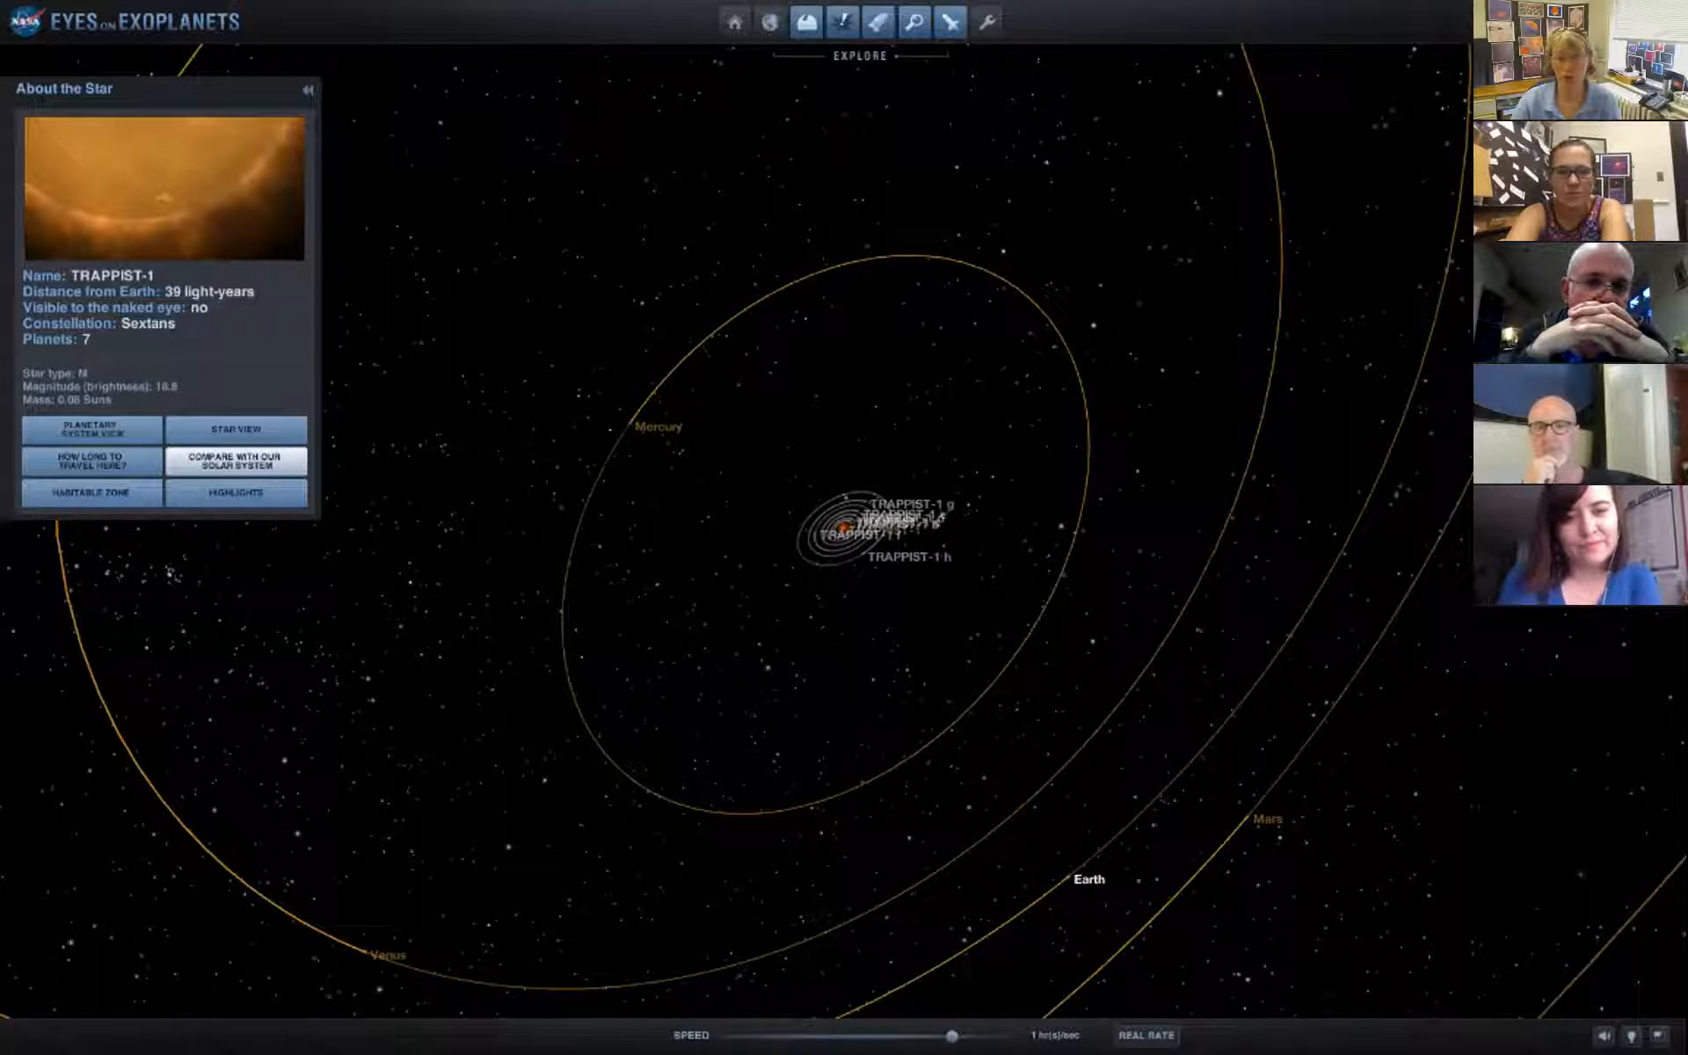
{"action": "mouse_move", "coordinate": [913, 21]}
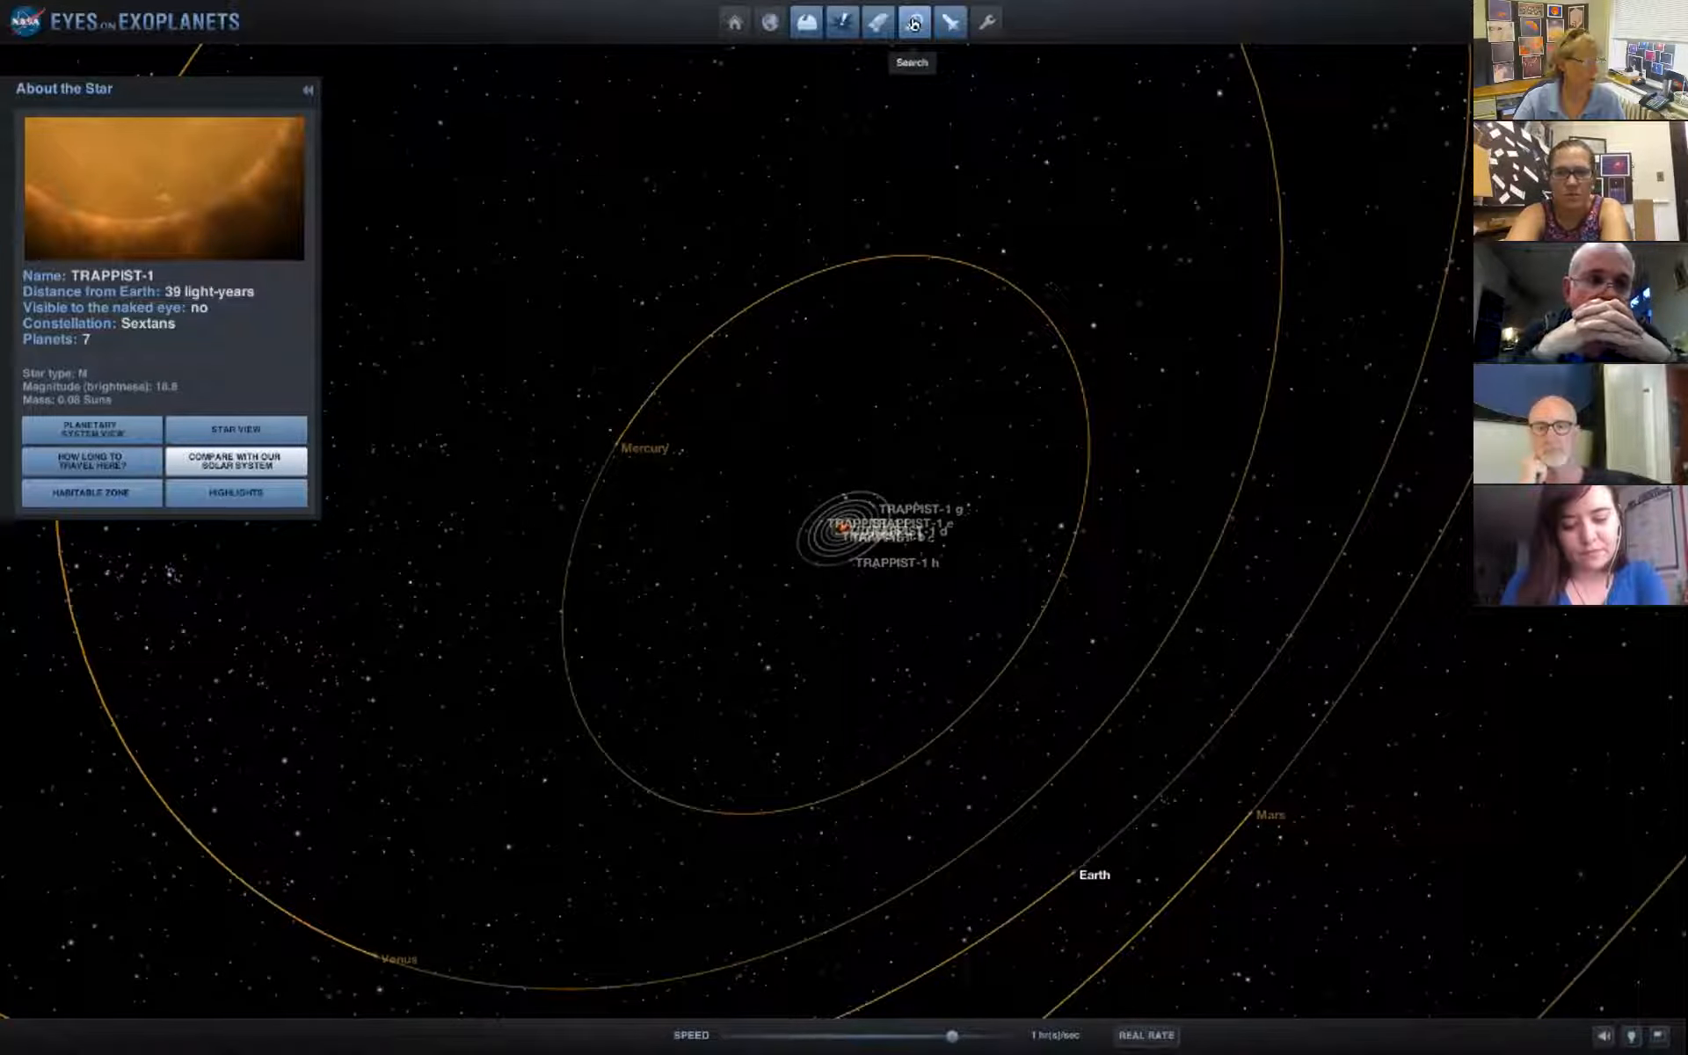
Search the explorer by name for 'Tres 3'.
{"action": "left_click", "coordinate": [912, 21]}
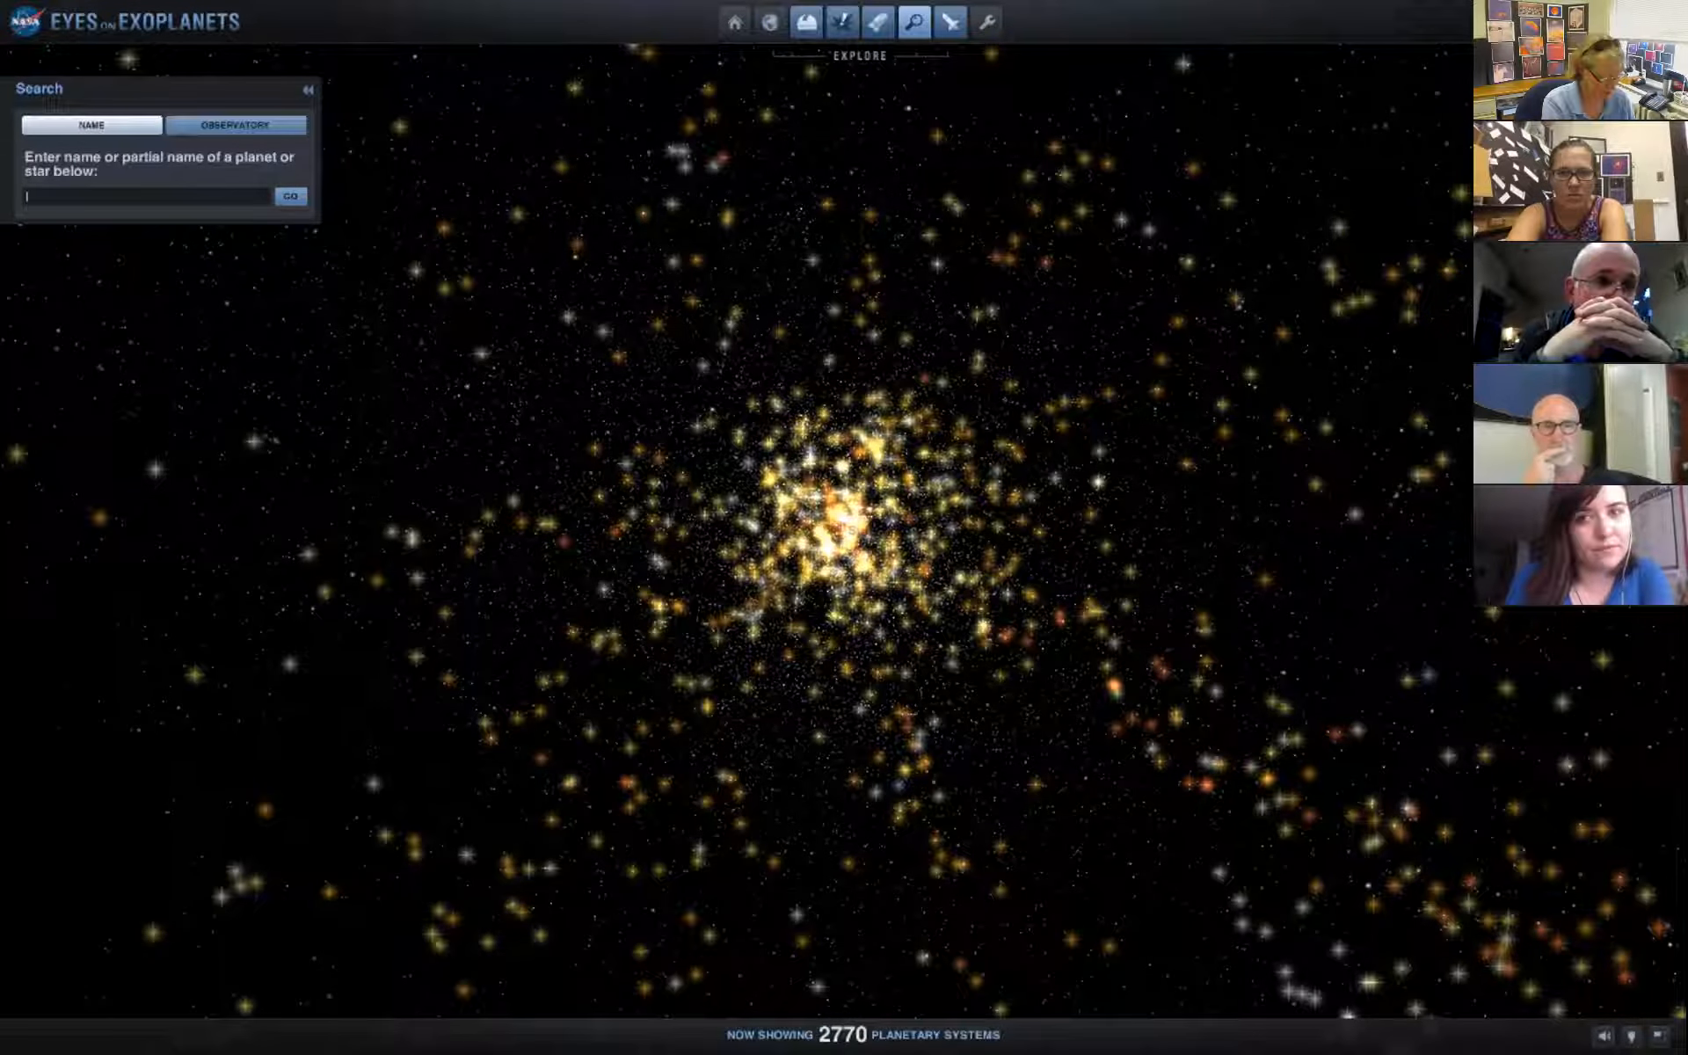
{"action": "type", "text": "Trap"}
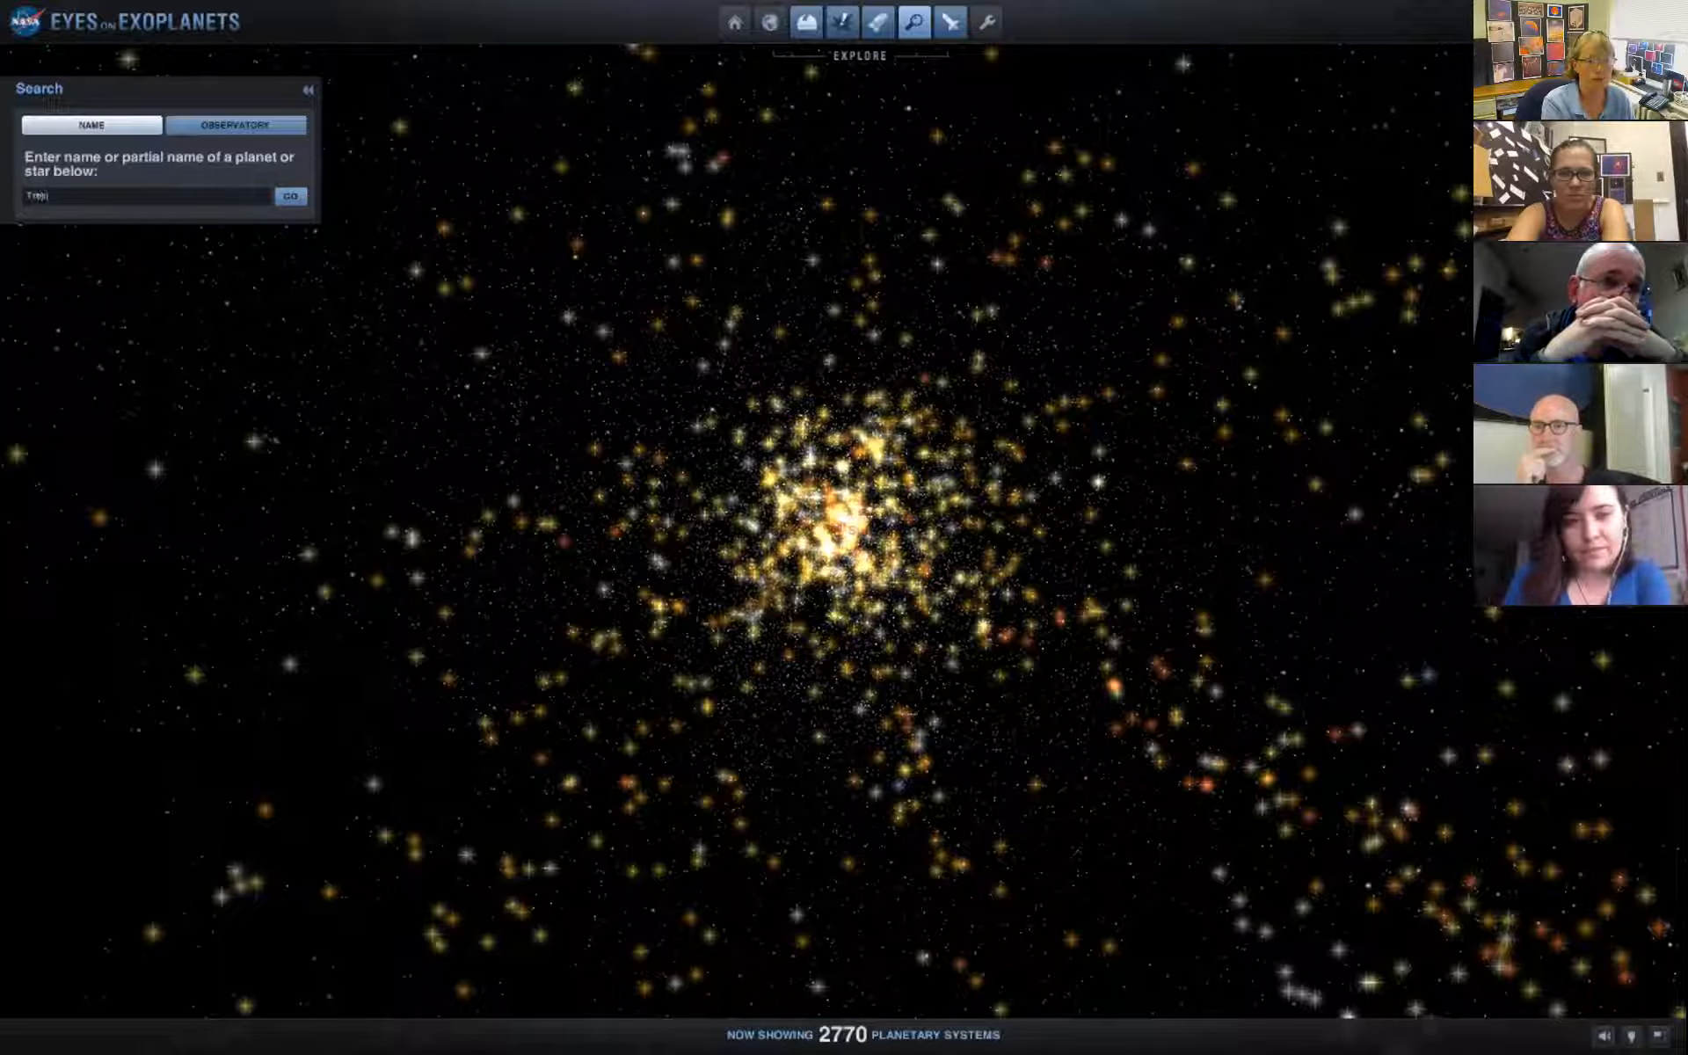
{"action": "type", "text": "Tres 3"}
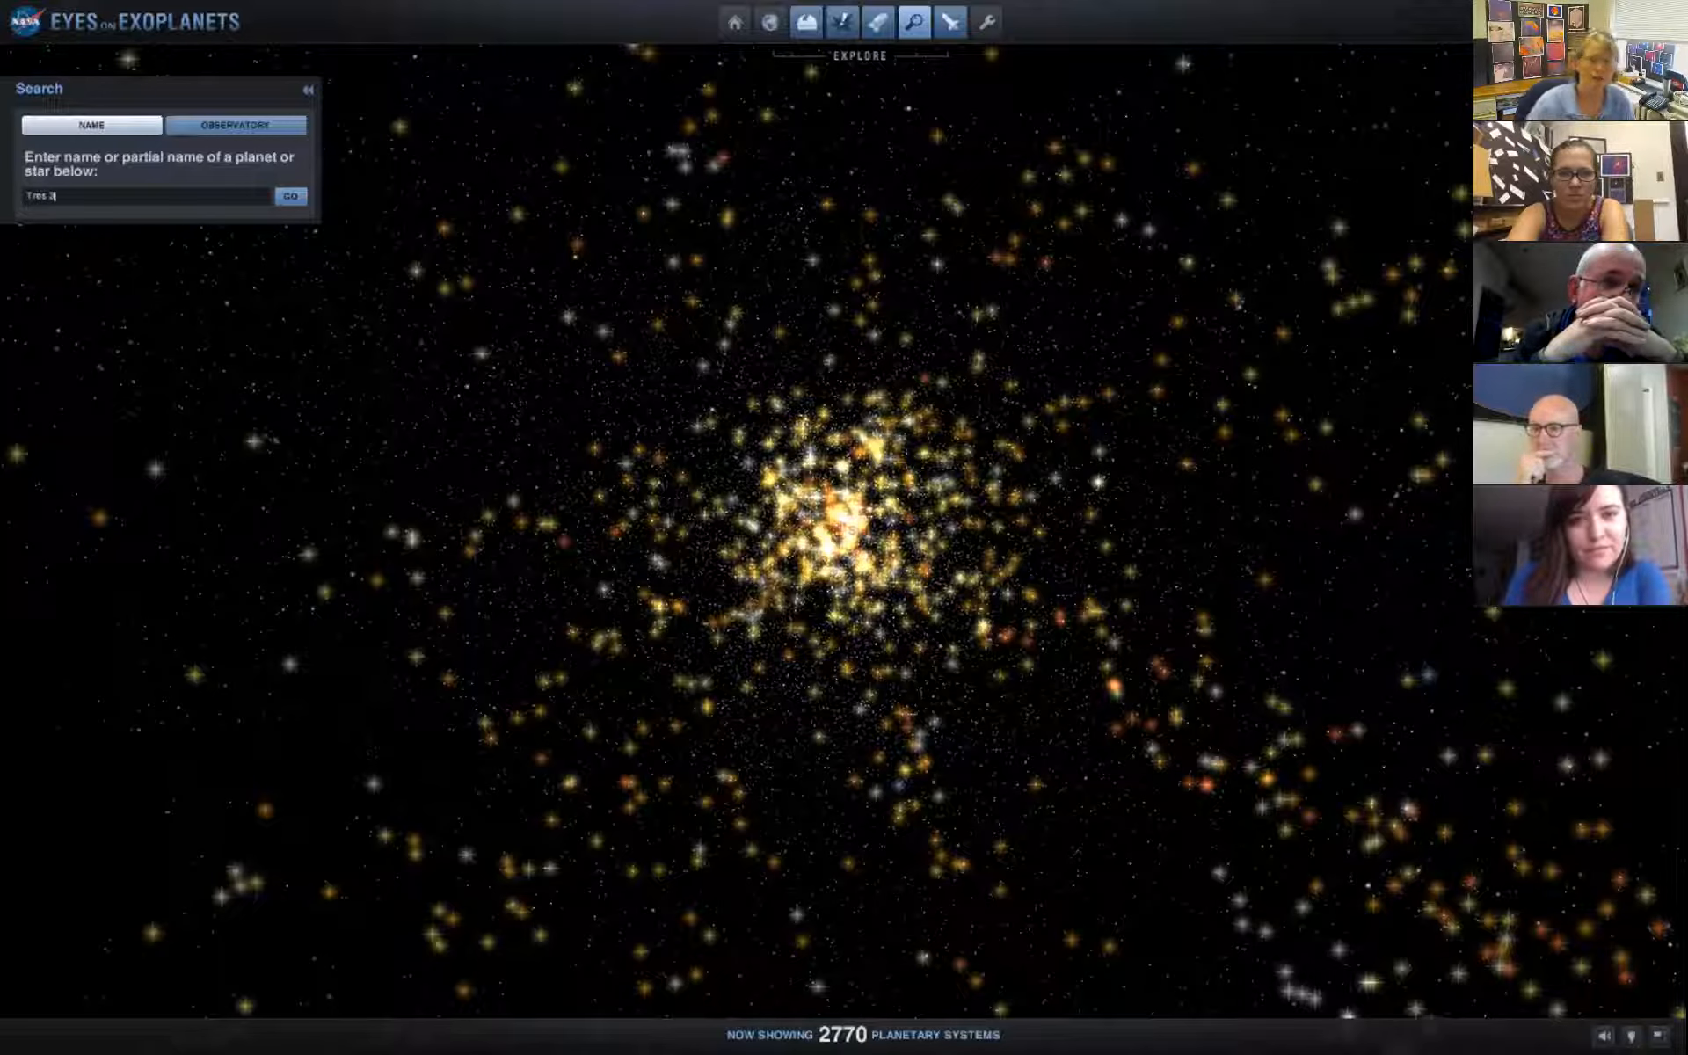
{"action": "left_click", "coordinate": [290, 195]}
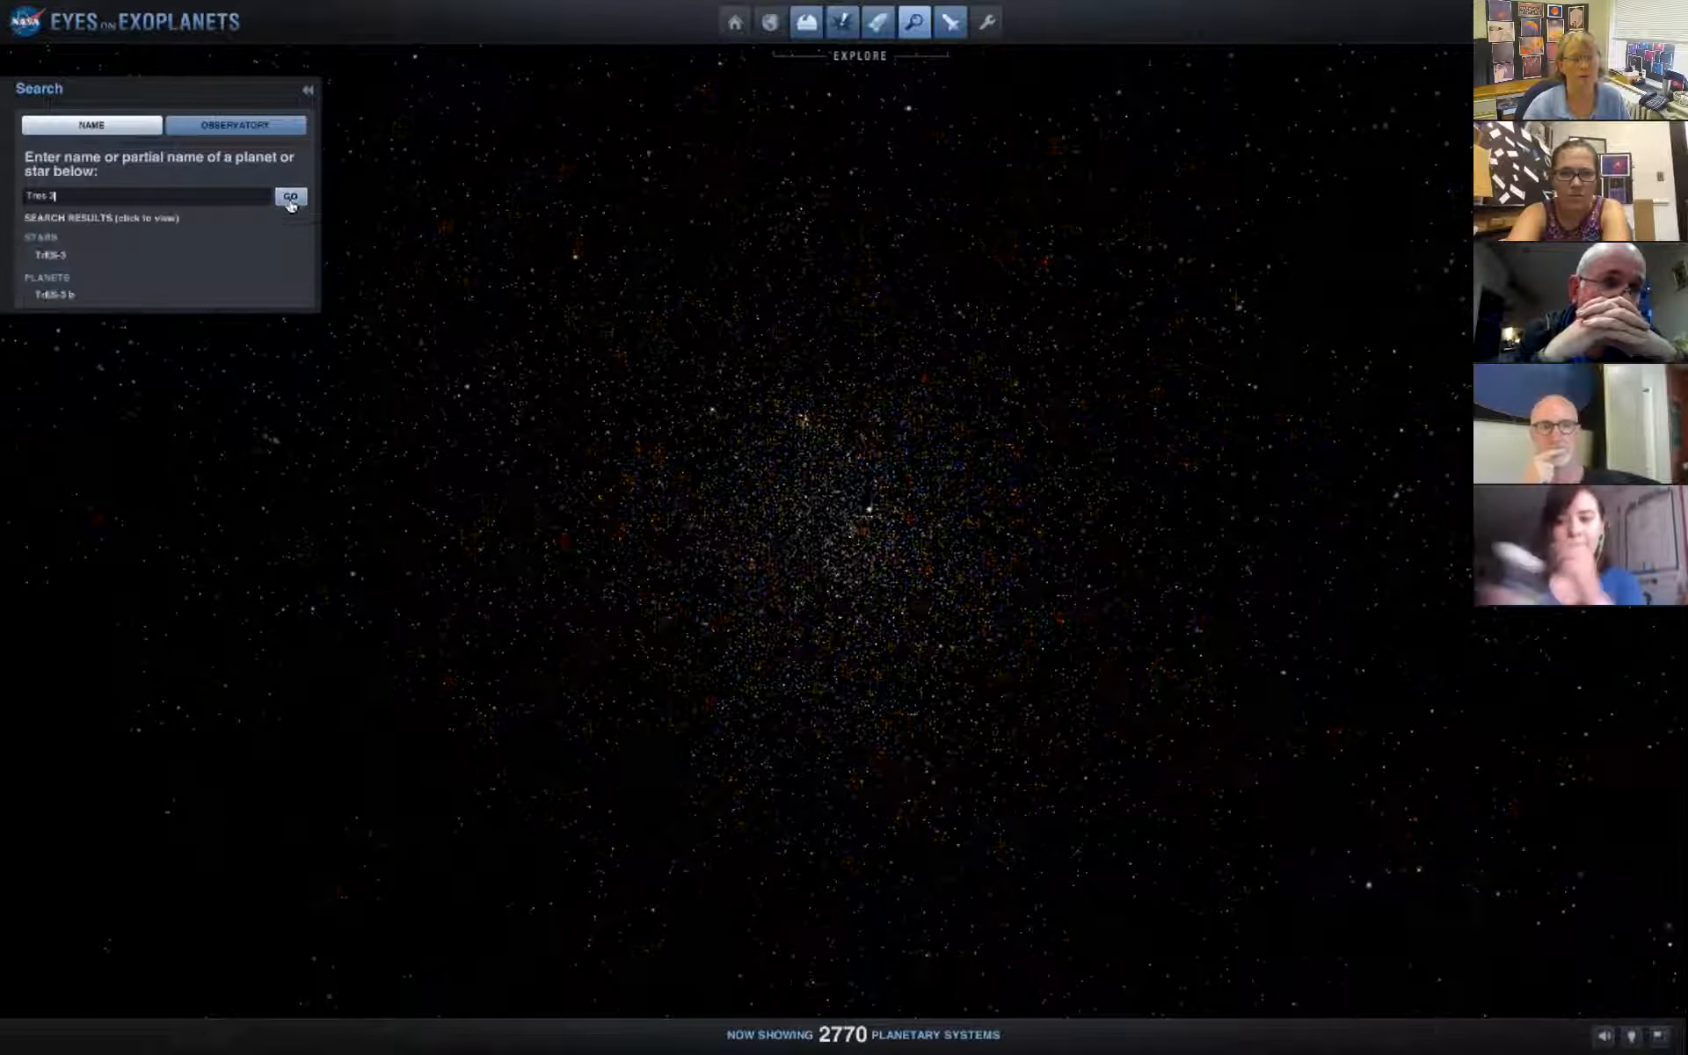
Select planet TrES-3 b from the results and zoom in on its system.
{"action": "left_click", "coordinate": [290, 197]}
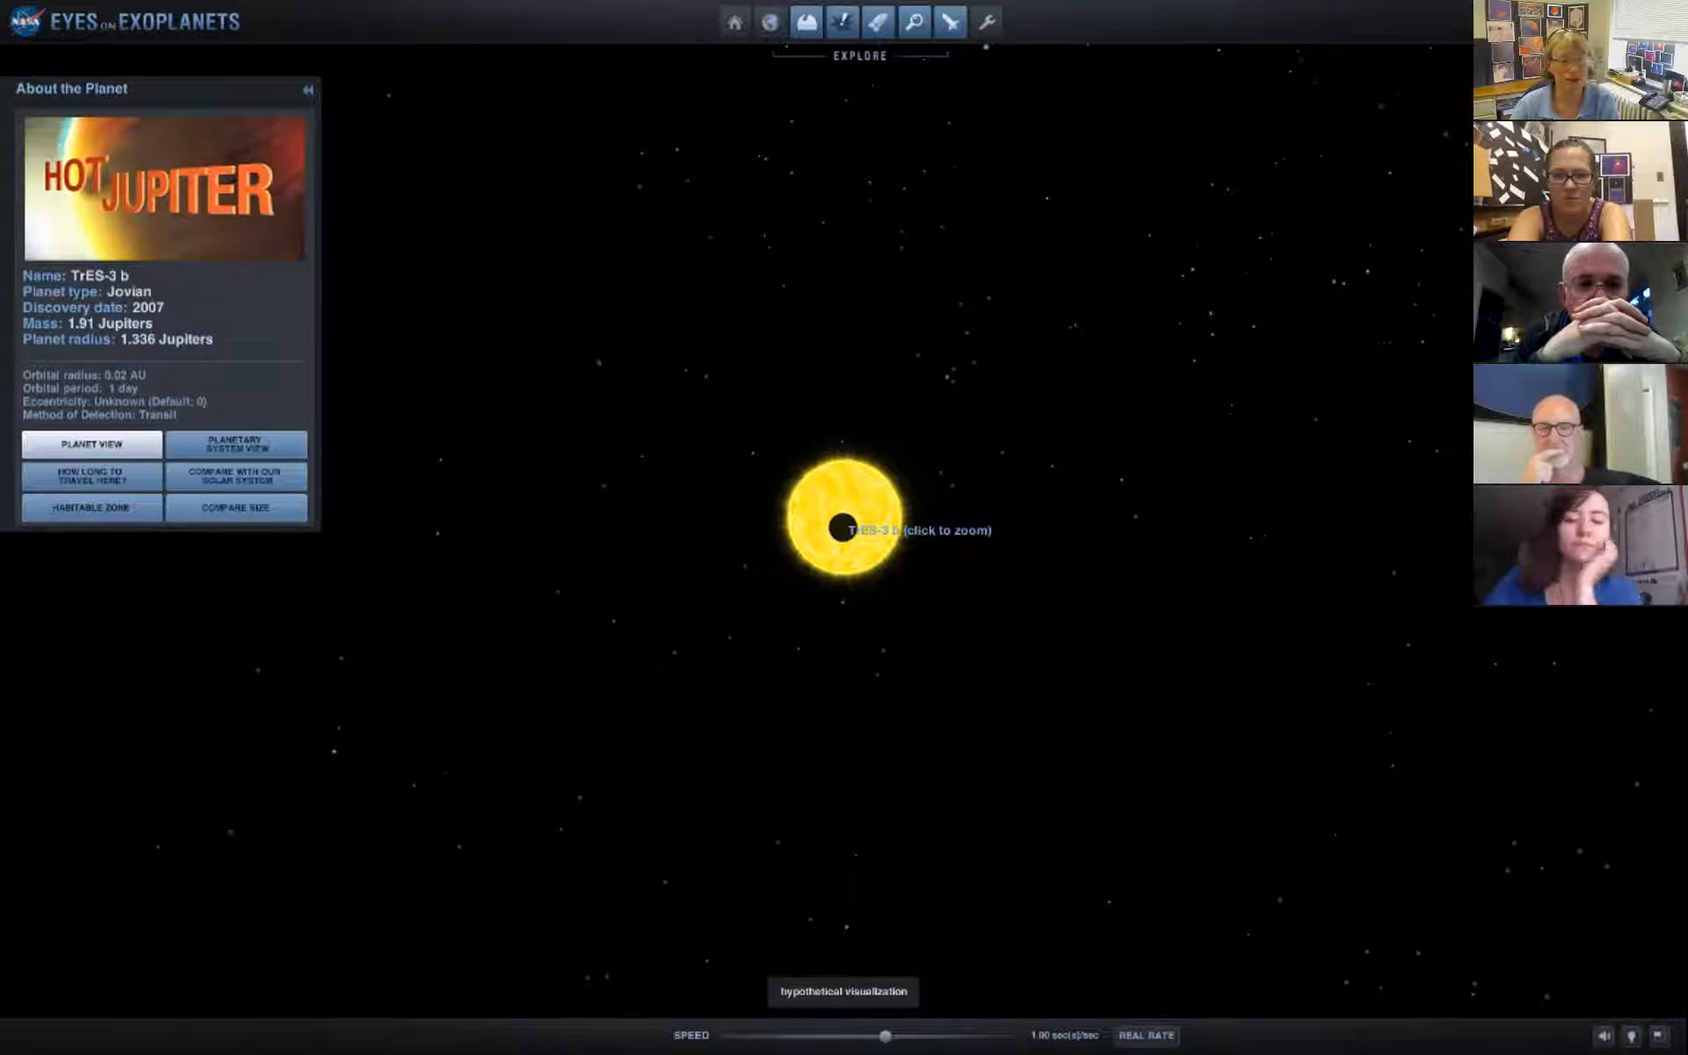
{"action": "left_click", "coordinate": [236, 441]}
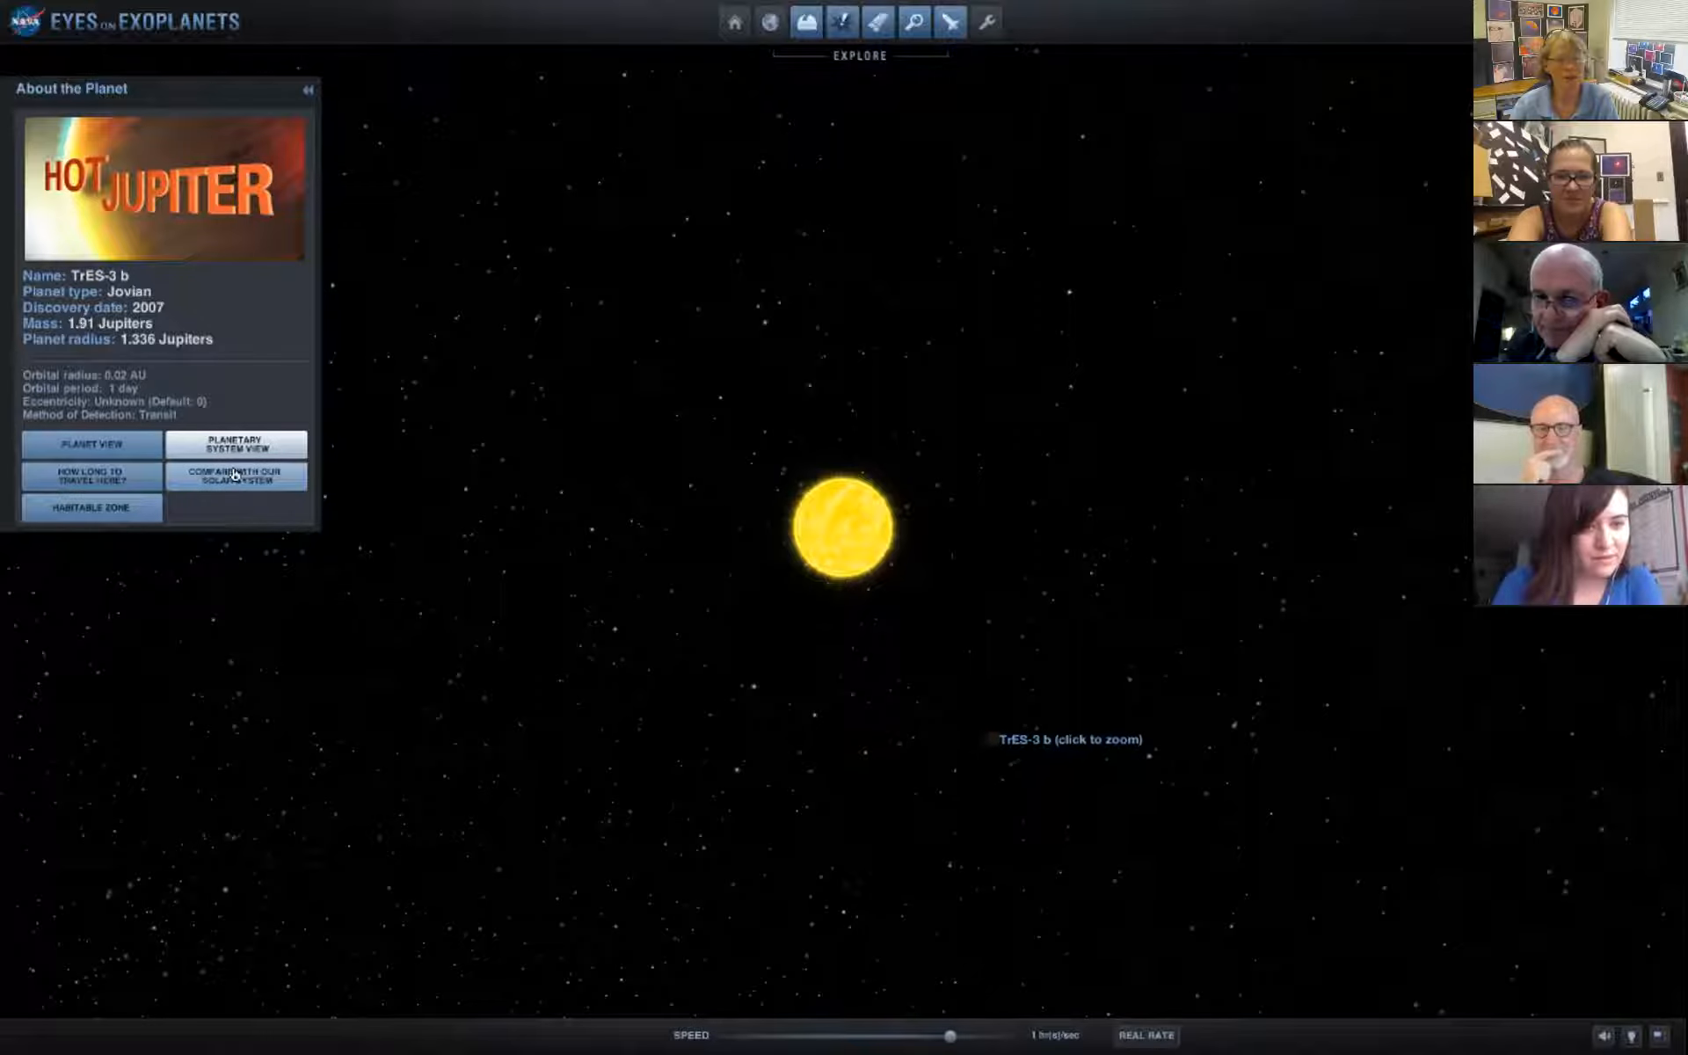
Compare TrES-3 b's orbit with our solar system.
{"action": "left_click", "coordinate": [234, 443]}
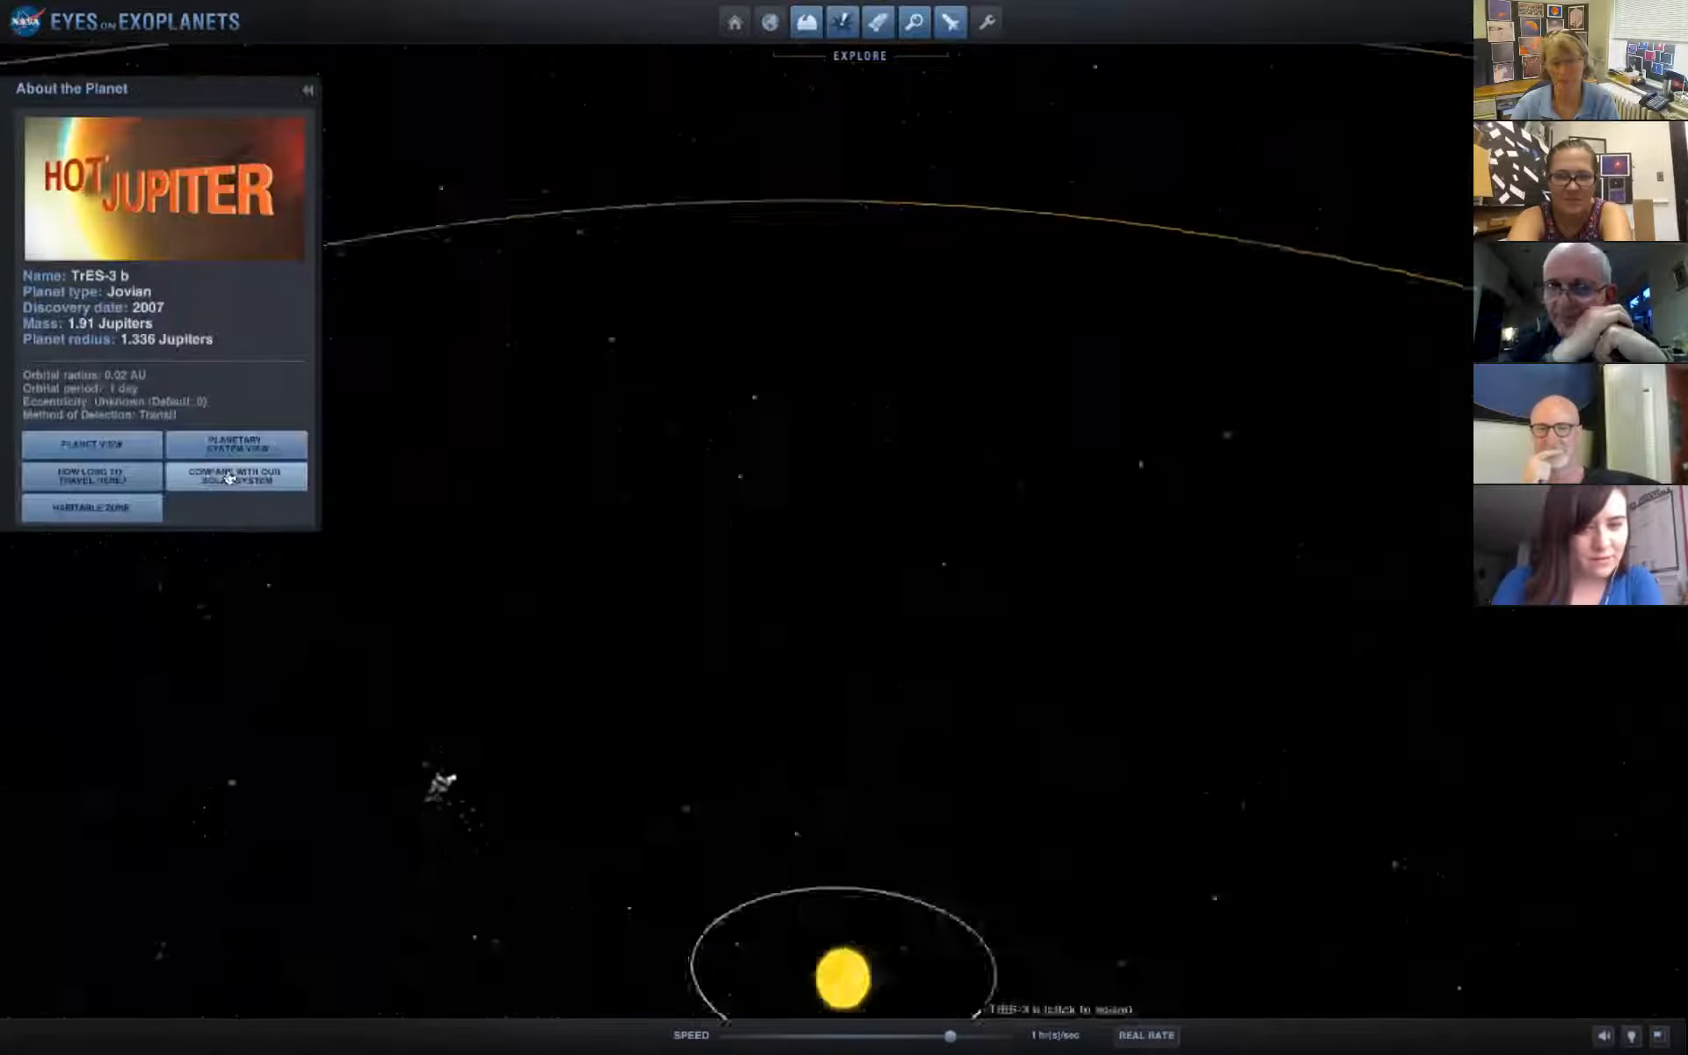
{"action": "left_click", "coordinate": [235, 477]}
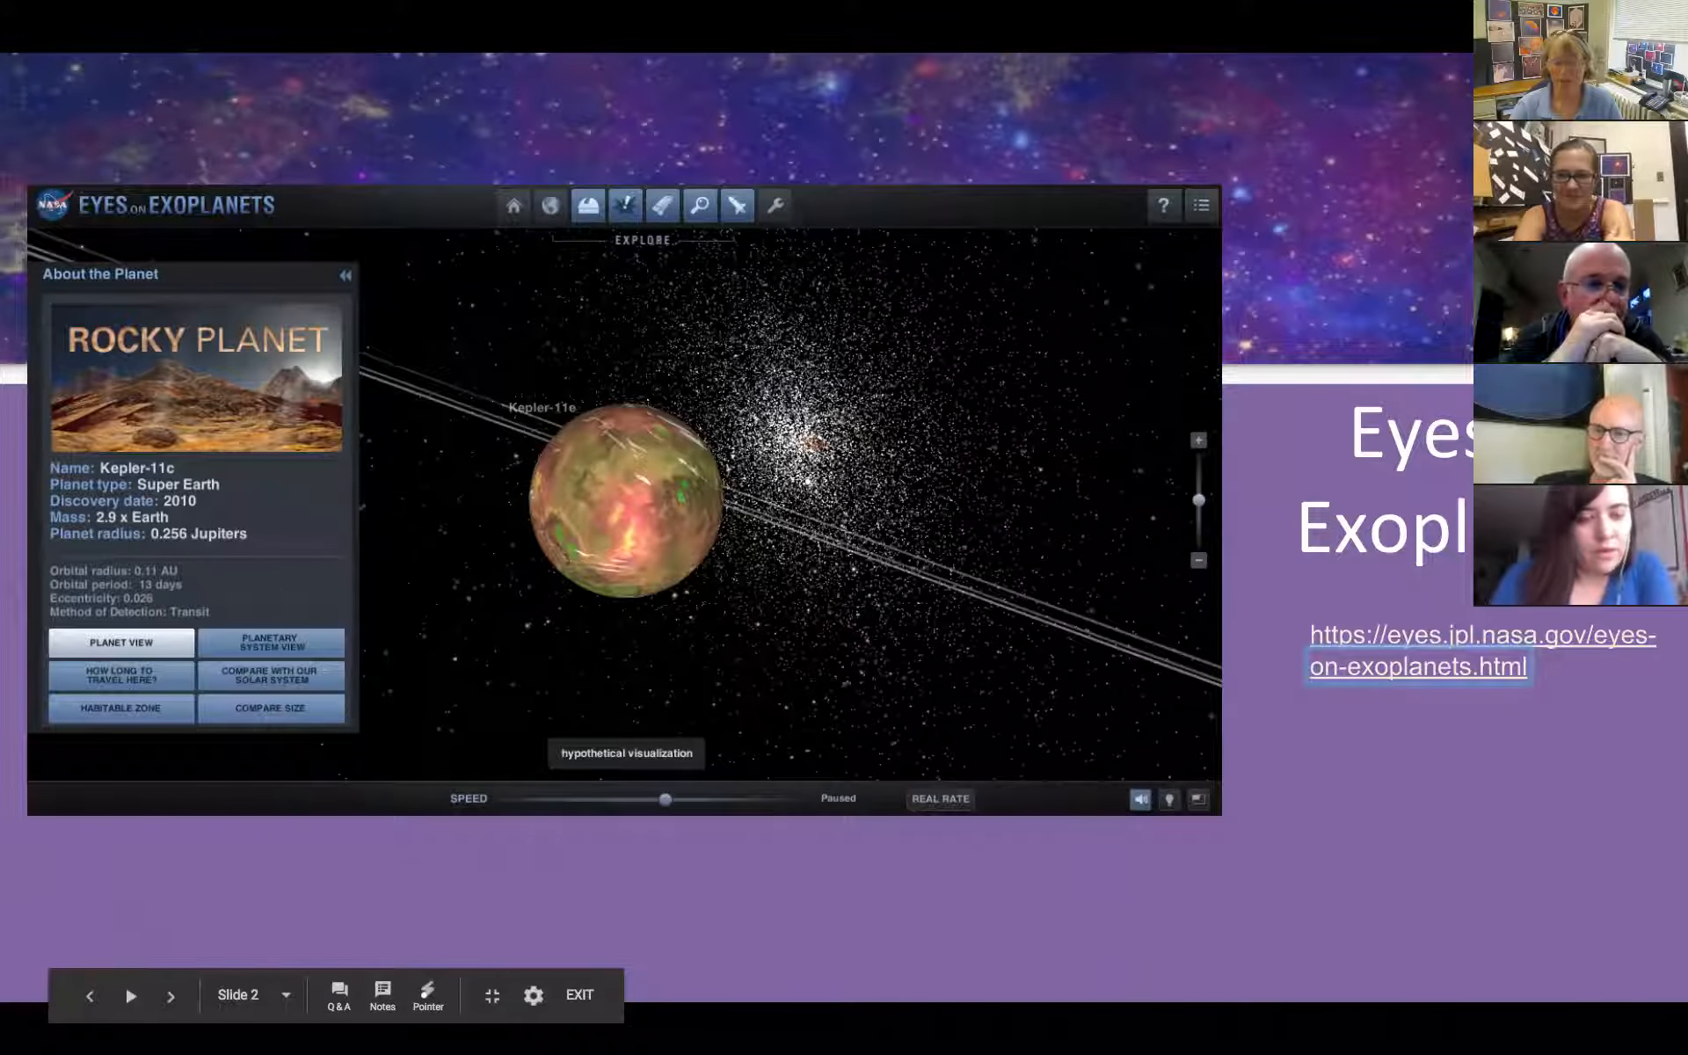
Advance the presentation to slide 3 introducing Exoplanets.nasa.gov.
{"action": "left_click", "coordinate": [171, 995]}
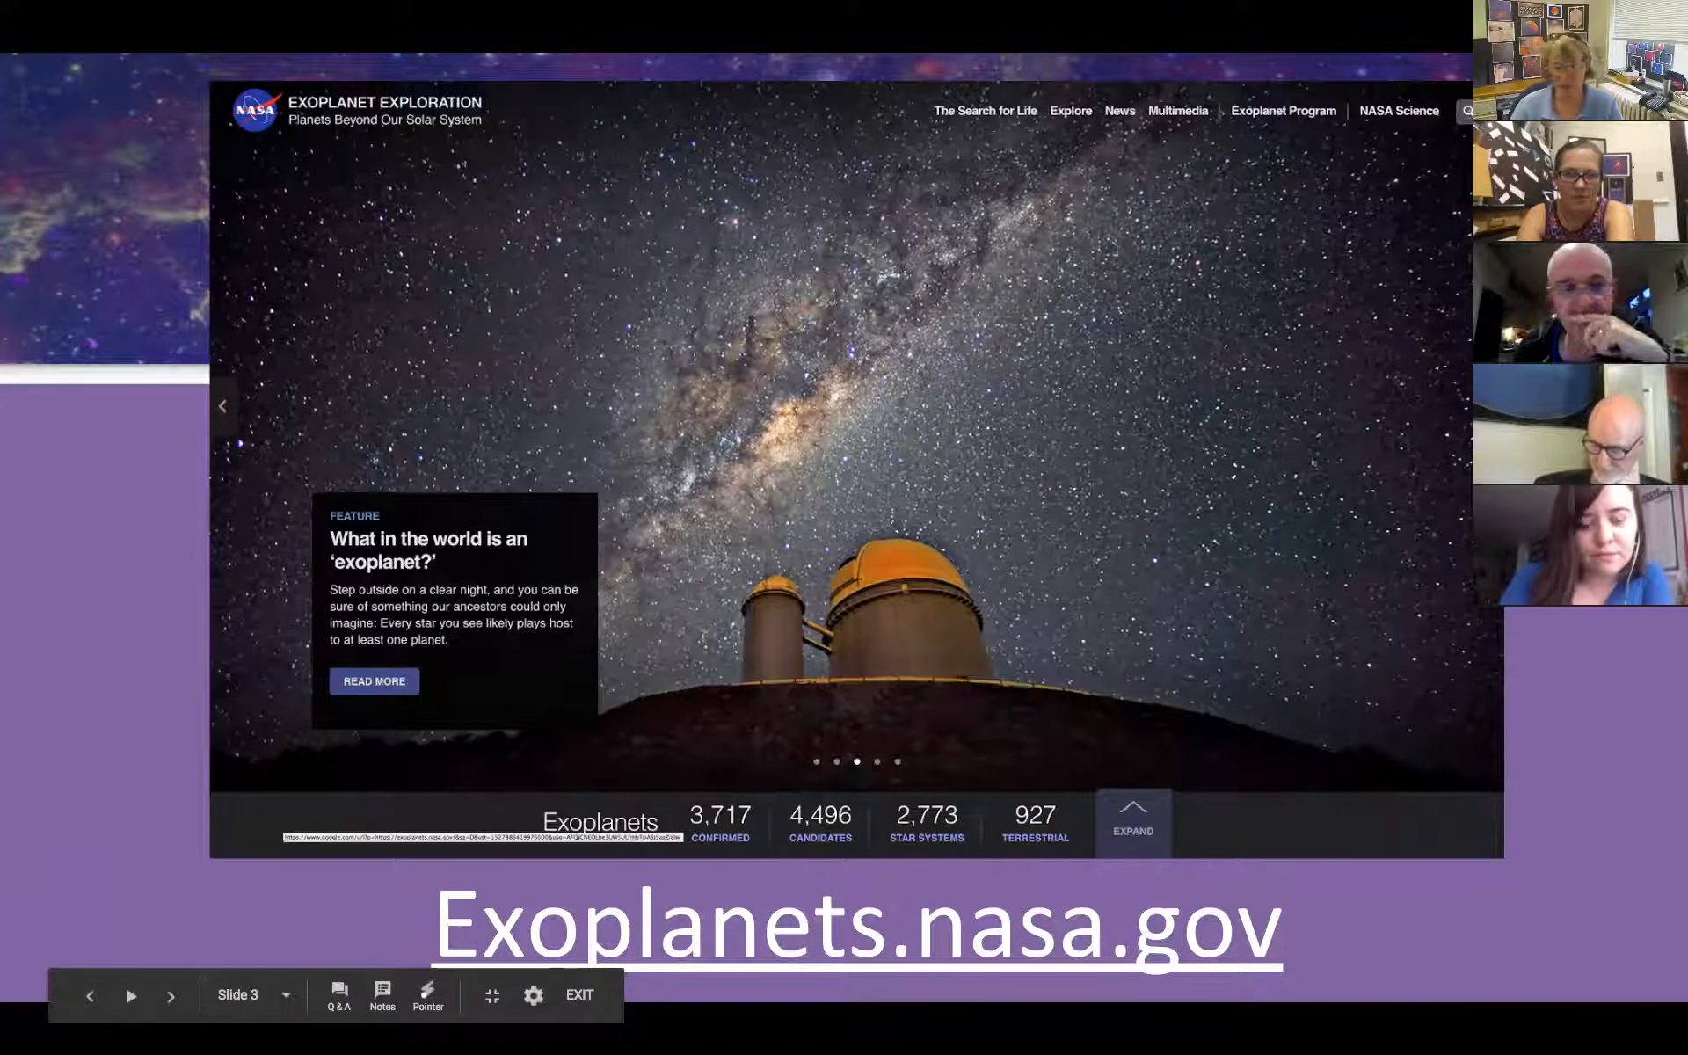
Open the live Exoplanet Exploration site and its 5 Ways to Find a Planet menu entry.
{"action": "right_click", "coordinate": [856, 927]}
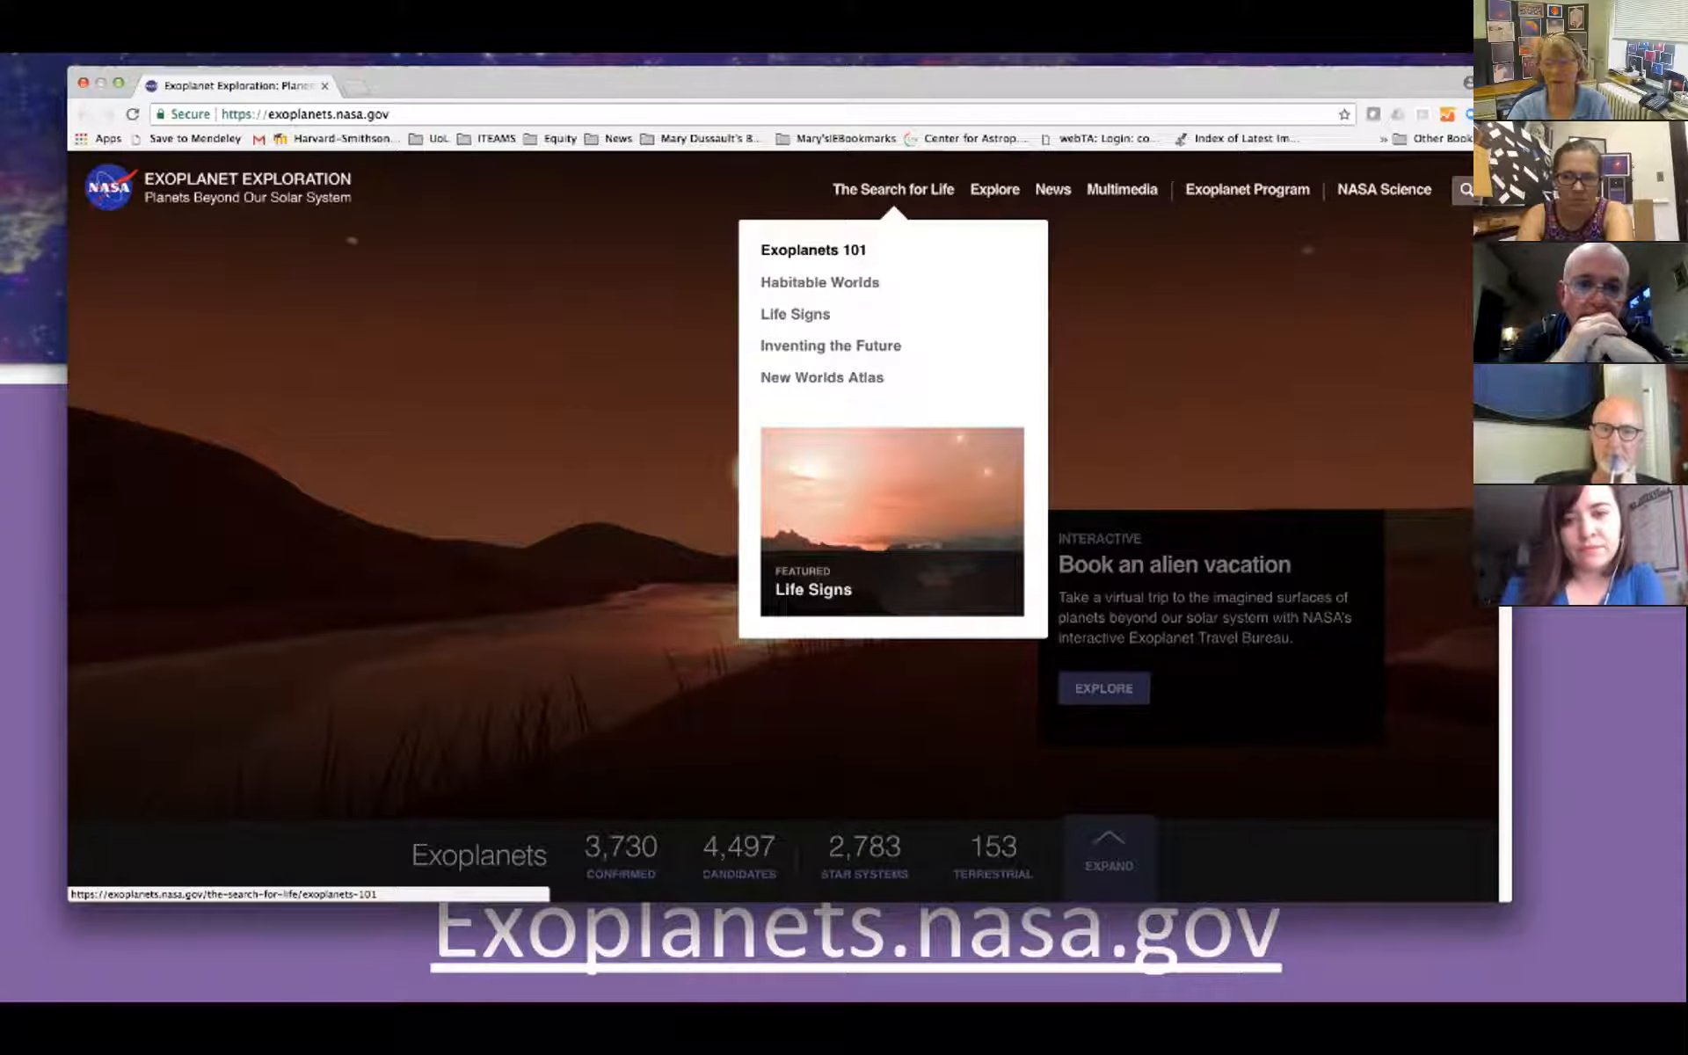
{"action": "mouse_move", "coordinate": [1245, 190]}
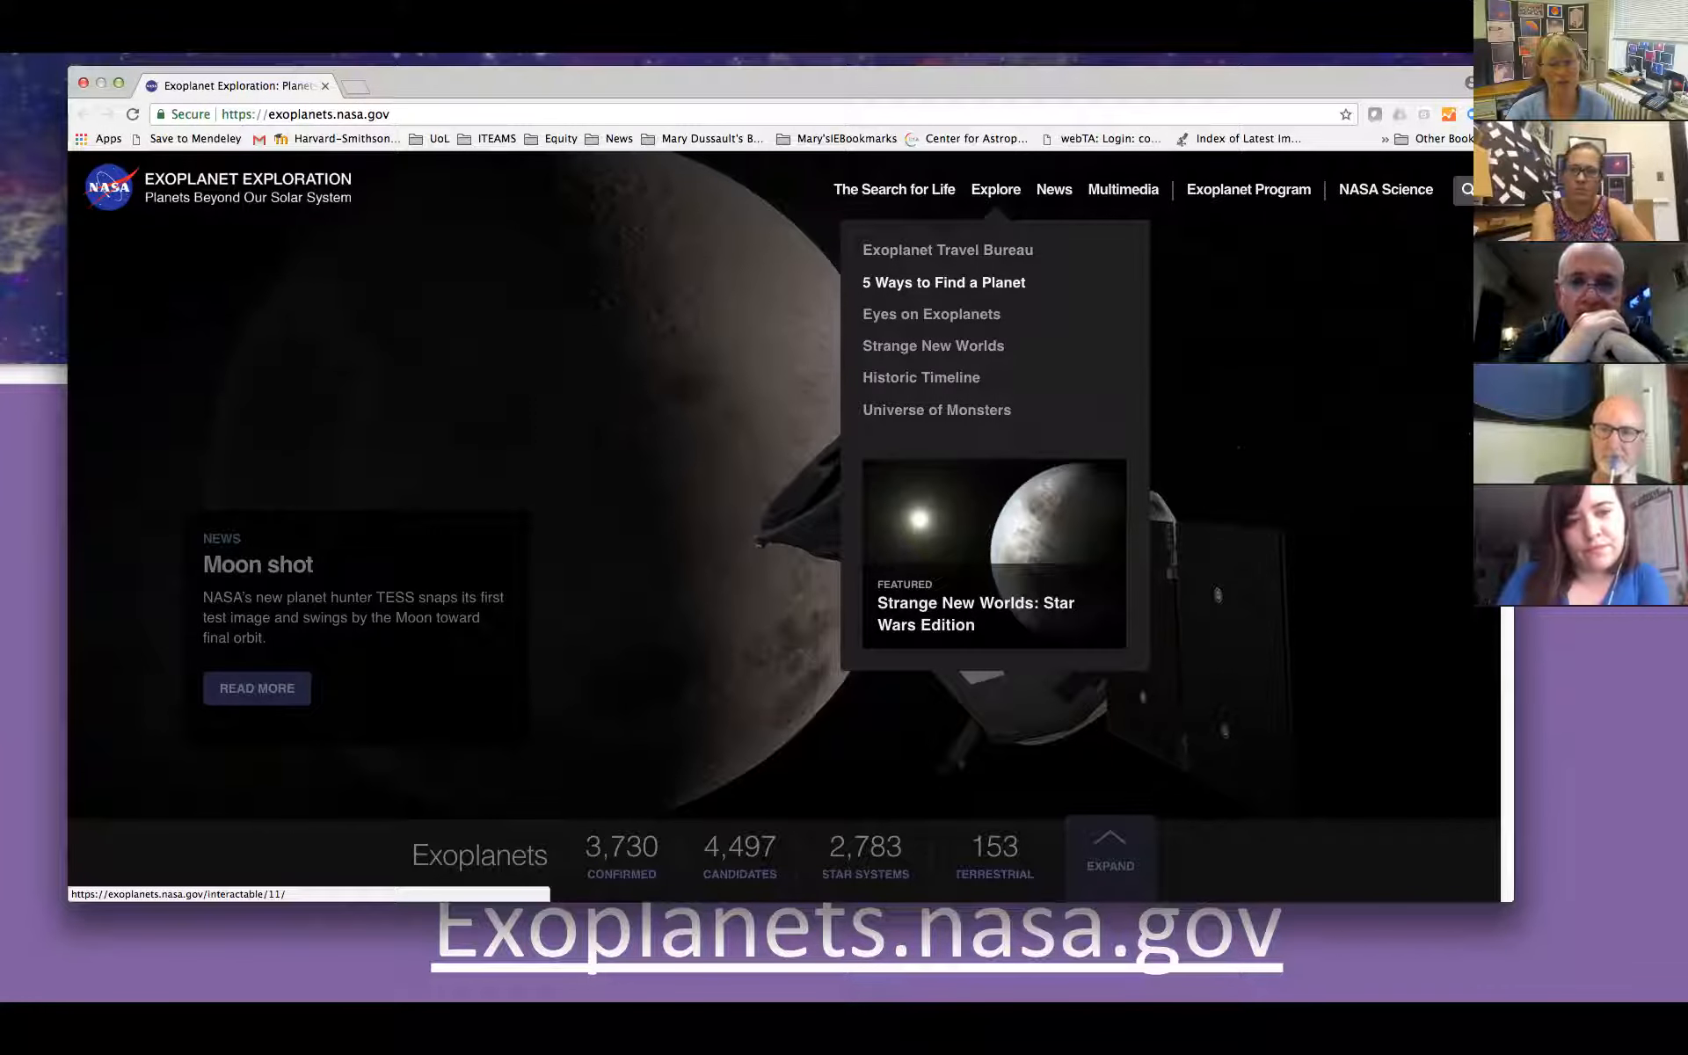
{"action": "left_click", "coordinate": [941, 282]}
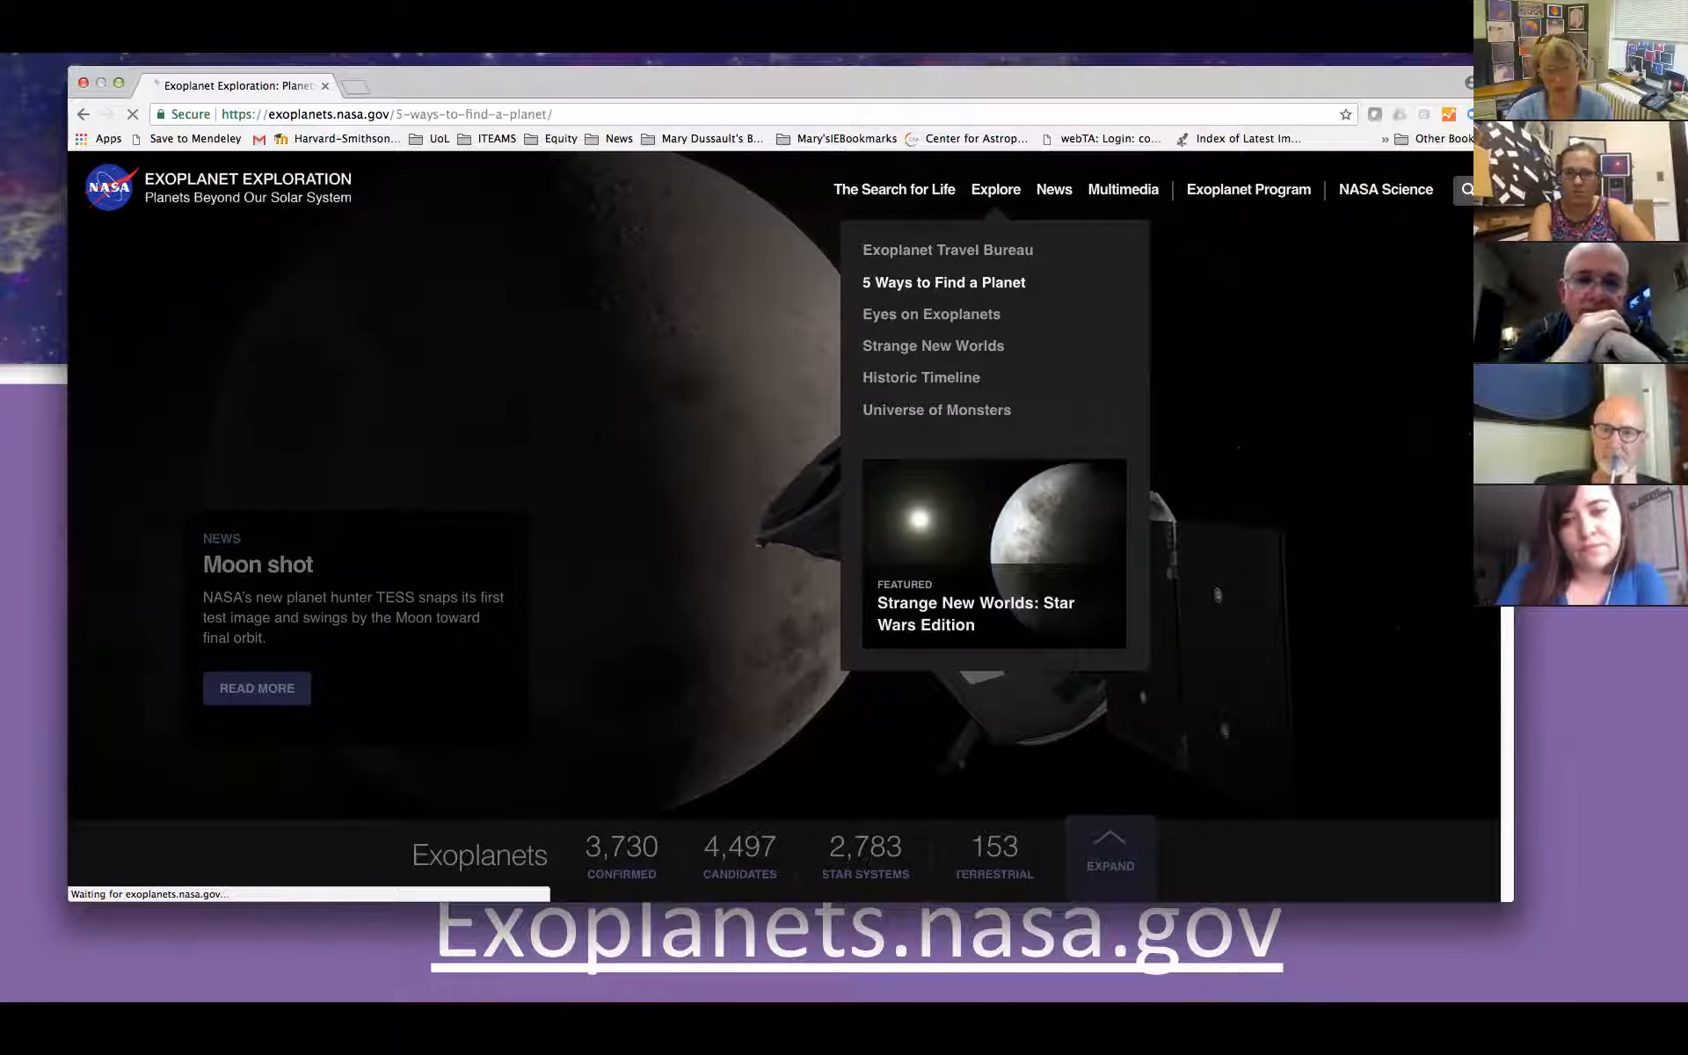
{"action": "left_click", "coordinate": [943, 281]}
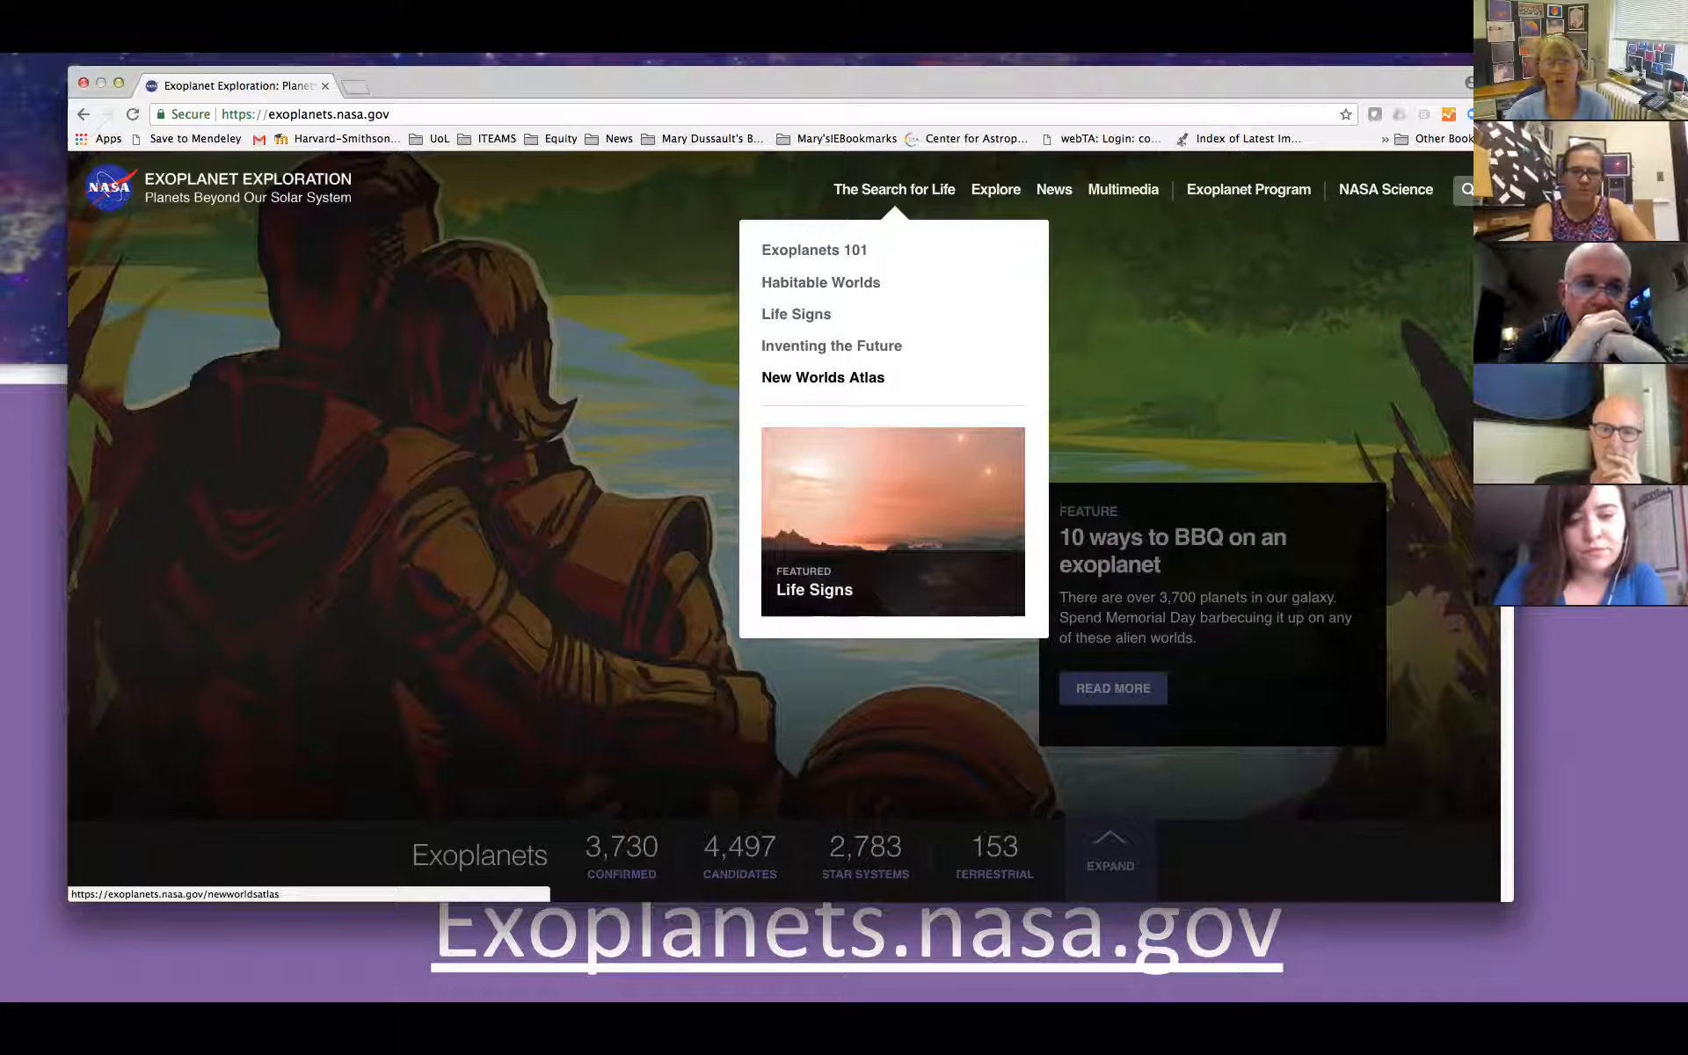
Open the New Worlds Atlas and search it for 'tres-3' to narrow the list to TrES-3 b.
{"action": "left_click", "coordinate": [822, 376]}
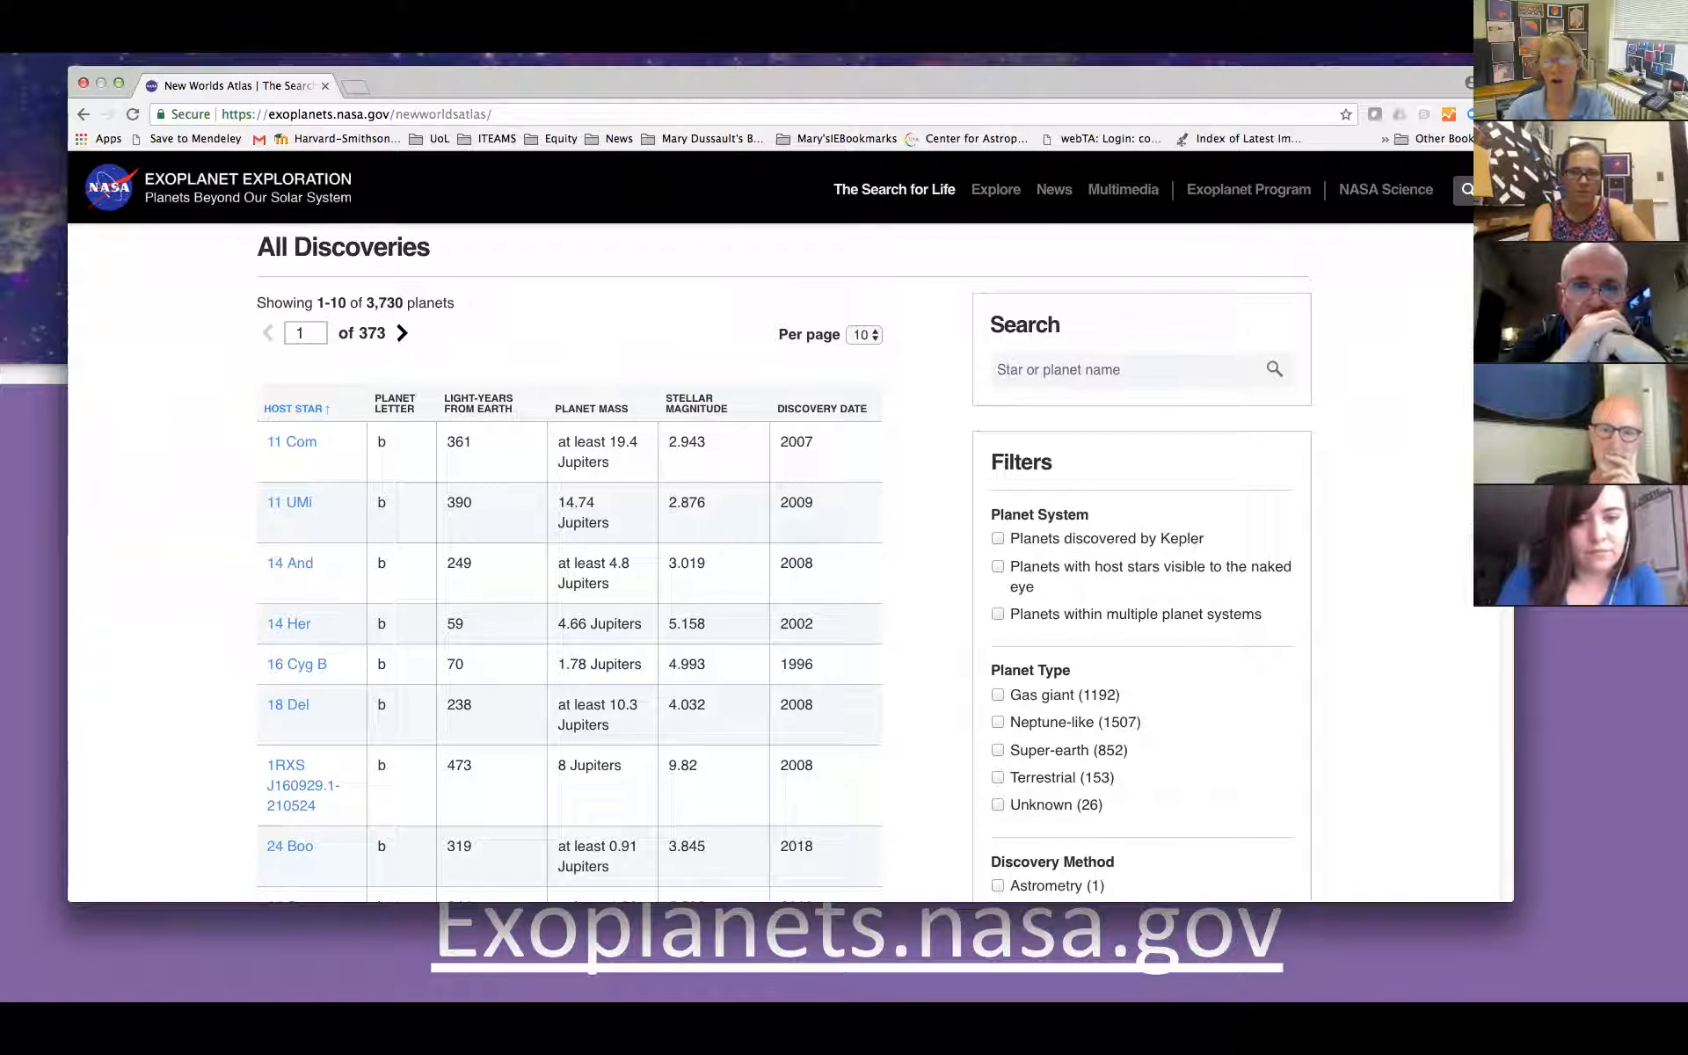
{"action": "left_click", "coordinate": [1120, 369]}
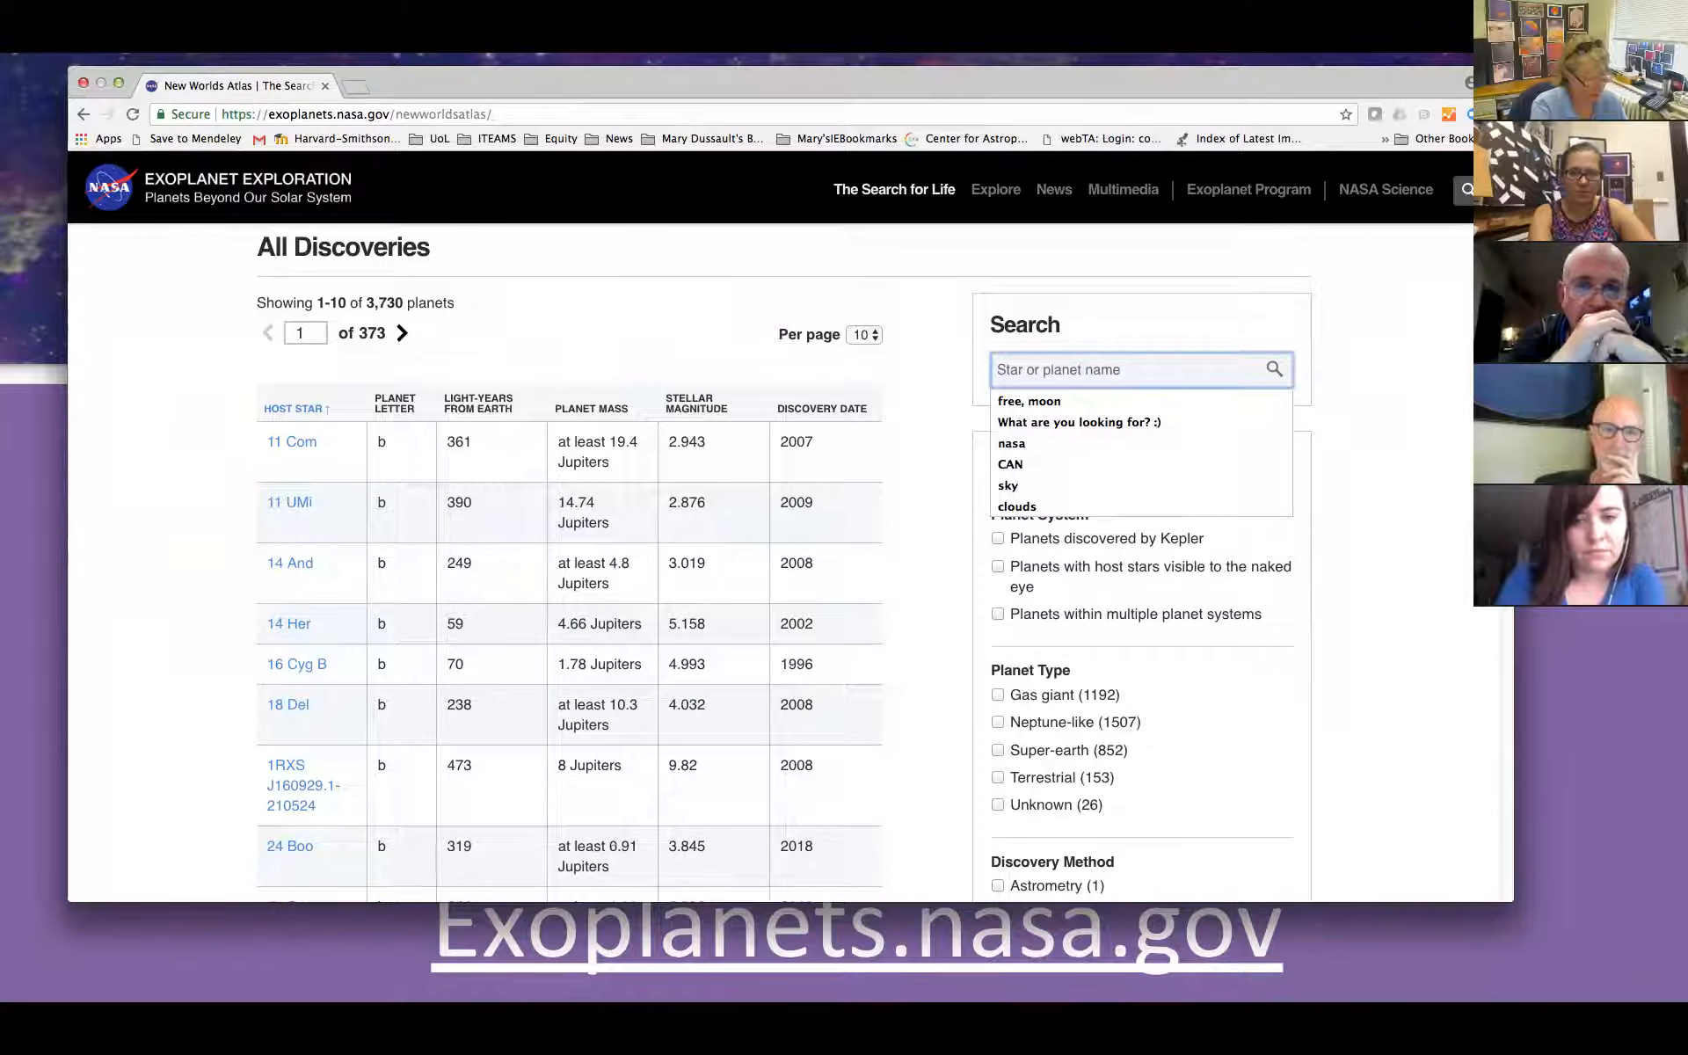
{"action": "type", "text": "tres-3"}
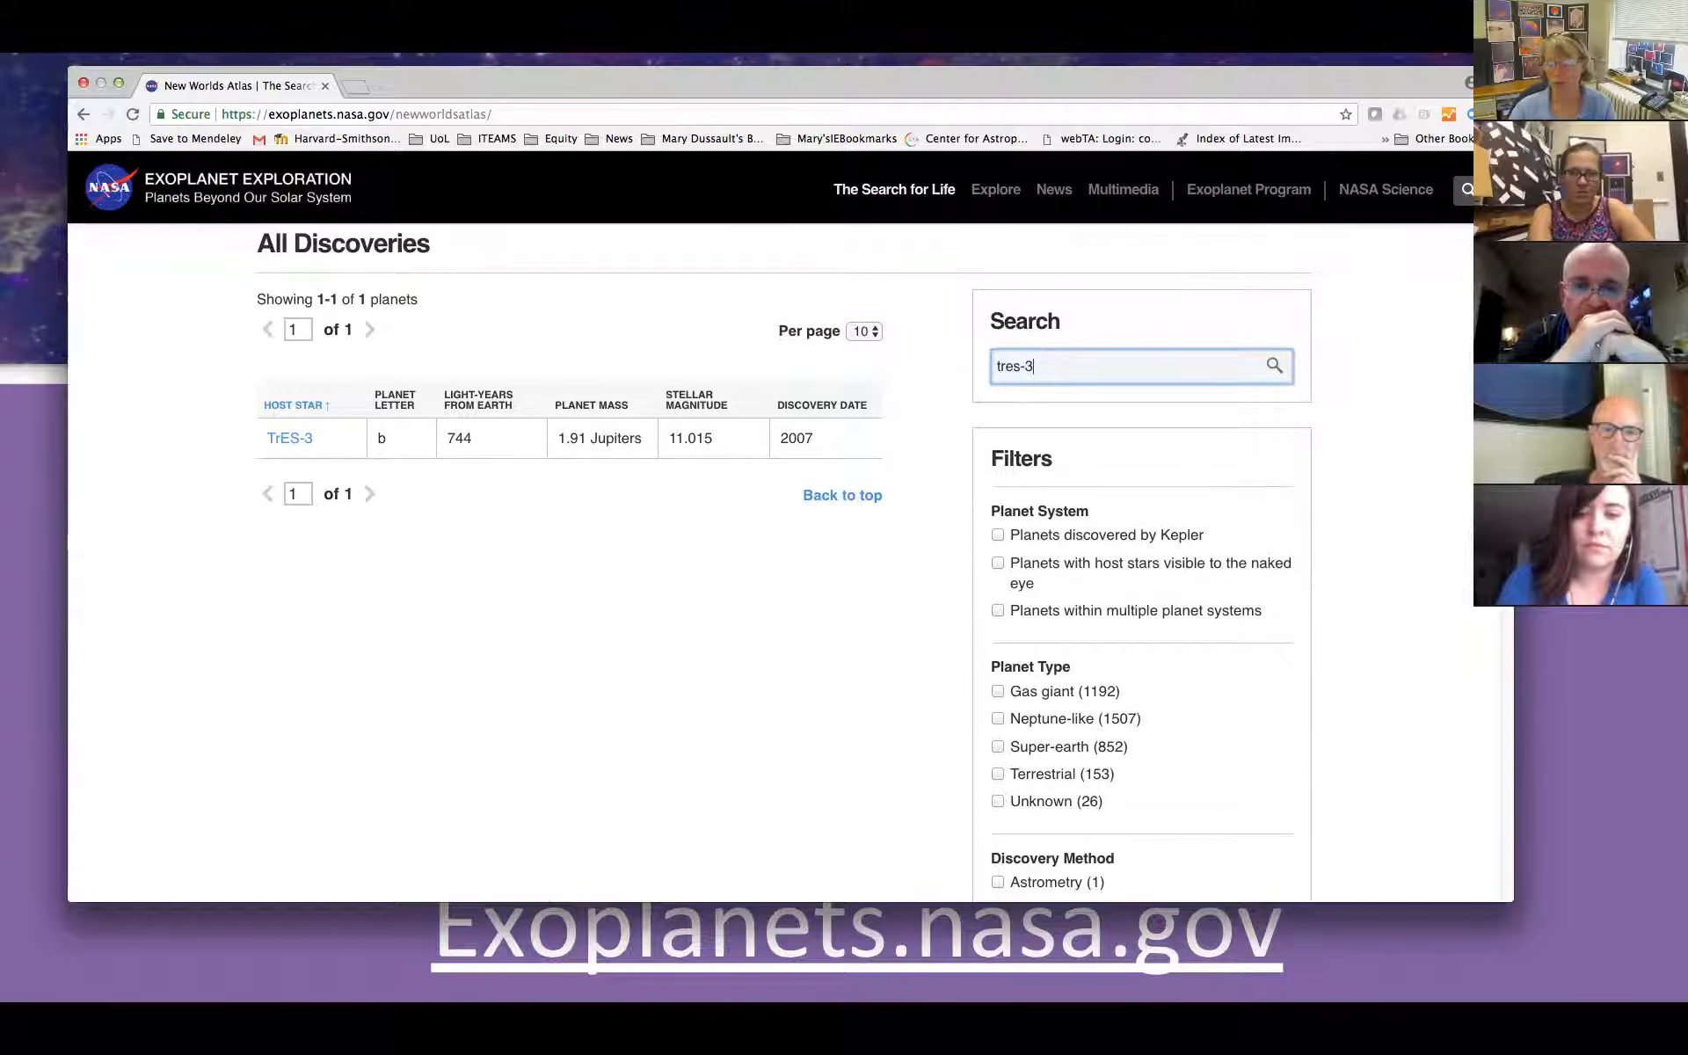
{"action": "scroll", "scroll_direction": "down", "scroll_amount": 3}
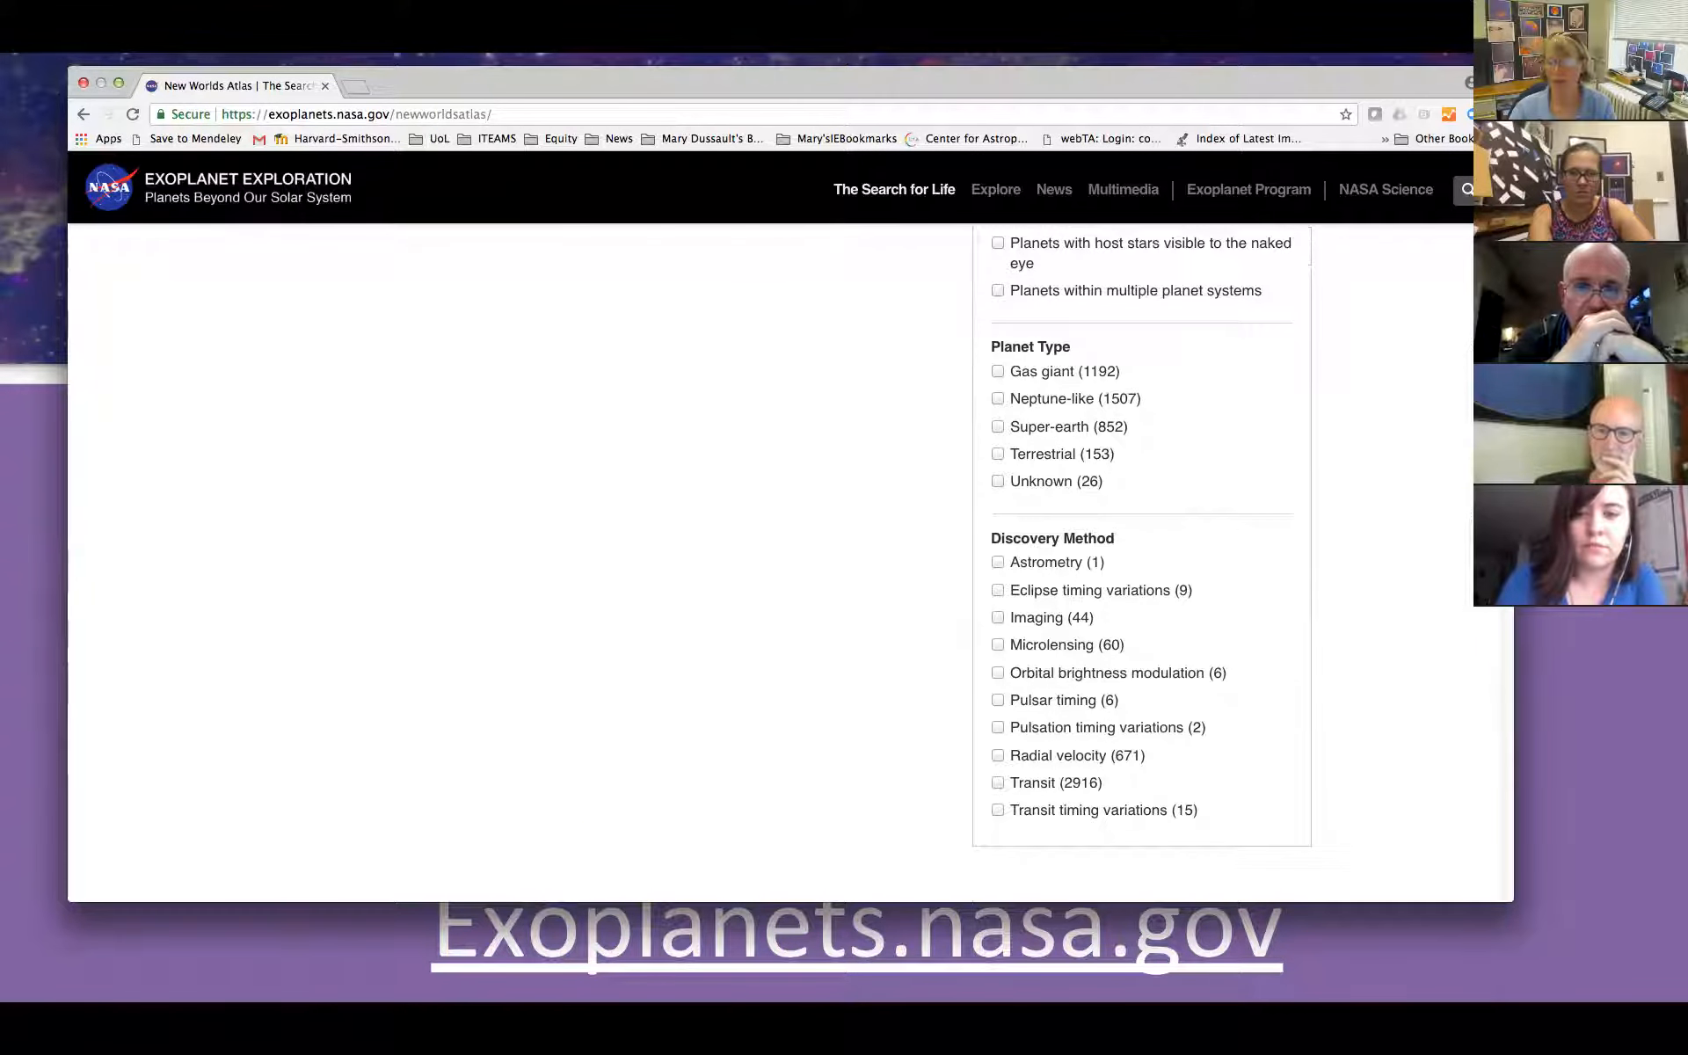
{"action": "type", "text": "tres-3"}
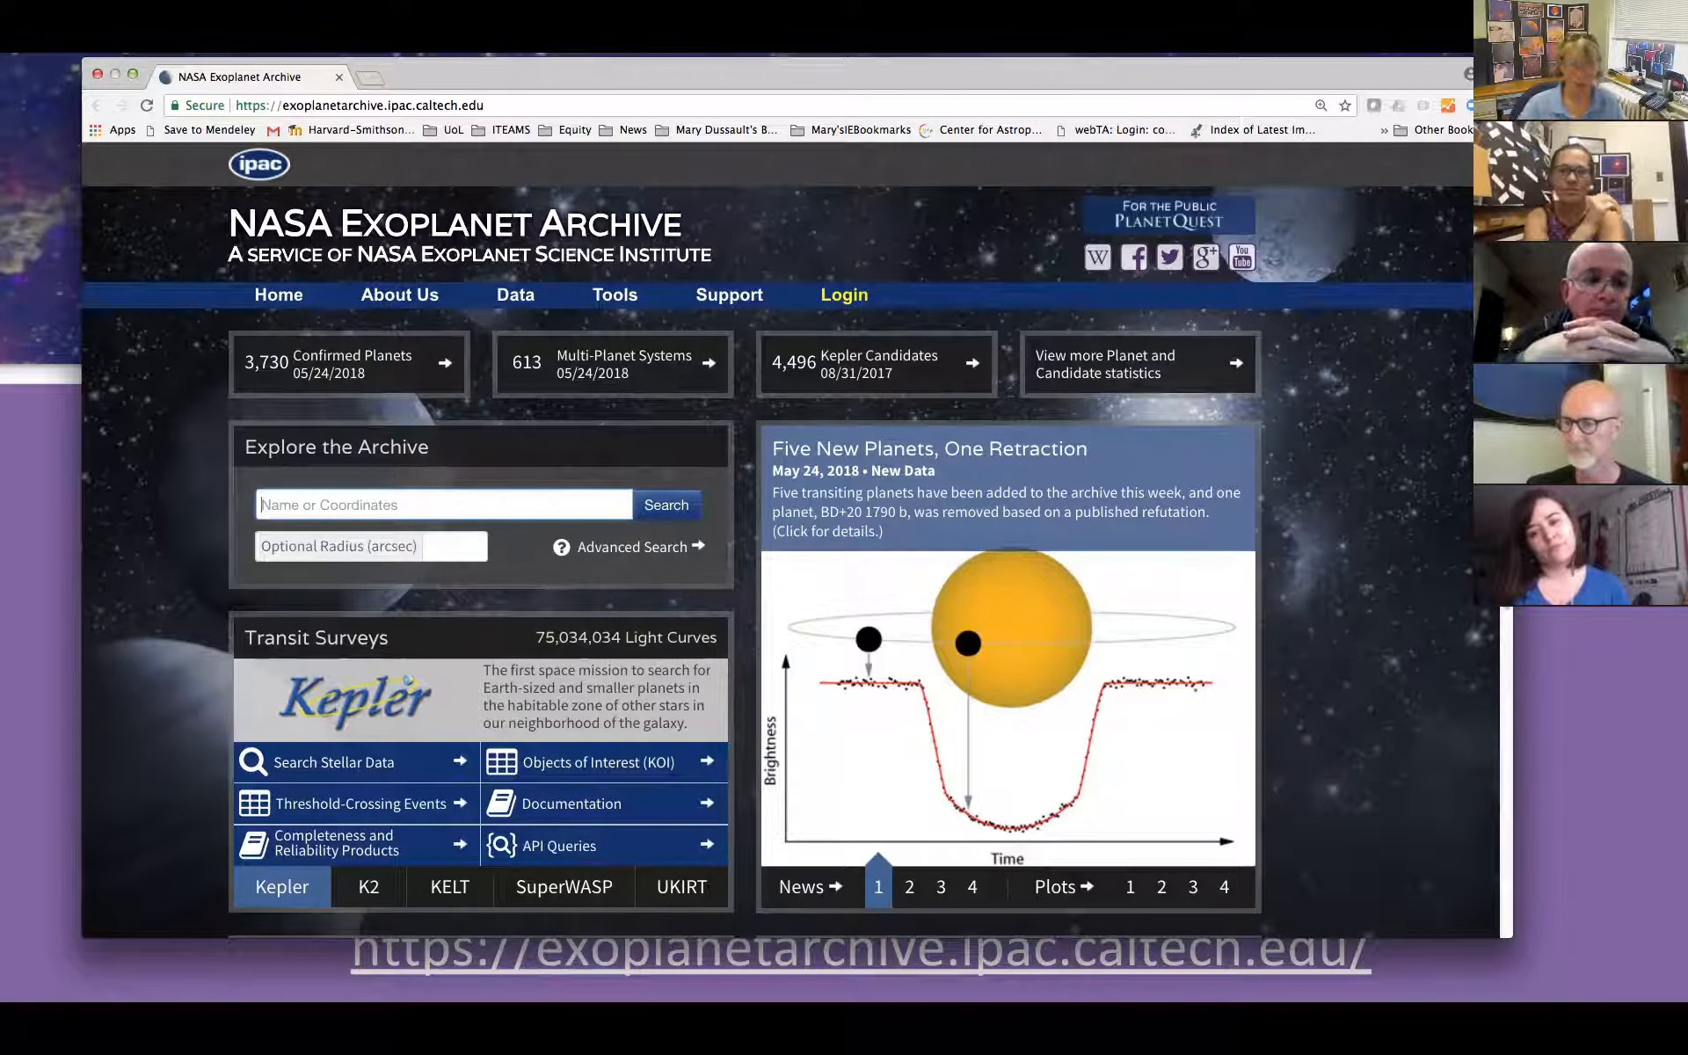
Search the NASA Exoplanet Archive for Tres-3 to reach its Planet Host Overview page.
{"action": "type", "text": "Tres-3"}
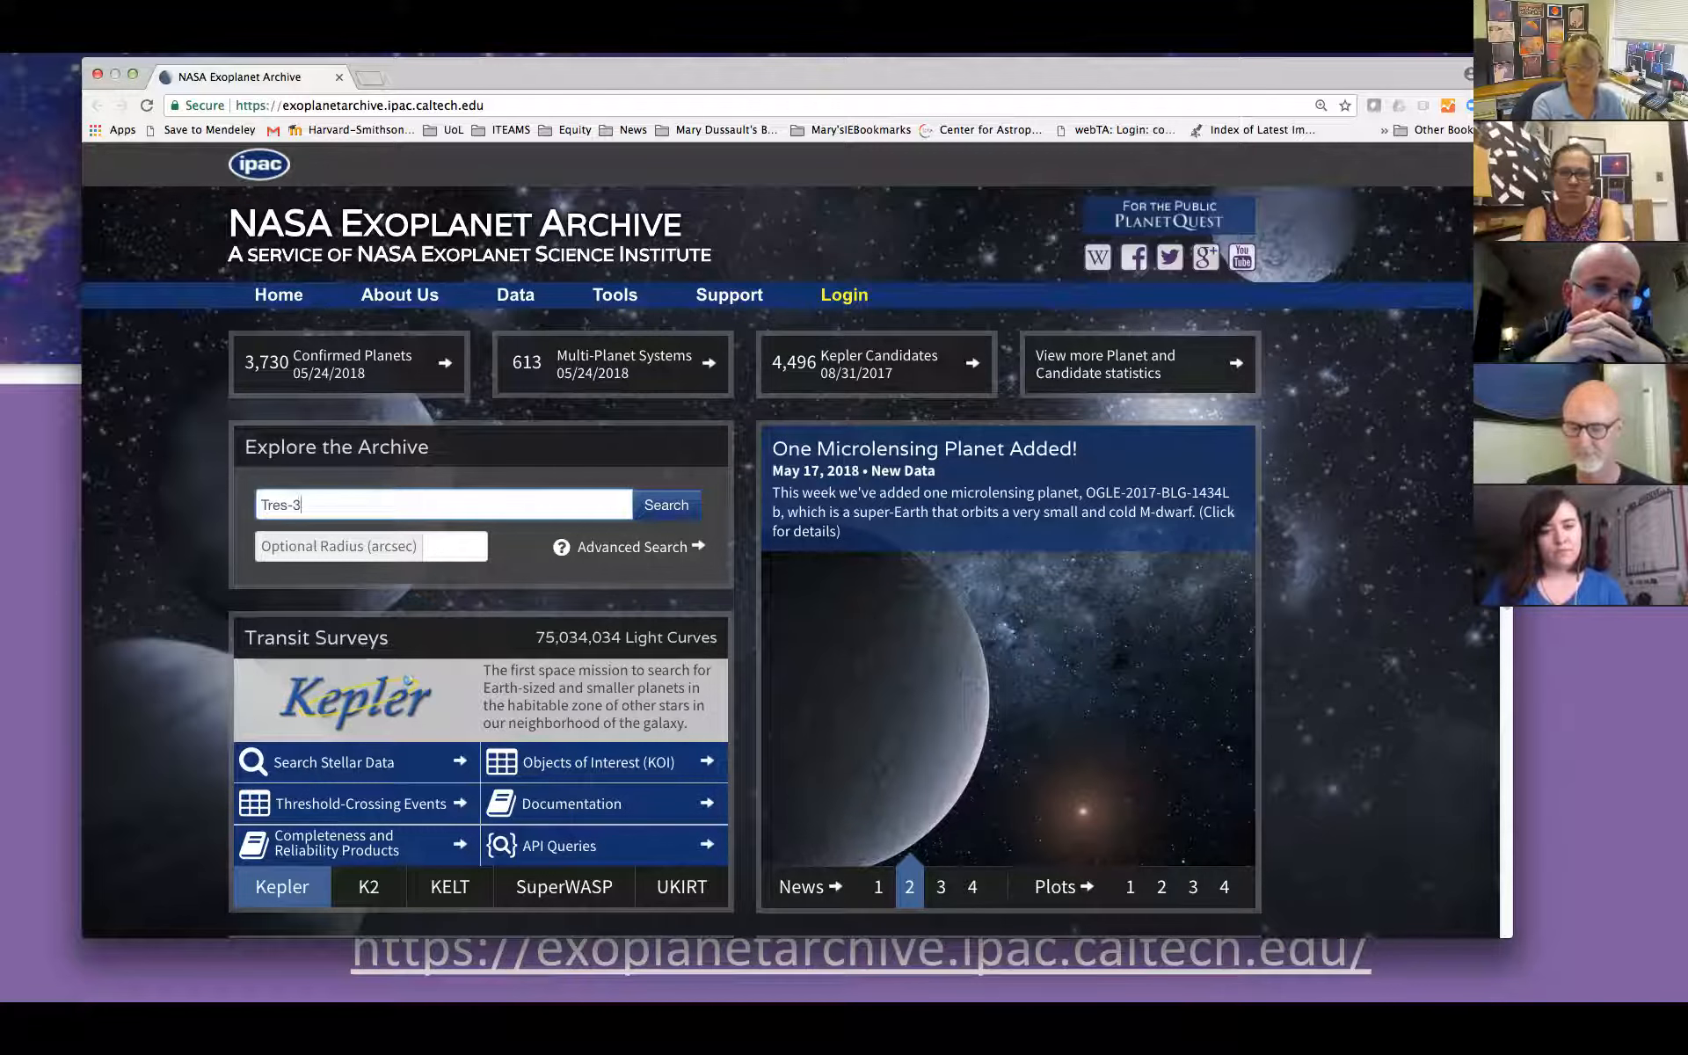
{"action": "left_click", "coordinate": [664, 505]}
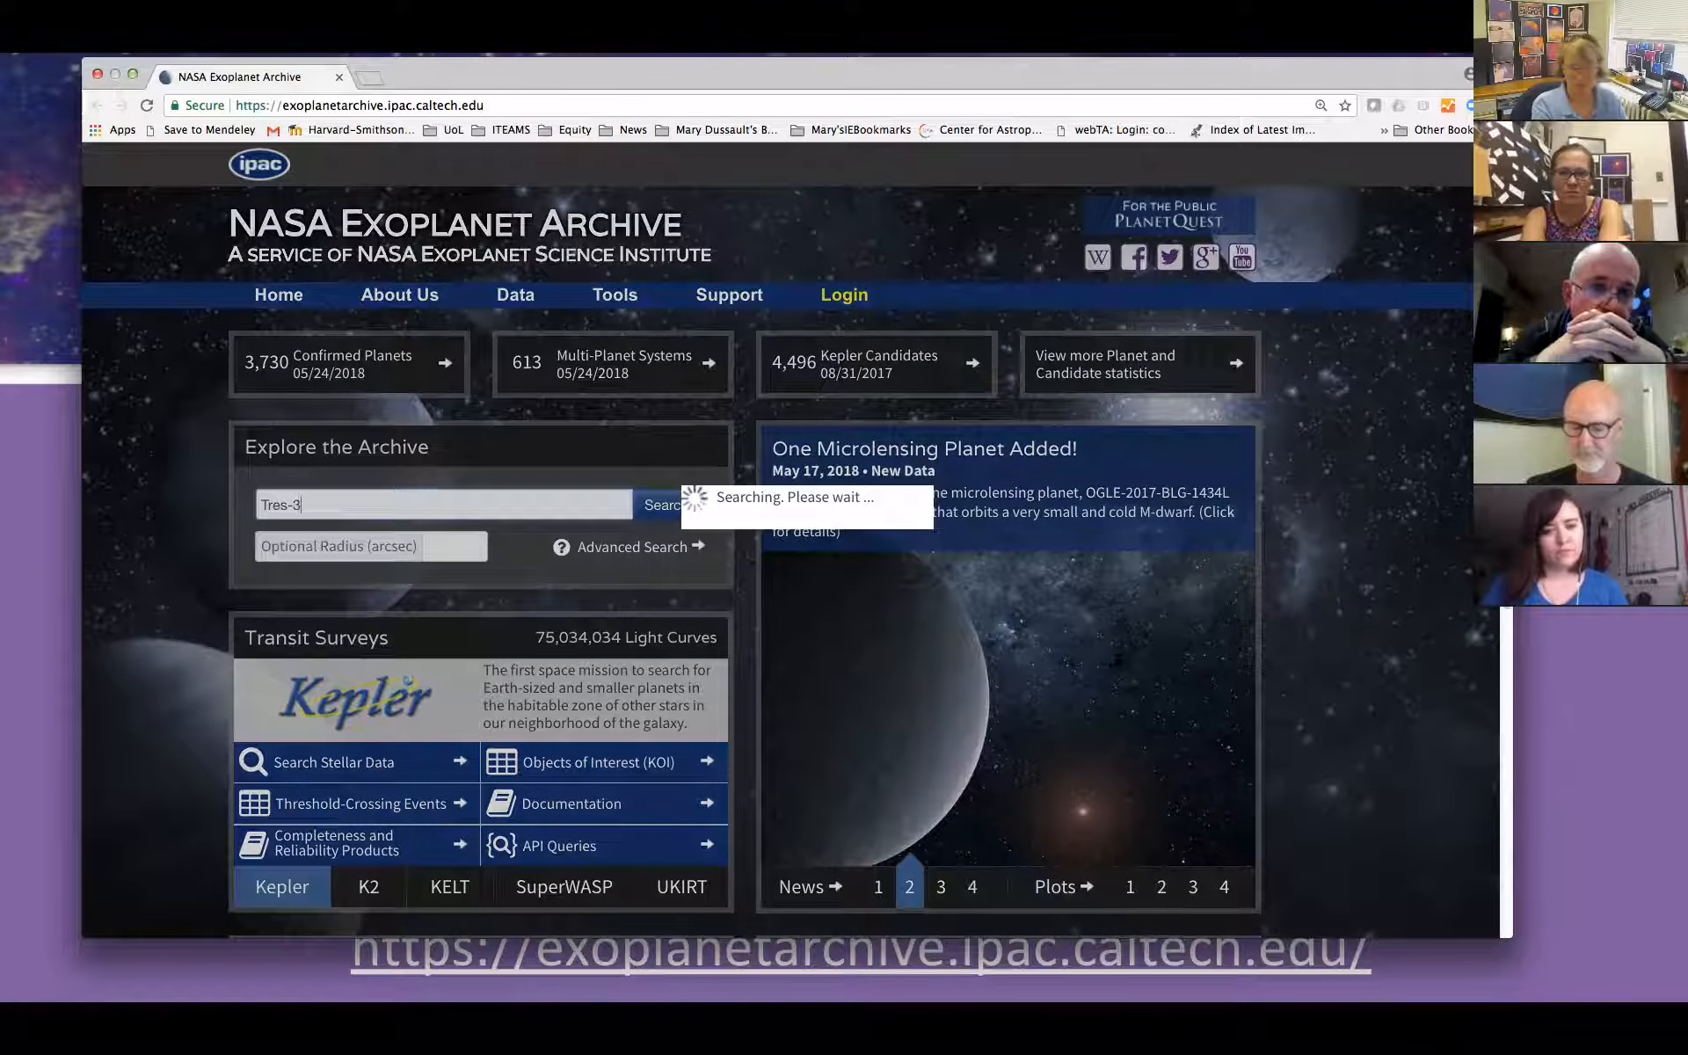
{"action": "left_click", "coordinate": [661, 504]}
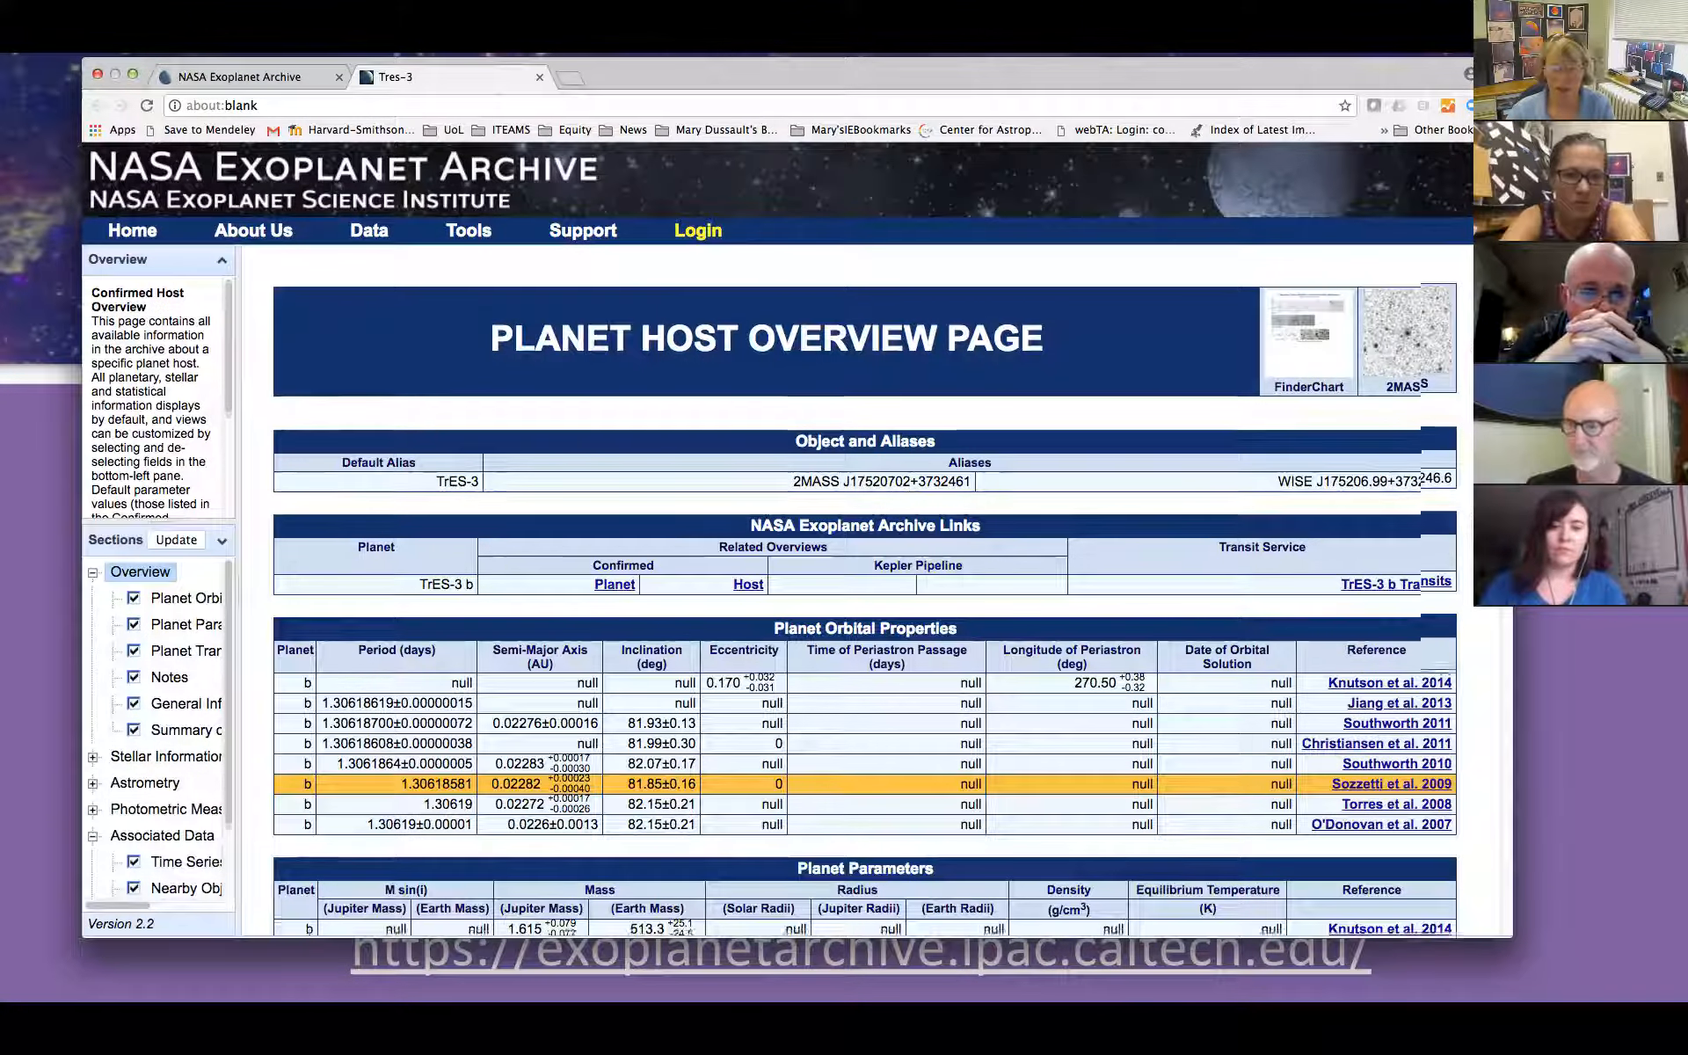
Scroll the TrES-3 overview down to the Planet Parameters and Transit Properties tables.
{"action": "scroll", "scroll_direction": "down", "scroll_amount": 3}
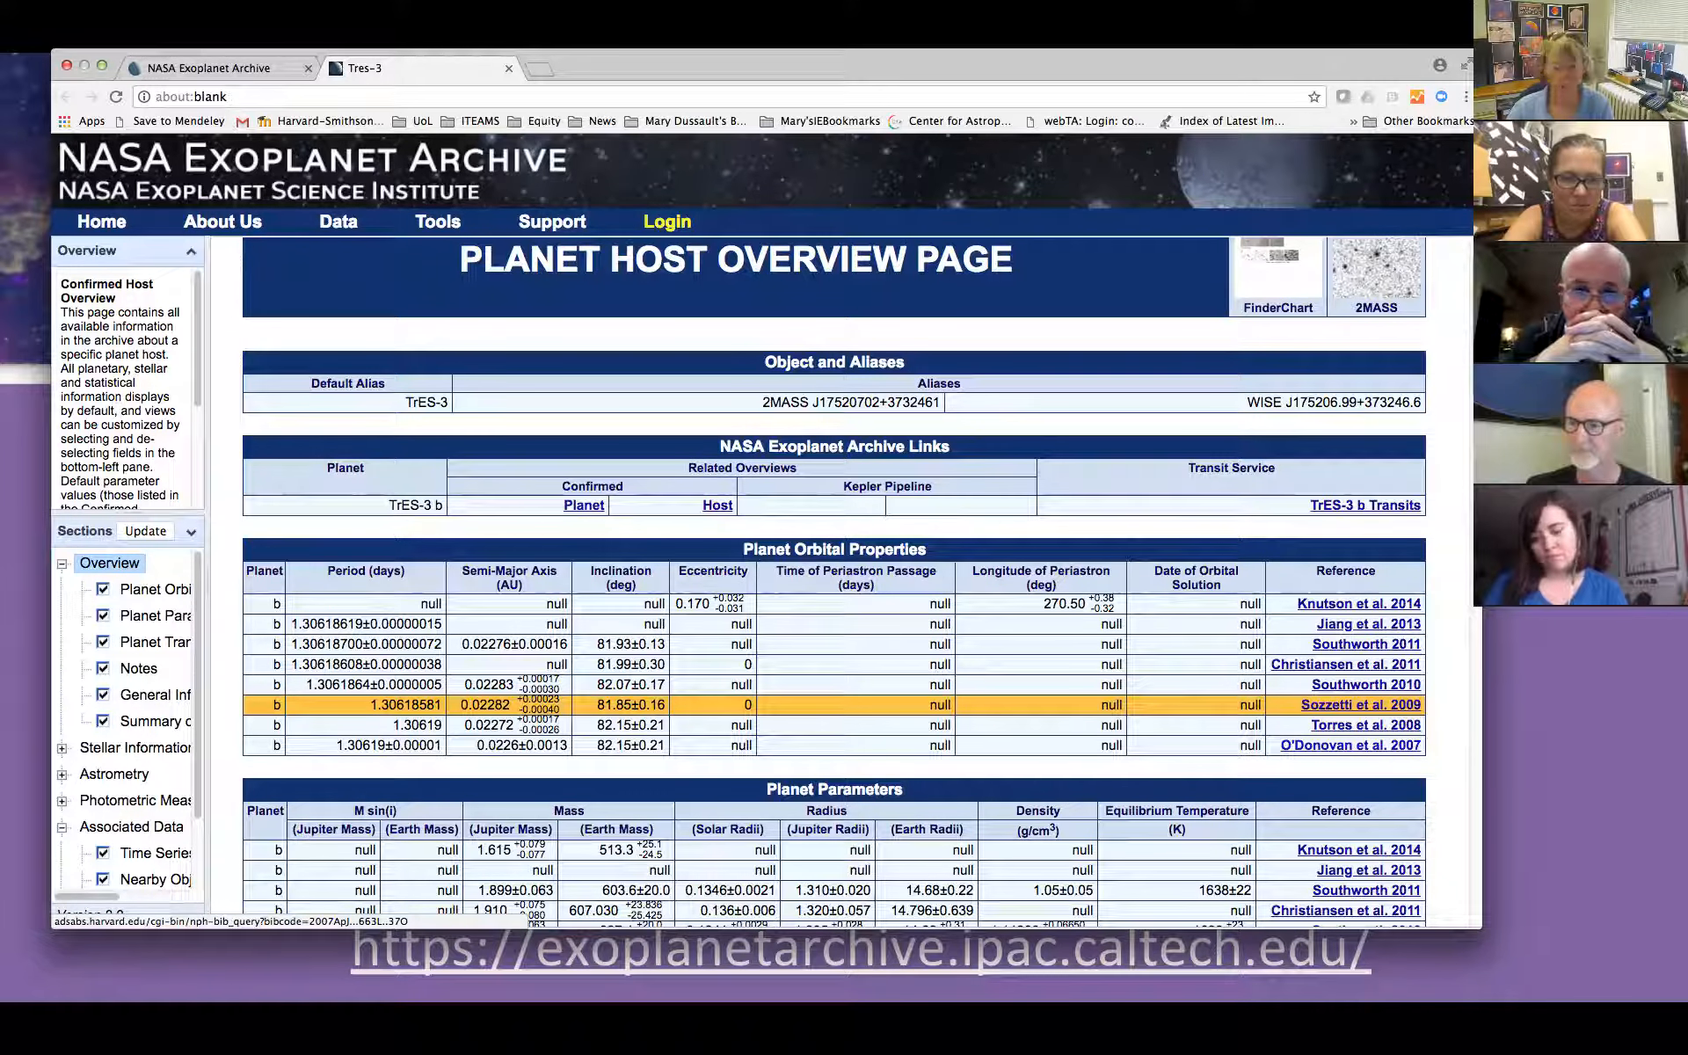
{"action": "scroll", "scroll_direction": "down", "scroll_amount": 3}
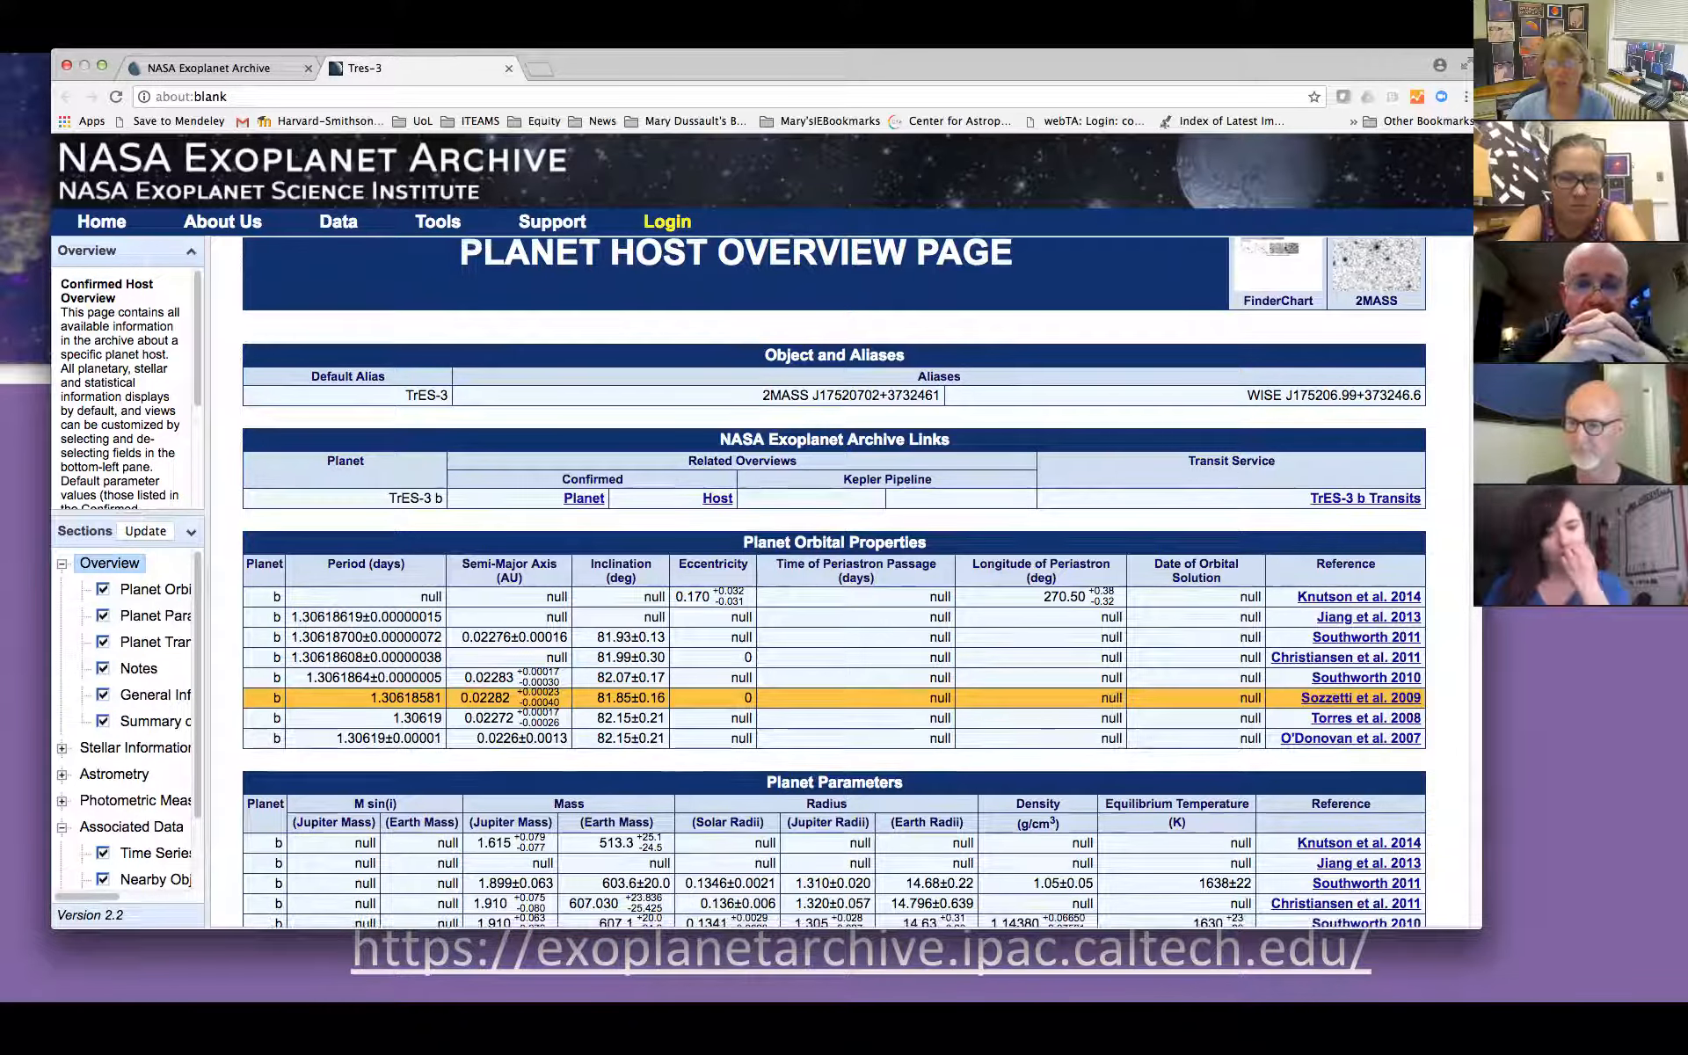
{"action": "scroll", "scroll_direction": "down", "scroll_amount": 3}
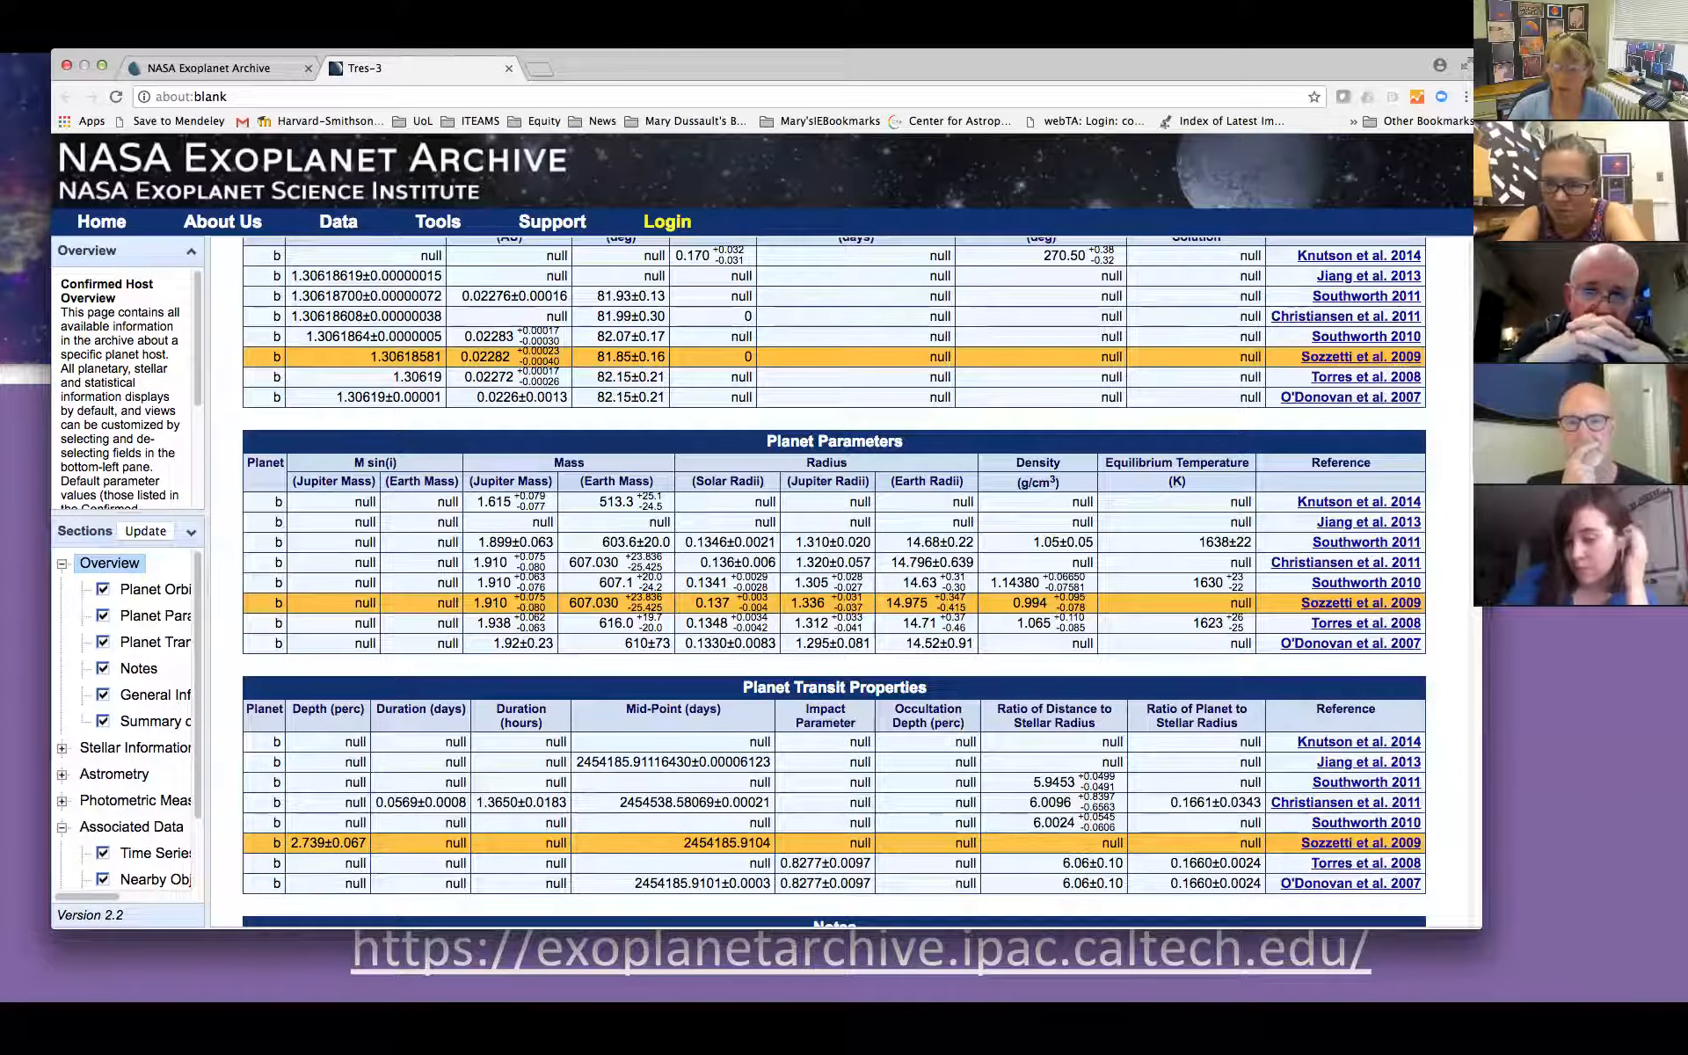
Scroll further through TrES-3 b's tables, then start a fresh Chrome tab.
{"action": "scroll", "scroll_direction": "down", "scroll_amount": 3}
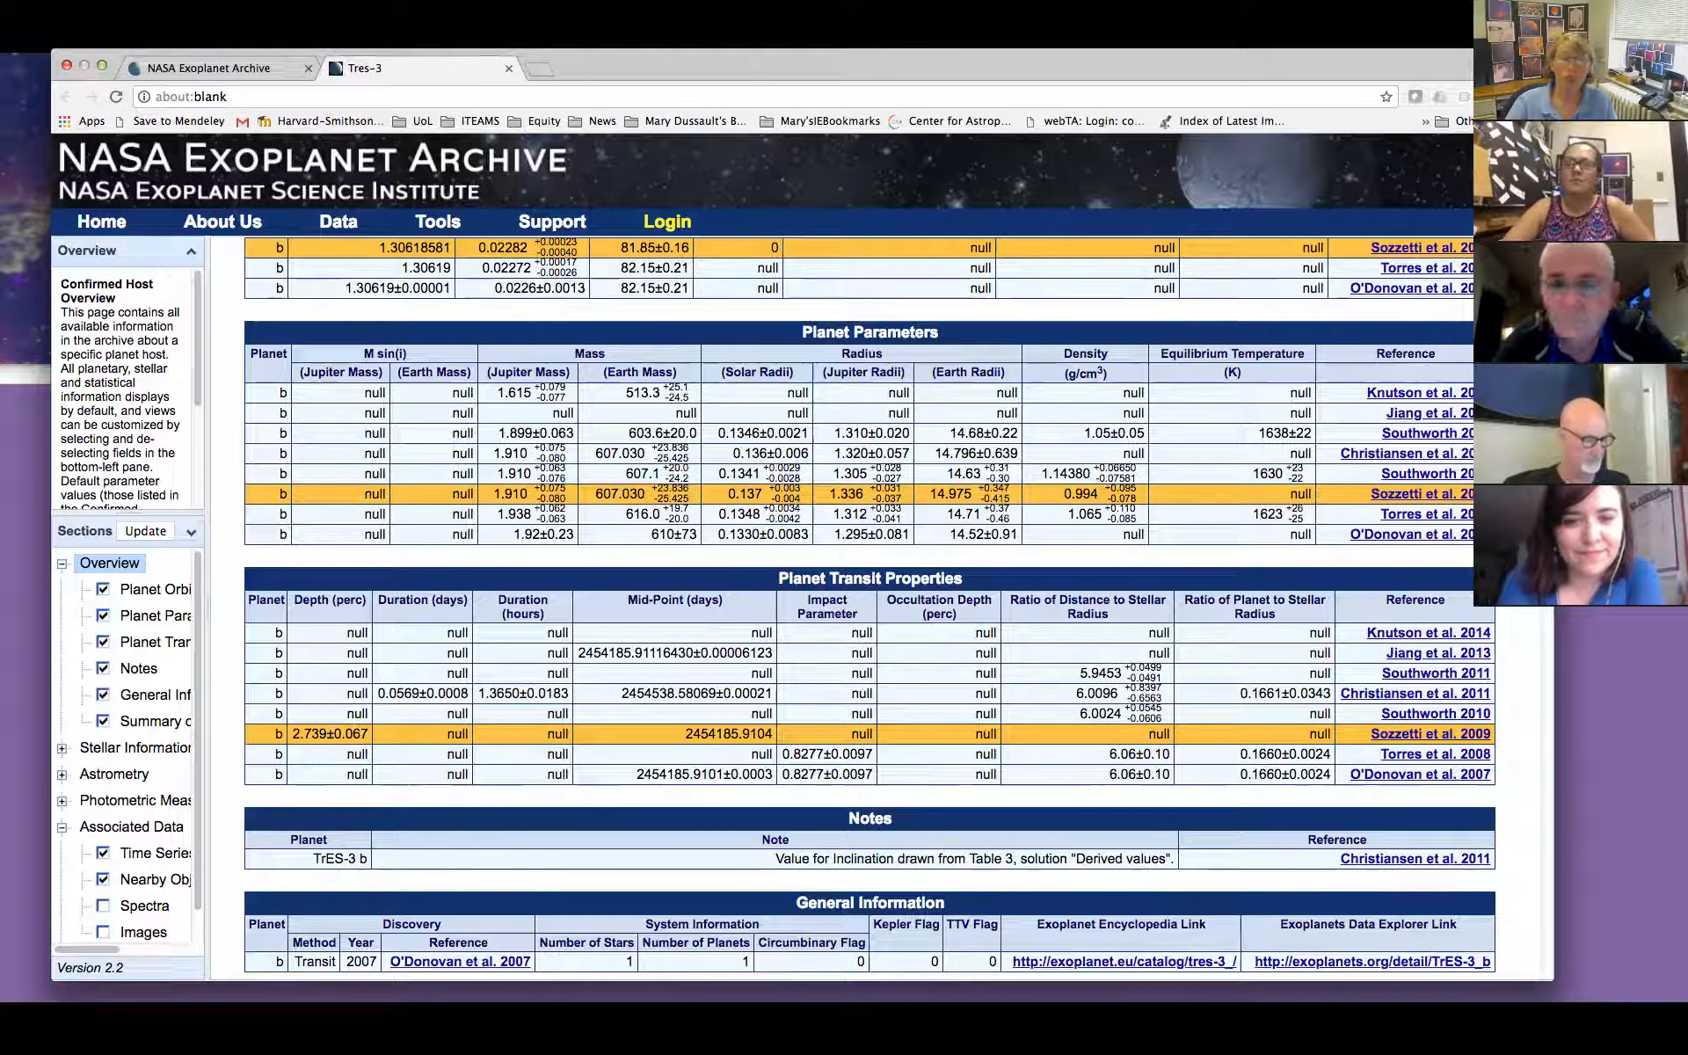
{"action": "left_click", "coordinate": [538, 69]}
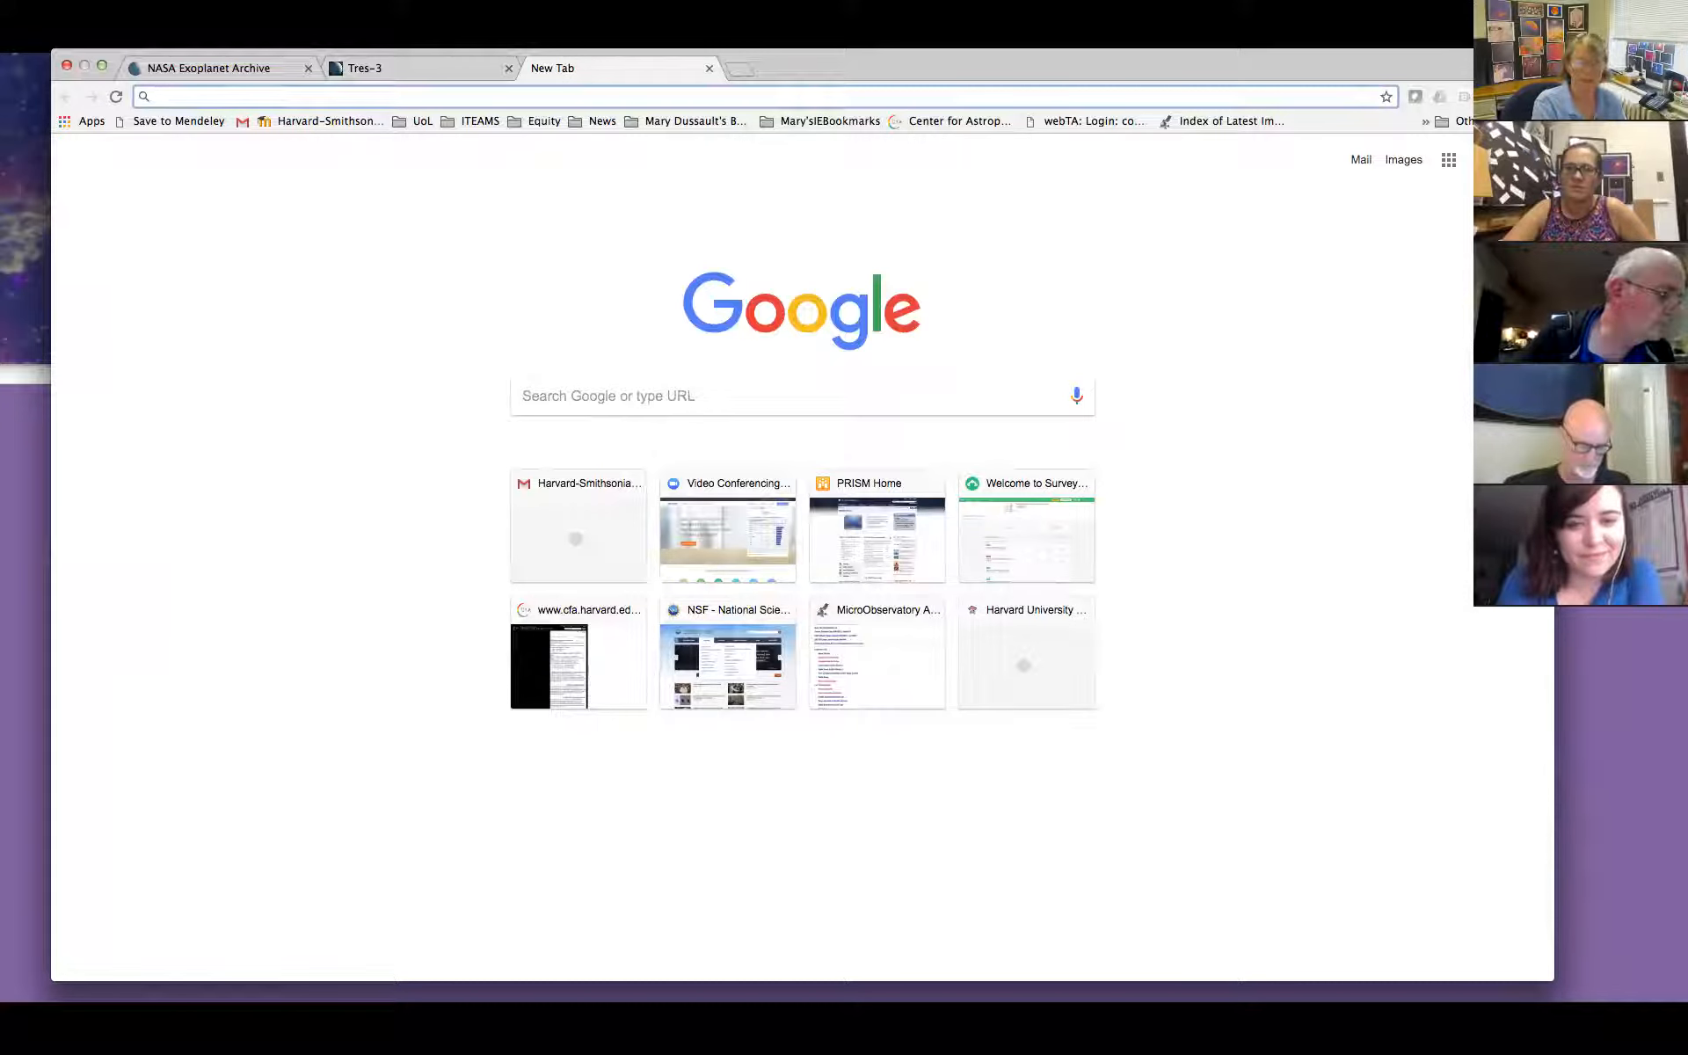
Go to microobservatory.org, enter DIY Planet Search as MaryD and list the explorable star systems.
{"action": "type", "text": "microoobservatory.org"}
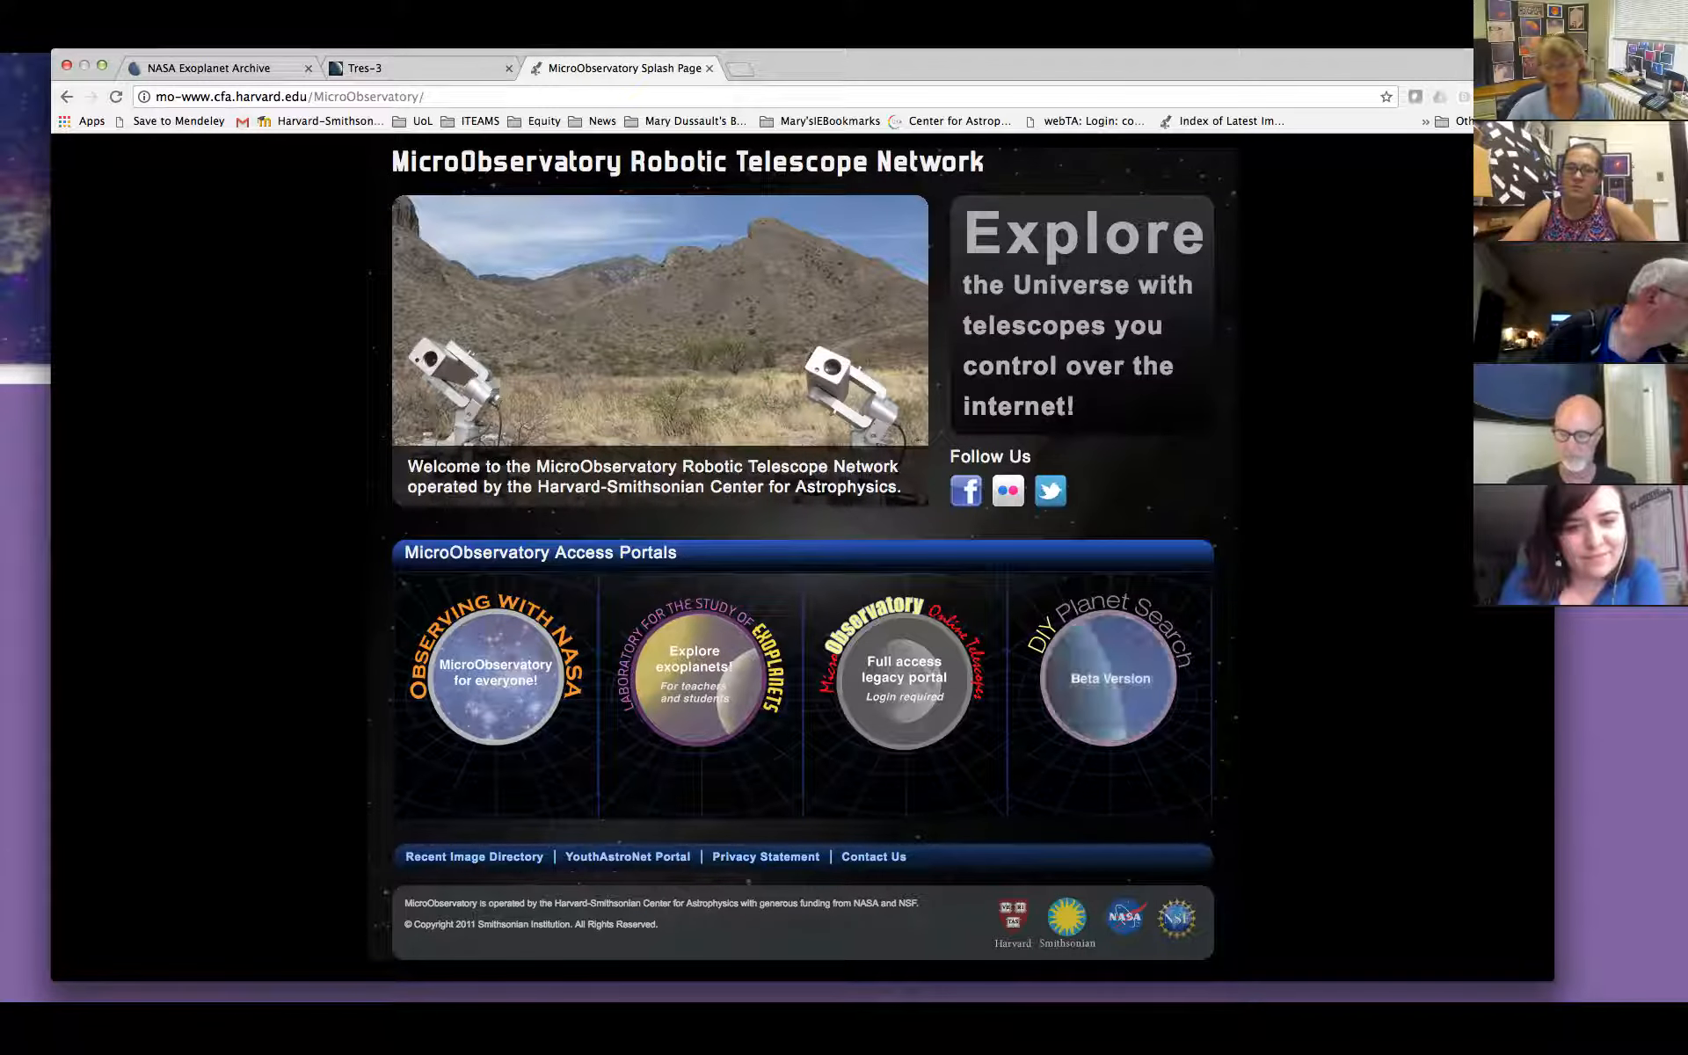
{"action": "left_click", "coordinate": [1102, 676]}
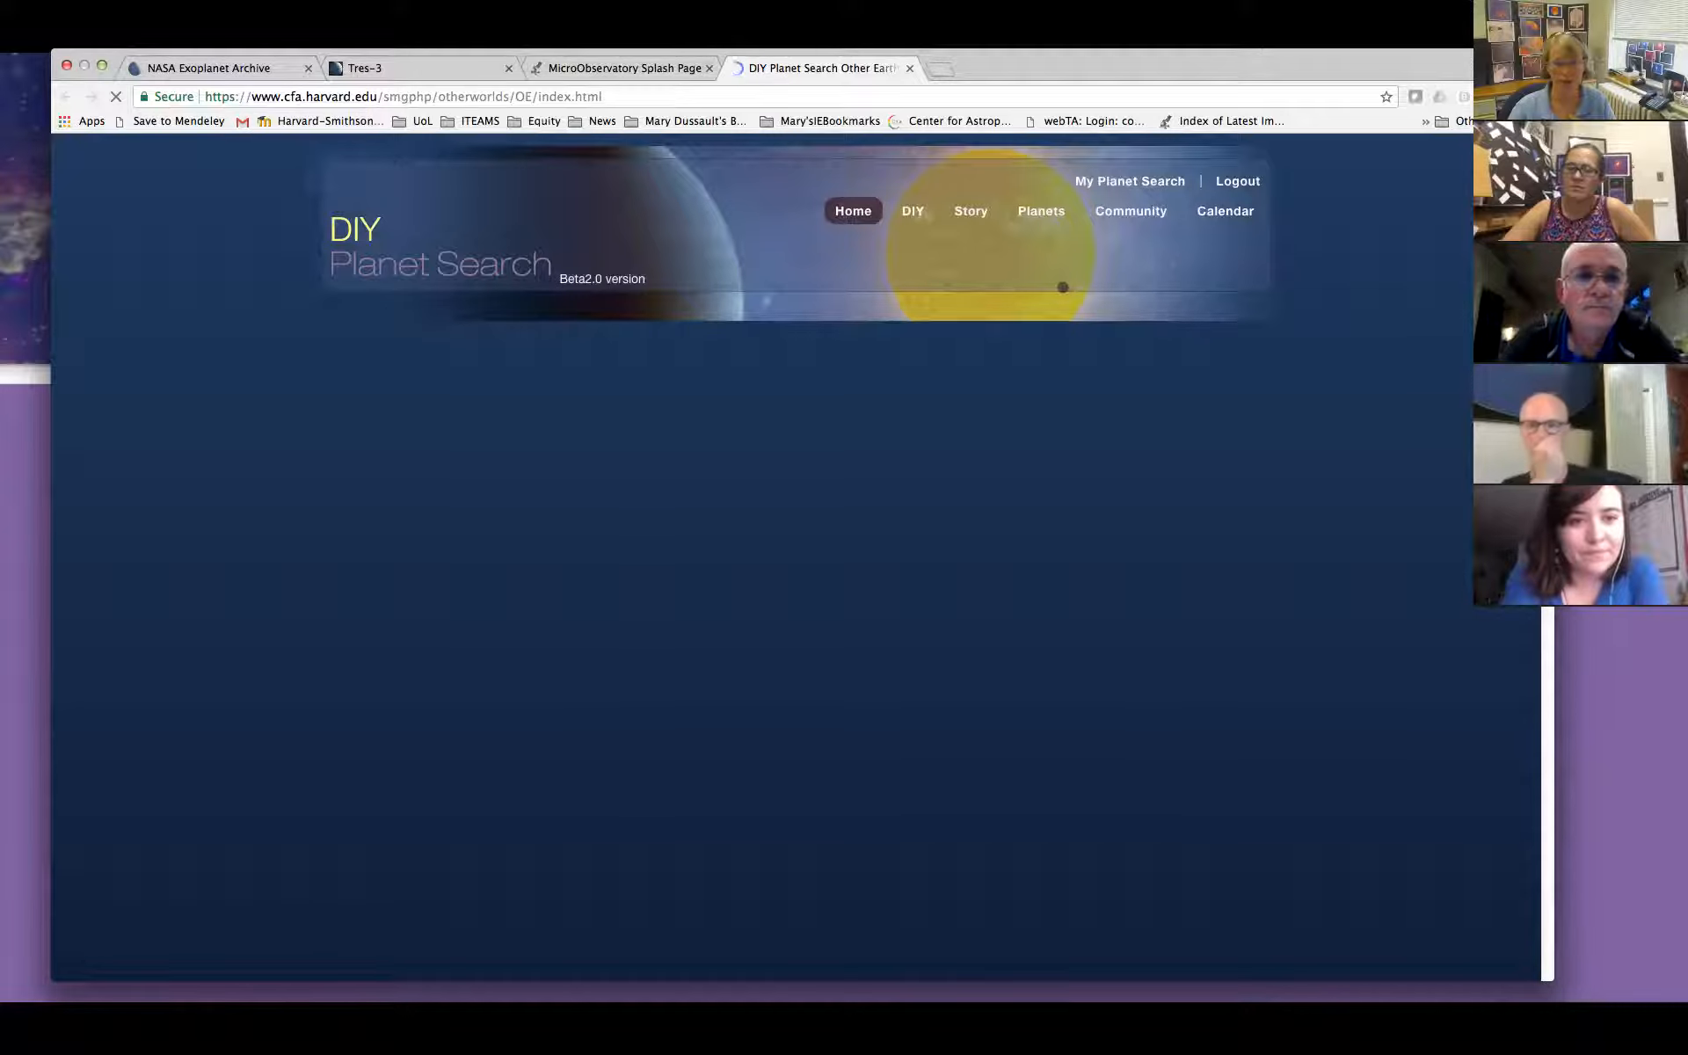
{"action": "left_click", "coordinate": [1129, 179]}
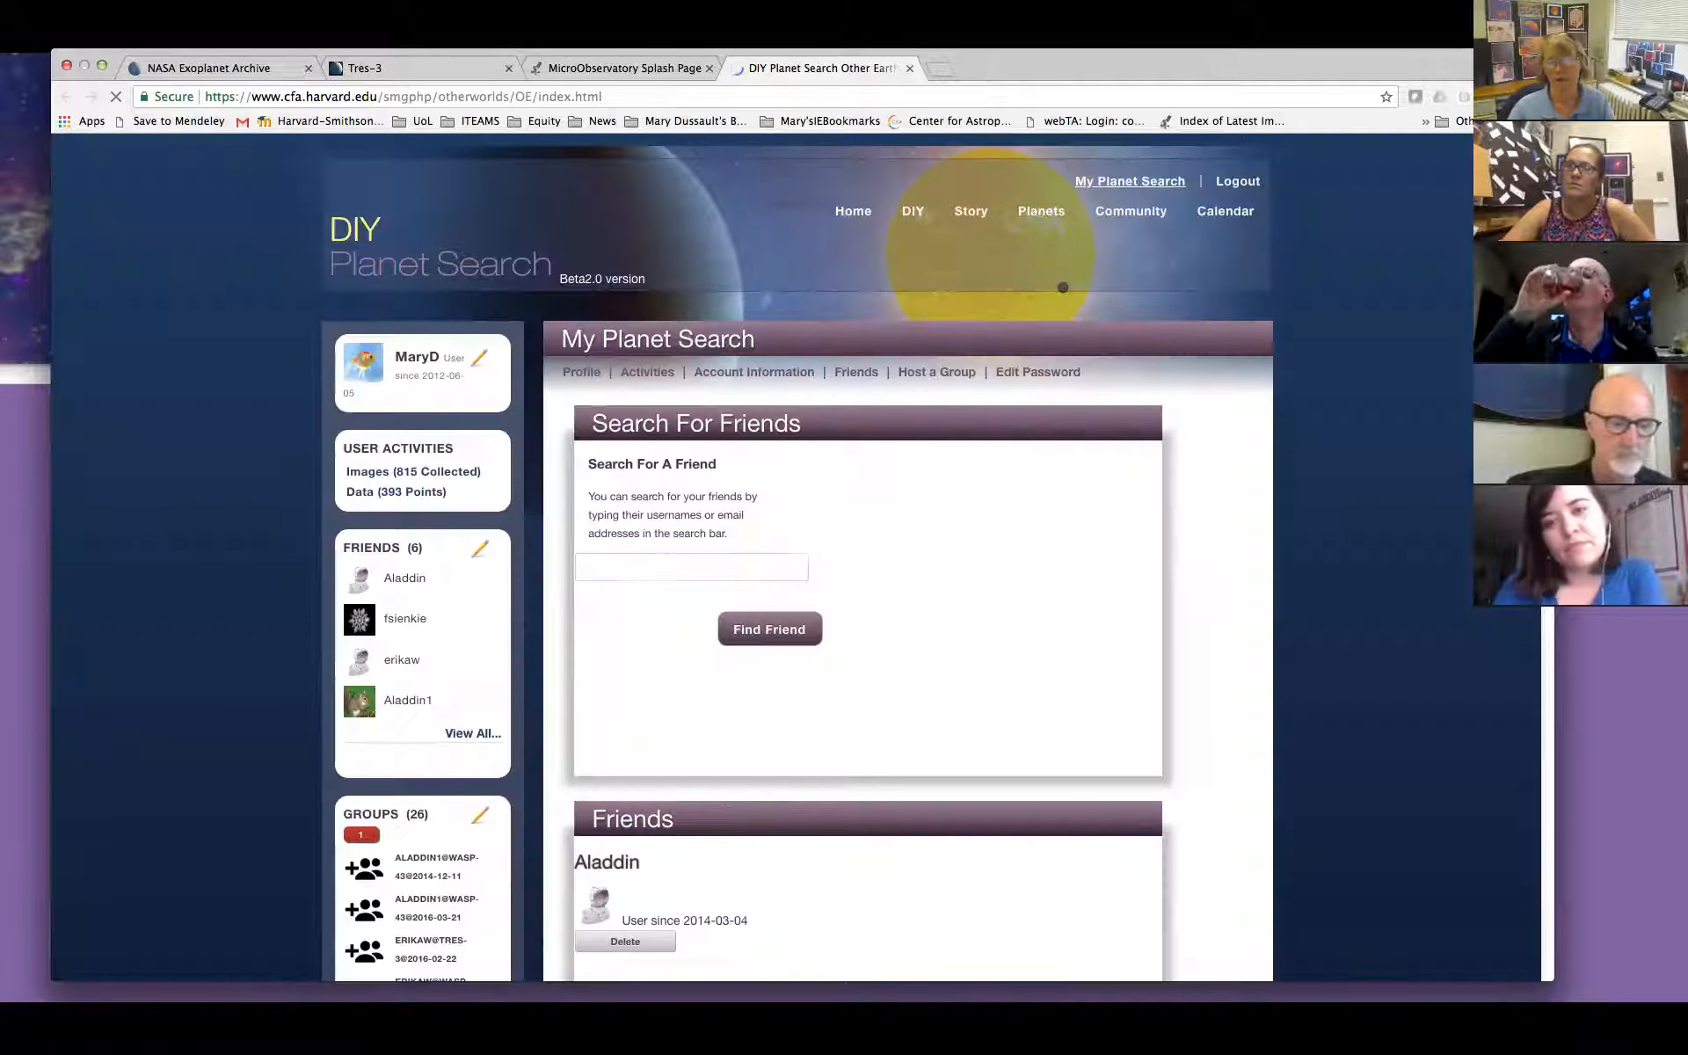
{"action": "left_click", "coordinate": [1039, 210]}
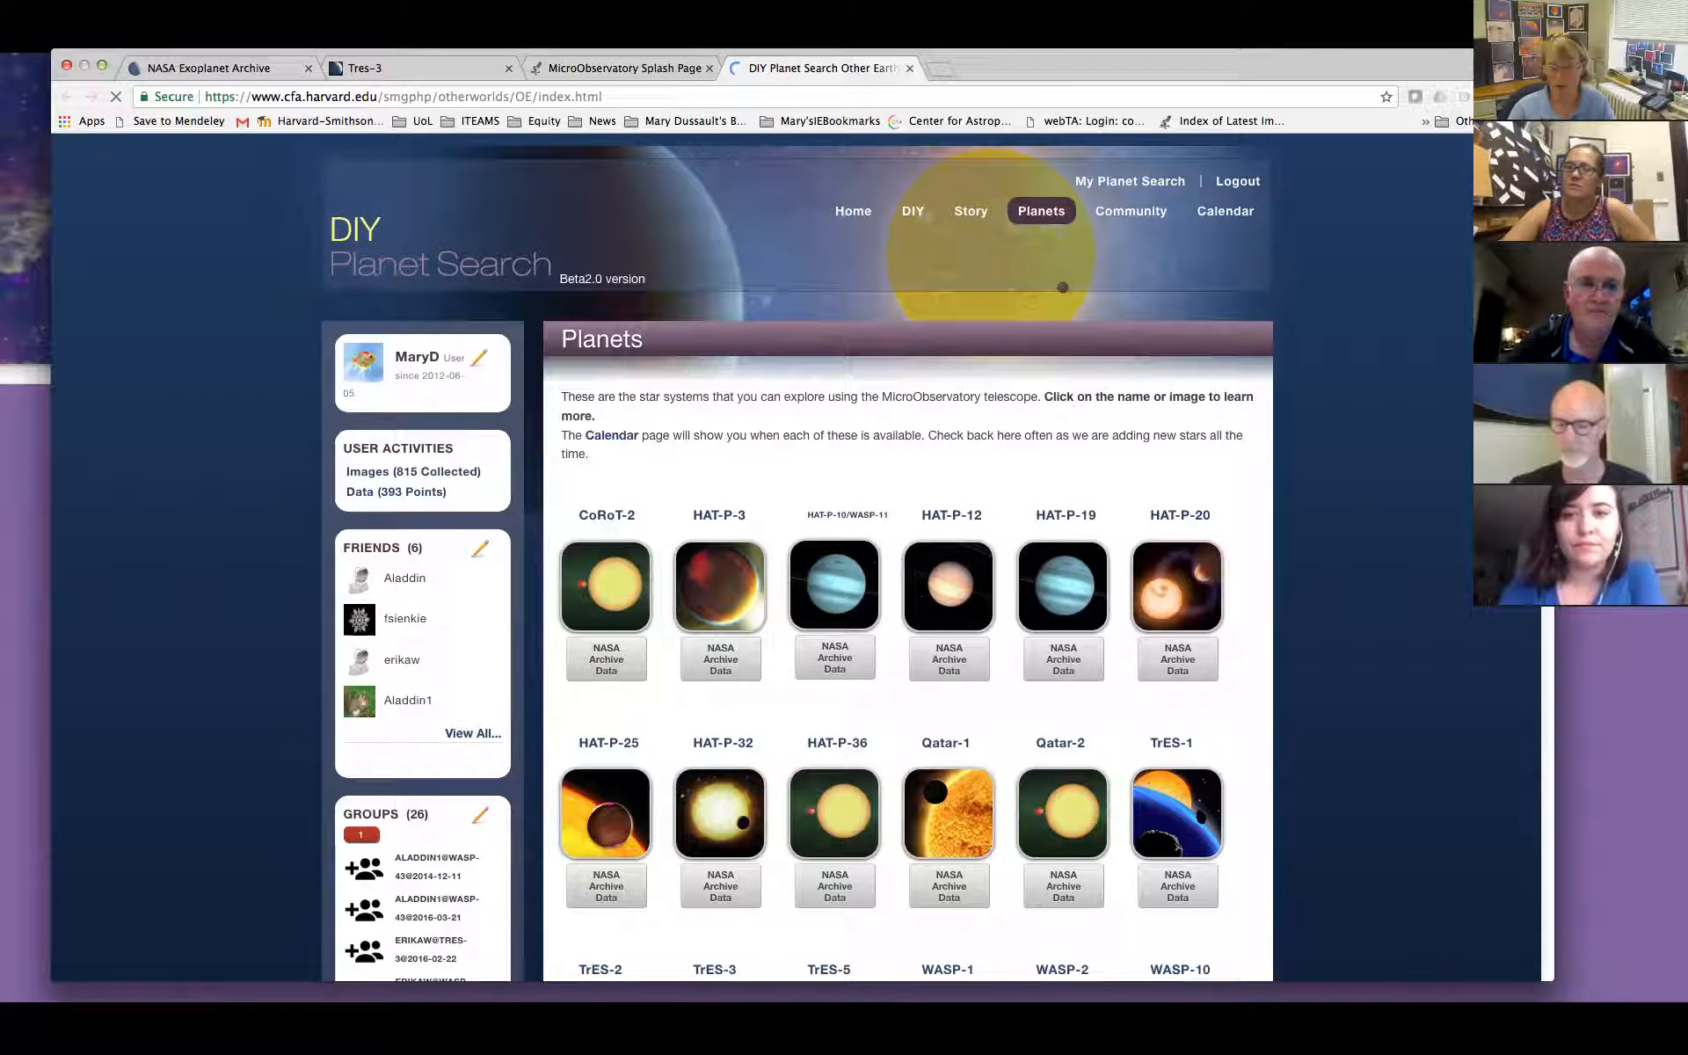
{"action": "scroll", "scroll_direction": "down", "scroll_amount": 3}
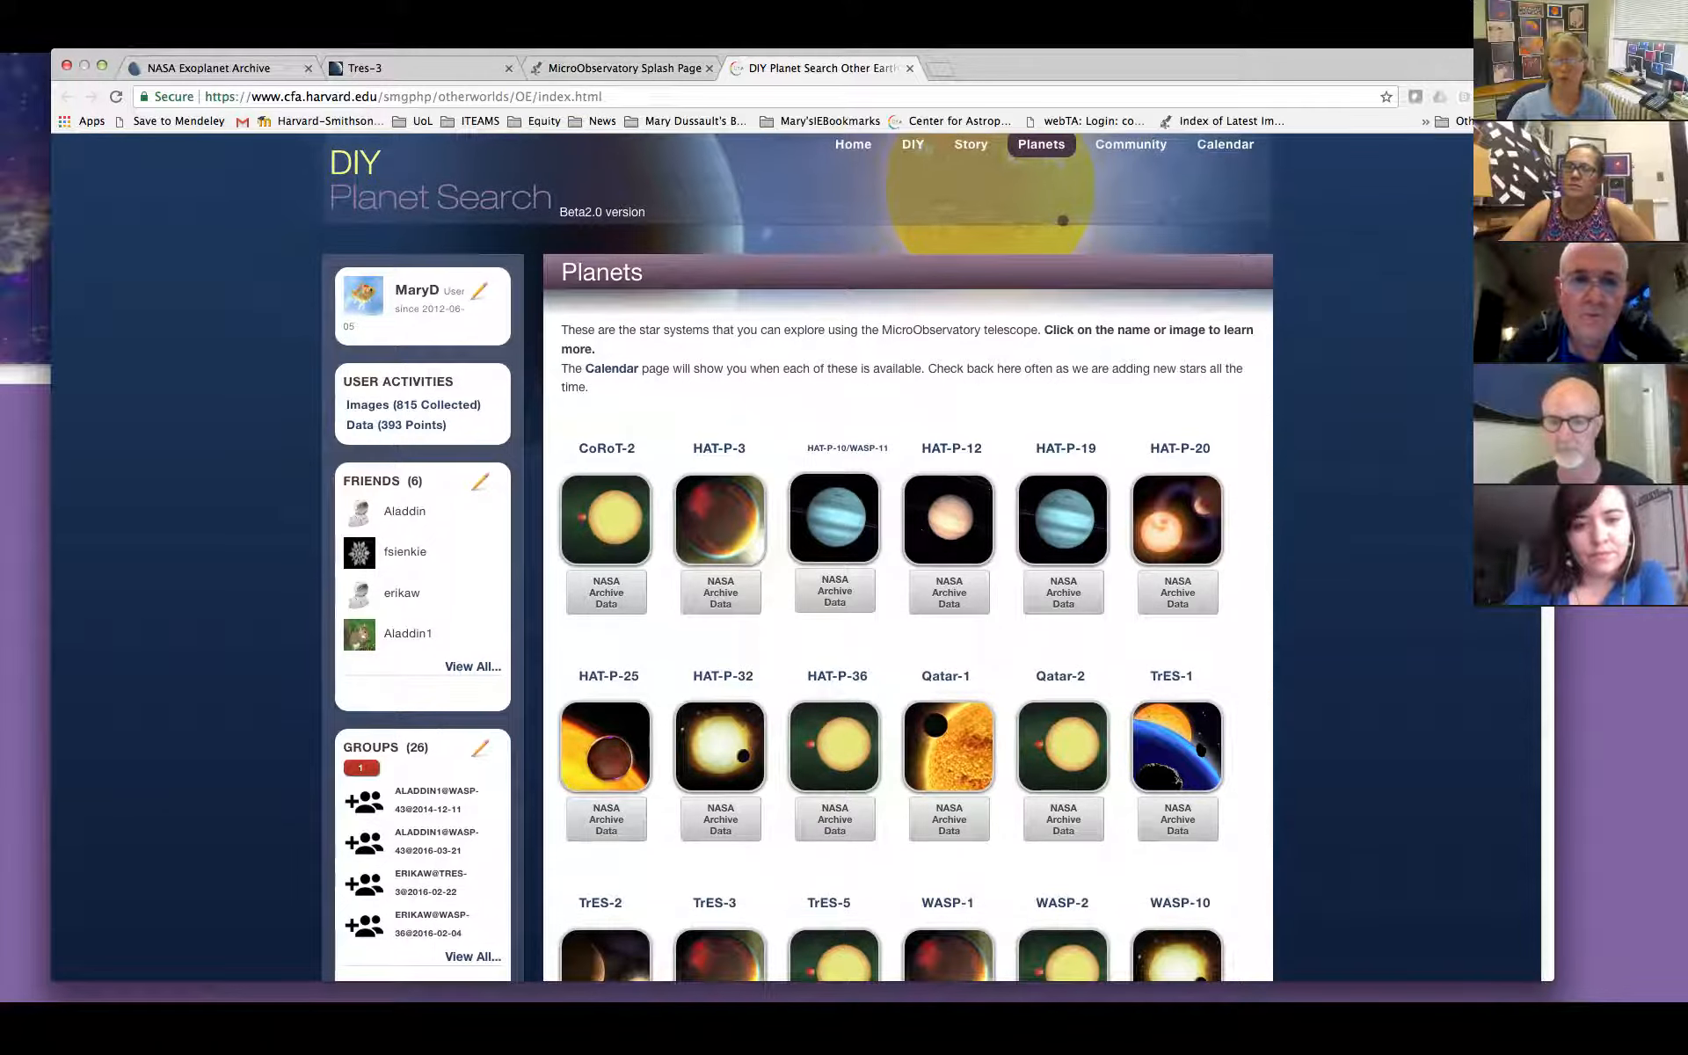
{"action": "scroll", "scroll_direction": "down", "scroll_amount": 3}
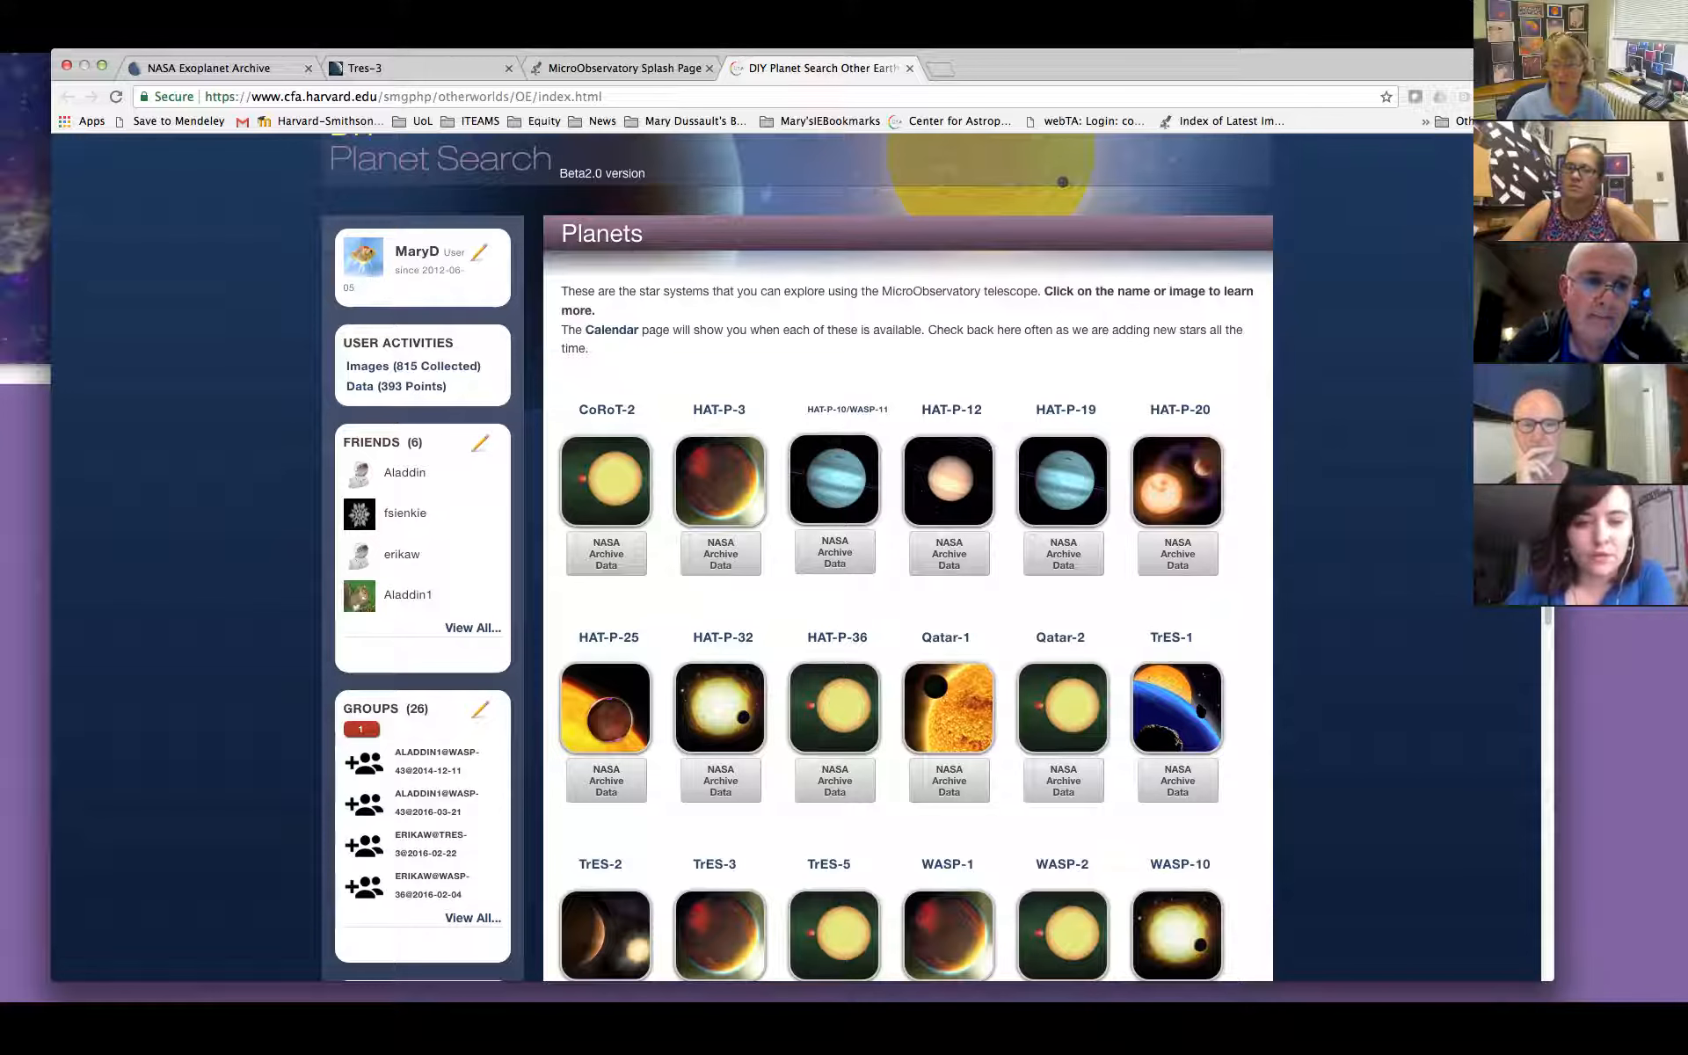
{"action": "left_click", "coordinate": [603, 707]}
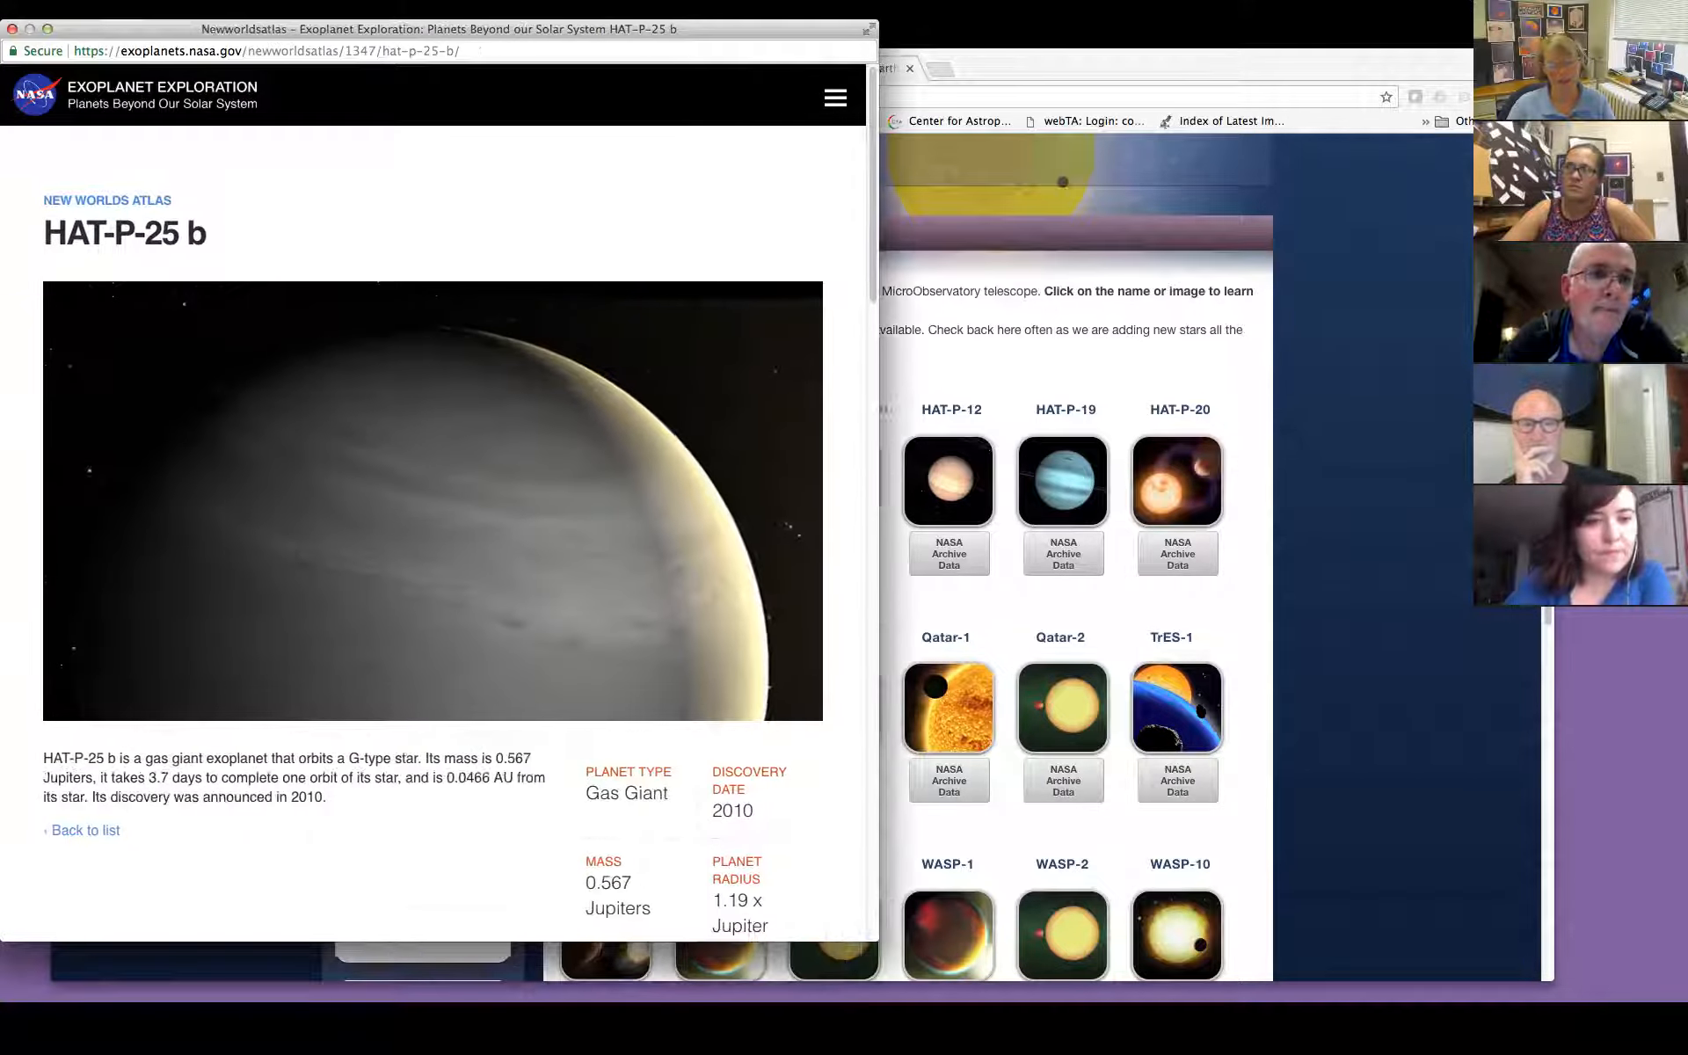
{"action": "scroll", "scroll_direction": "down", "scroll_amount": 3}
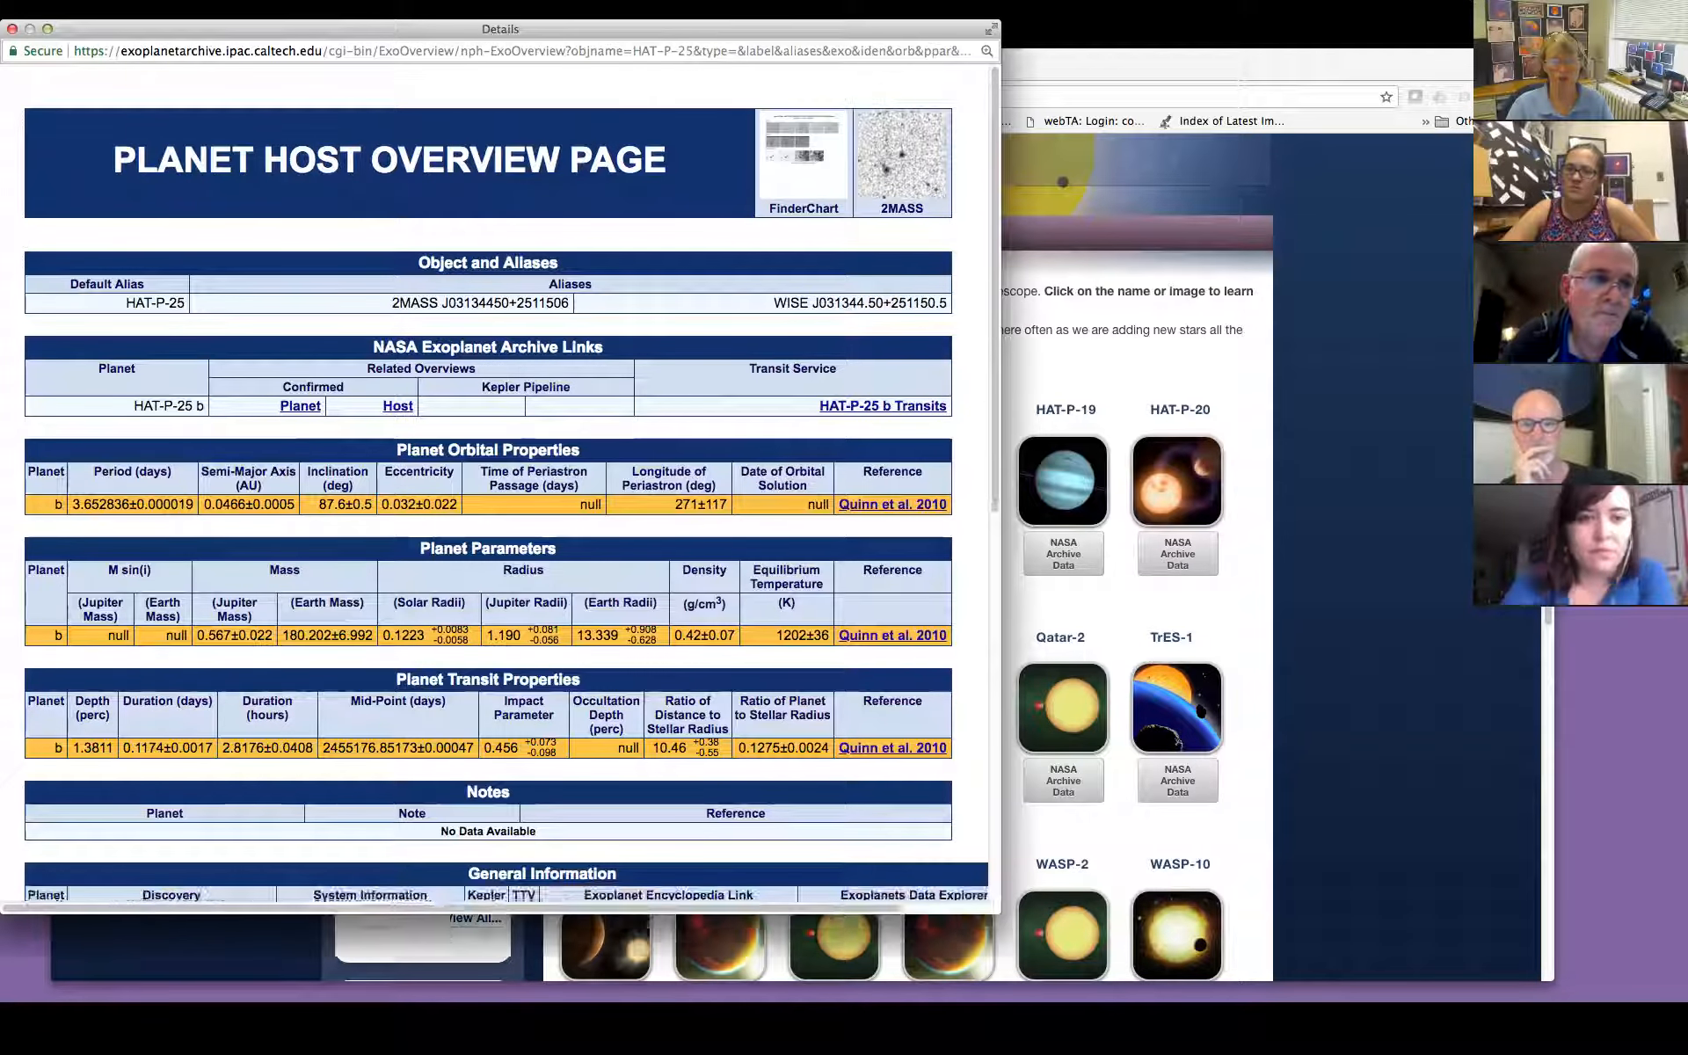
{"action": "scroll", "scroll_direction": "down", "scroll_amount": 3}
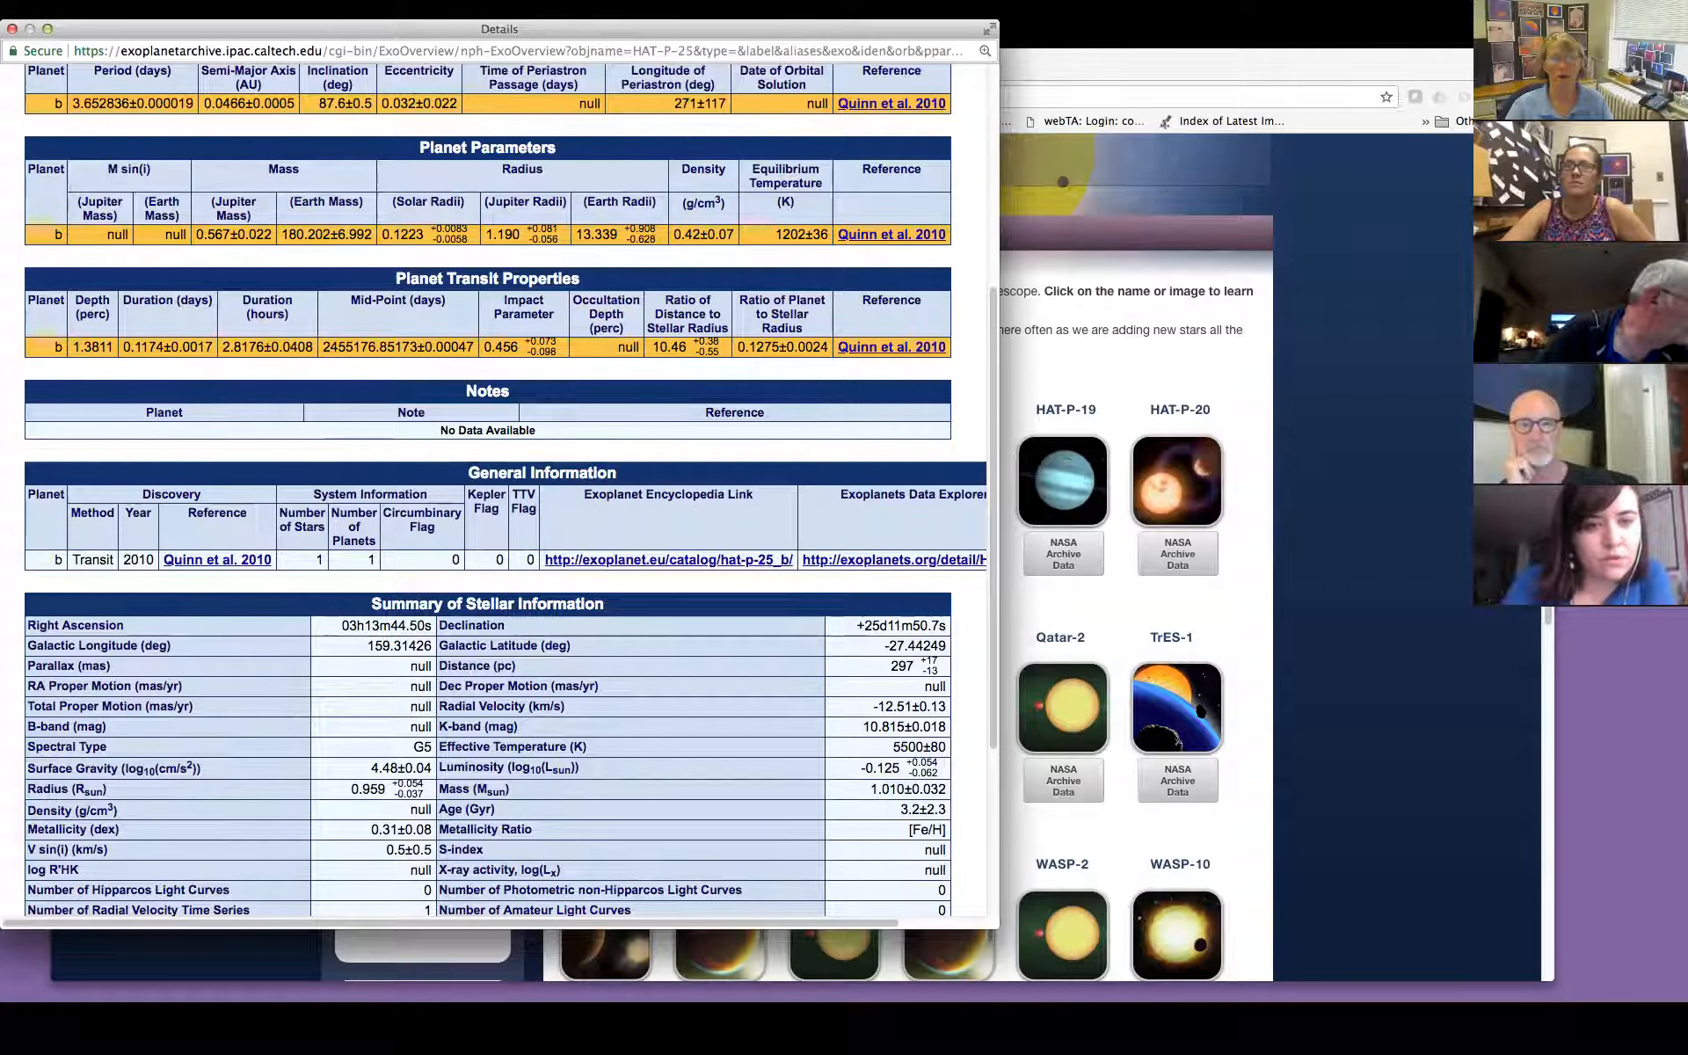
{"action": "left_click_drag", "start_coordinate": [498, 30], "coordinate": [612, 57]}
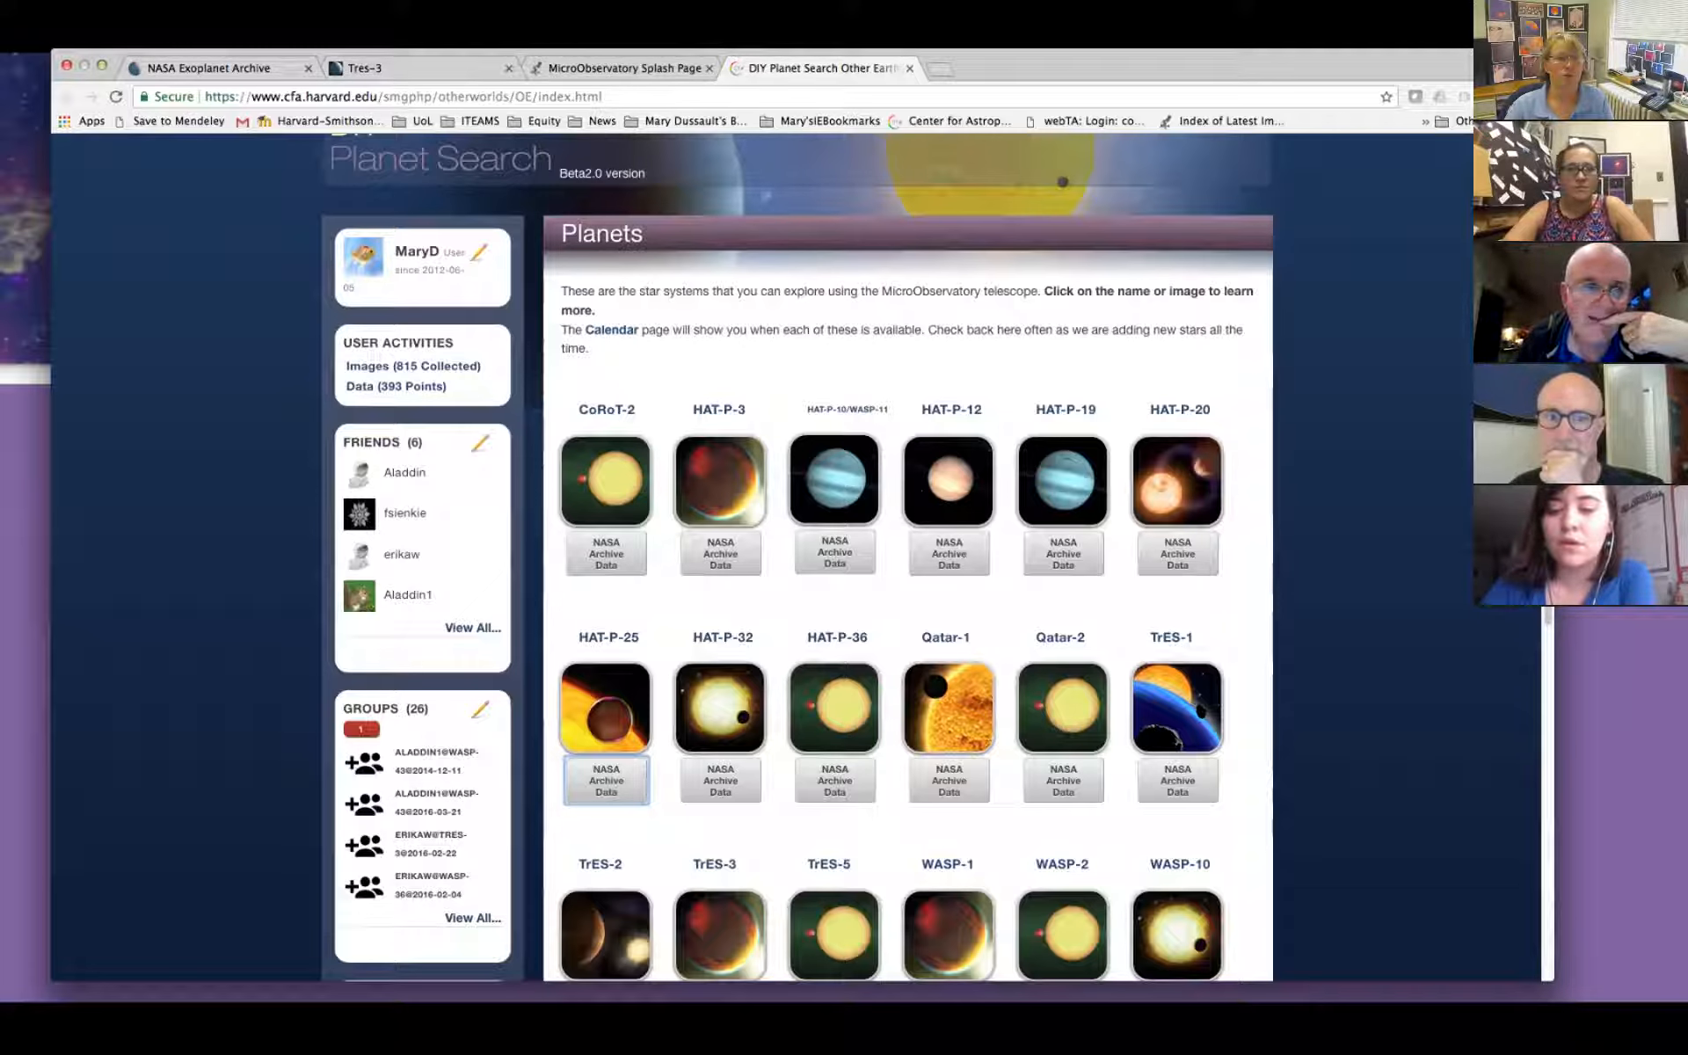
Switch the shared screen back to the TRAPPIST-1 Illustrations presentation slide.
{"action": "left_click", "coordinate": [210, 69]}
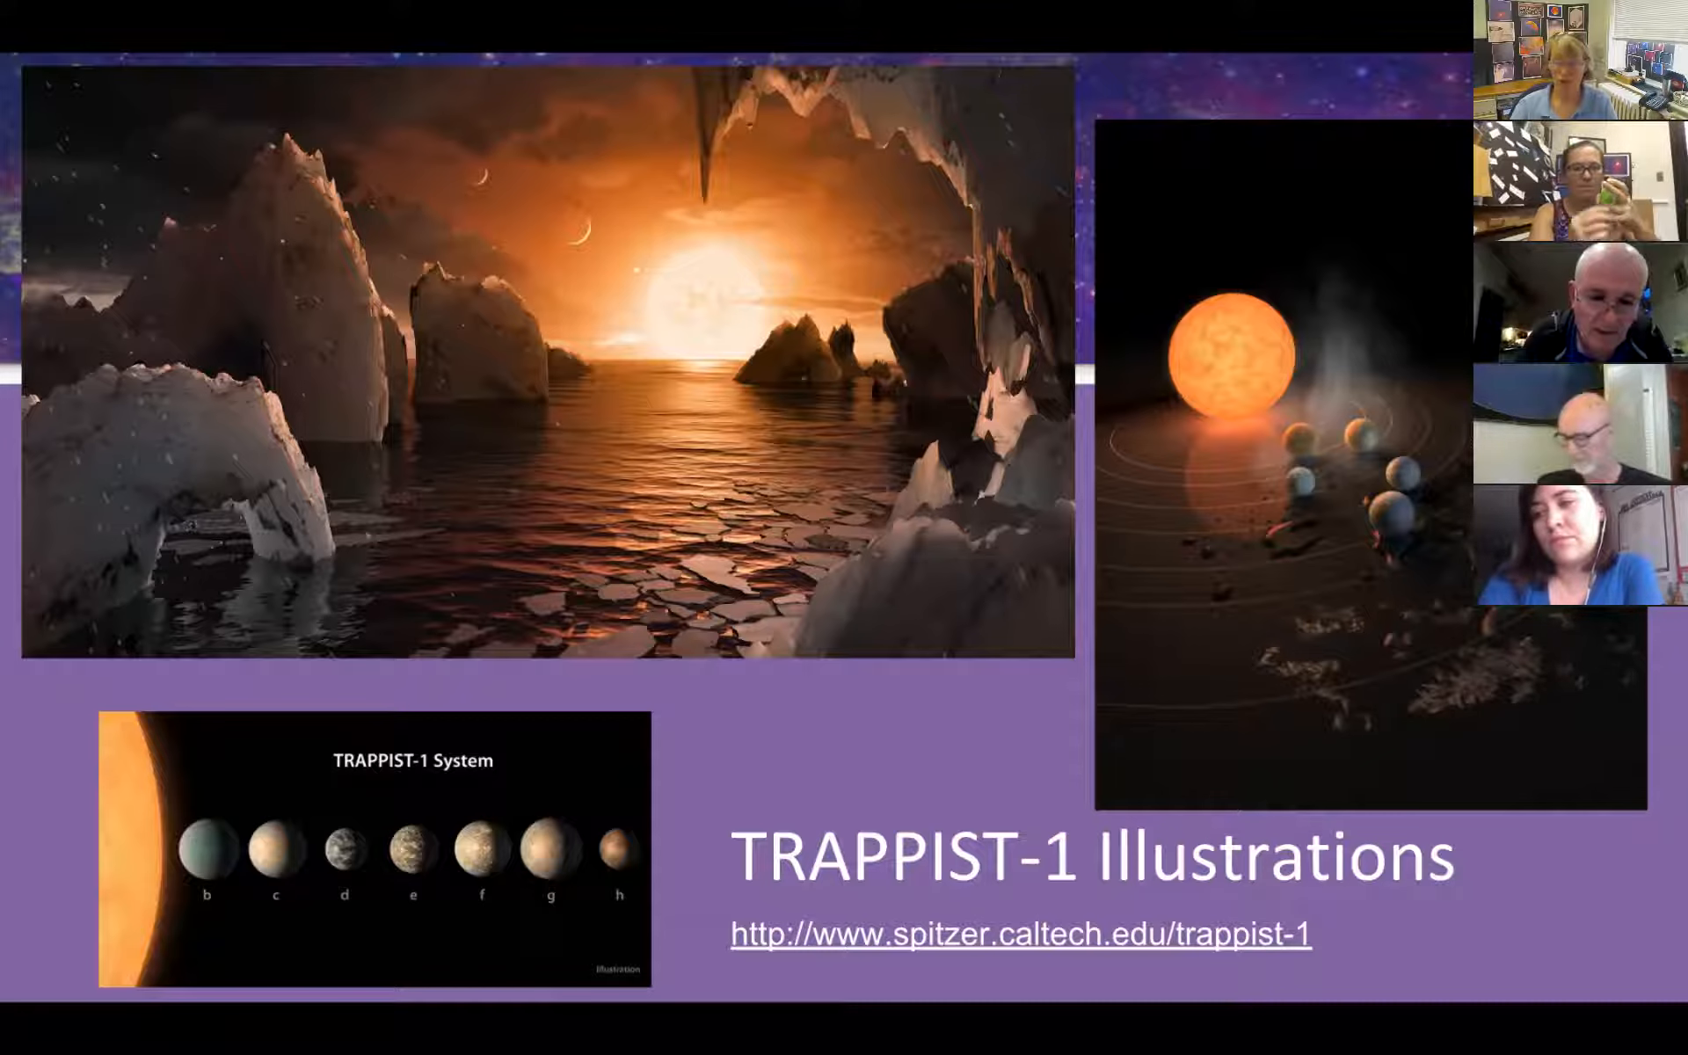
{"action": "key", "text": "right"}
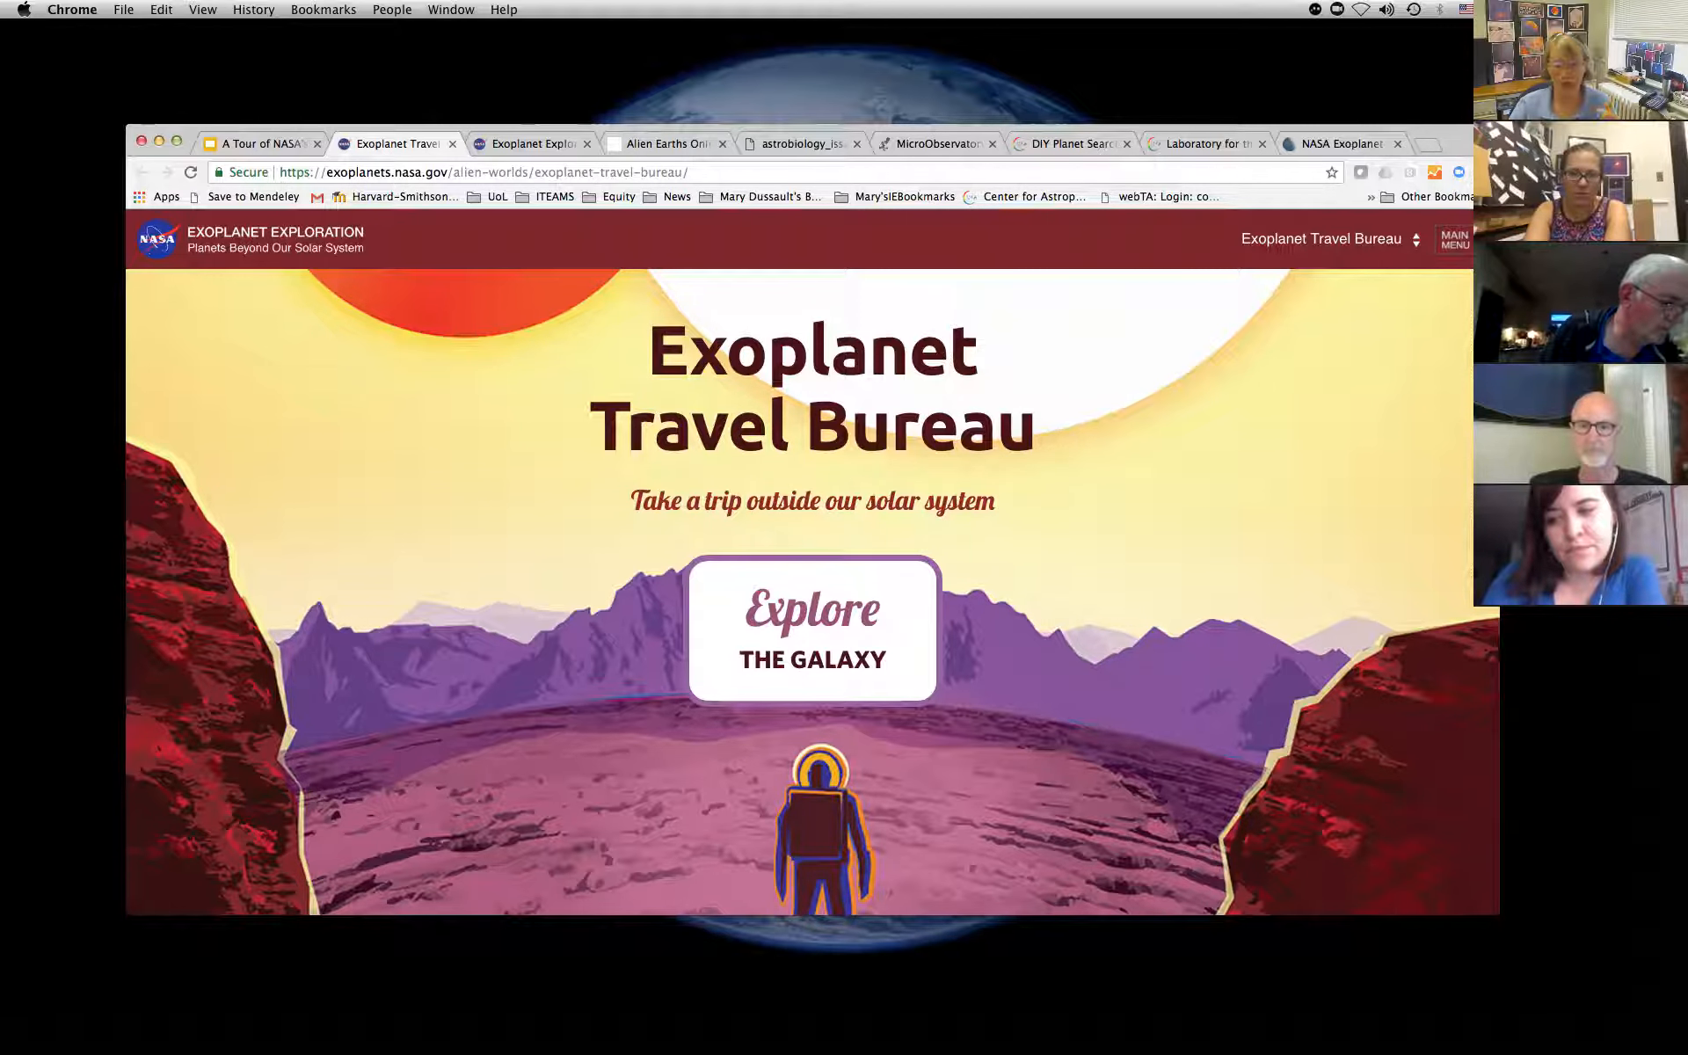
Explore the Galaxy, flip to the next destination poster and enter its surface view.
{"action": "left_click", "coordinate": [812, 629]}
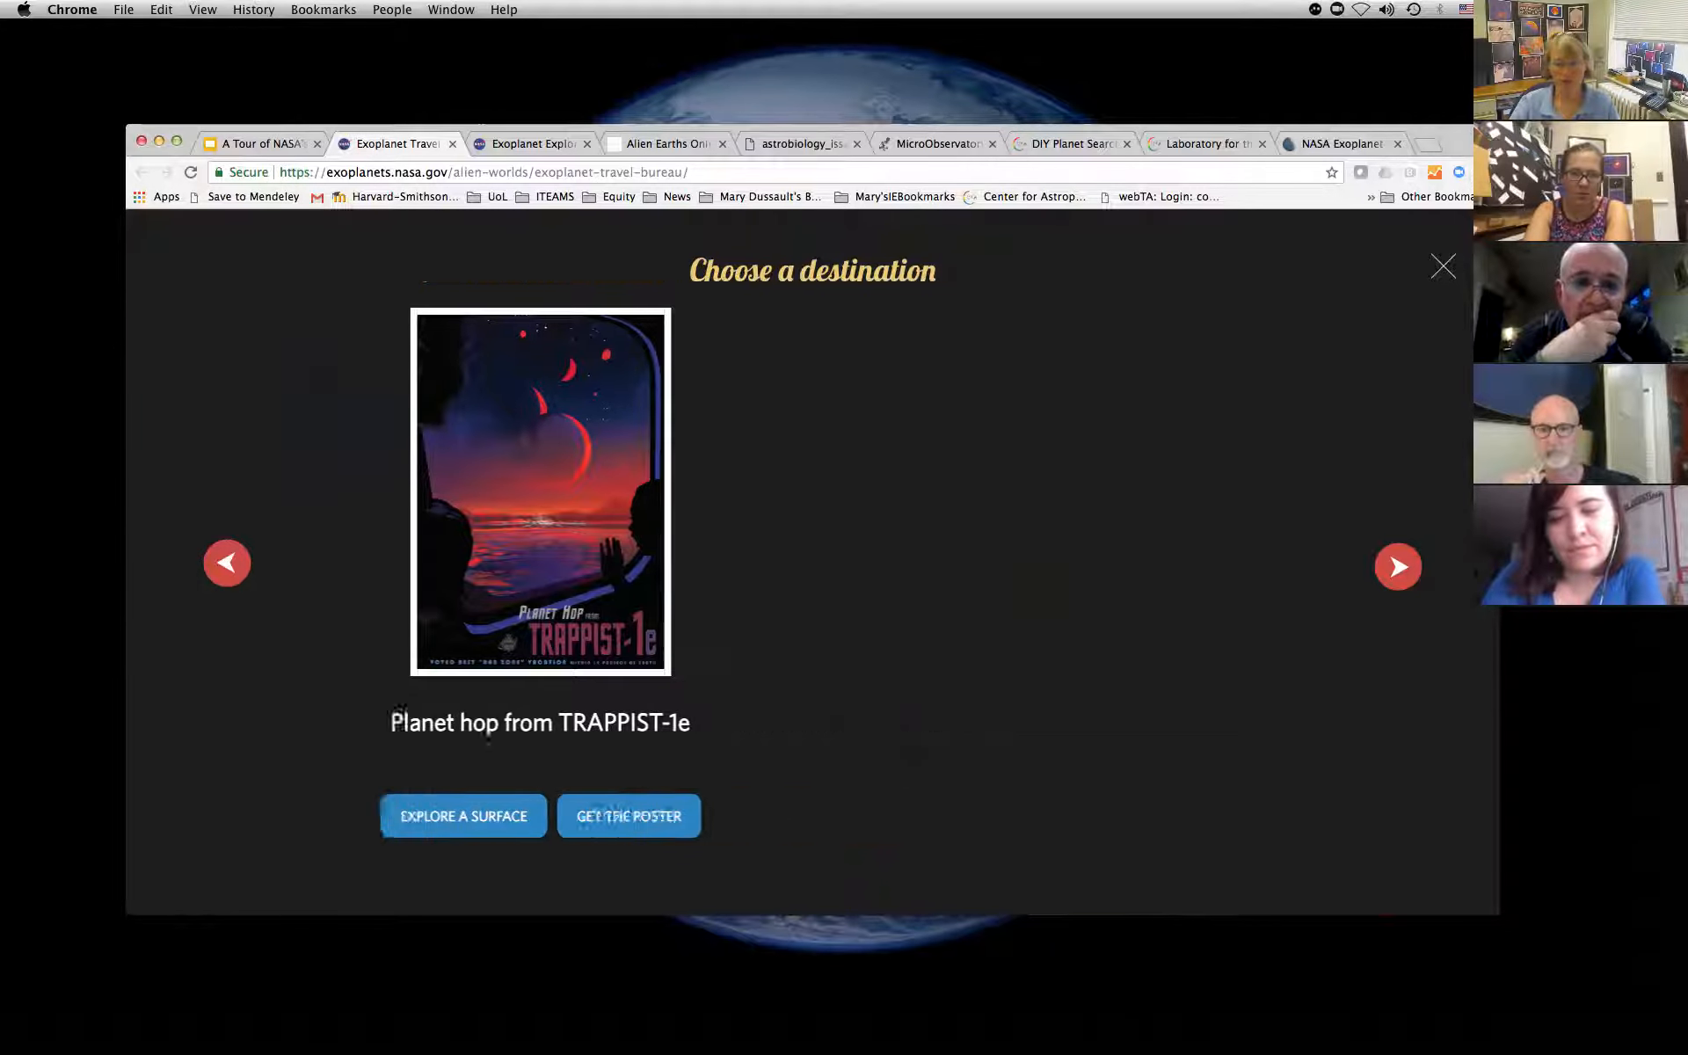
{"action": "left_click", "coordinate": [1396, 564]}
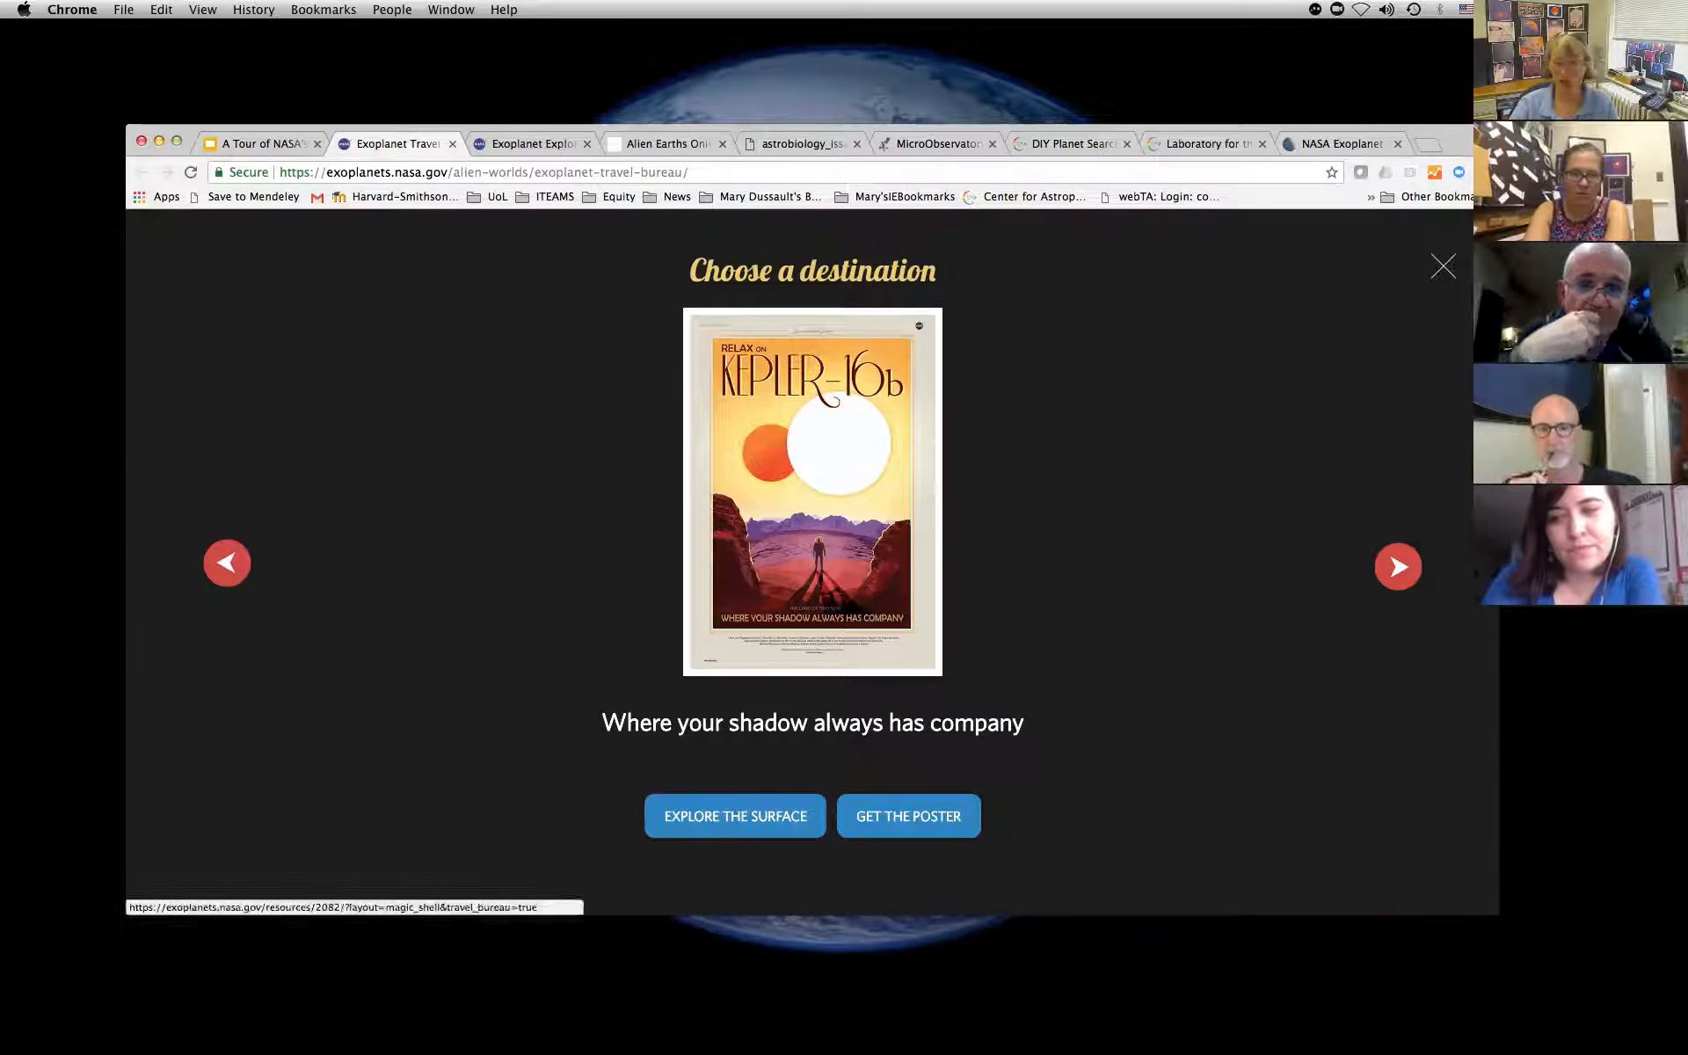
{"action": "left_click", "coordinate": [735, 814]}
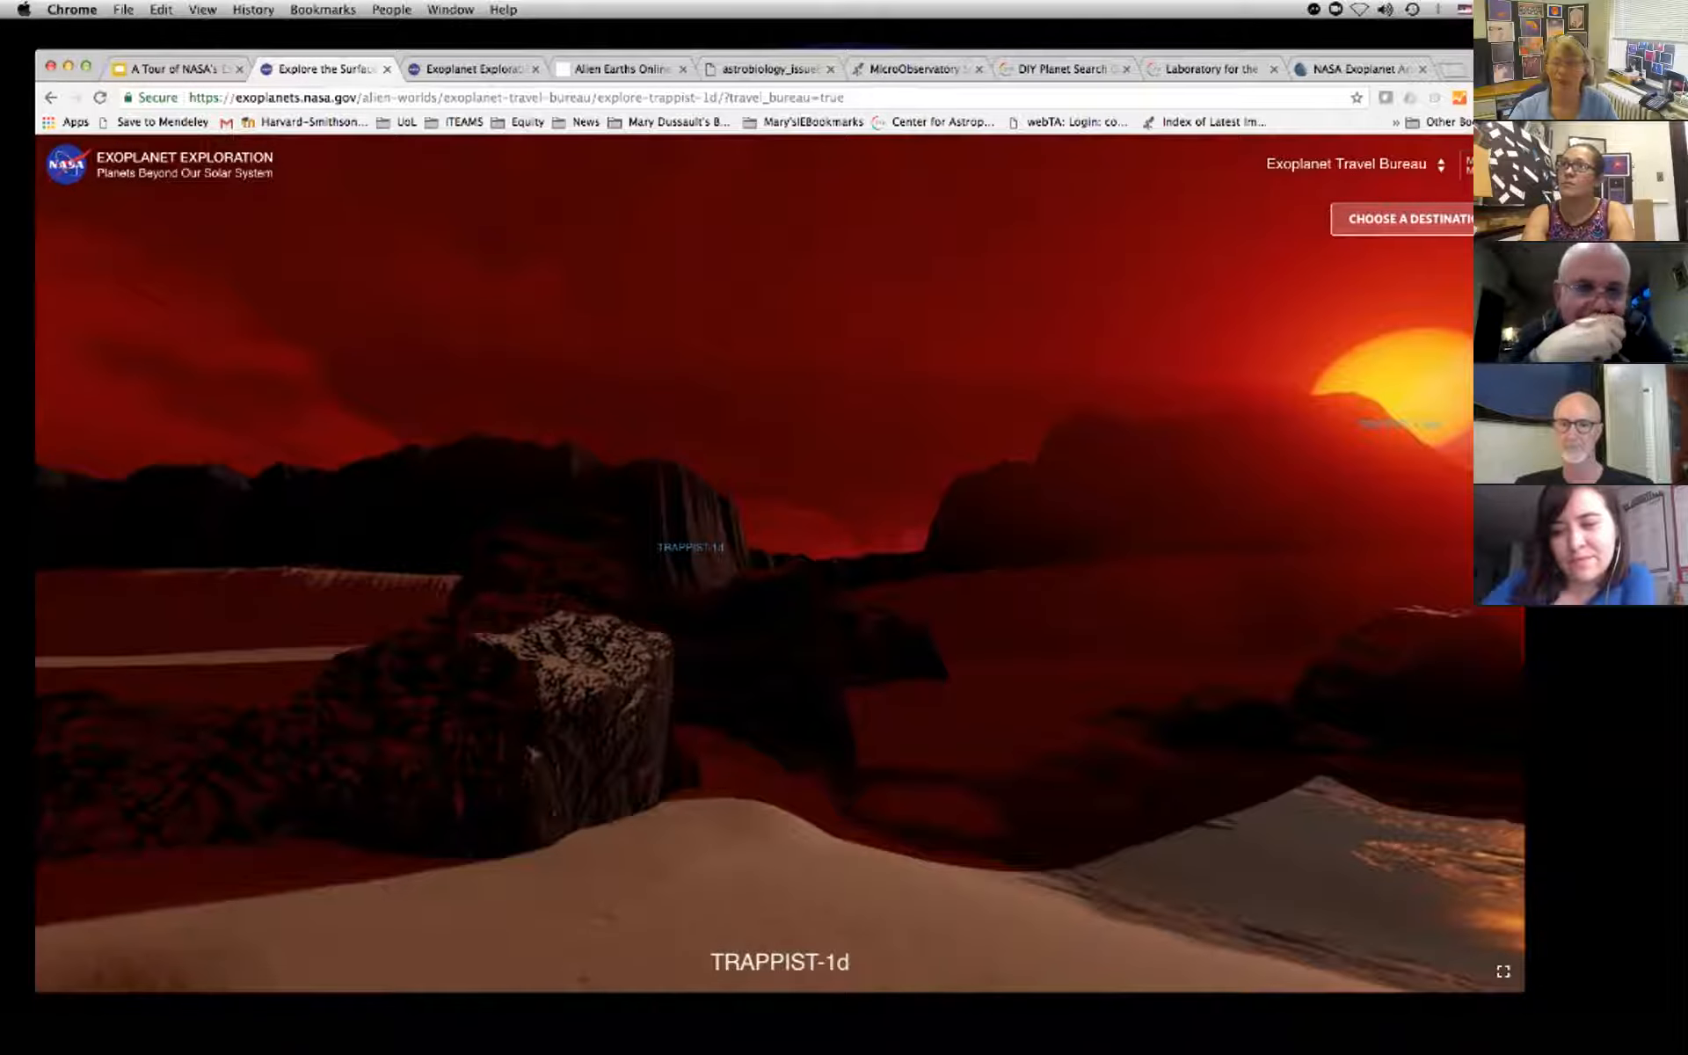
Reopen the destinations, choose Kepler-16b and explore its two-sun surface scene.
{"action": "left_click", "coordinate": [1405, 218]}
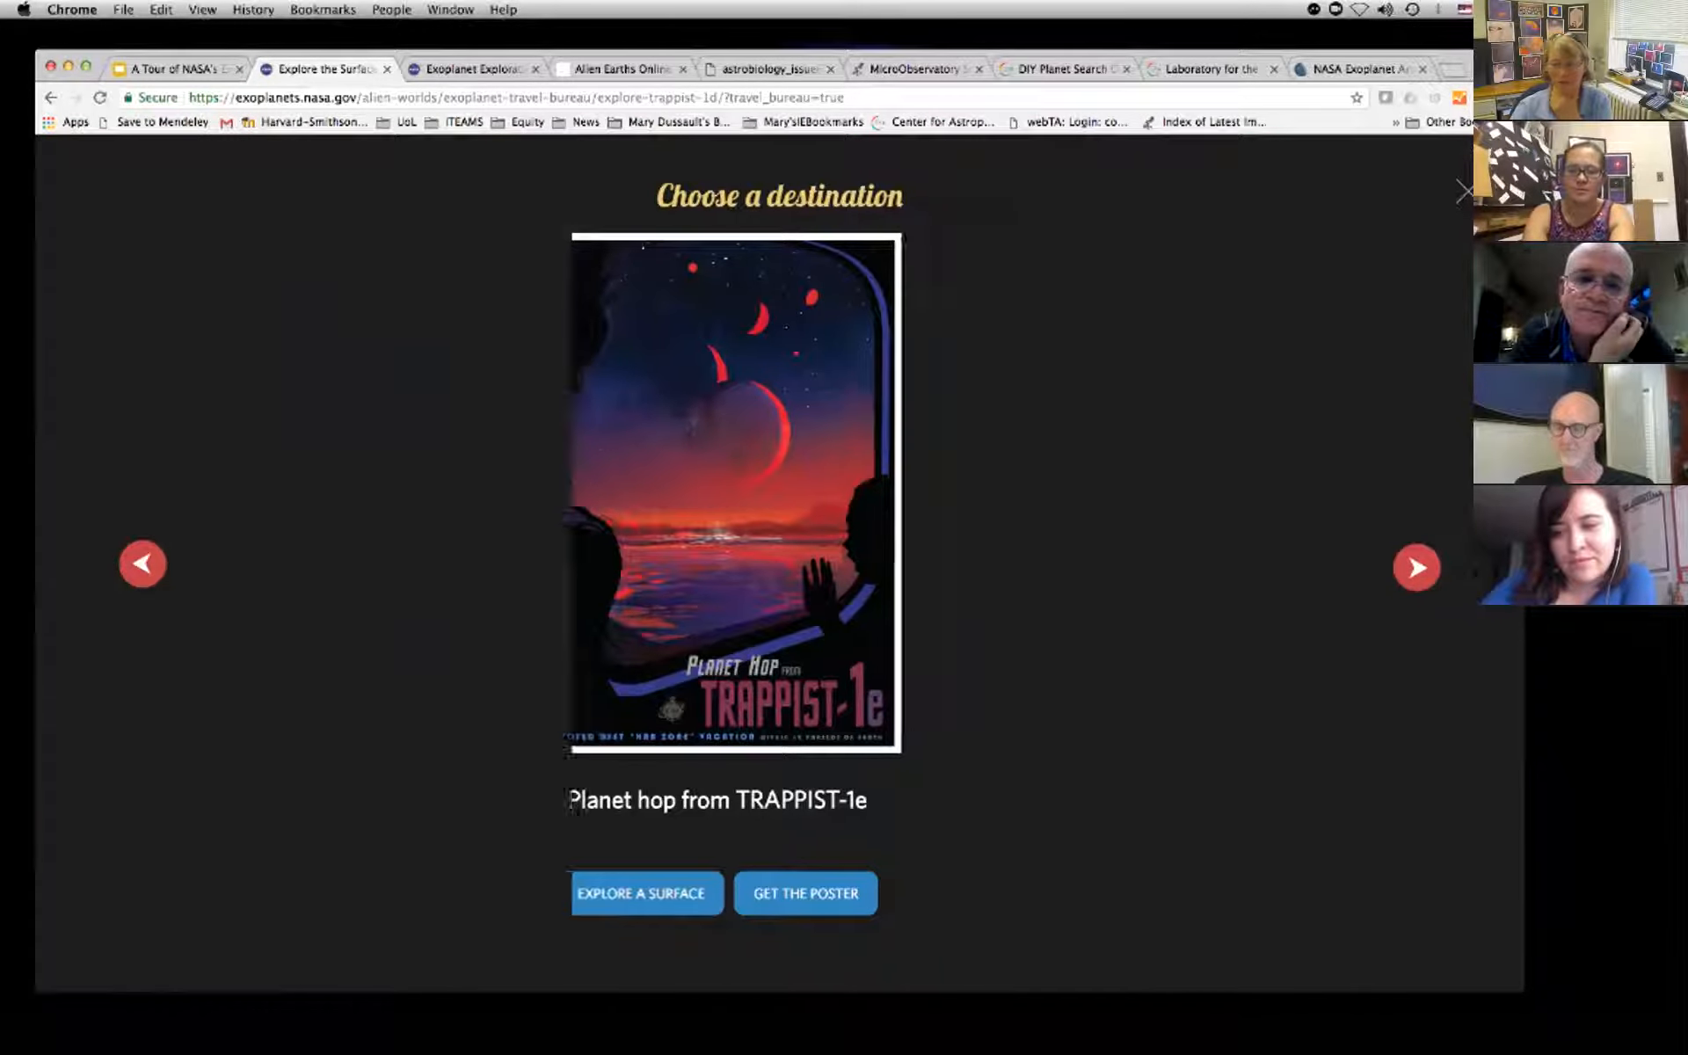
{"action": "left_click", "coordinate": [1415, 568]}
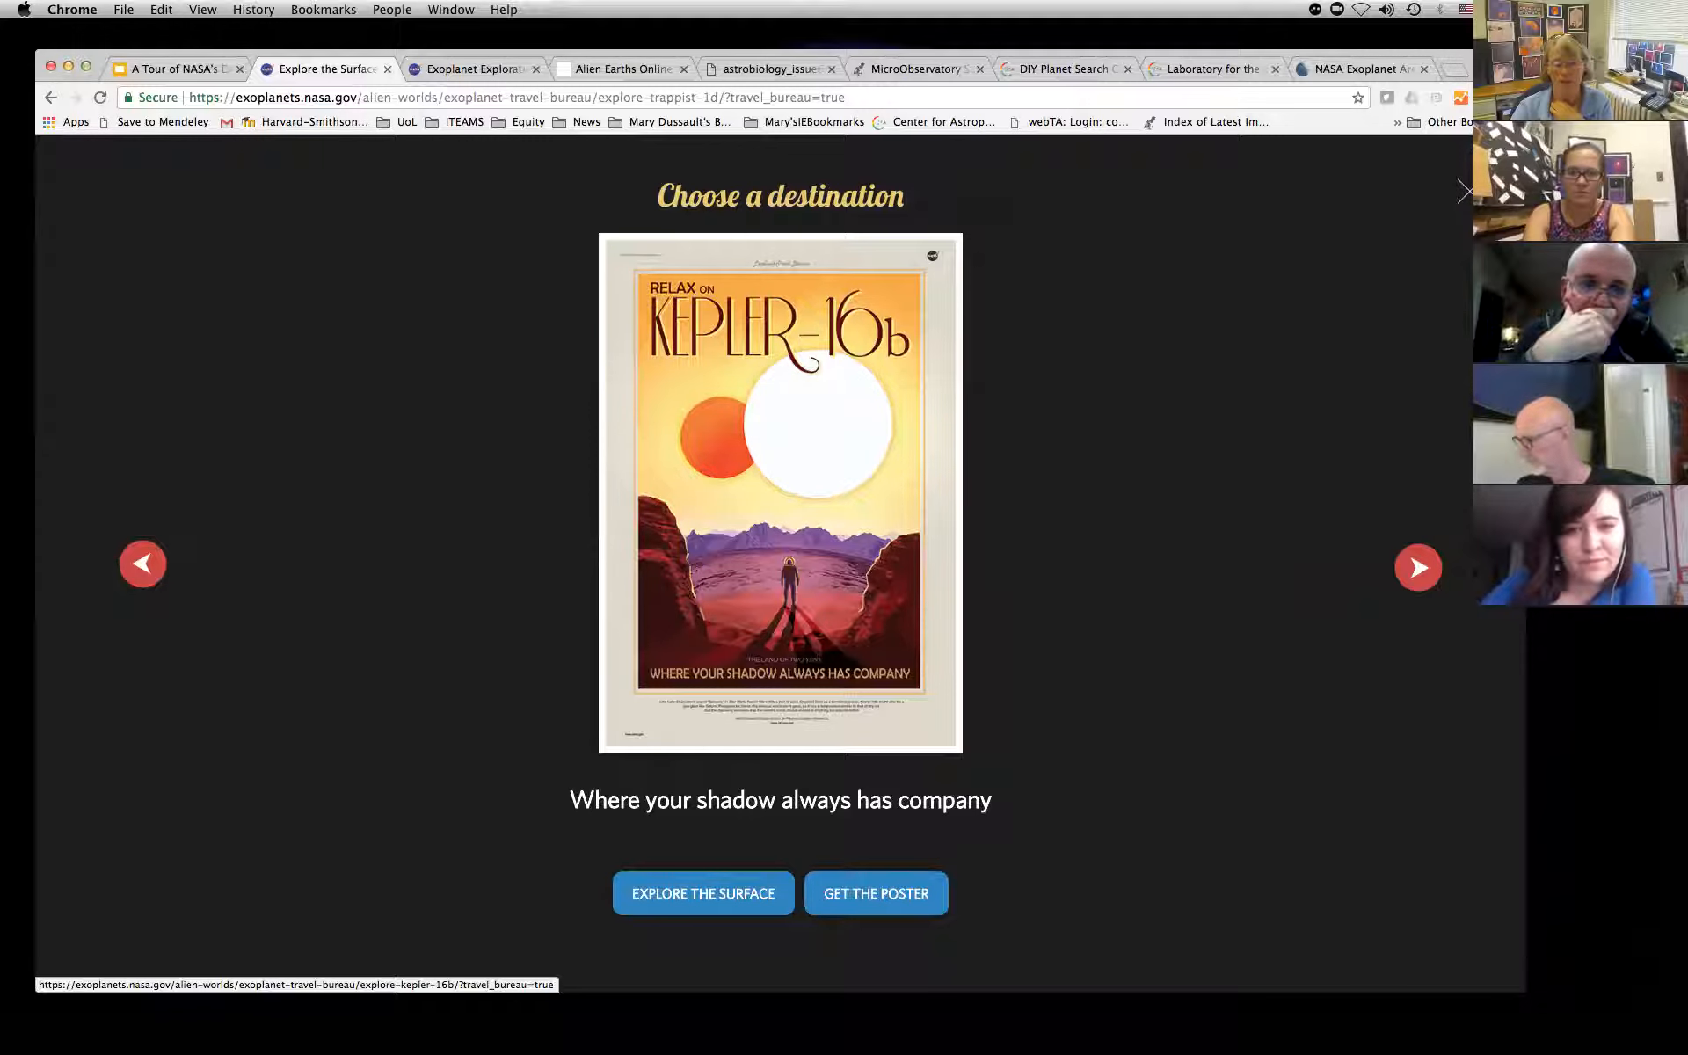
{"action": "left_click", "coordinate": [701, 893]}
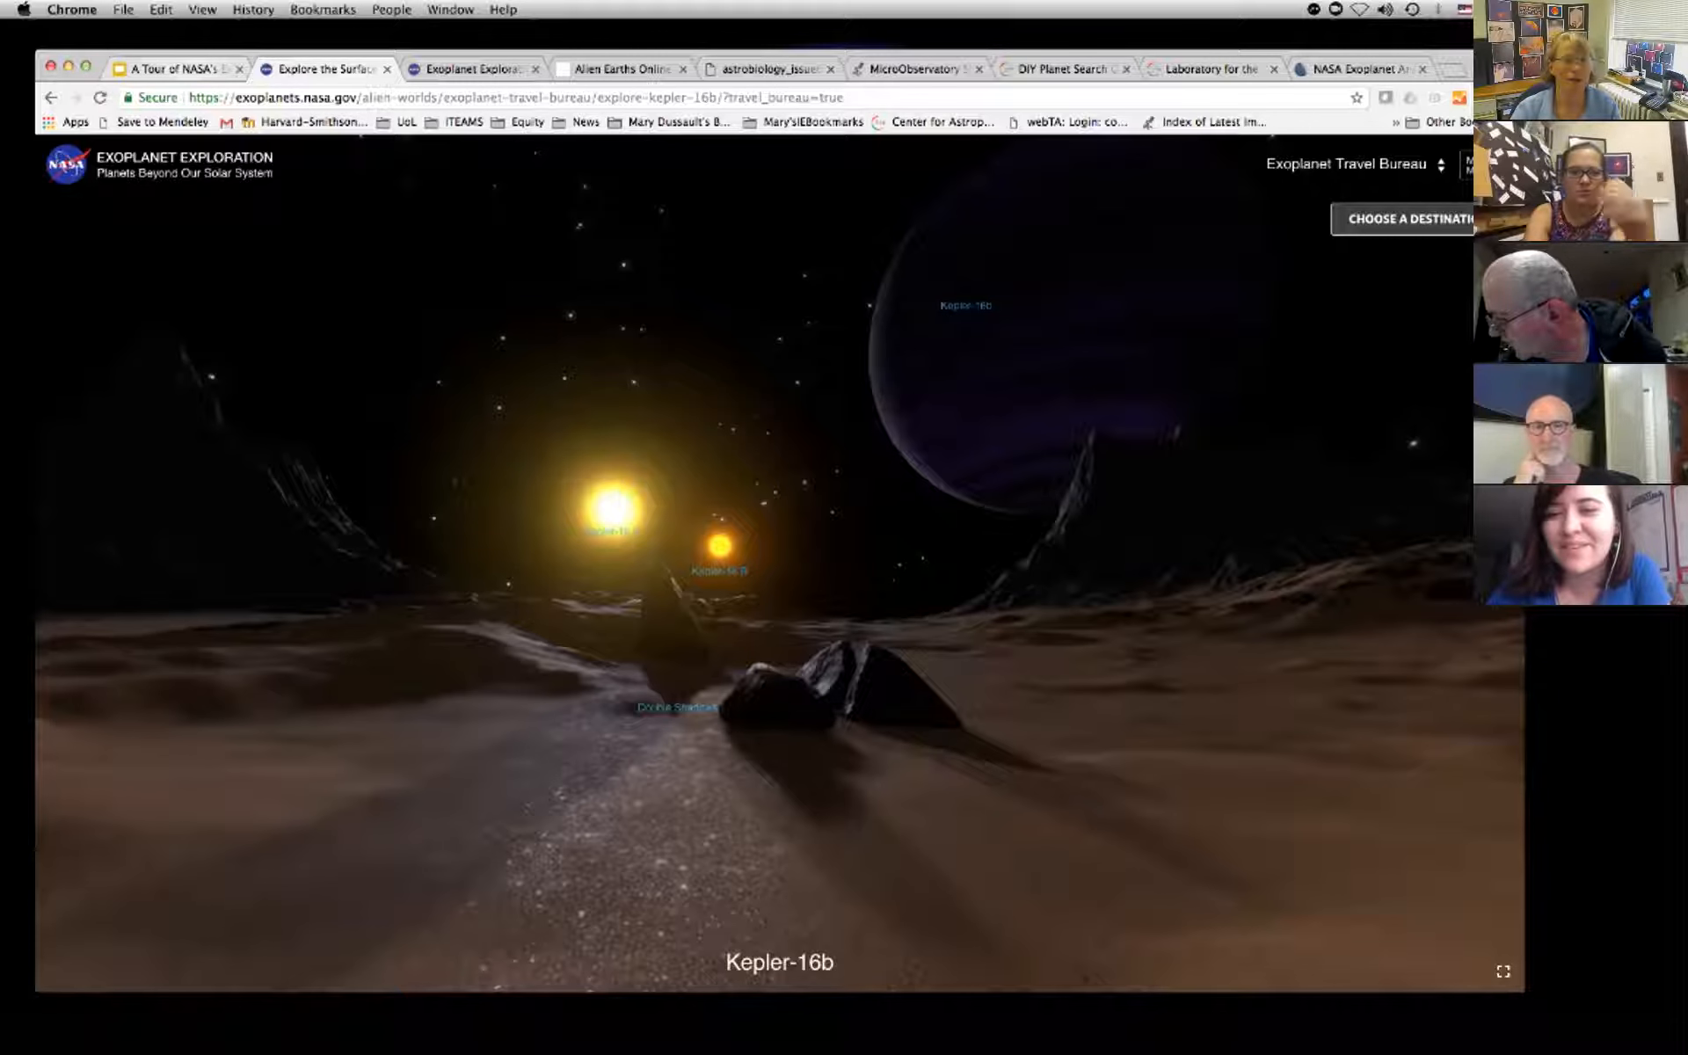
Return to the presentation and open the link options on the Astrobiology Issue 6 comic cover.
{"action": "left_click", "coordinate": [173, 69]}
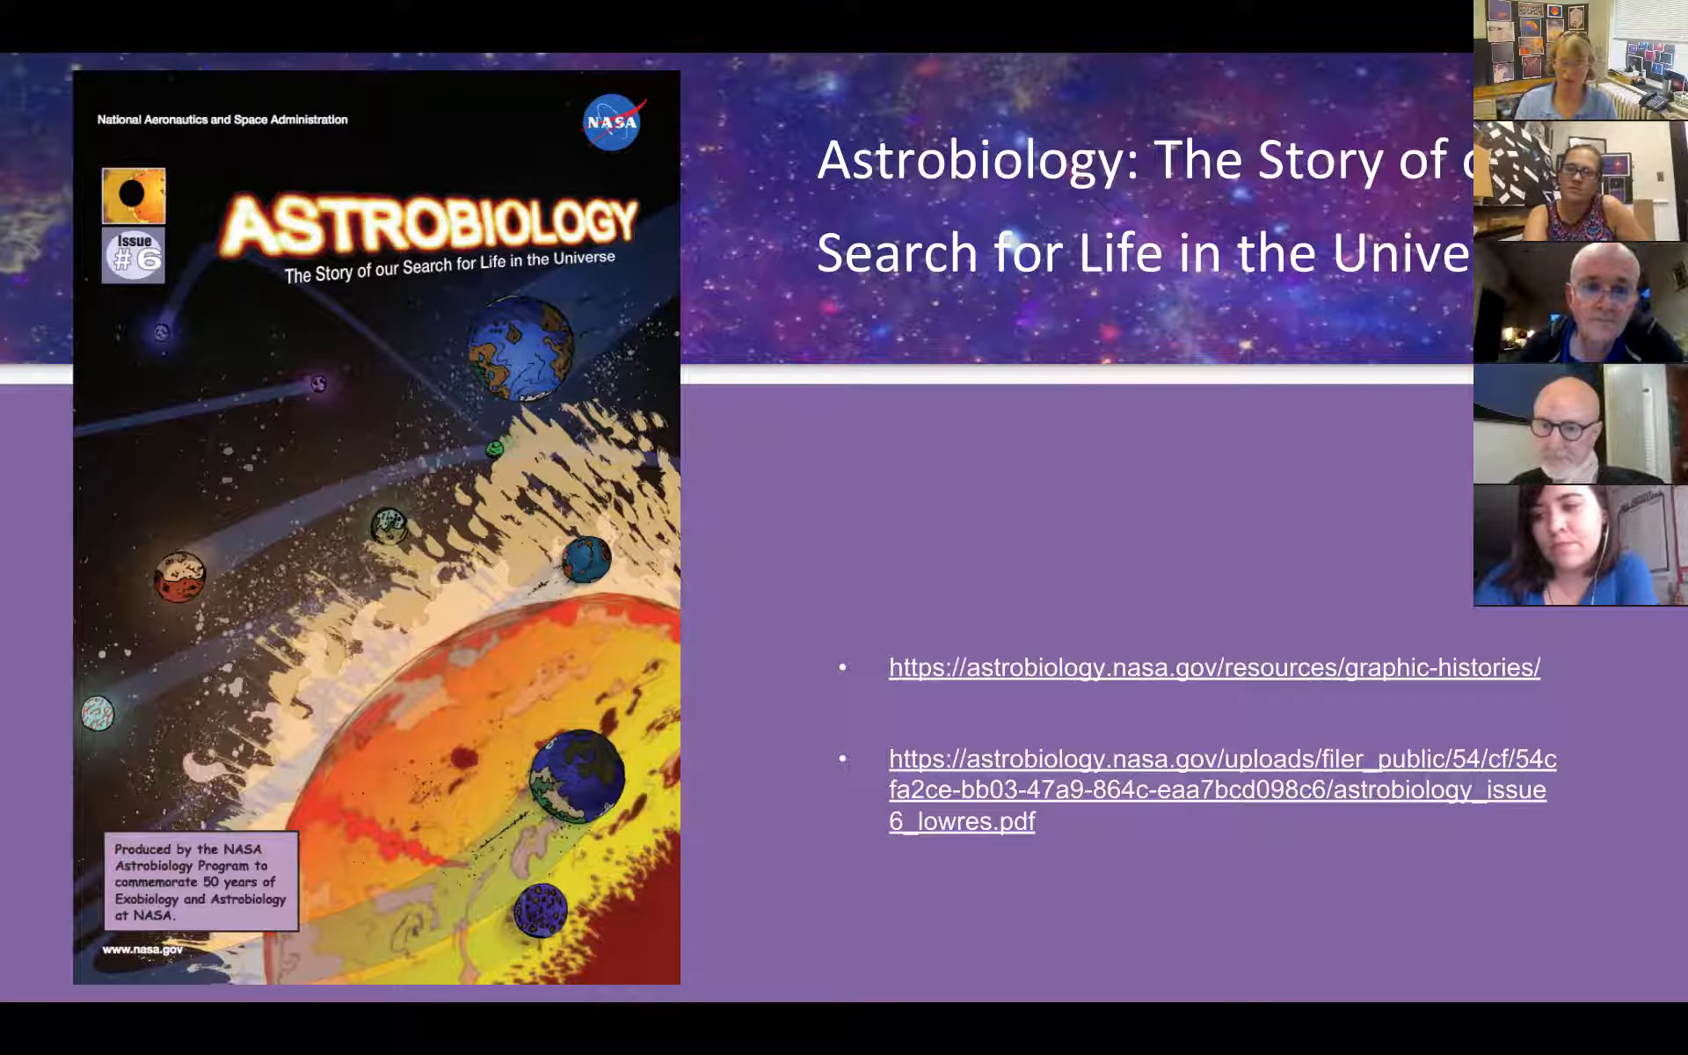
{"action": "right_click", "coordinate": [1172, 776]}
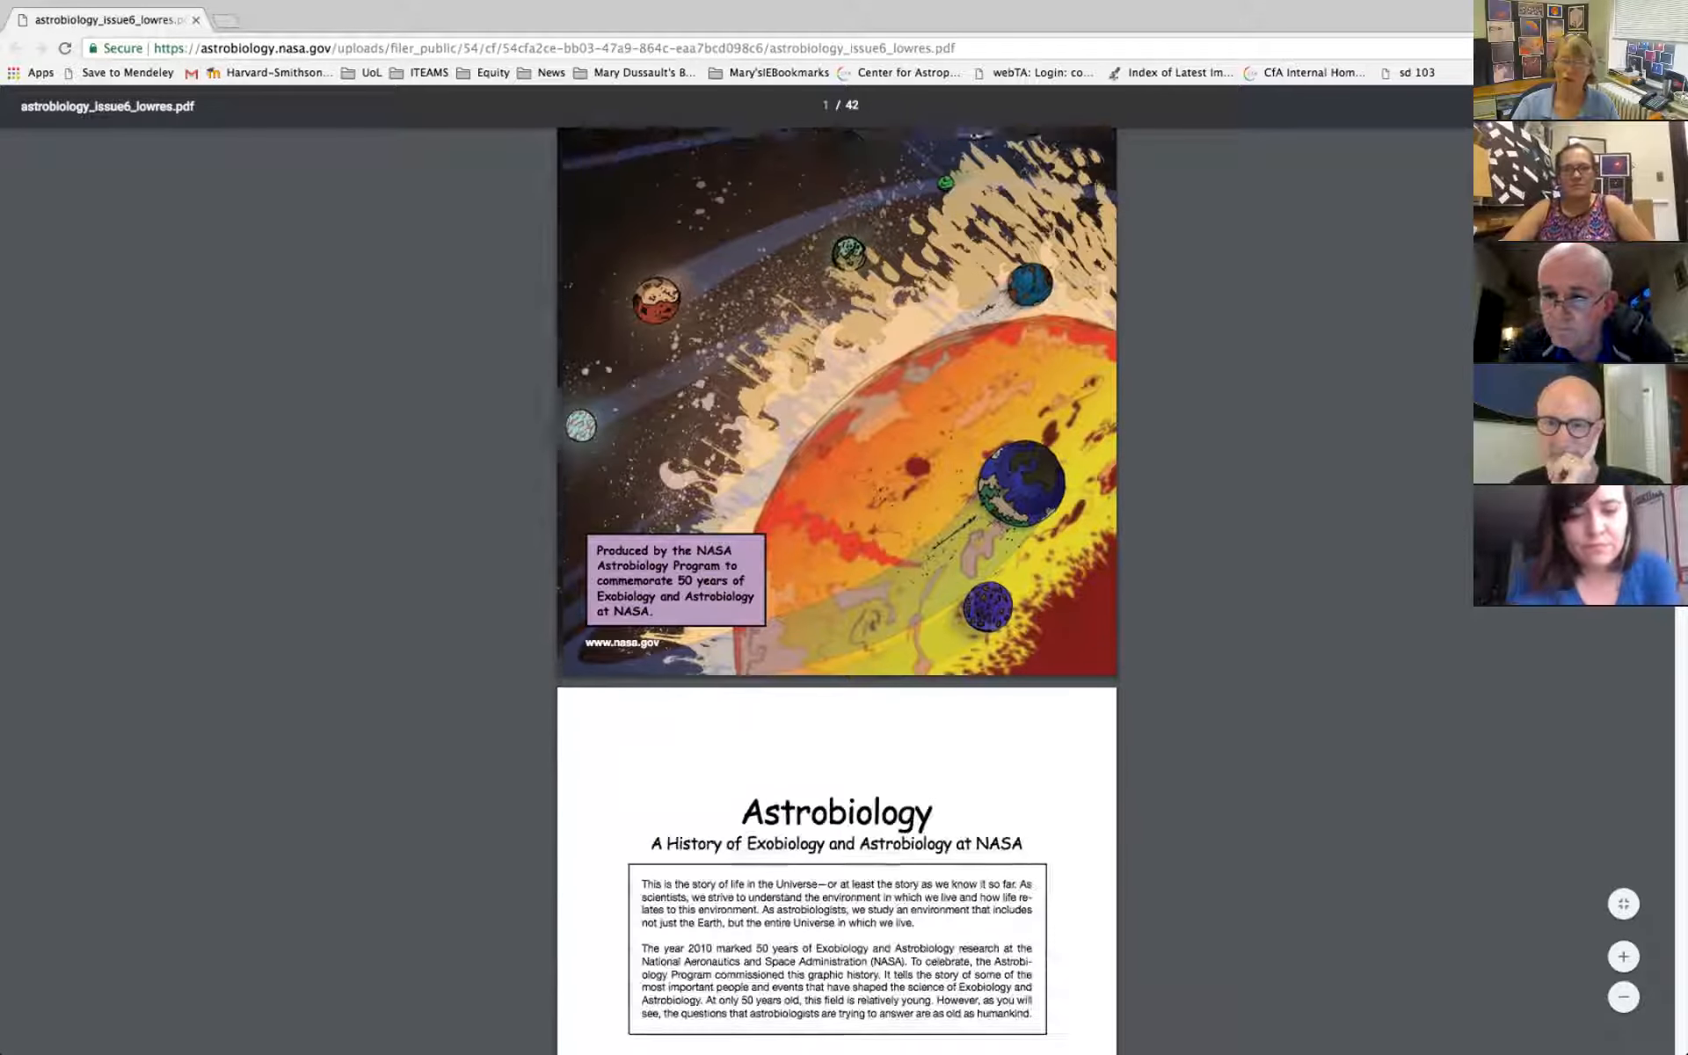
Read through the astrobiology_issue6 PDF from the cover to page 10 on Earth-sized planets.
{"action": "scroll", "scroll_direction": "down", "scroll_amount": 3}
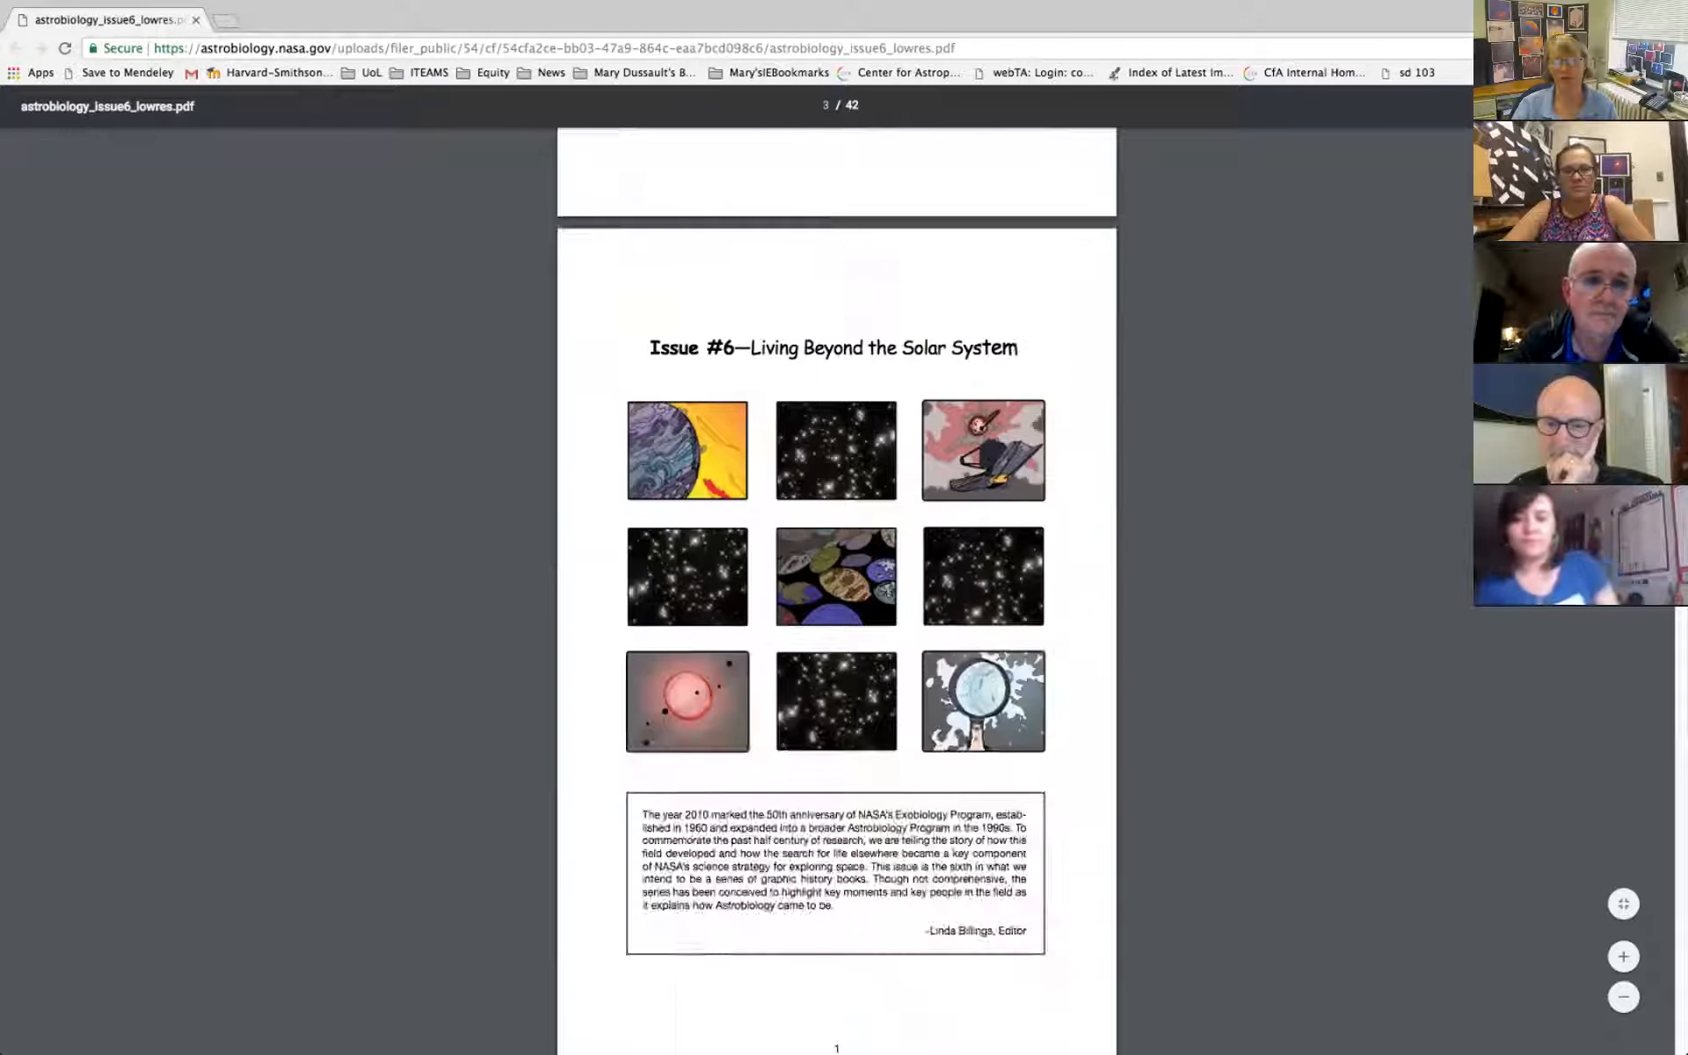
{"action": "scroll", "scroll_direction": "down", "scroll_amount": 3}
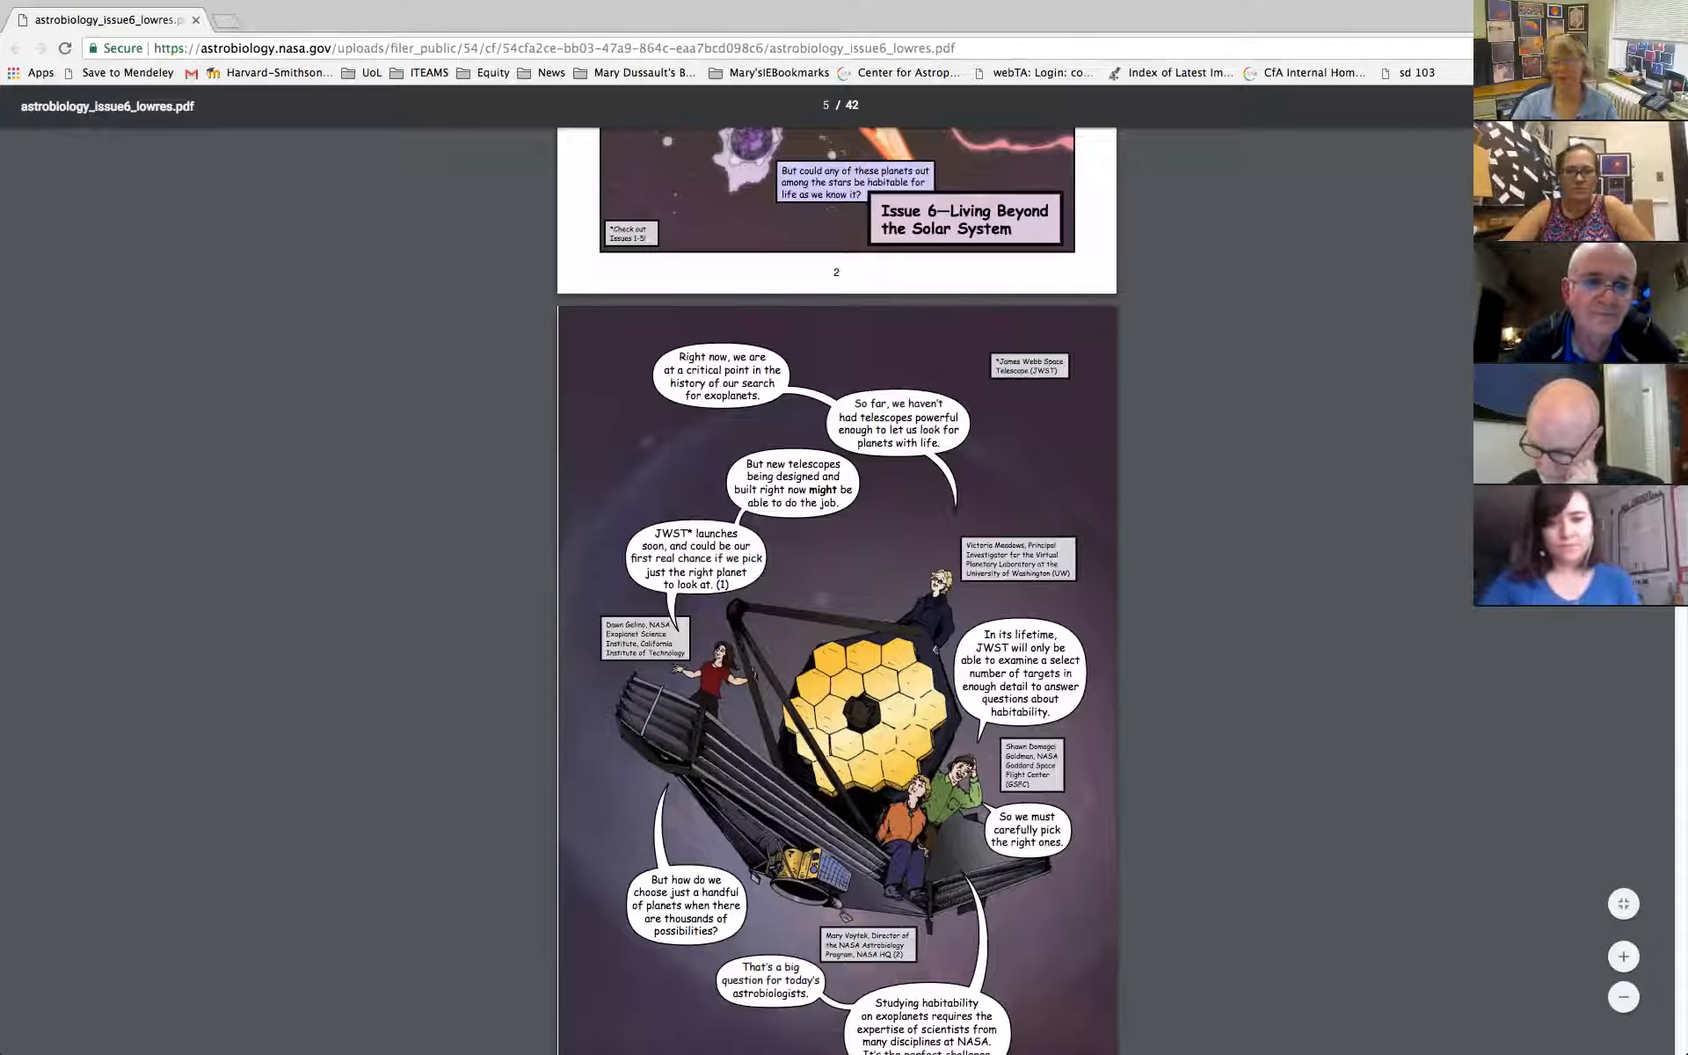
{"action": "scroll", "scroll_direction": "down", "scroll_amount": 3}
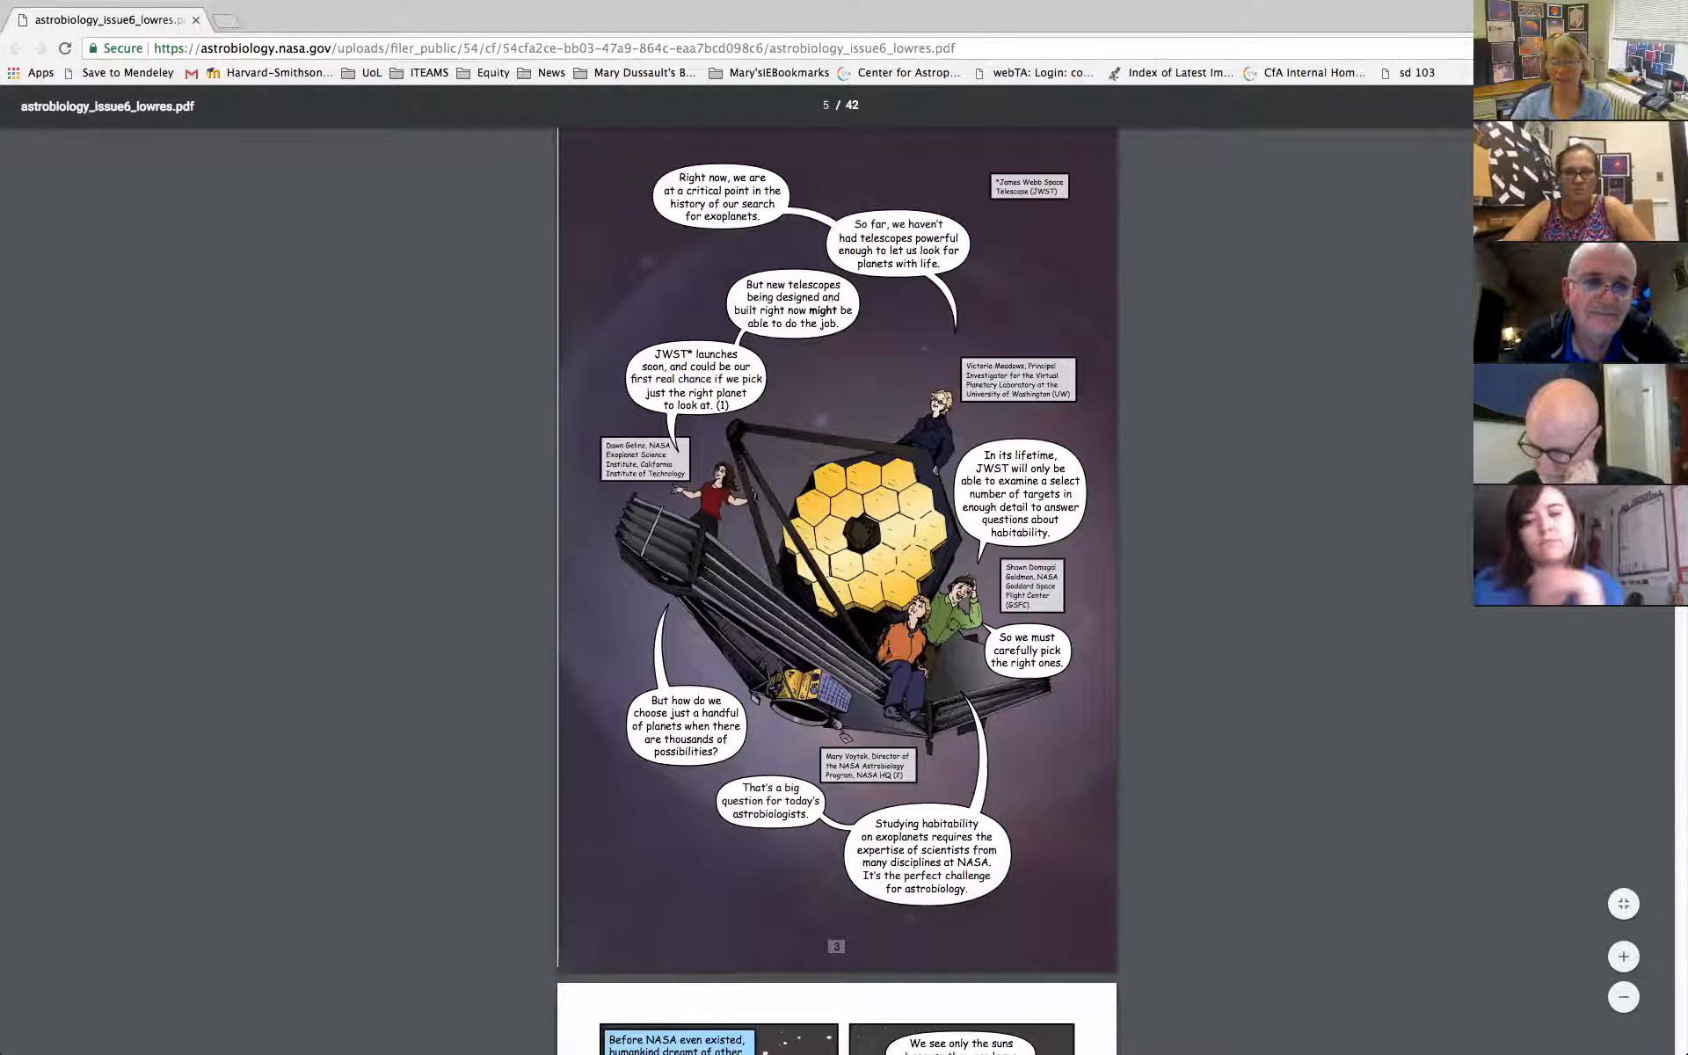
{"action": "scroll", "scroll_direction": "down", "scroll_amount": 3}
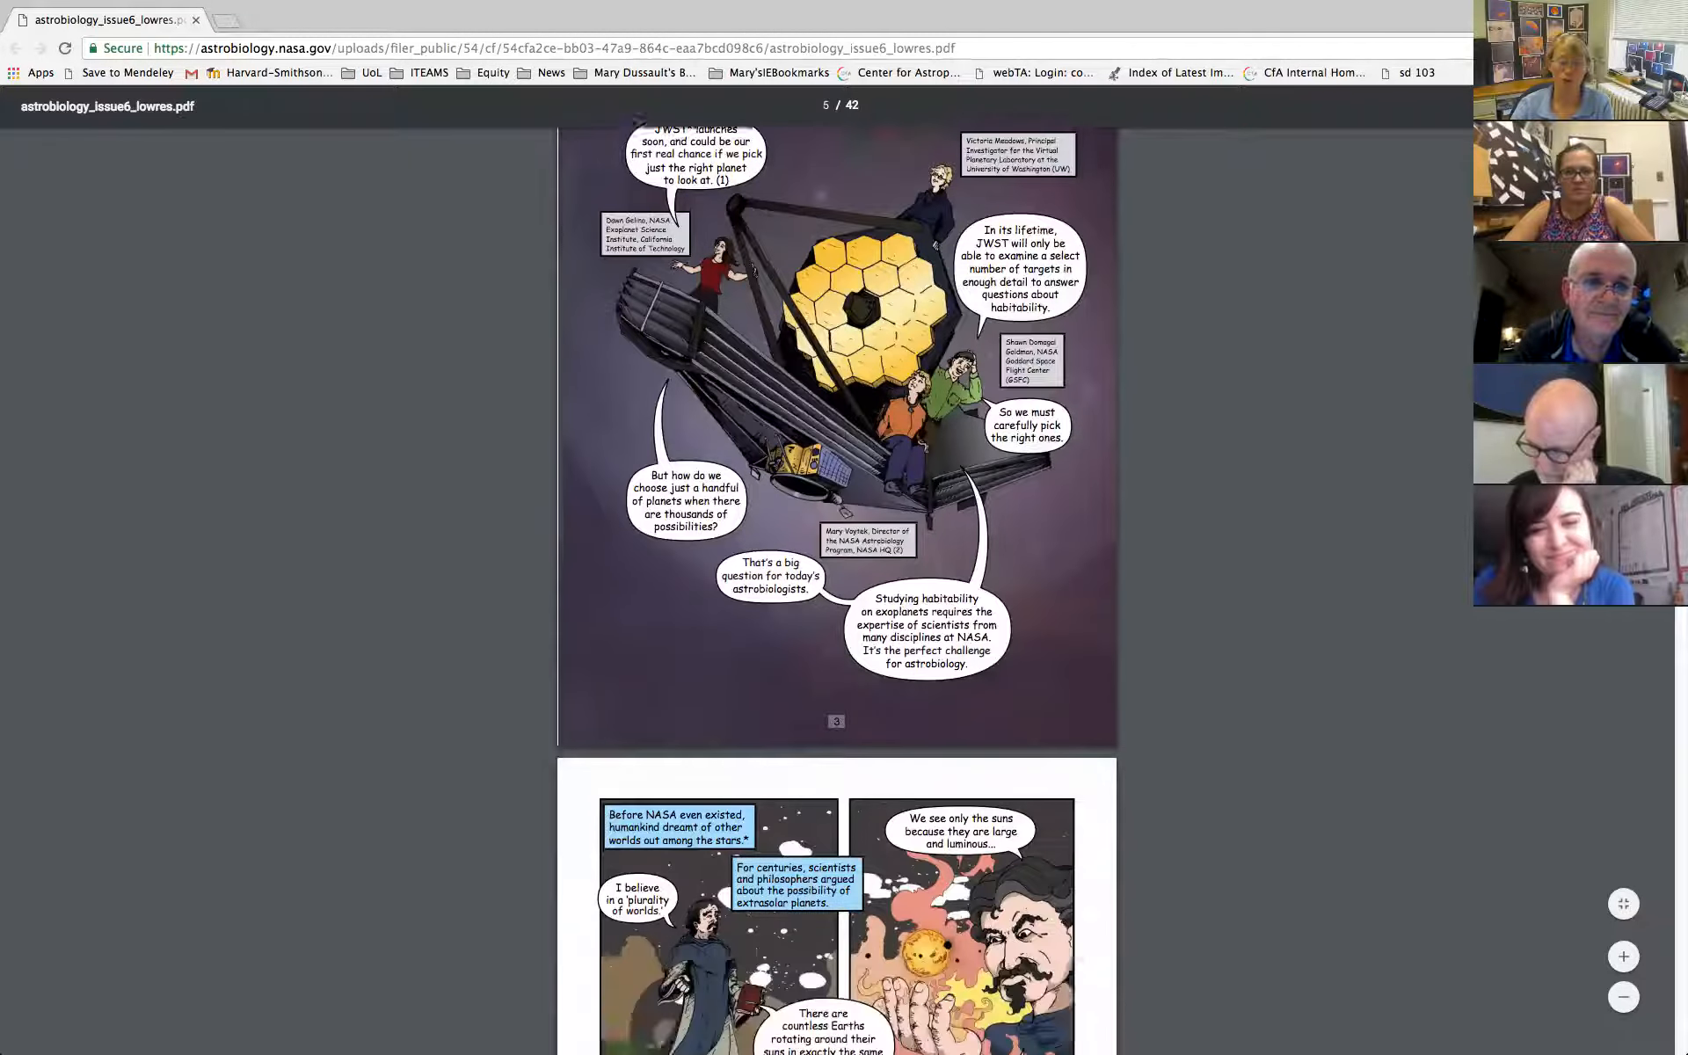
{"action": "scroll", "scroll_direction": "down", "scroll_amount": 3}
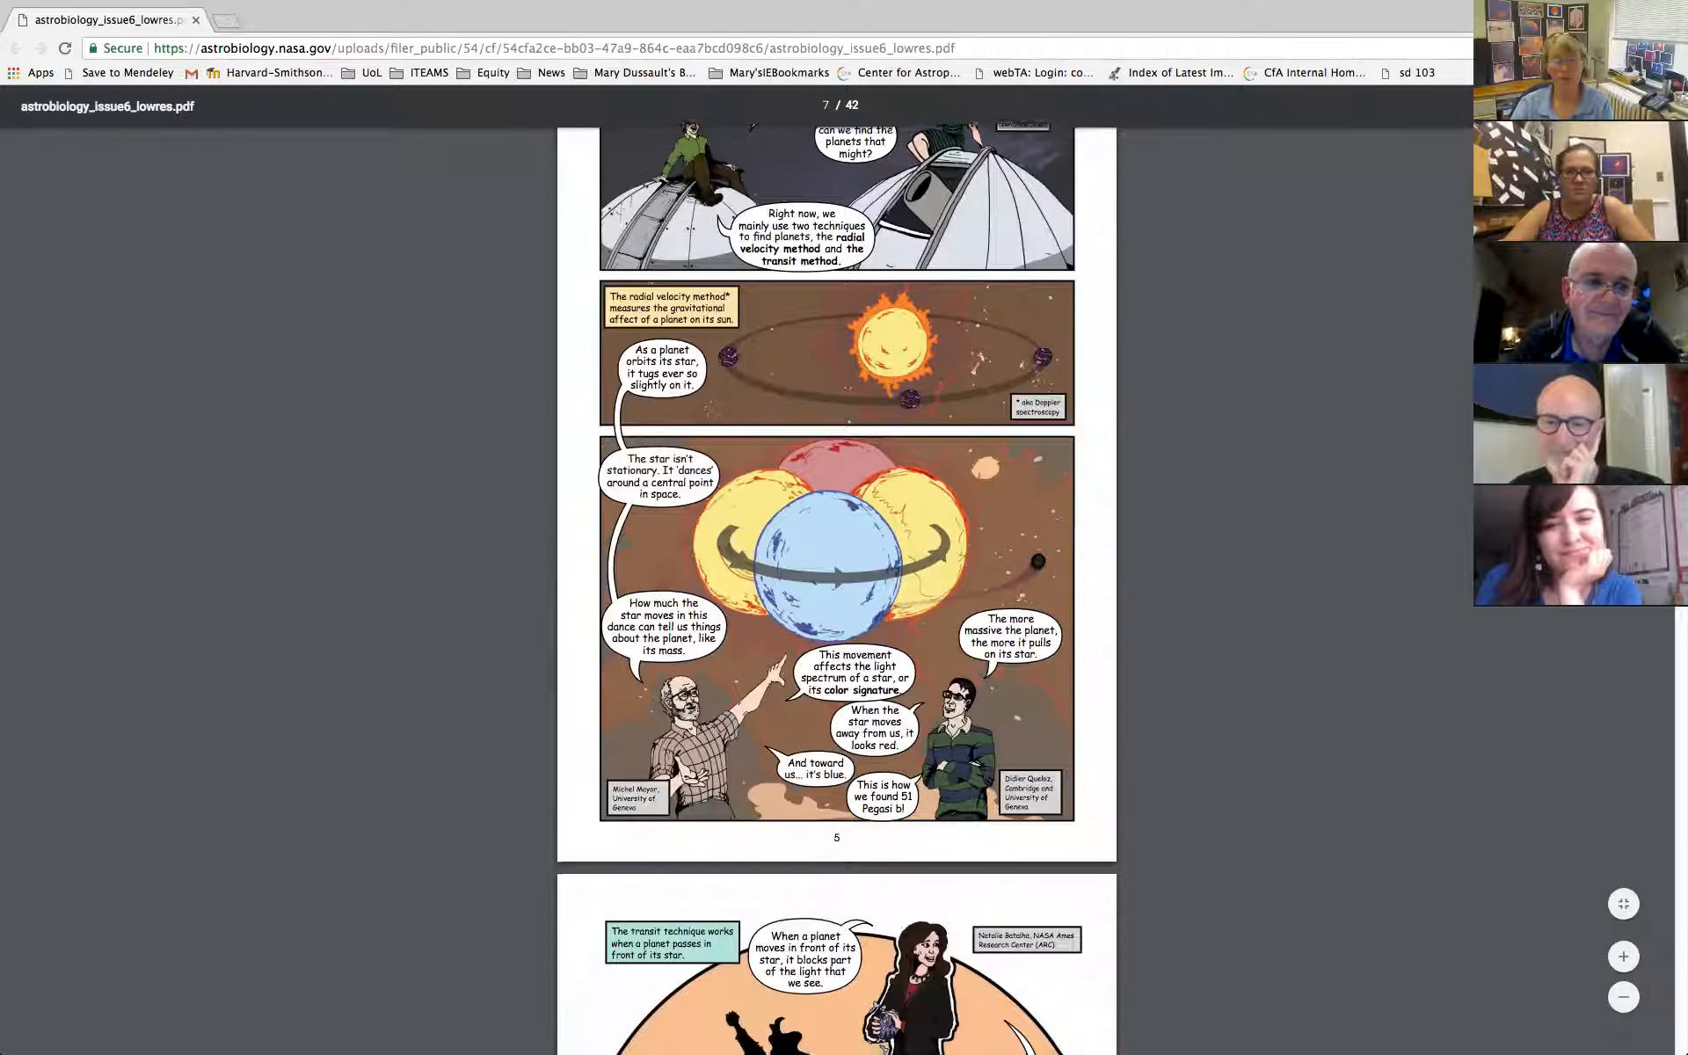
{"action": "scroll", "scroll_direction": "down", "scroll_amount": 3}
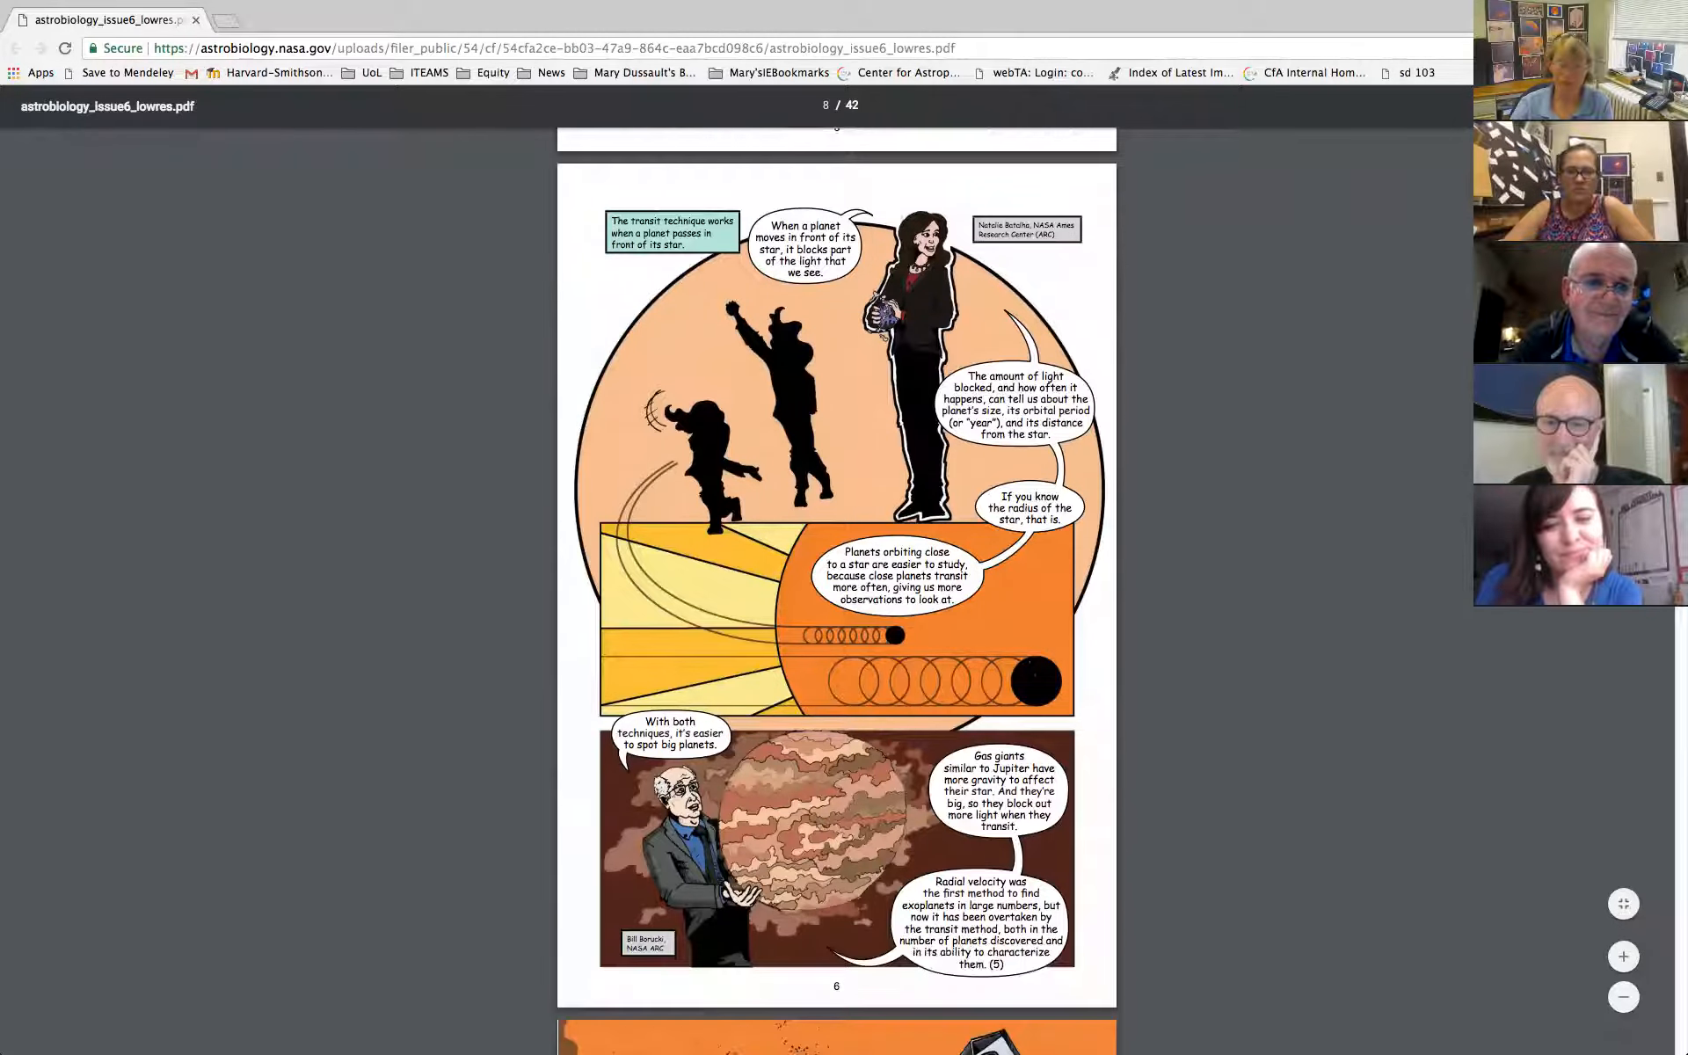
{"action": "scroll", "scroll_direction": "down", "scroll_amount": 3}
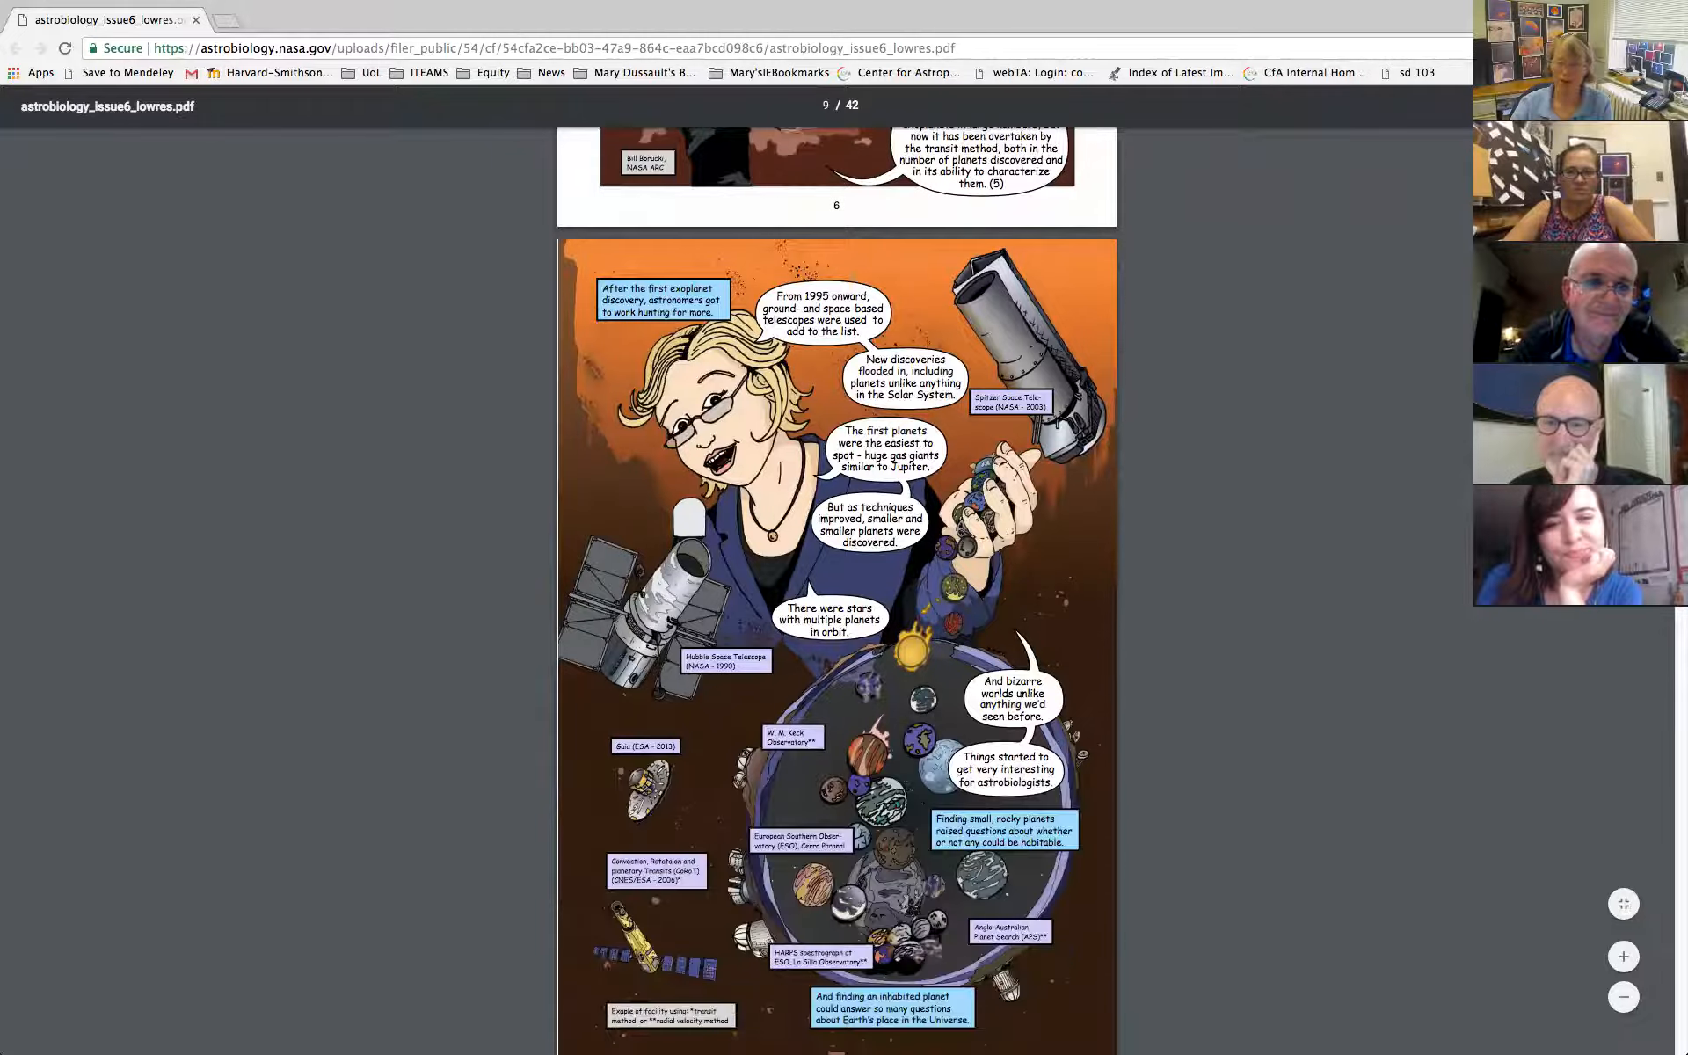
{"action": "scroll", "scroll_direction": "down", "scroll_amount": 3}
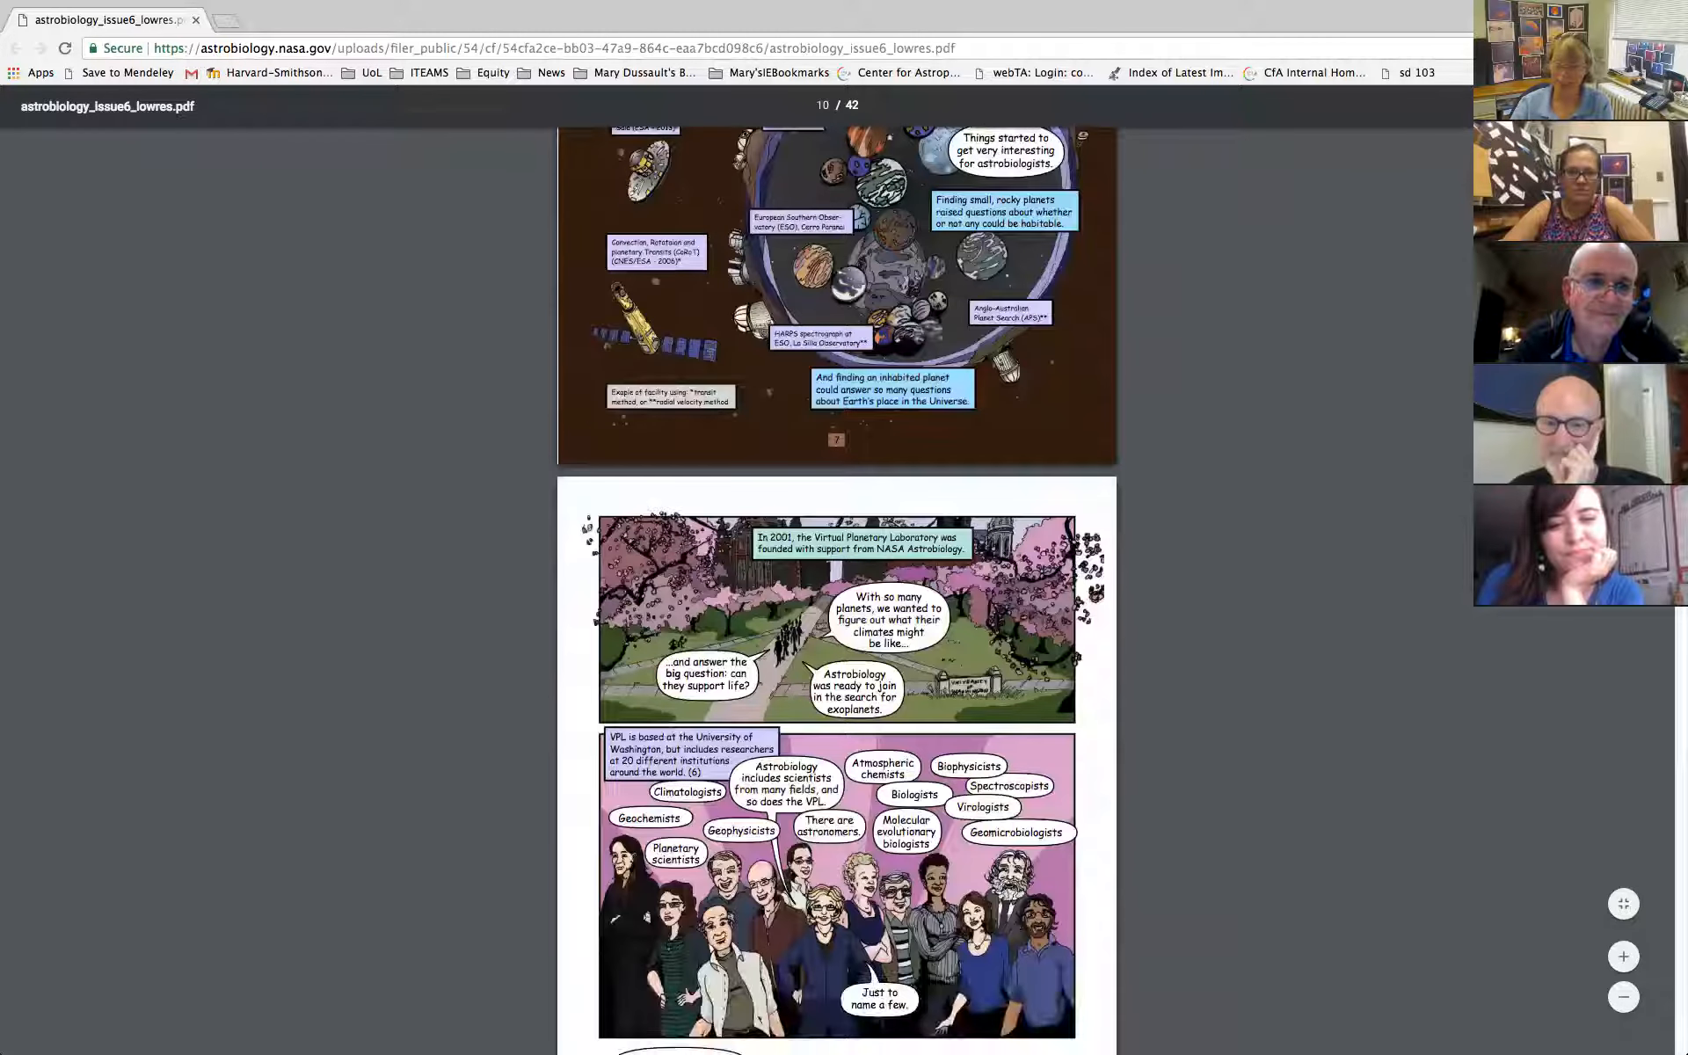
{"action": "scroll", "scroll_direction": "down", "scroll_amount": 3}
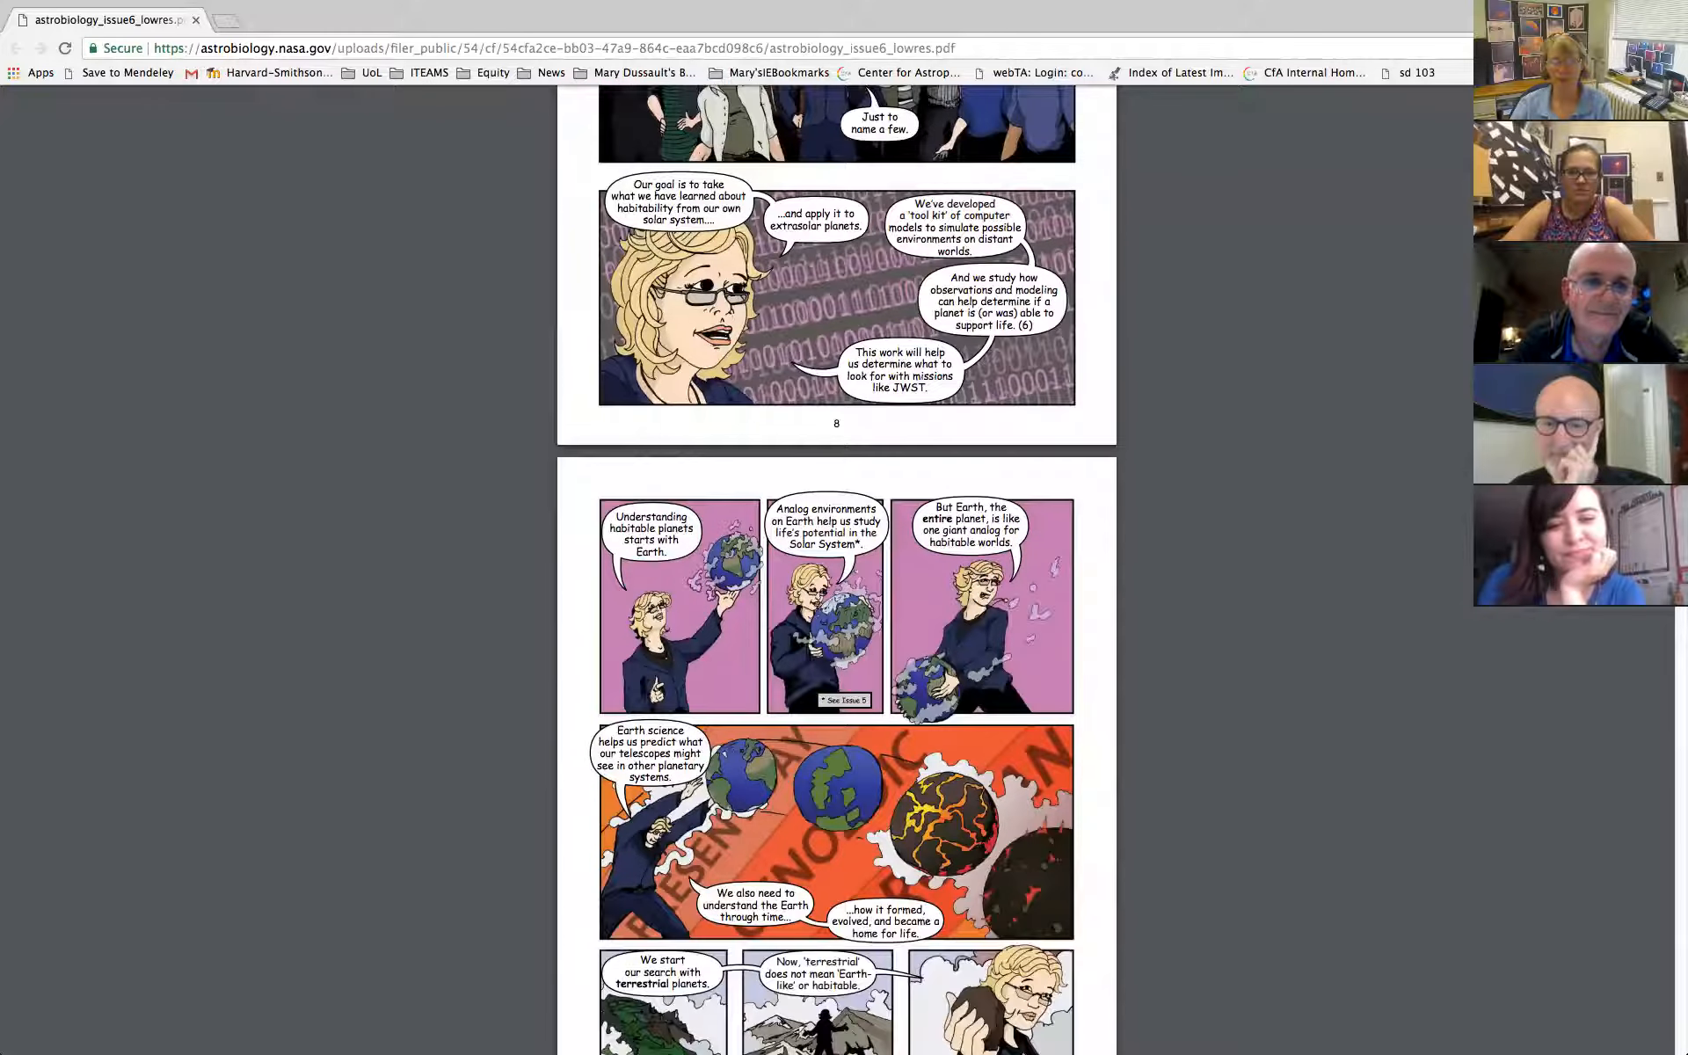
{"action": "scroll", "scroll_direction": "down", "scroll_amount": 3}
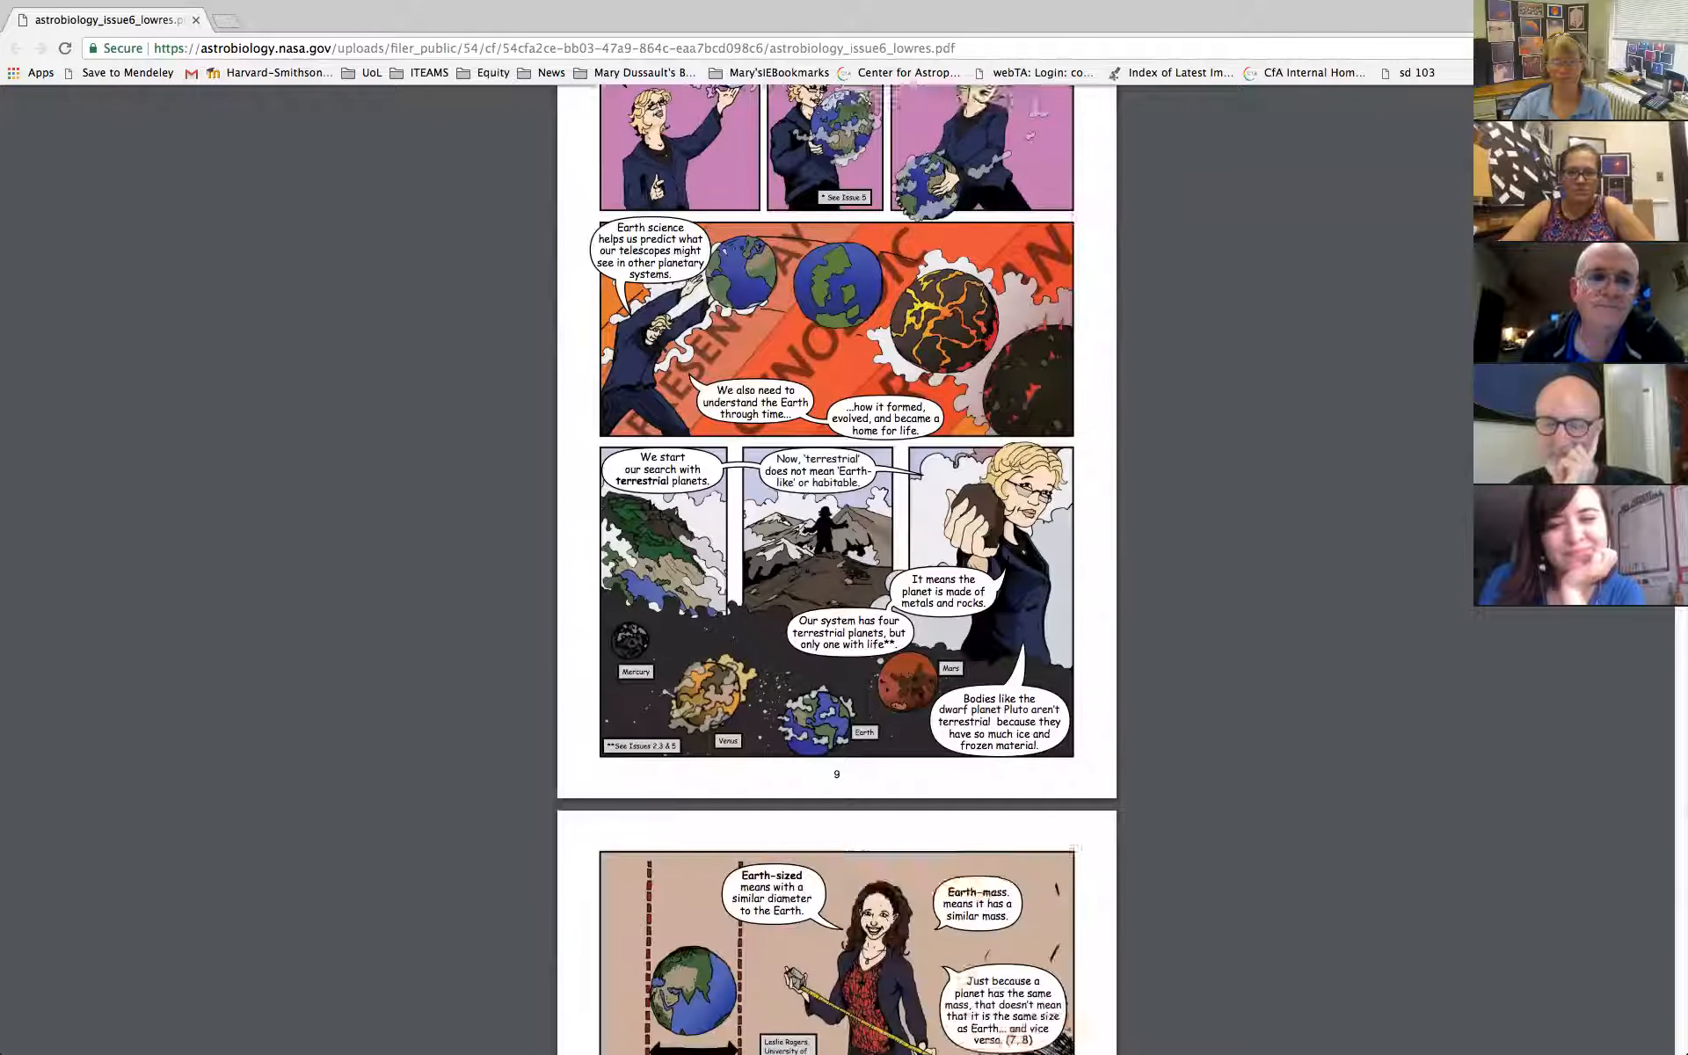
{"action": "scroll", "scroll_direction": "down", "scroll_amount": 3}
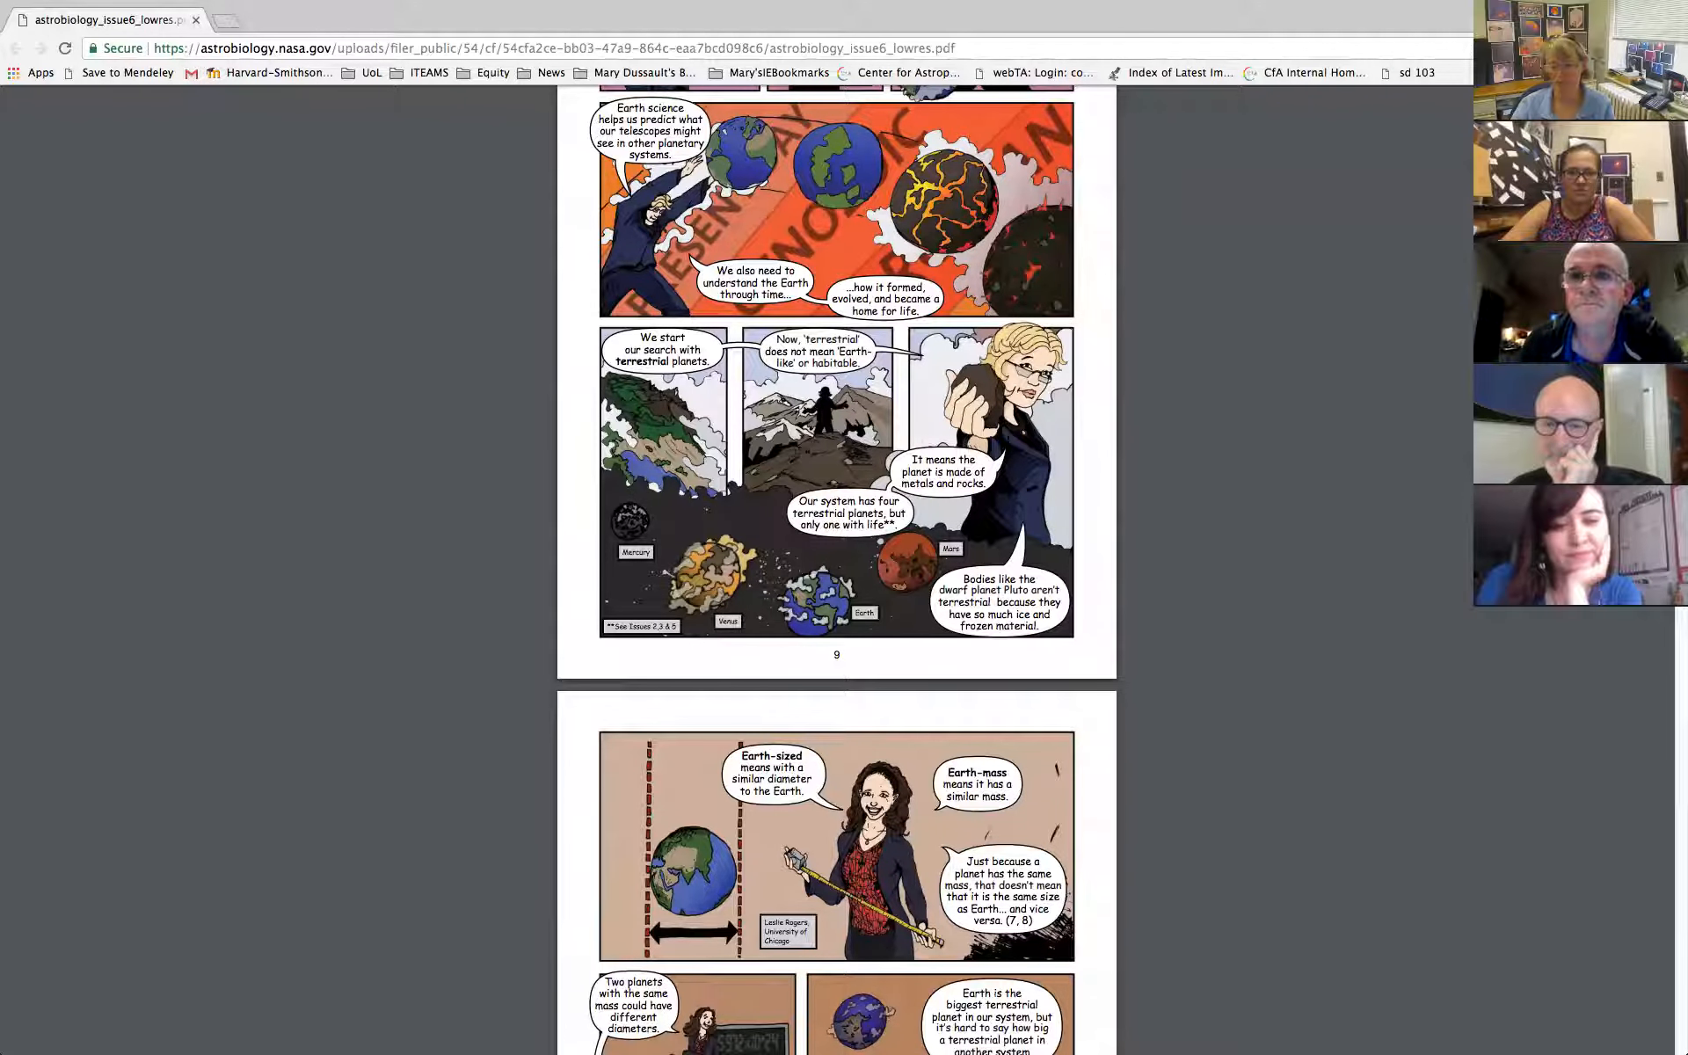
{"action": "scroll", "scroll_direction": "down", "scroll_amount": 3}
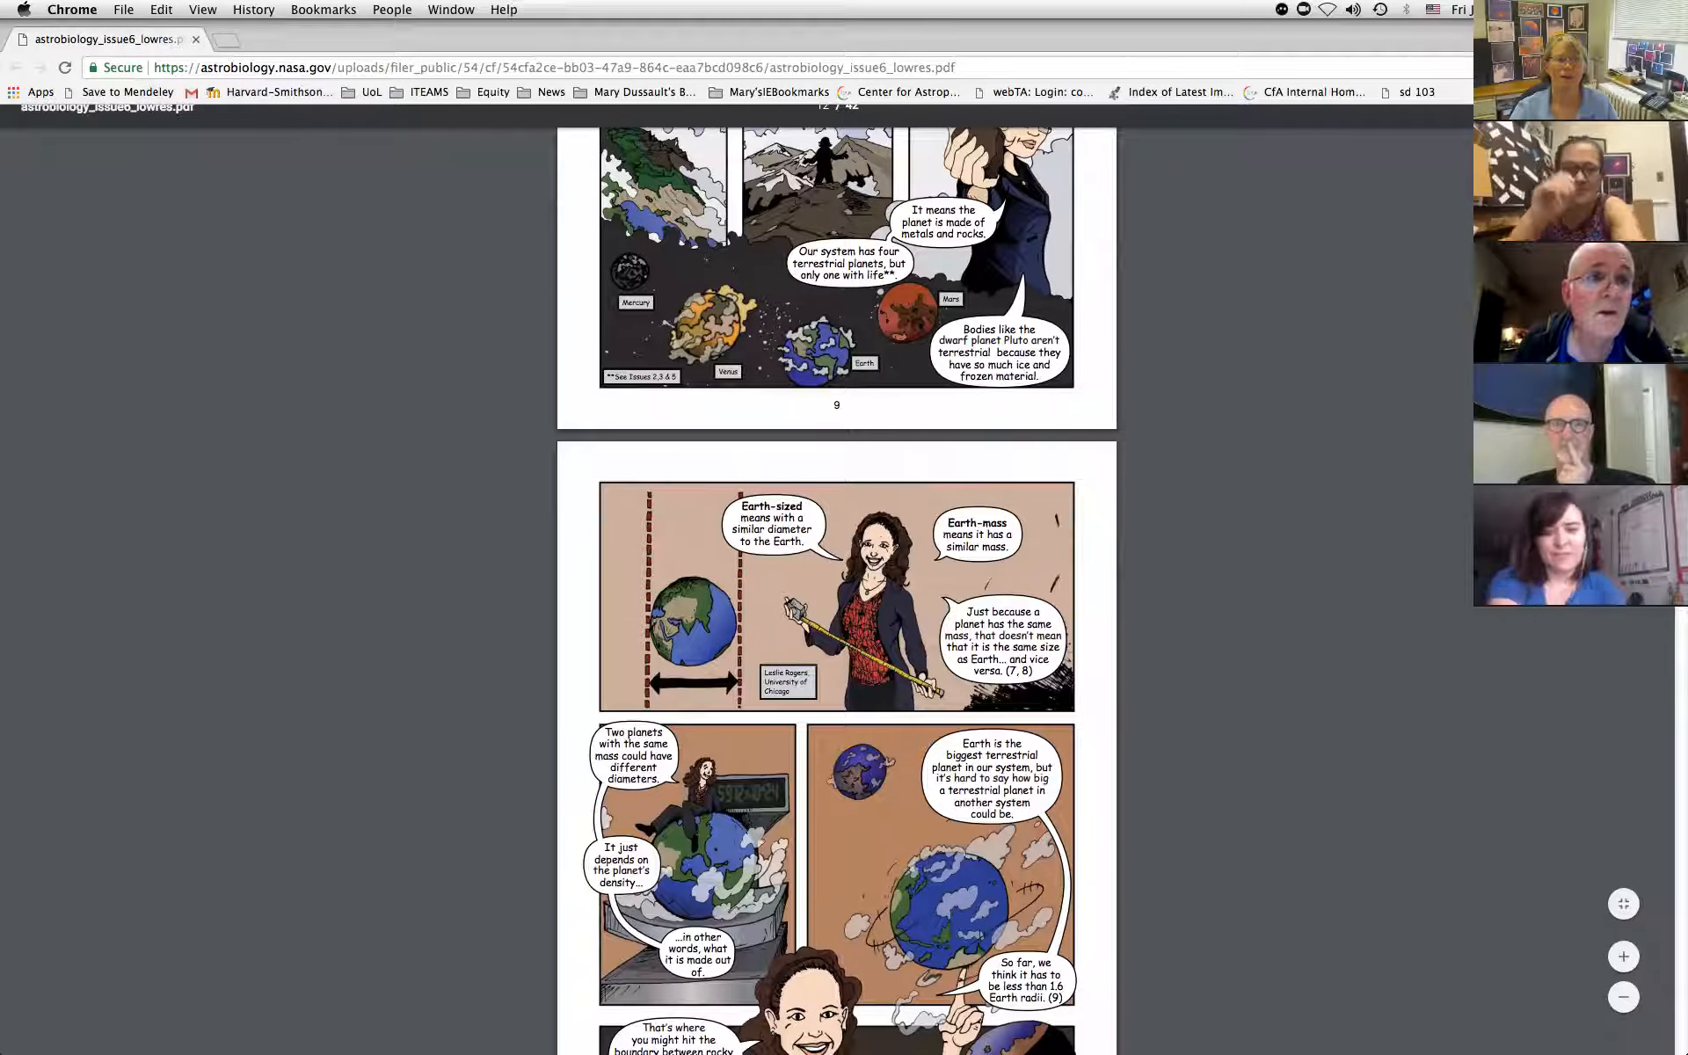
Bring the Slides presentation back to the Resources slide on Universe Discovery Guides.
{"action": "left_click", "coordinate": [202, 9]}
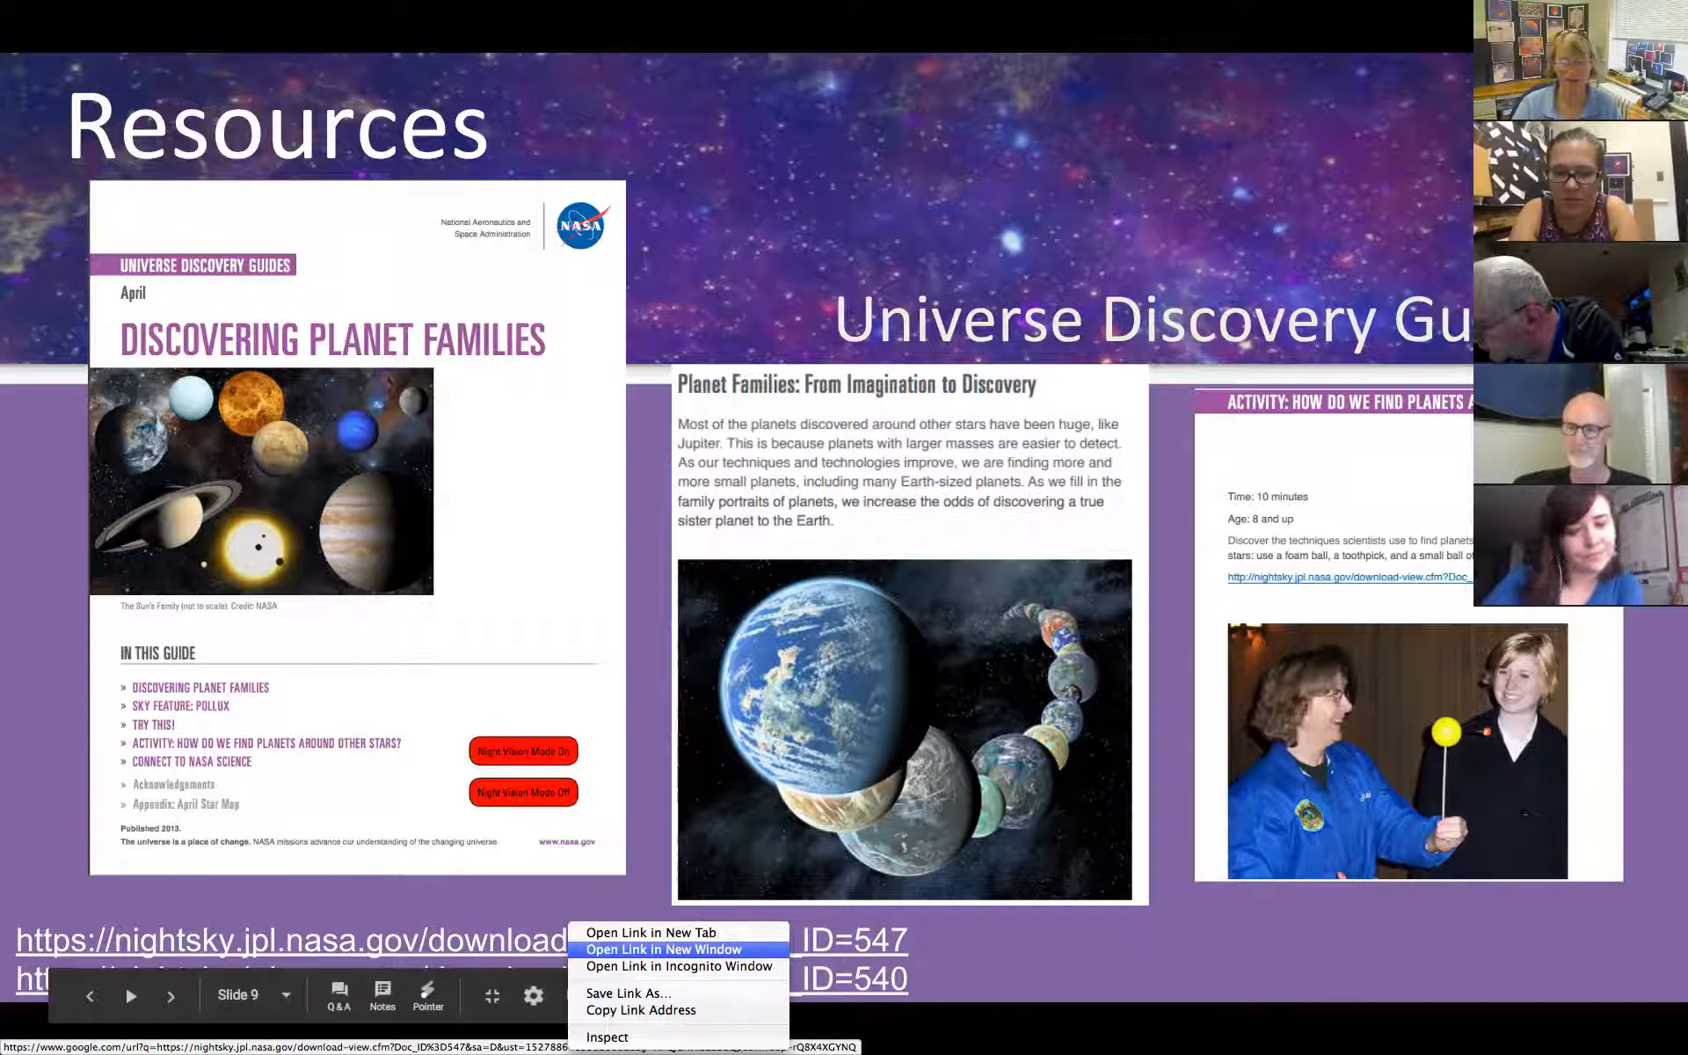
Follow the Night Sky Network guide link and load the full-color October guide PDF.
{"action": "left_click", "coordinate": [663, 949]}
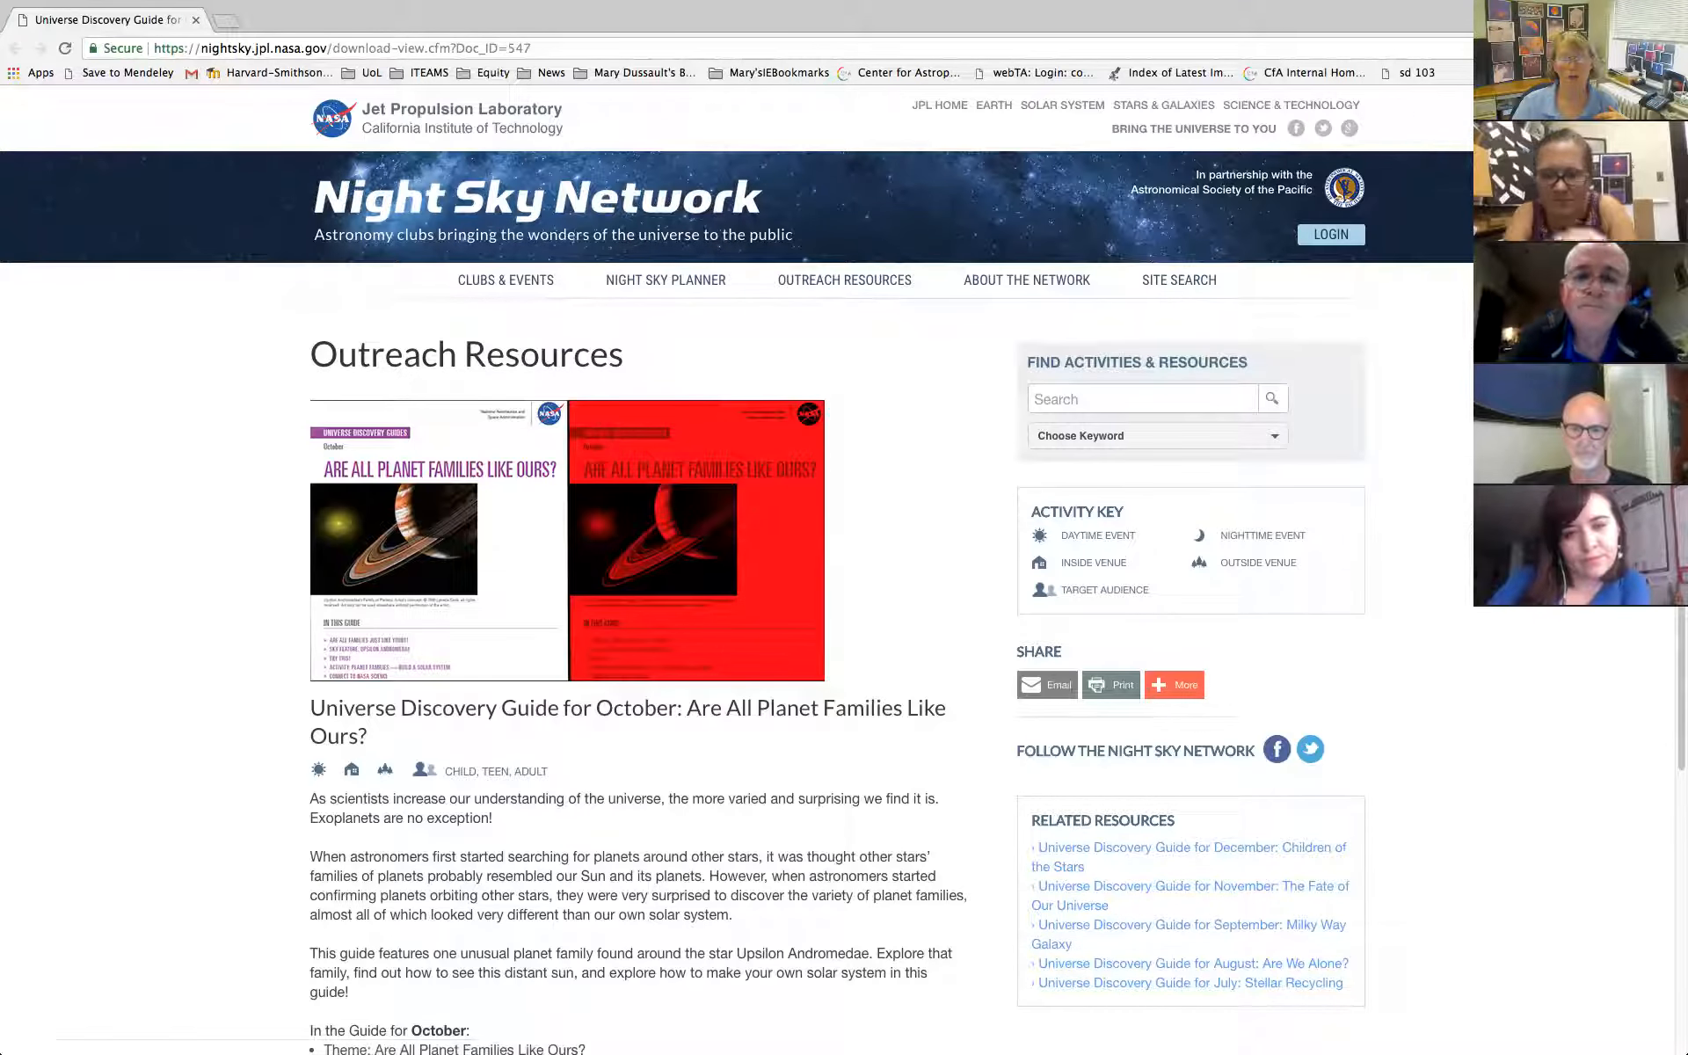
{"action": "scroll", "scroll_direction": "down", "scroll_amount": 3}
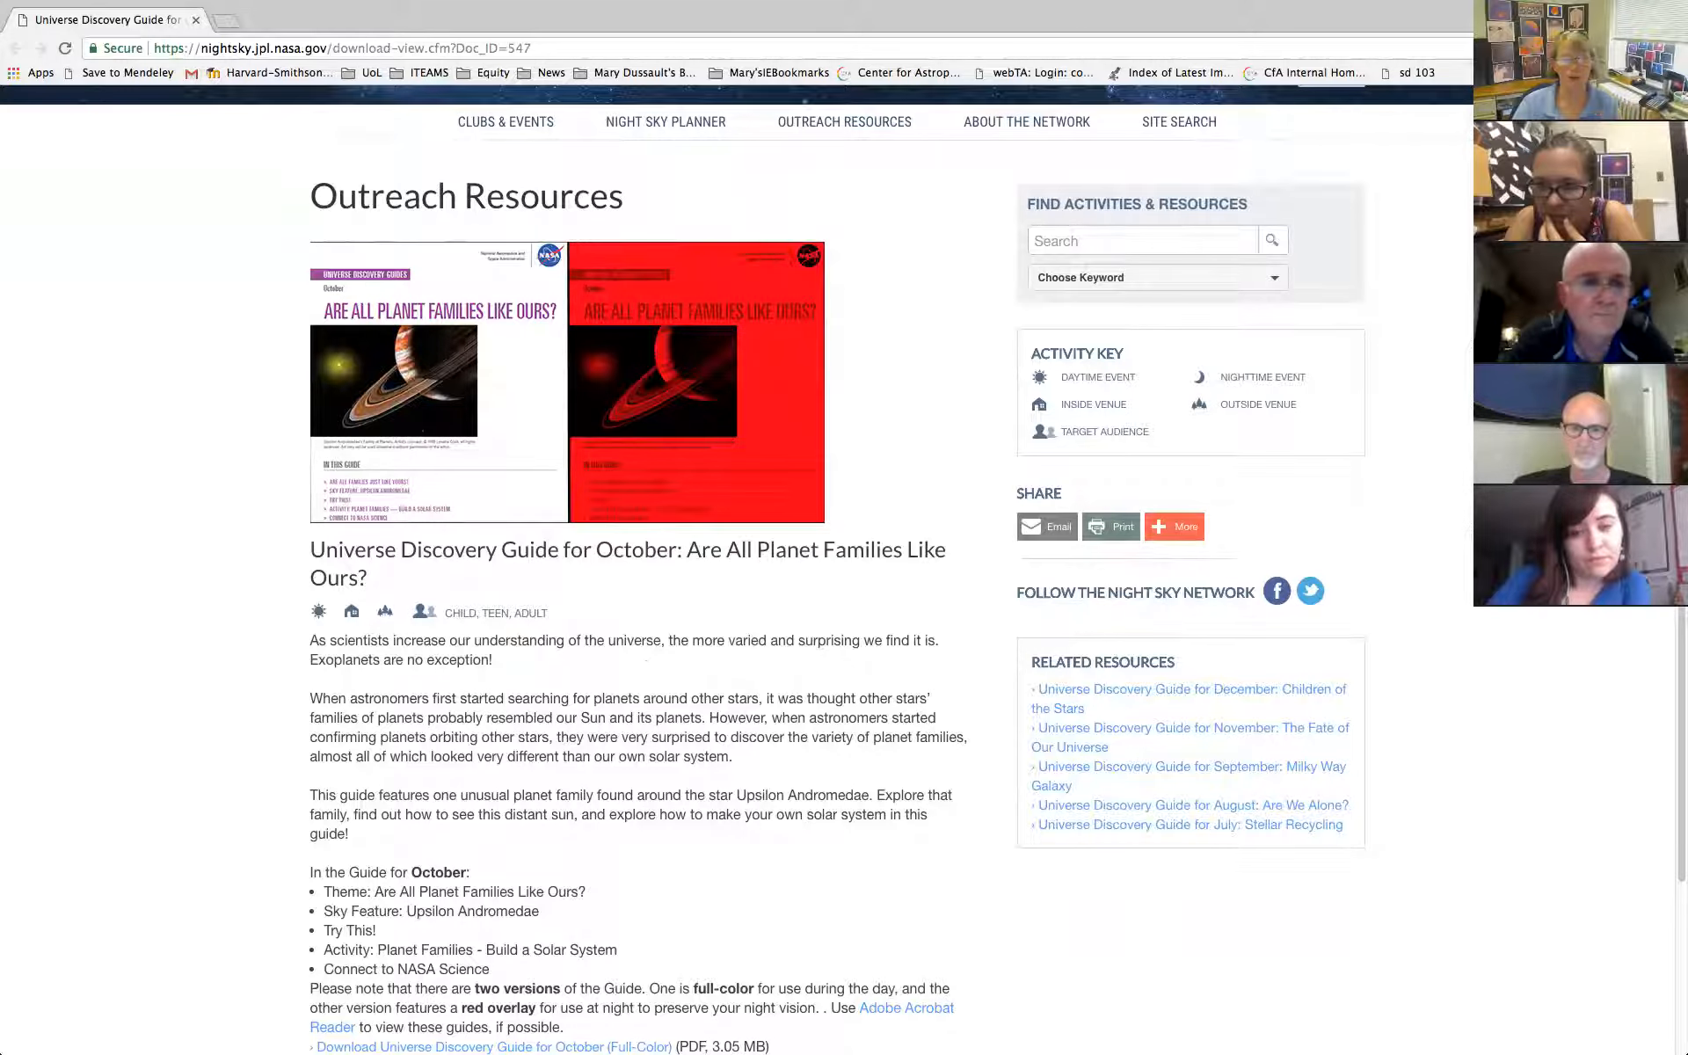
{"action": "scroll", "scroll_direction": "down", "scroll_amount": 3}
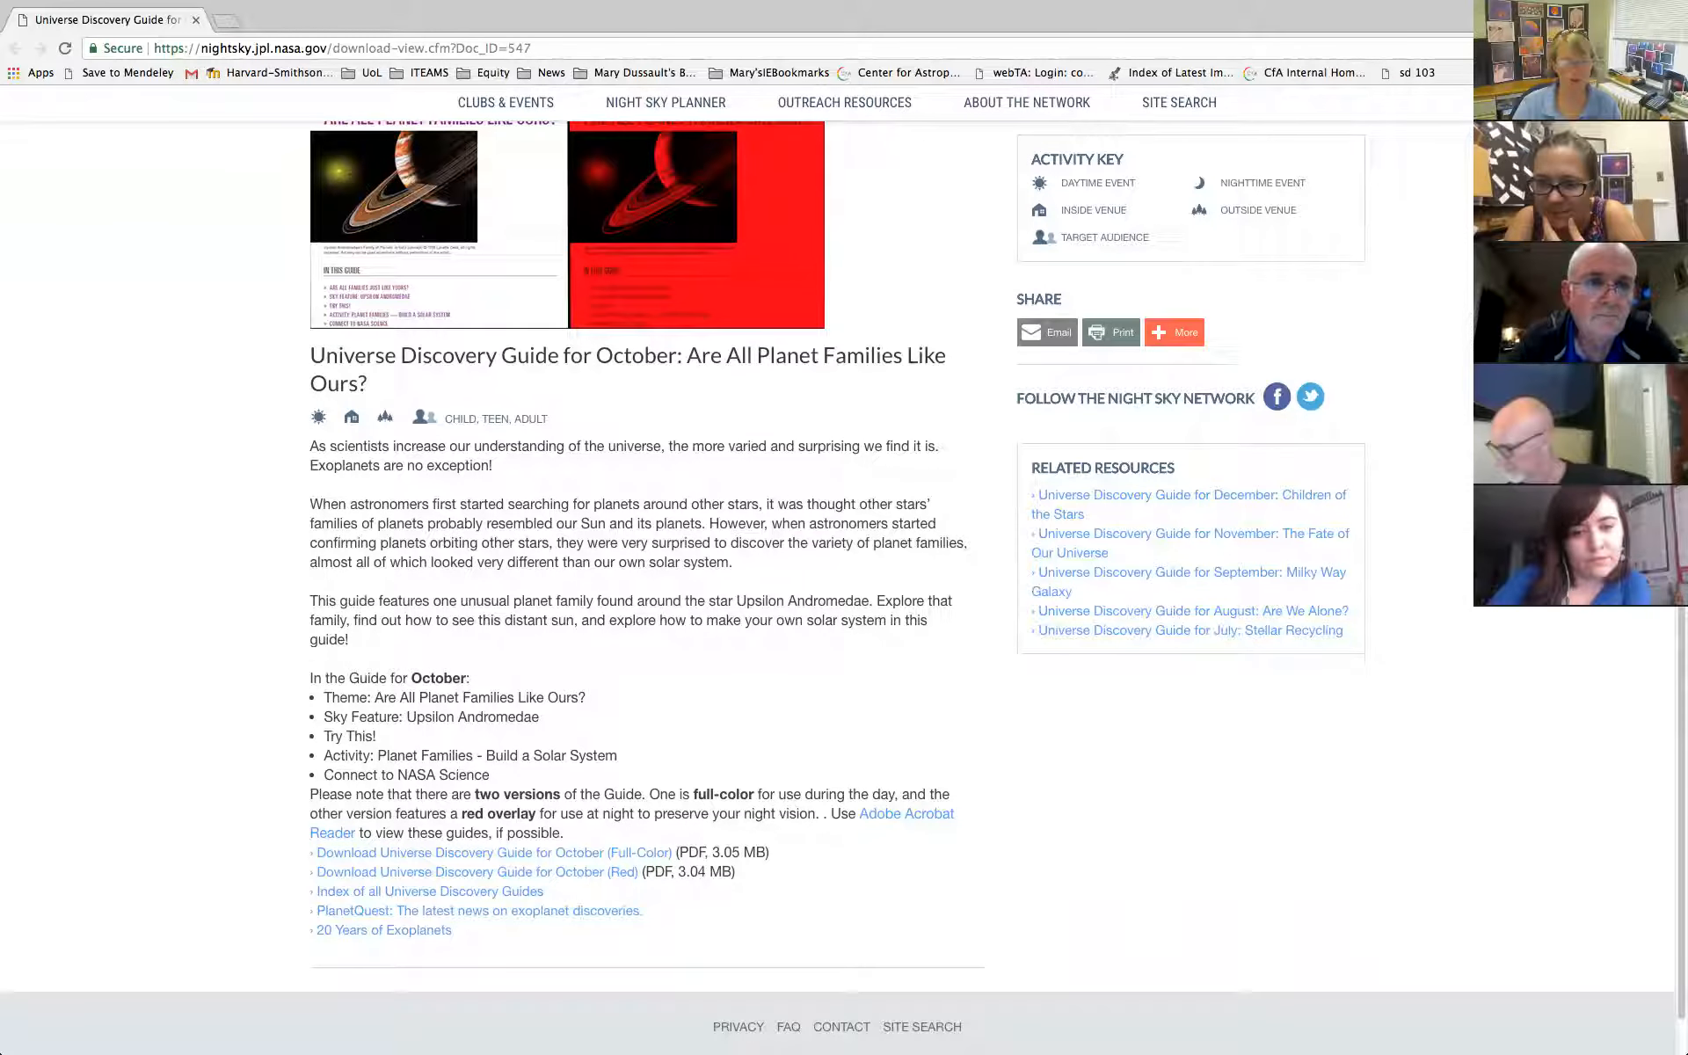
{"action": "left_click", "coordinate": [491, 851]}
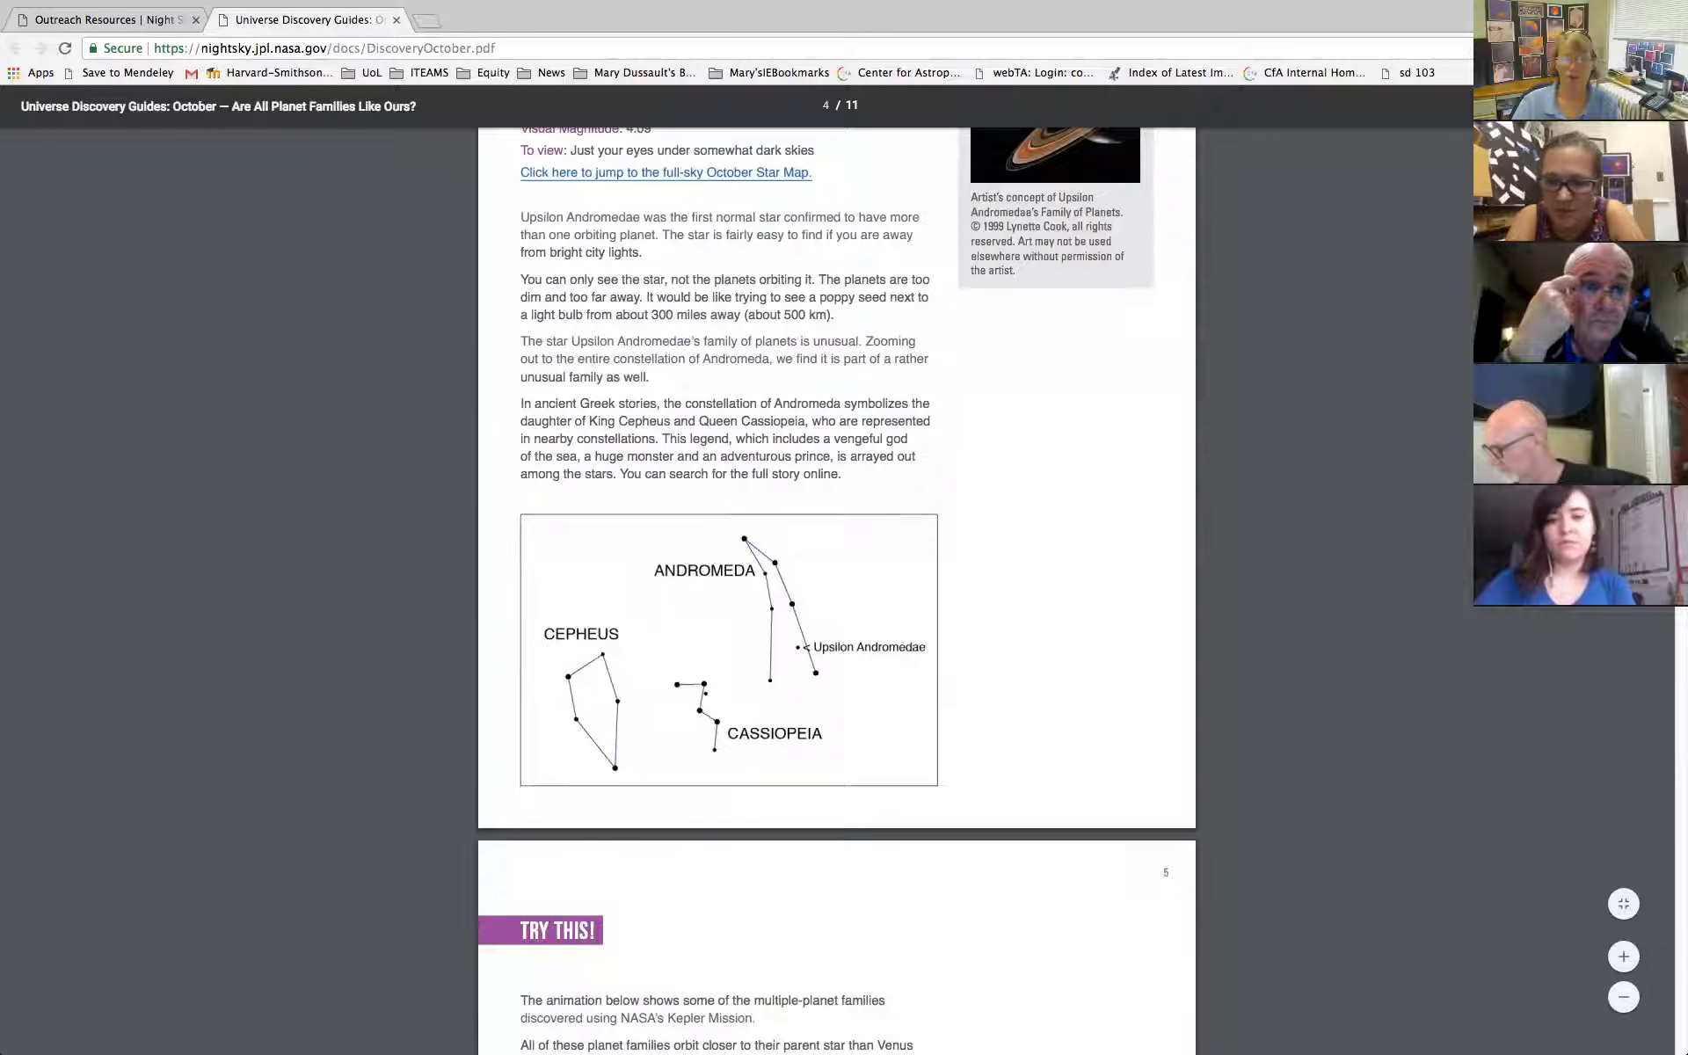
Read down the October guide to the Planet Families — Build a Solar System activity.
{"action": "scroll", "scroll_direction": "up", "scroll_amount": 3}
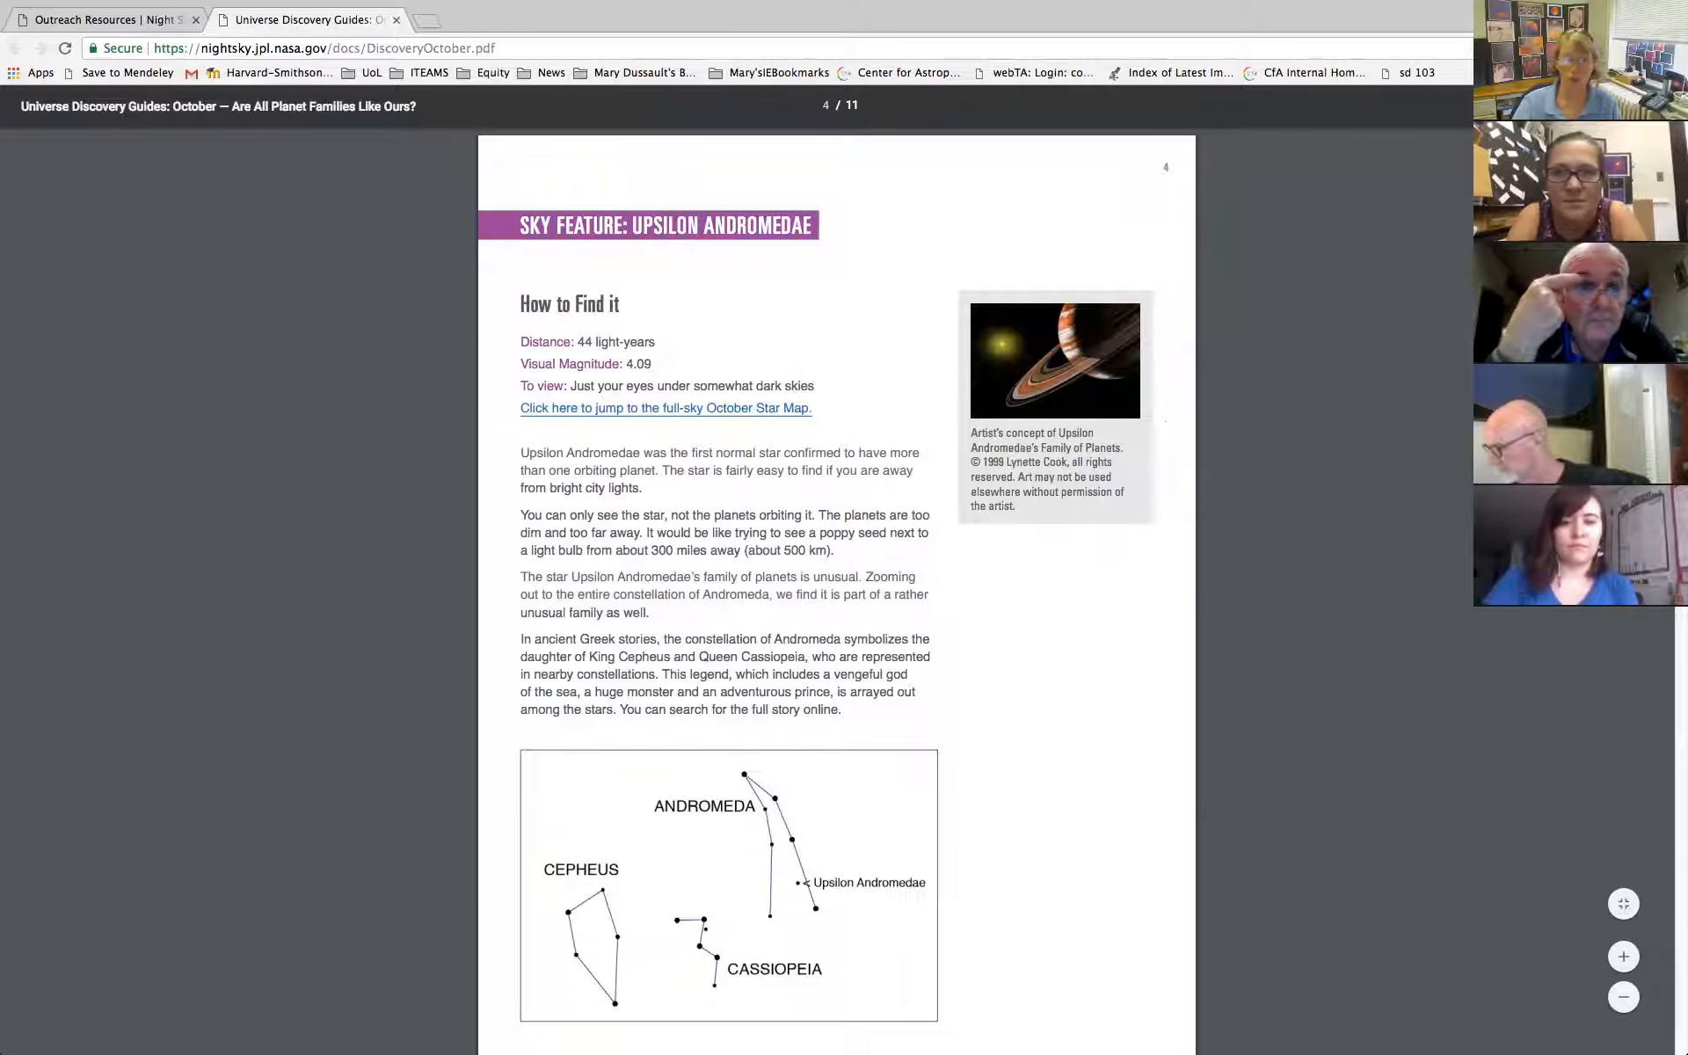
{"action": "scroll", "scroll_direction": "down", "scroll_amount": 3}
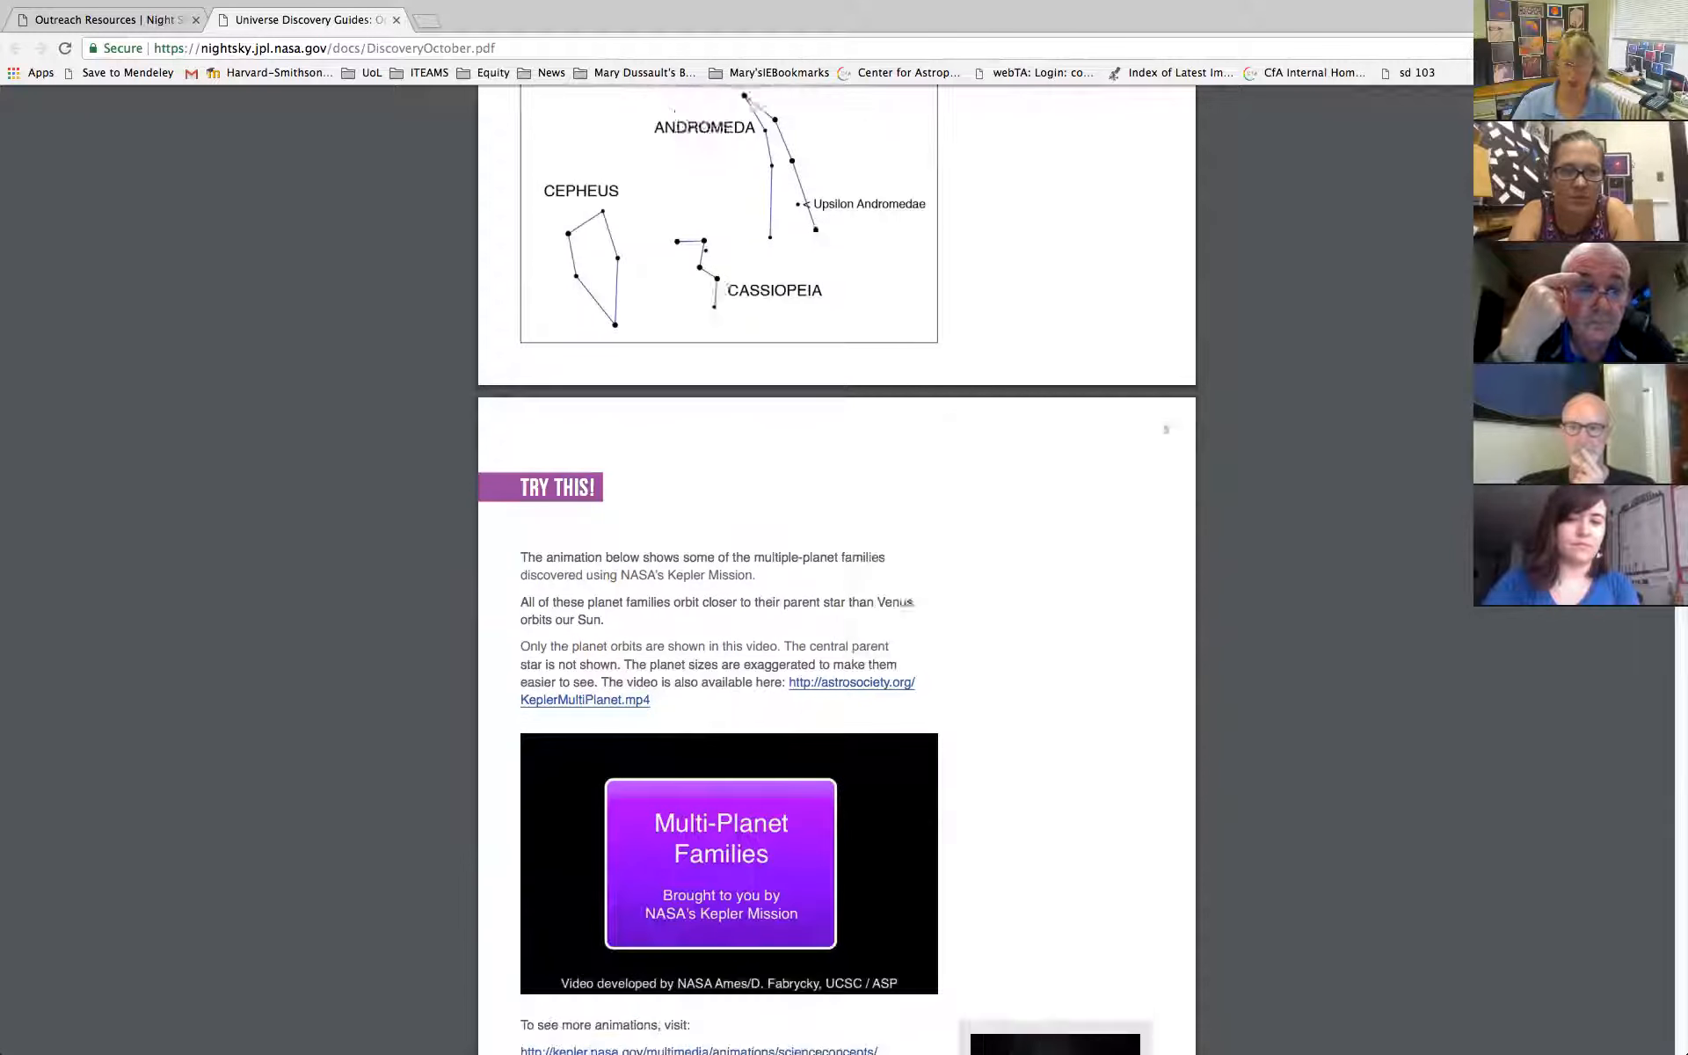
{"action": "scroll", "scroll_direction": "down", "scroll_amount": 3}
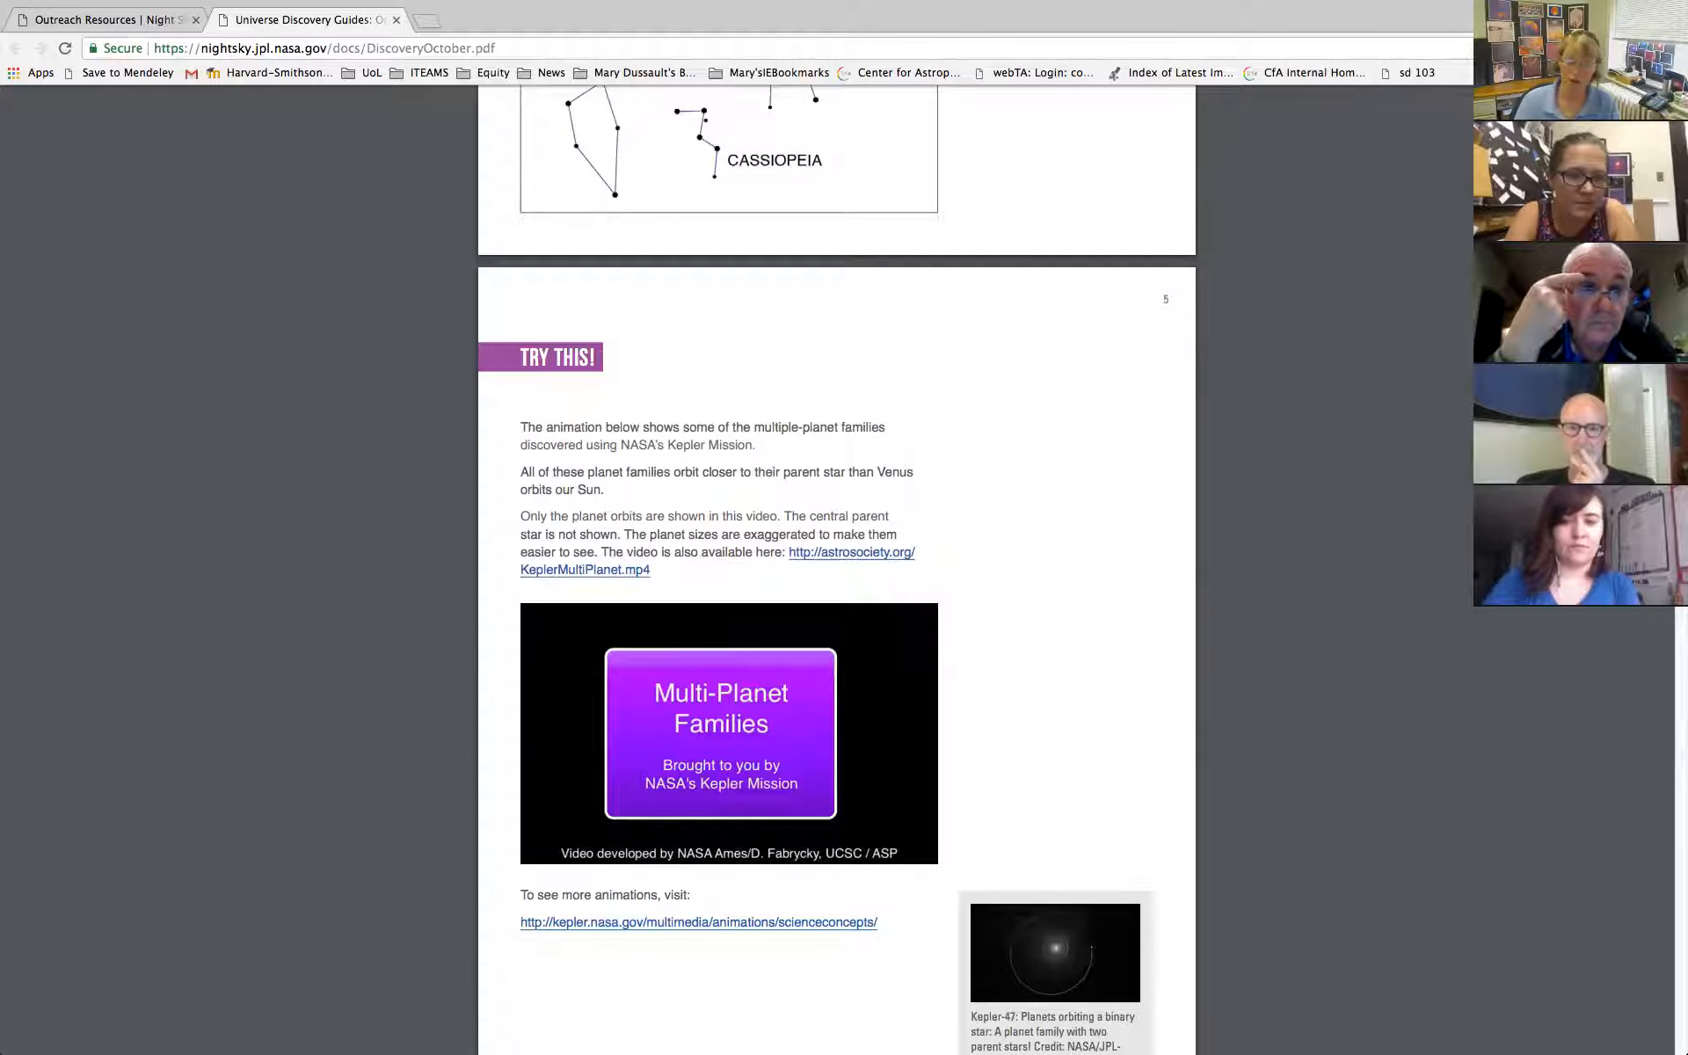
{"action": "scroll", "scroll_direction": "down", "scroll_amount": 3}
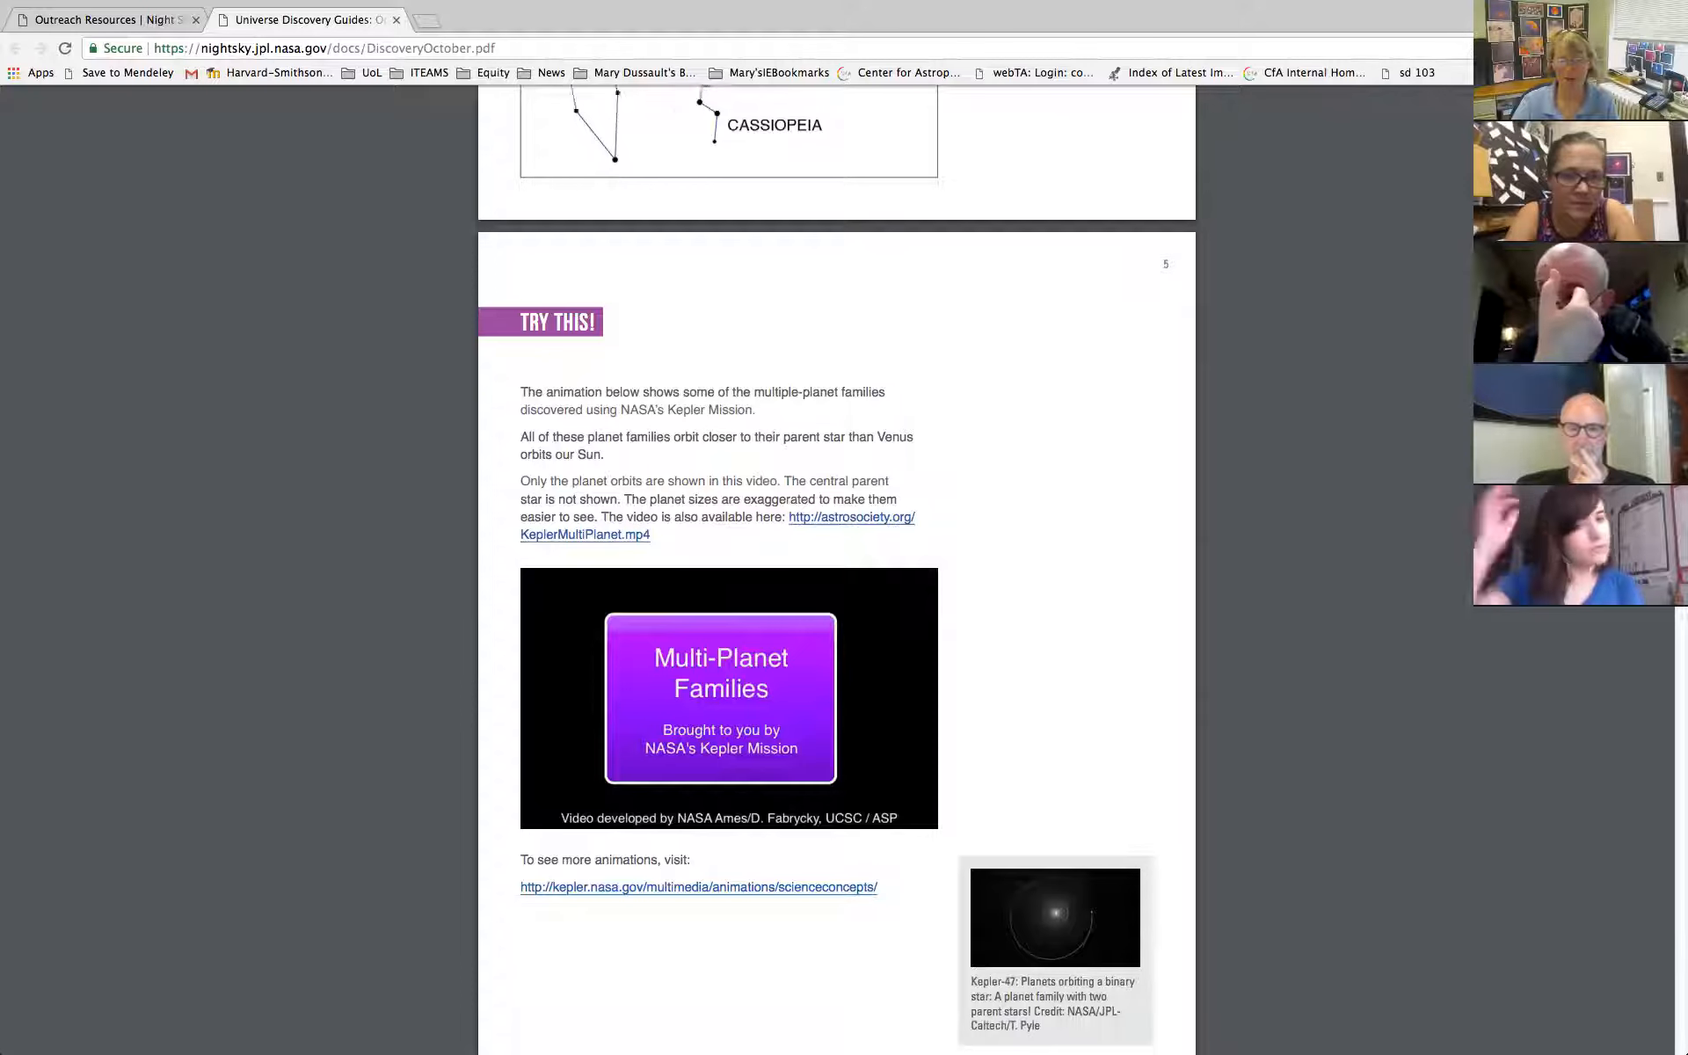
{"action": "scroll", "scroll_direction": "down", "scroll_amount": 3}
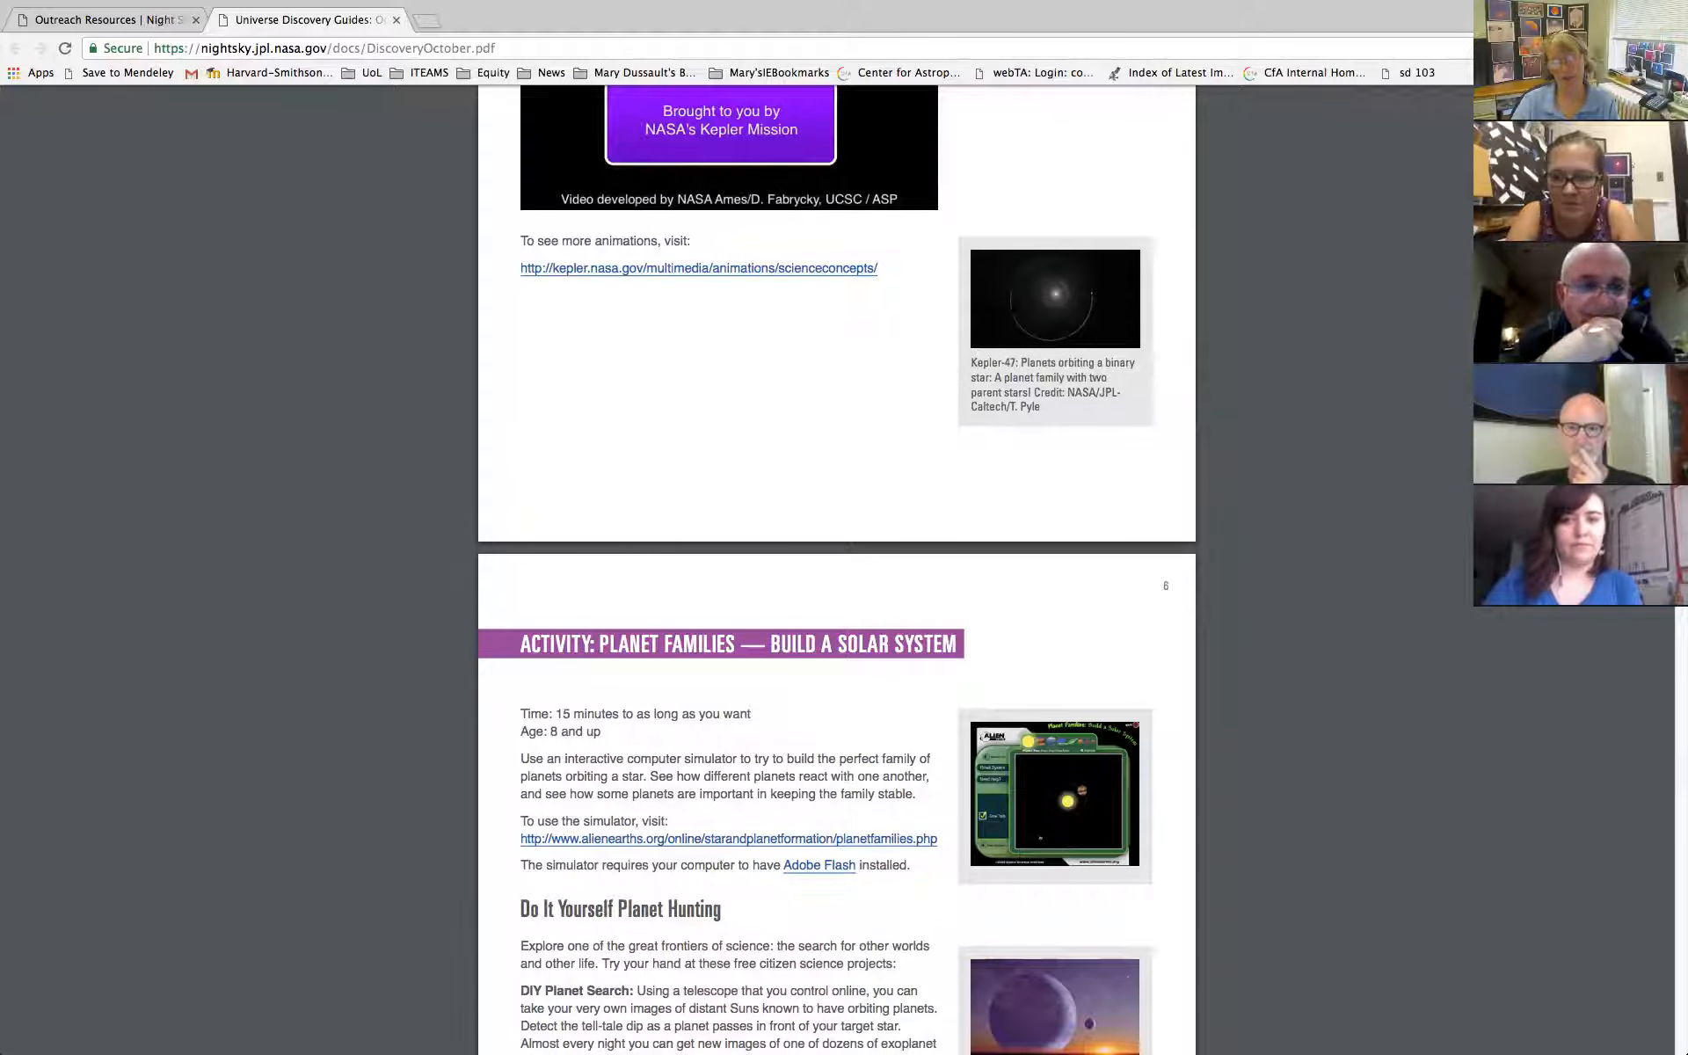
{"action": "scroll", "scroll_direction": "down", "scroll_amount": 3}
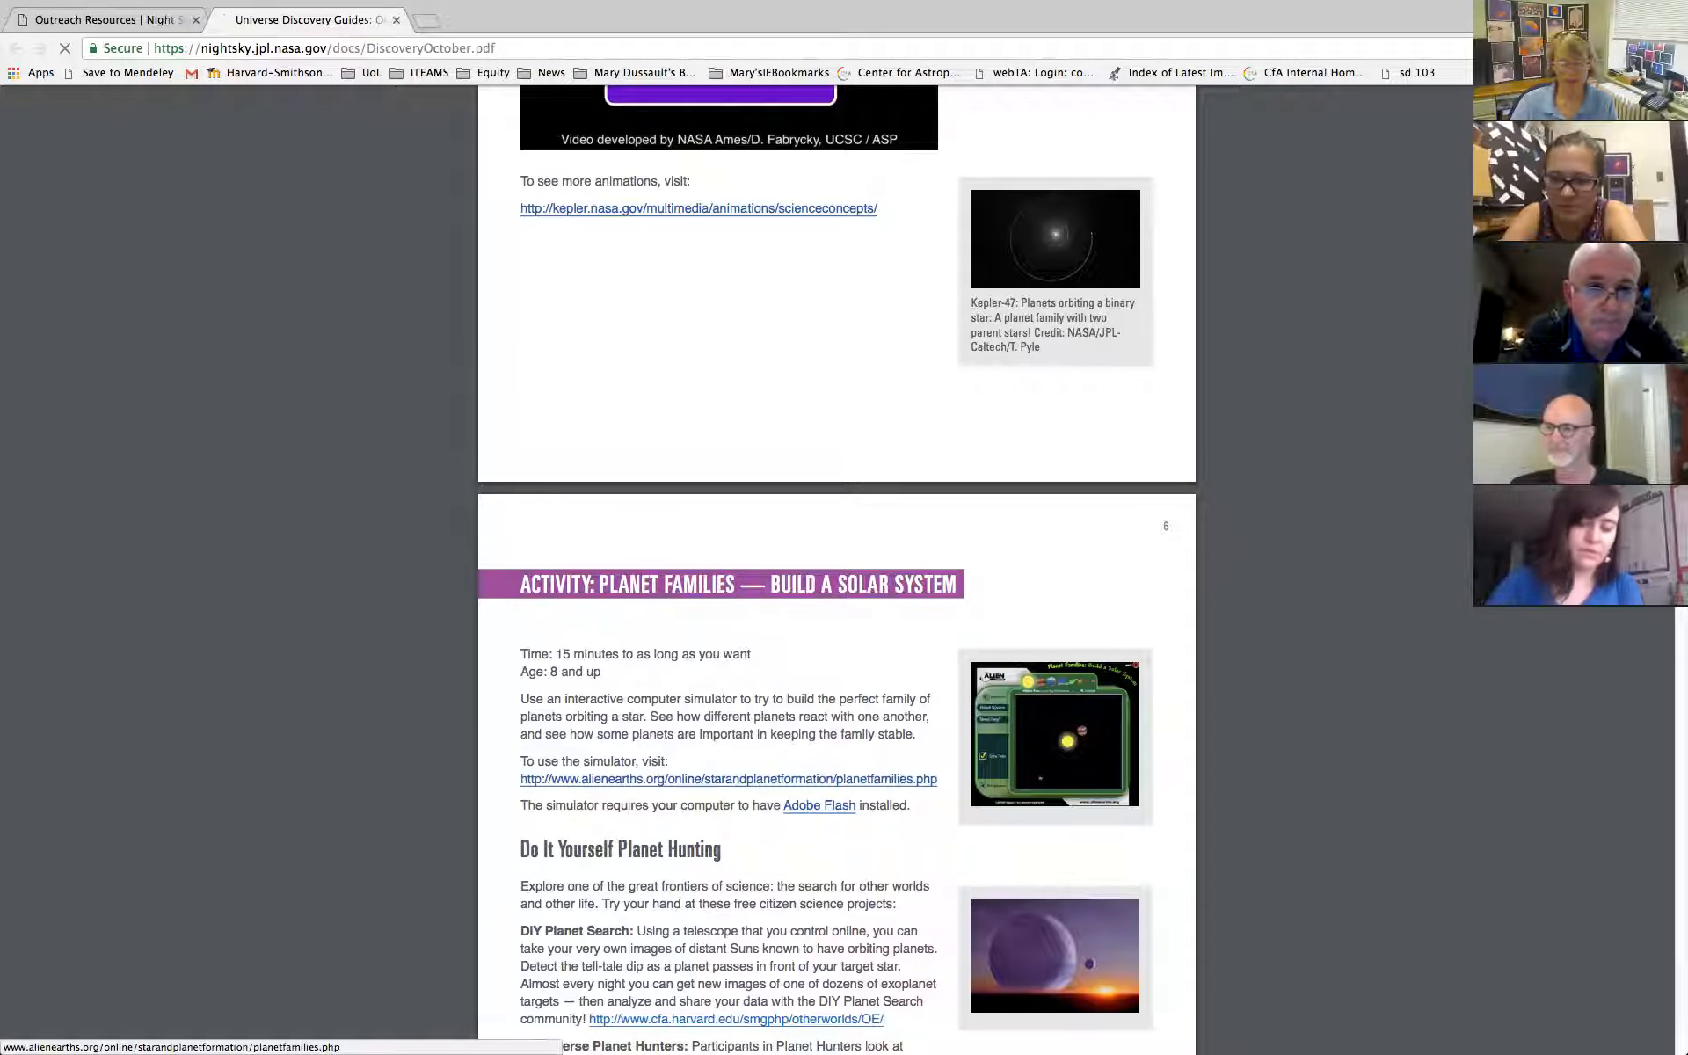
Follow the alienearths.org link to the Alien Earths Planet Families simulator page.
{"action": "left_click", "coordinate": [728, 778]}
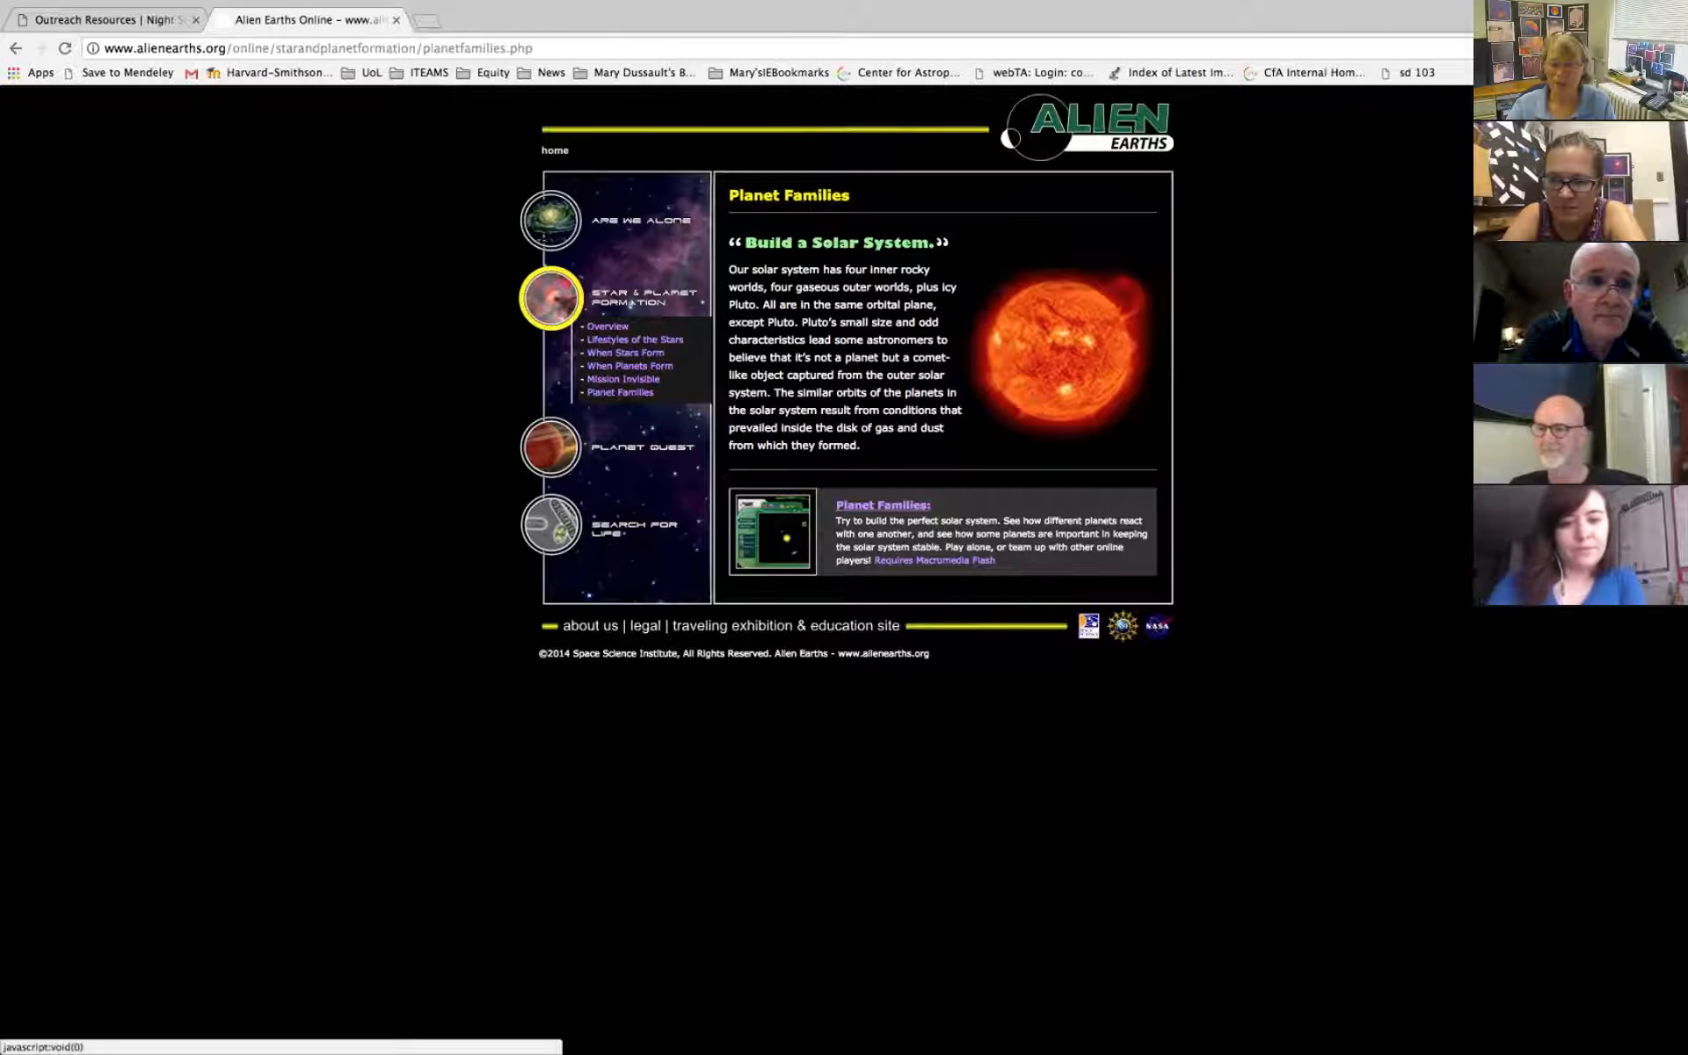
{"action": "left_click", "coordinate": [772, 531]}
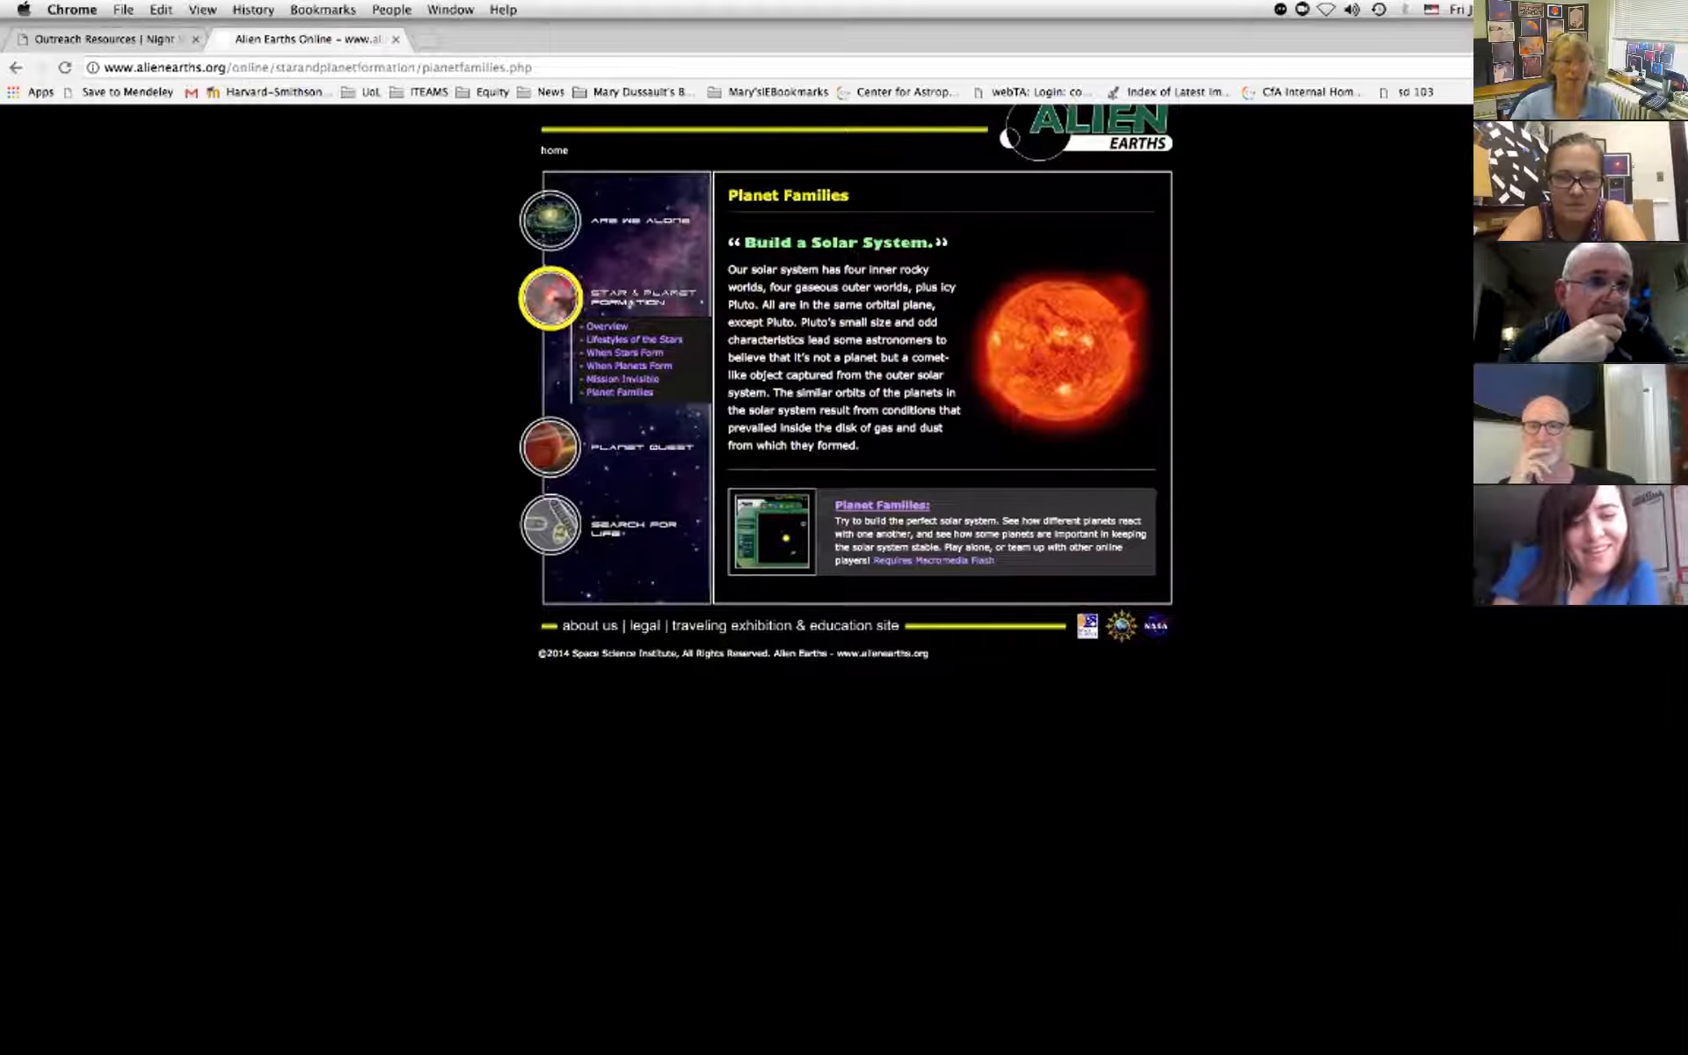
Bring the exoplanet resources presentation window back to the front via Chrome's Window menu.
{"action": "left_click", "coordinate": [451, 9]}
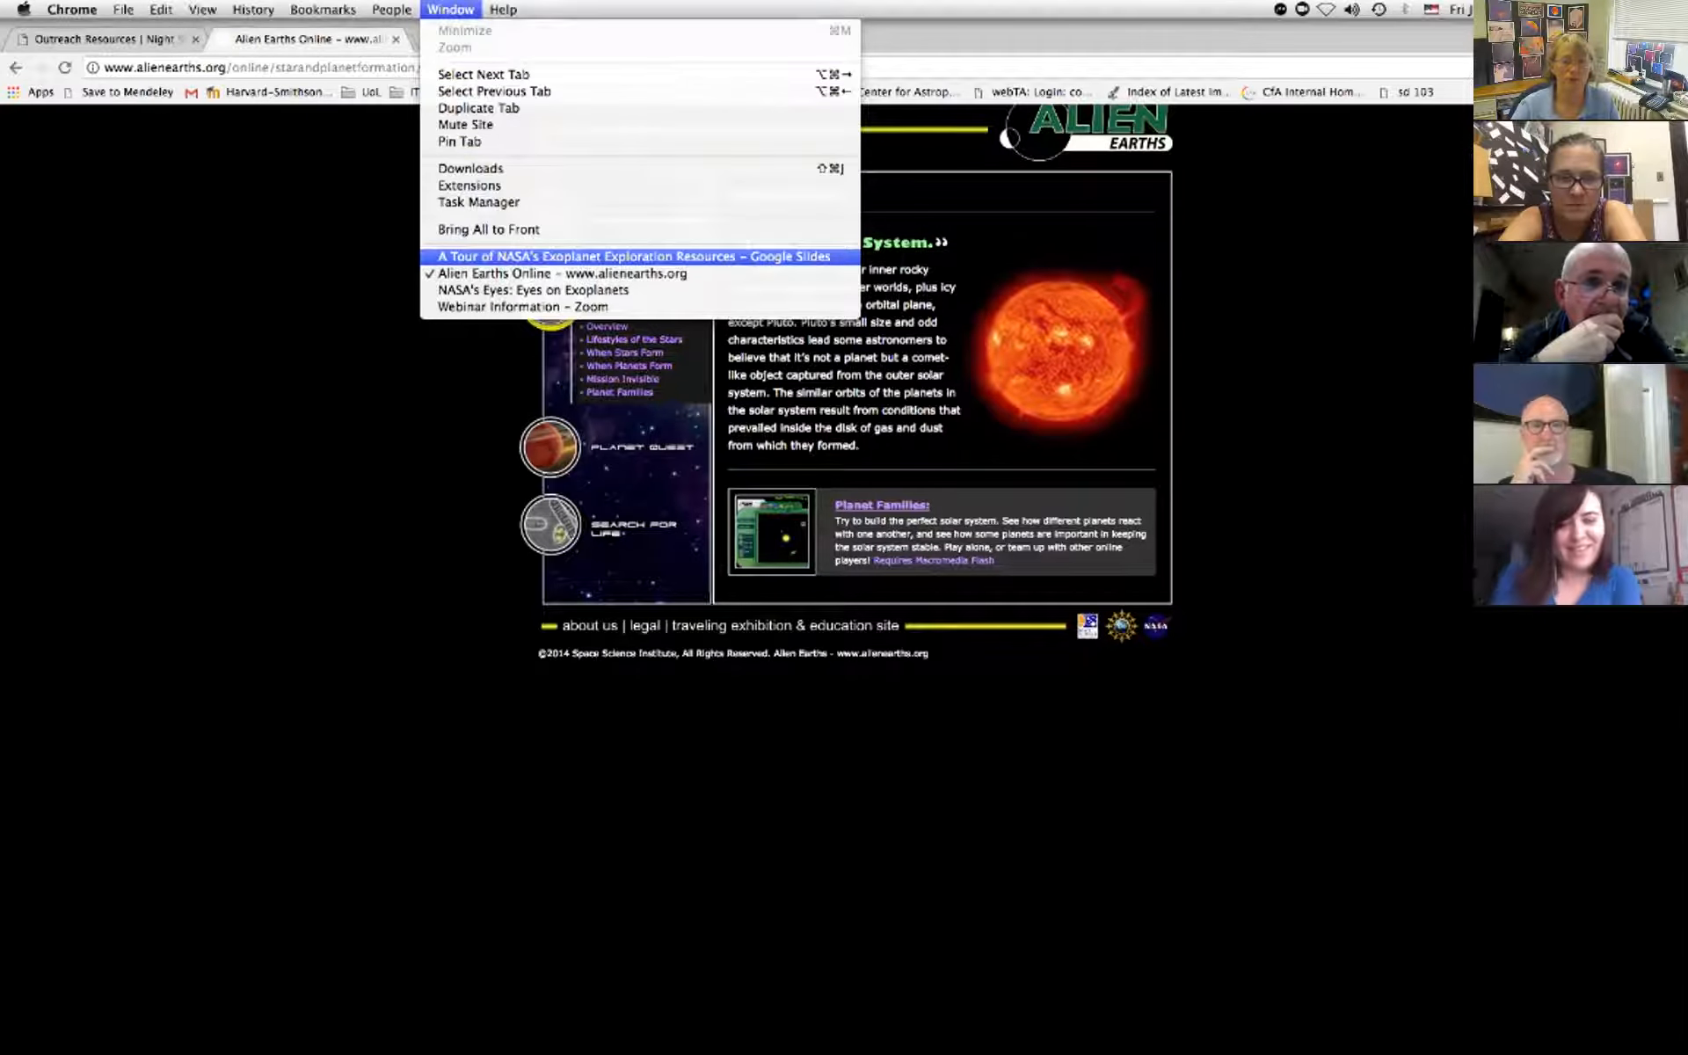
{"action": "left_click", "coordinate": [633, 257]}
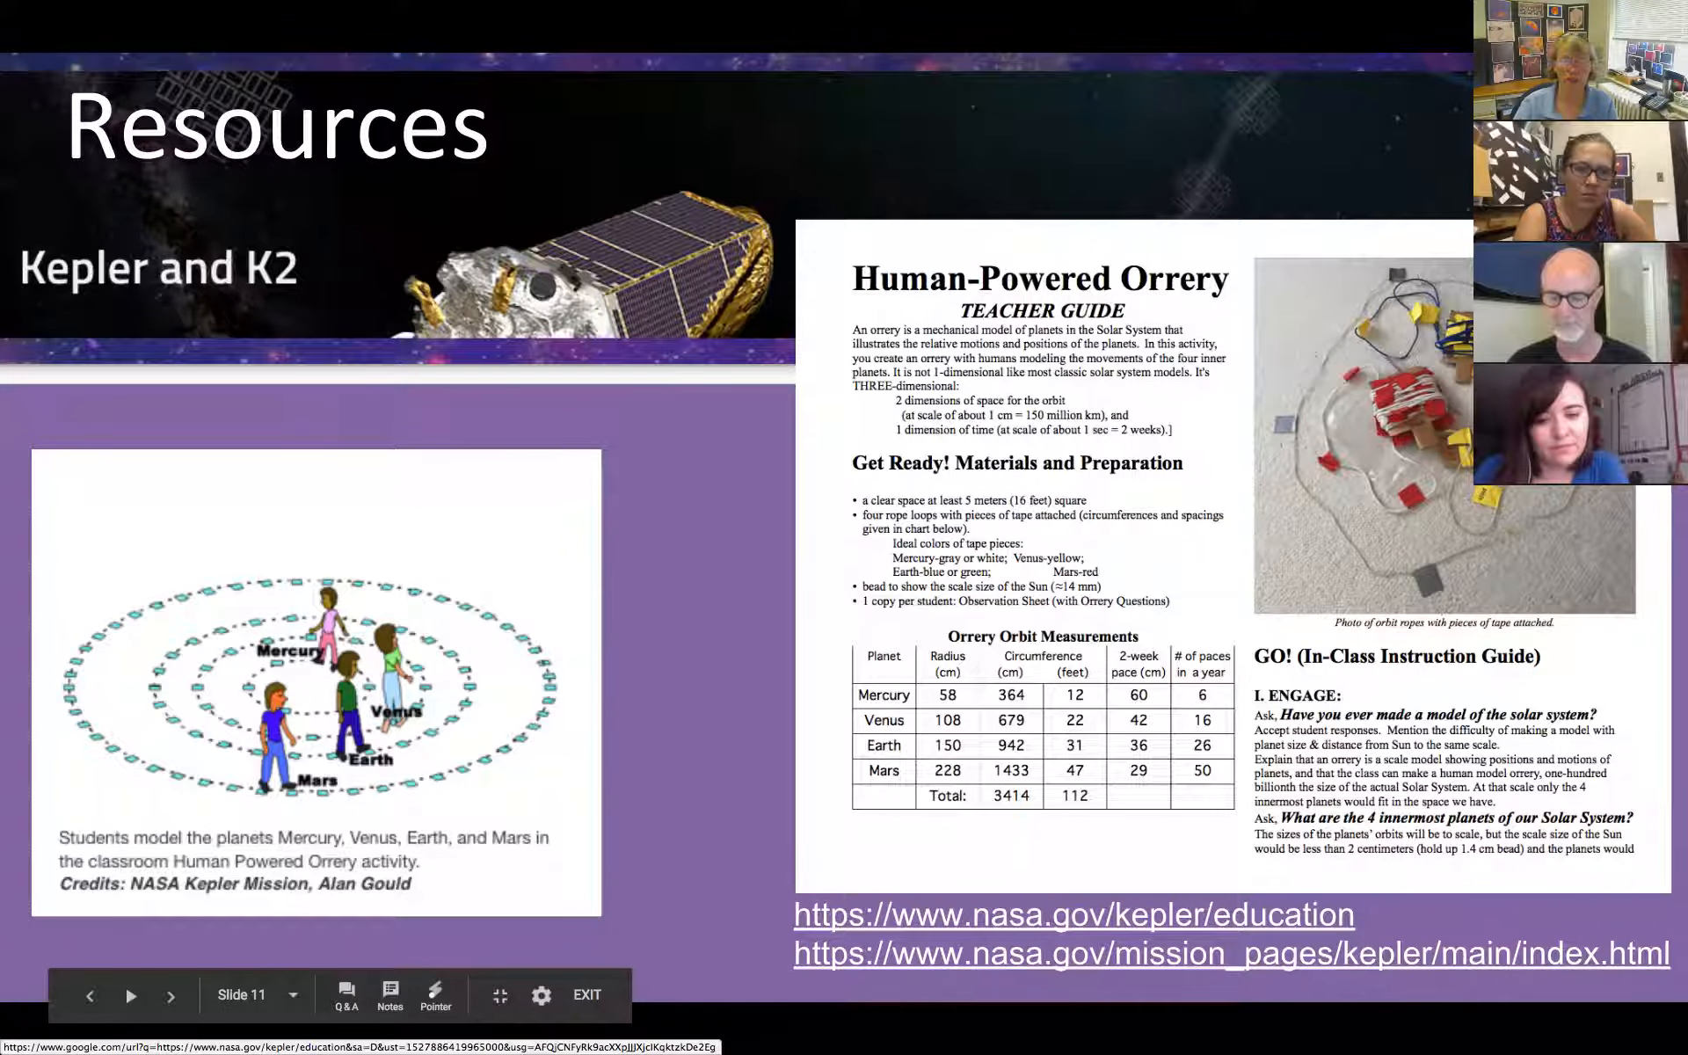
Browse the Kepler Table-top Models page through its FOSS, K'NEX and LEGO orrery sections and back to the top.
{"action": "left_click", "coordinate": [1071, 918]}
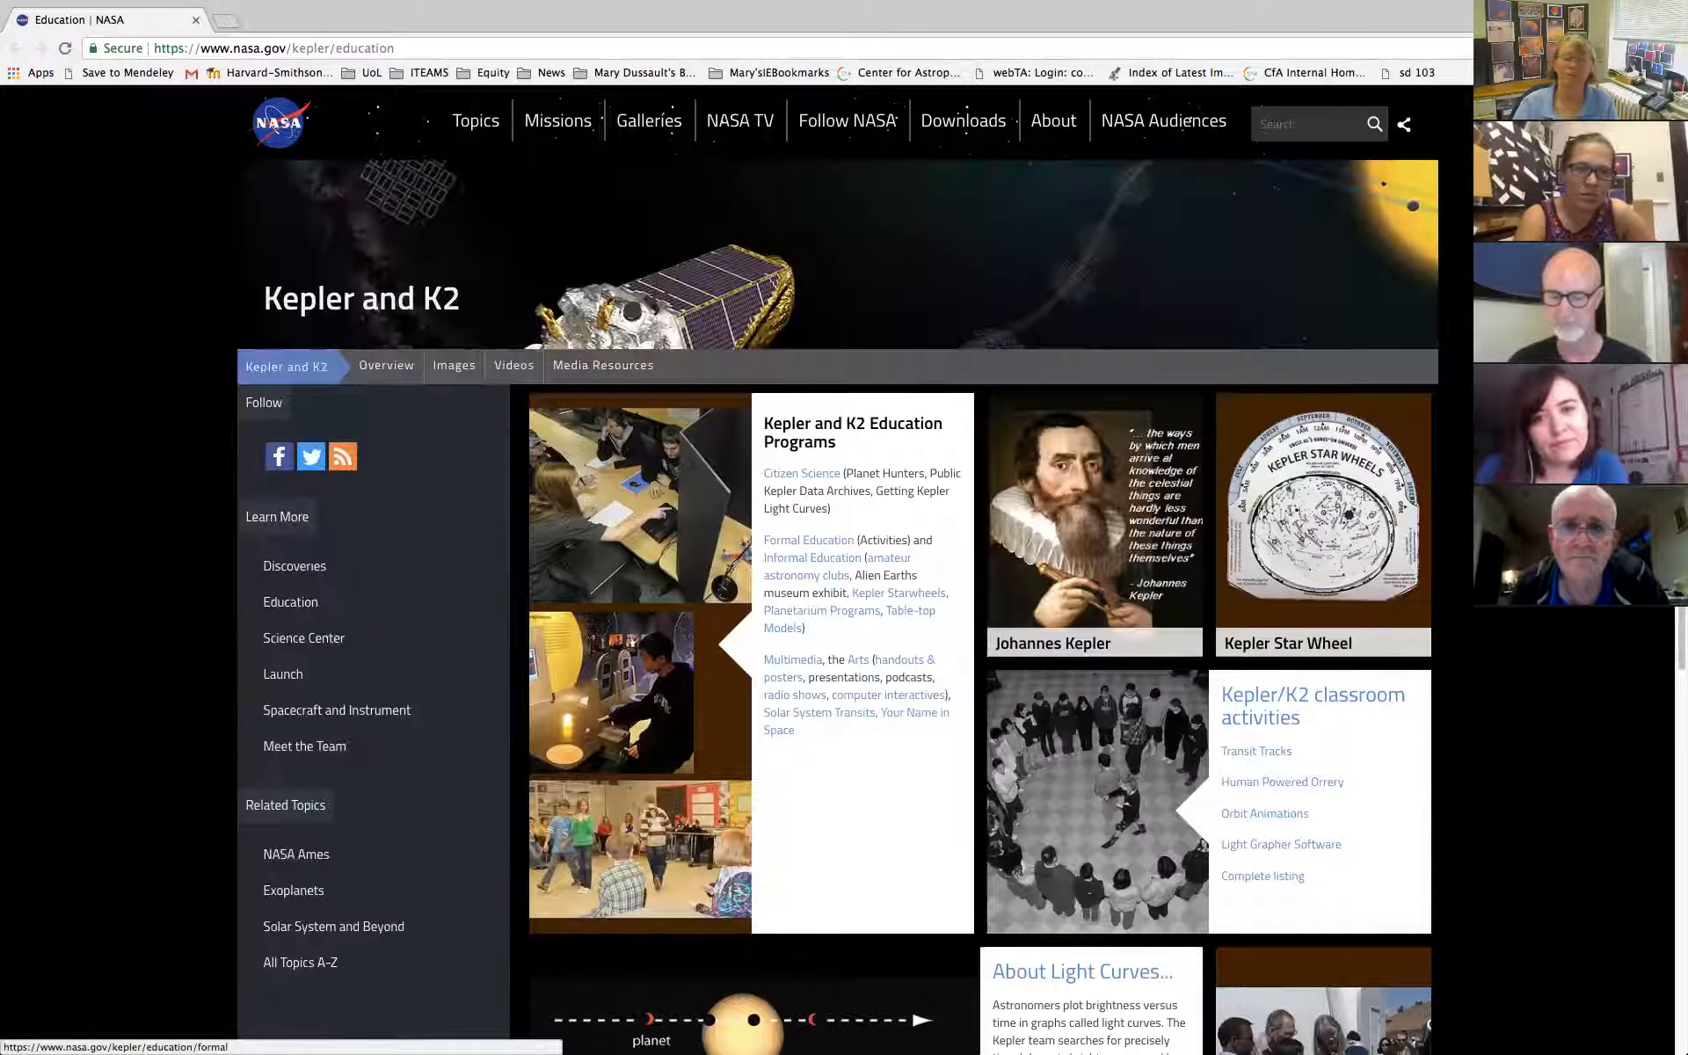
{"action": "scroll", "scroll_direction": "down", "scroll_amount": 3}
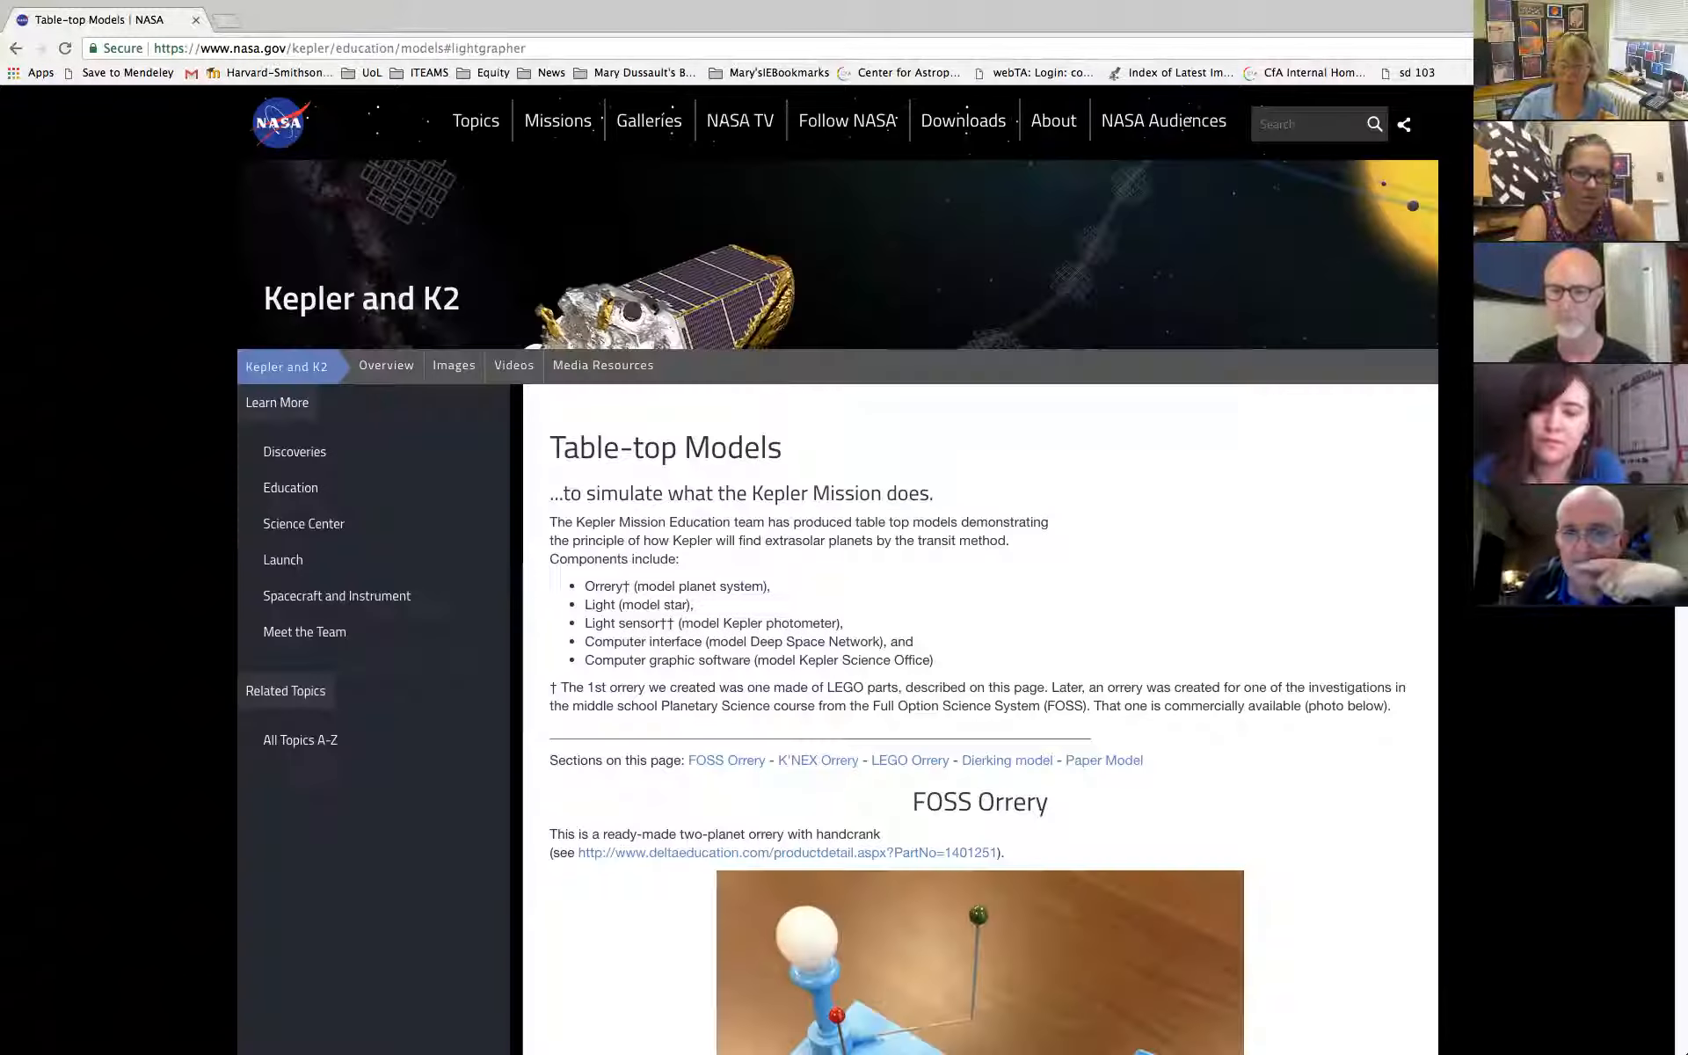
{"action": "scroll", "scroll_direction": "down", "scroll_amount": 3}
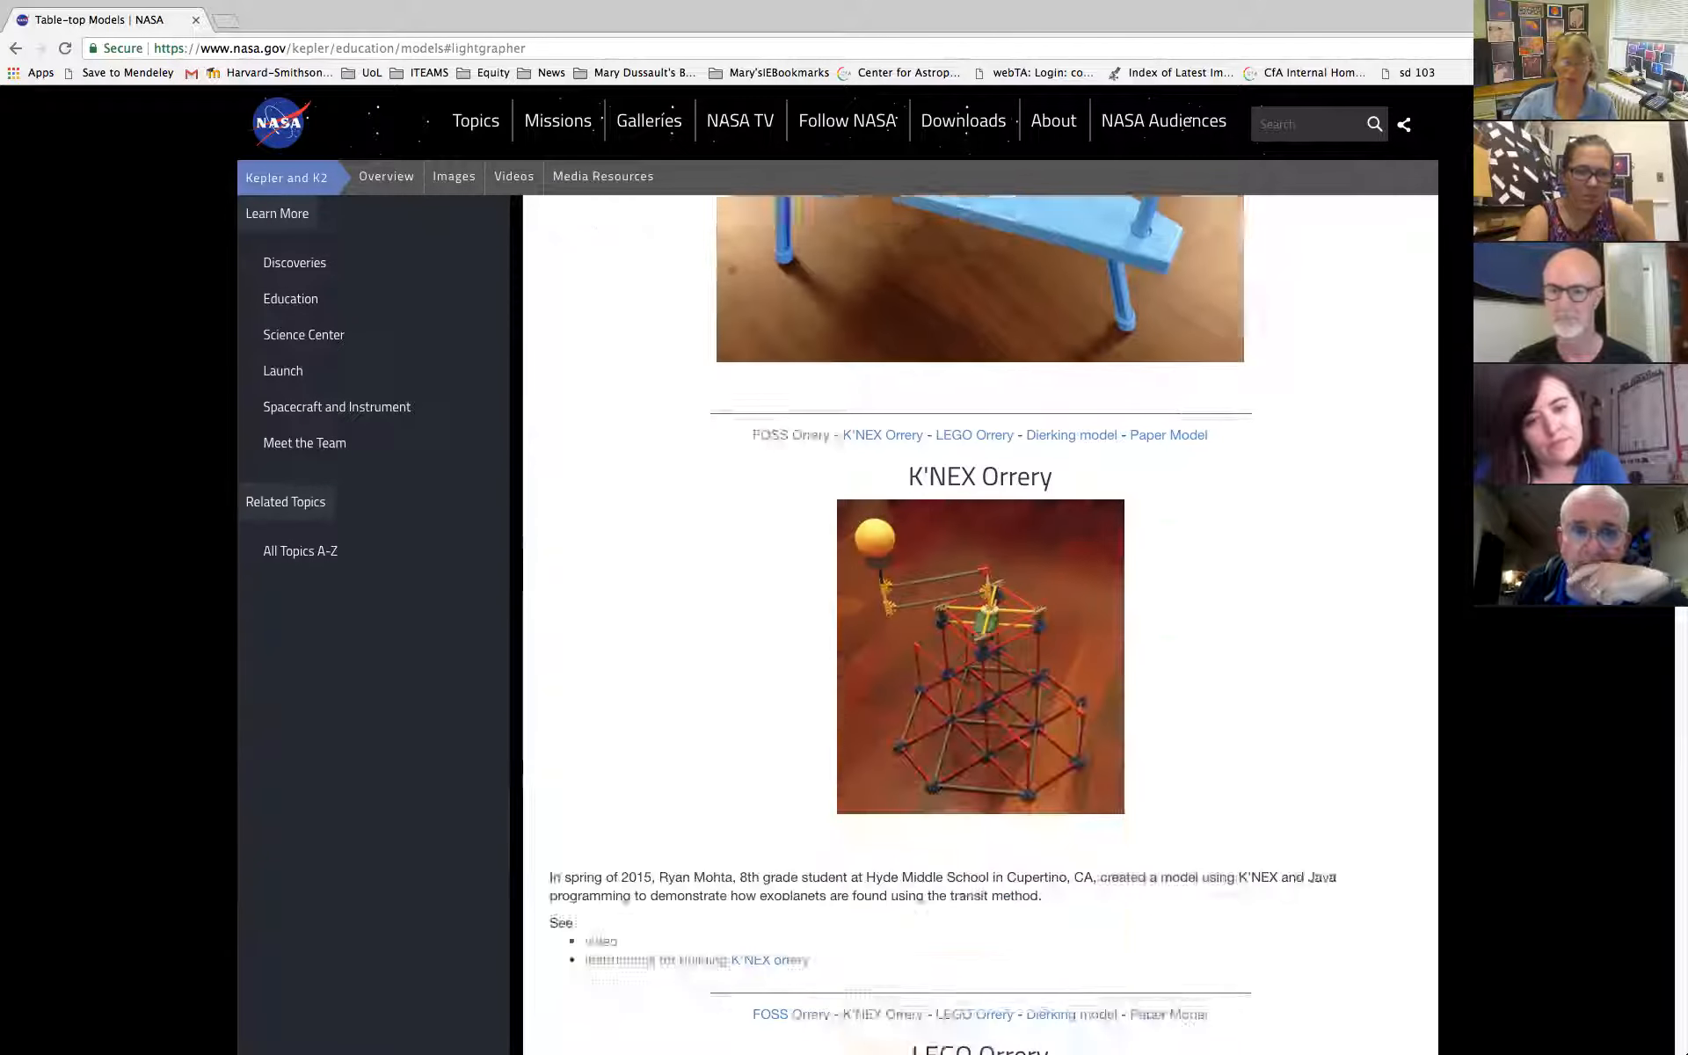
{"action": "scroll", "scroll_direction": "down", "scroll_amount": 3}
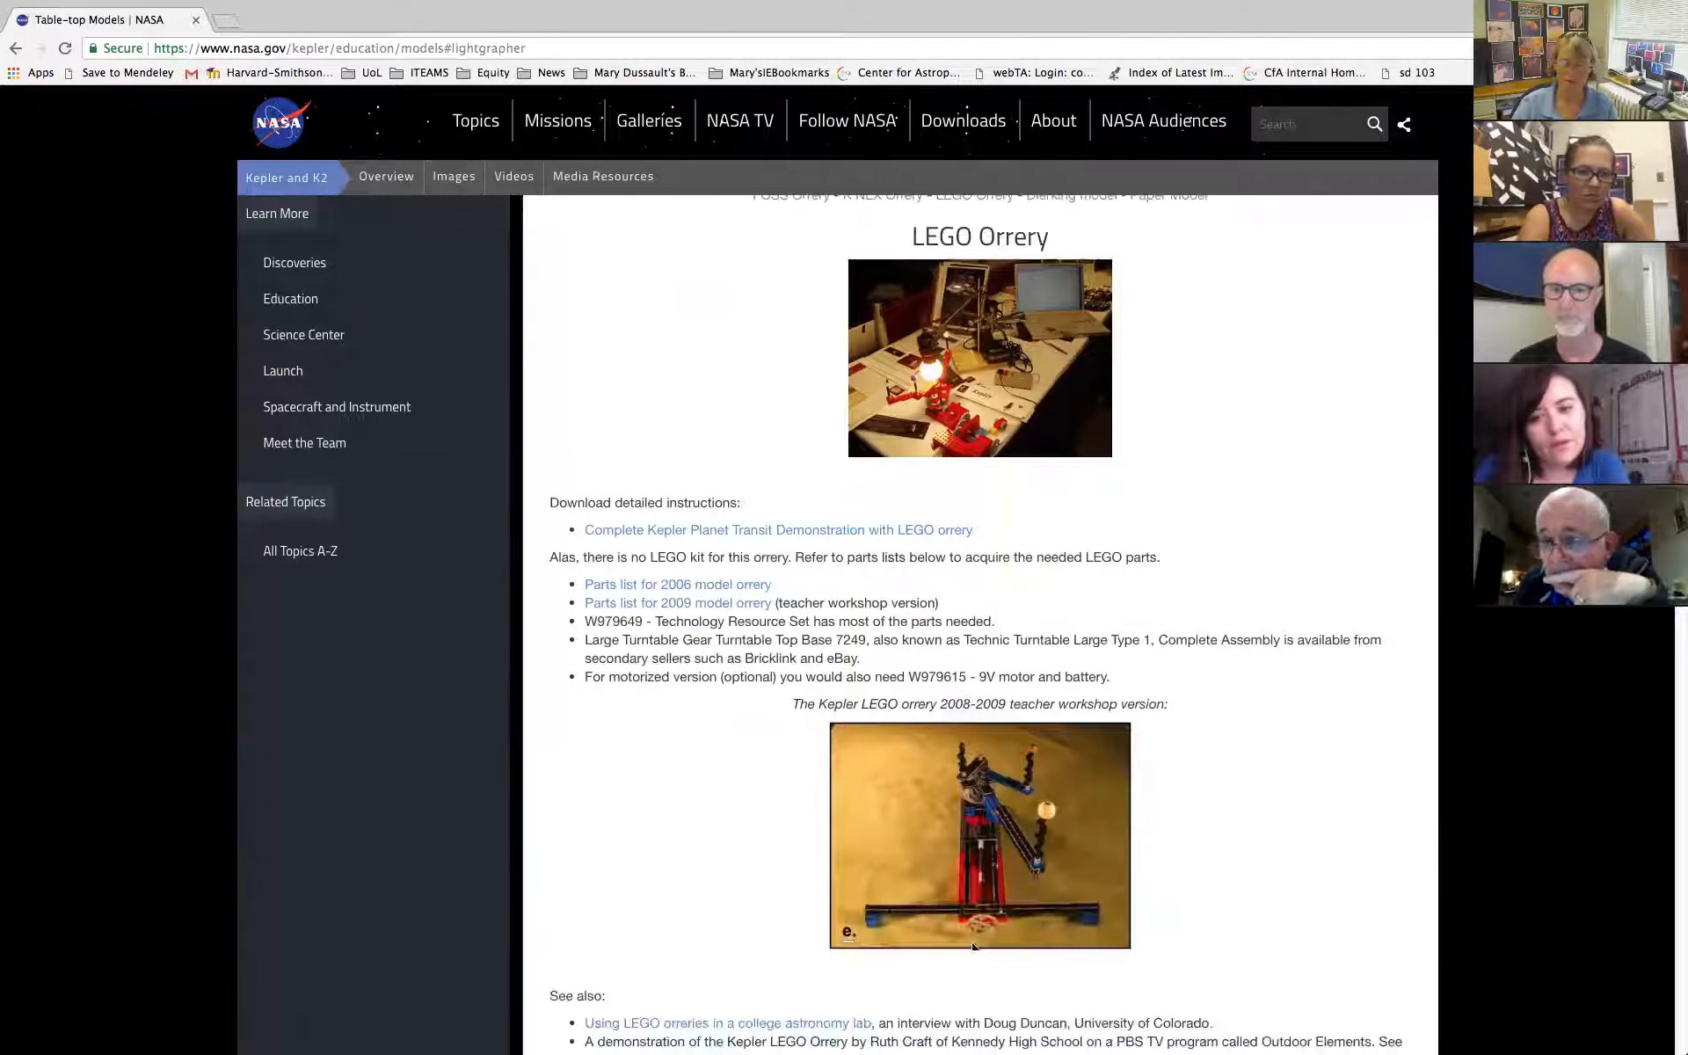
{"action": "scroll", "scroll_direction": "down", "scroll_amount": 3}
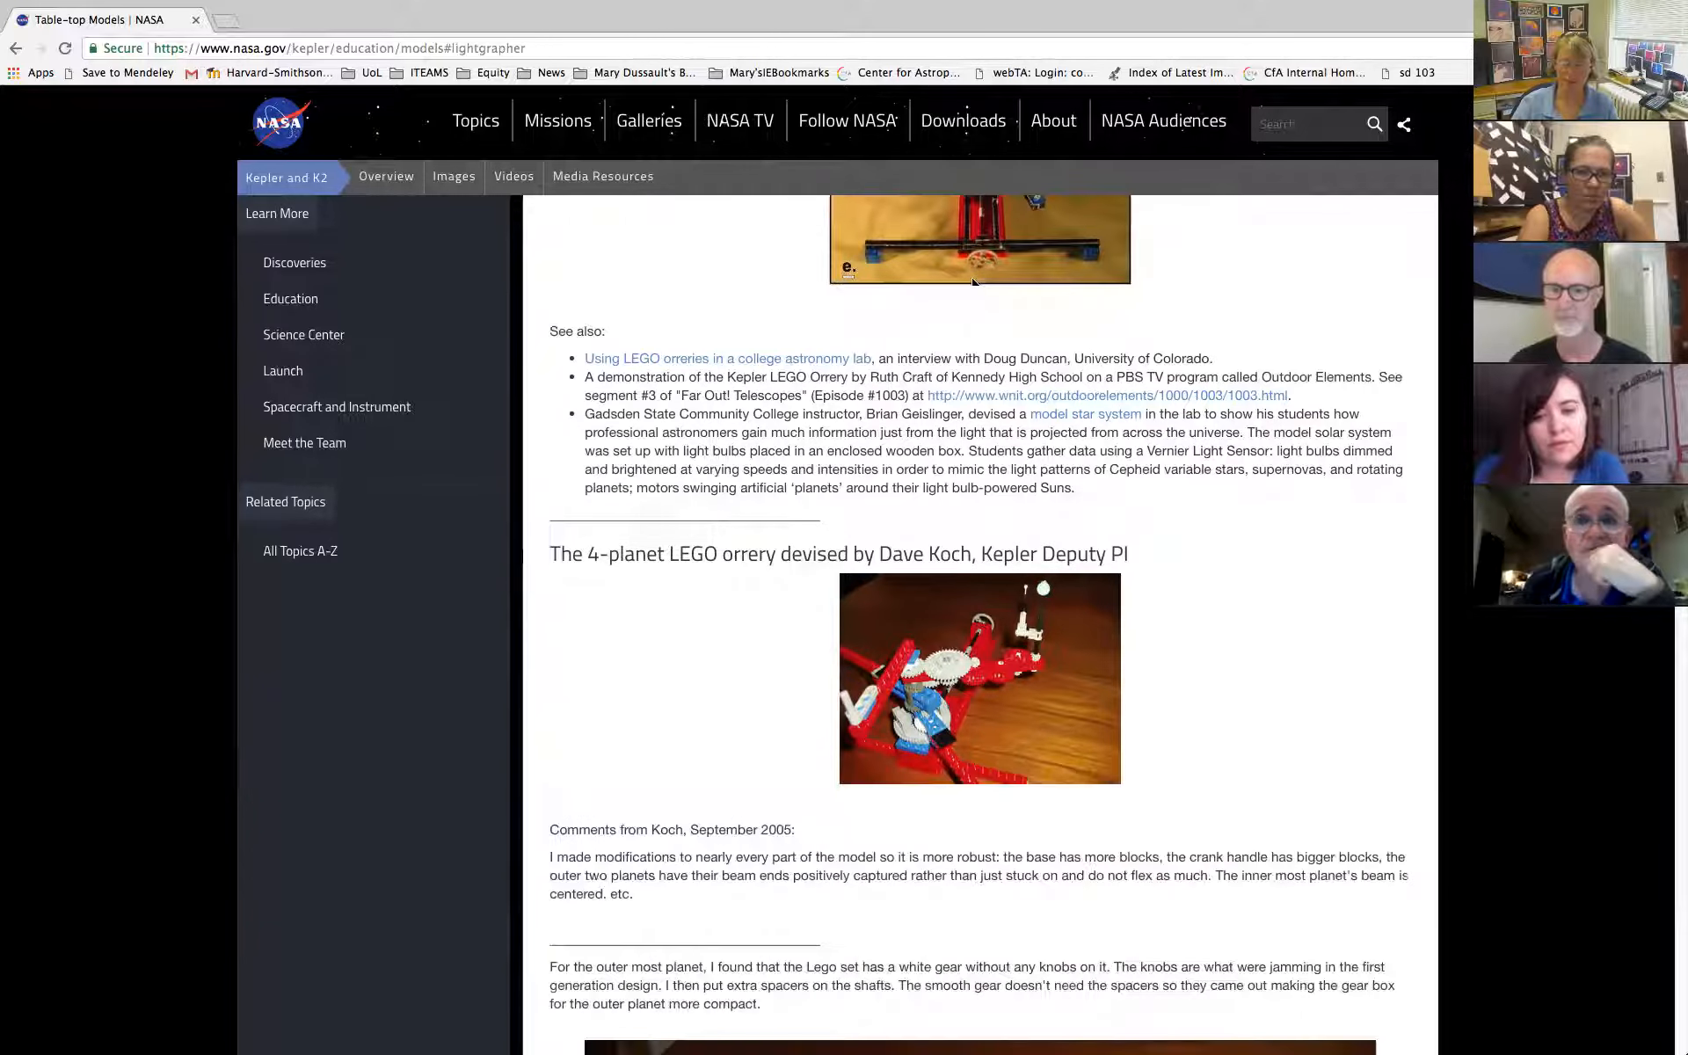
{"action": "scroll", "scroll_direction": "down", "scroll_amount": 3}
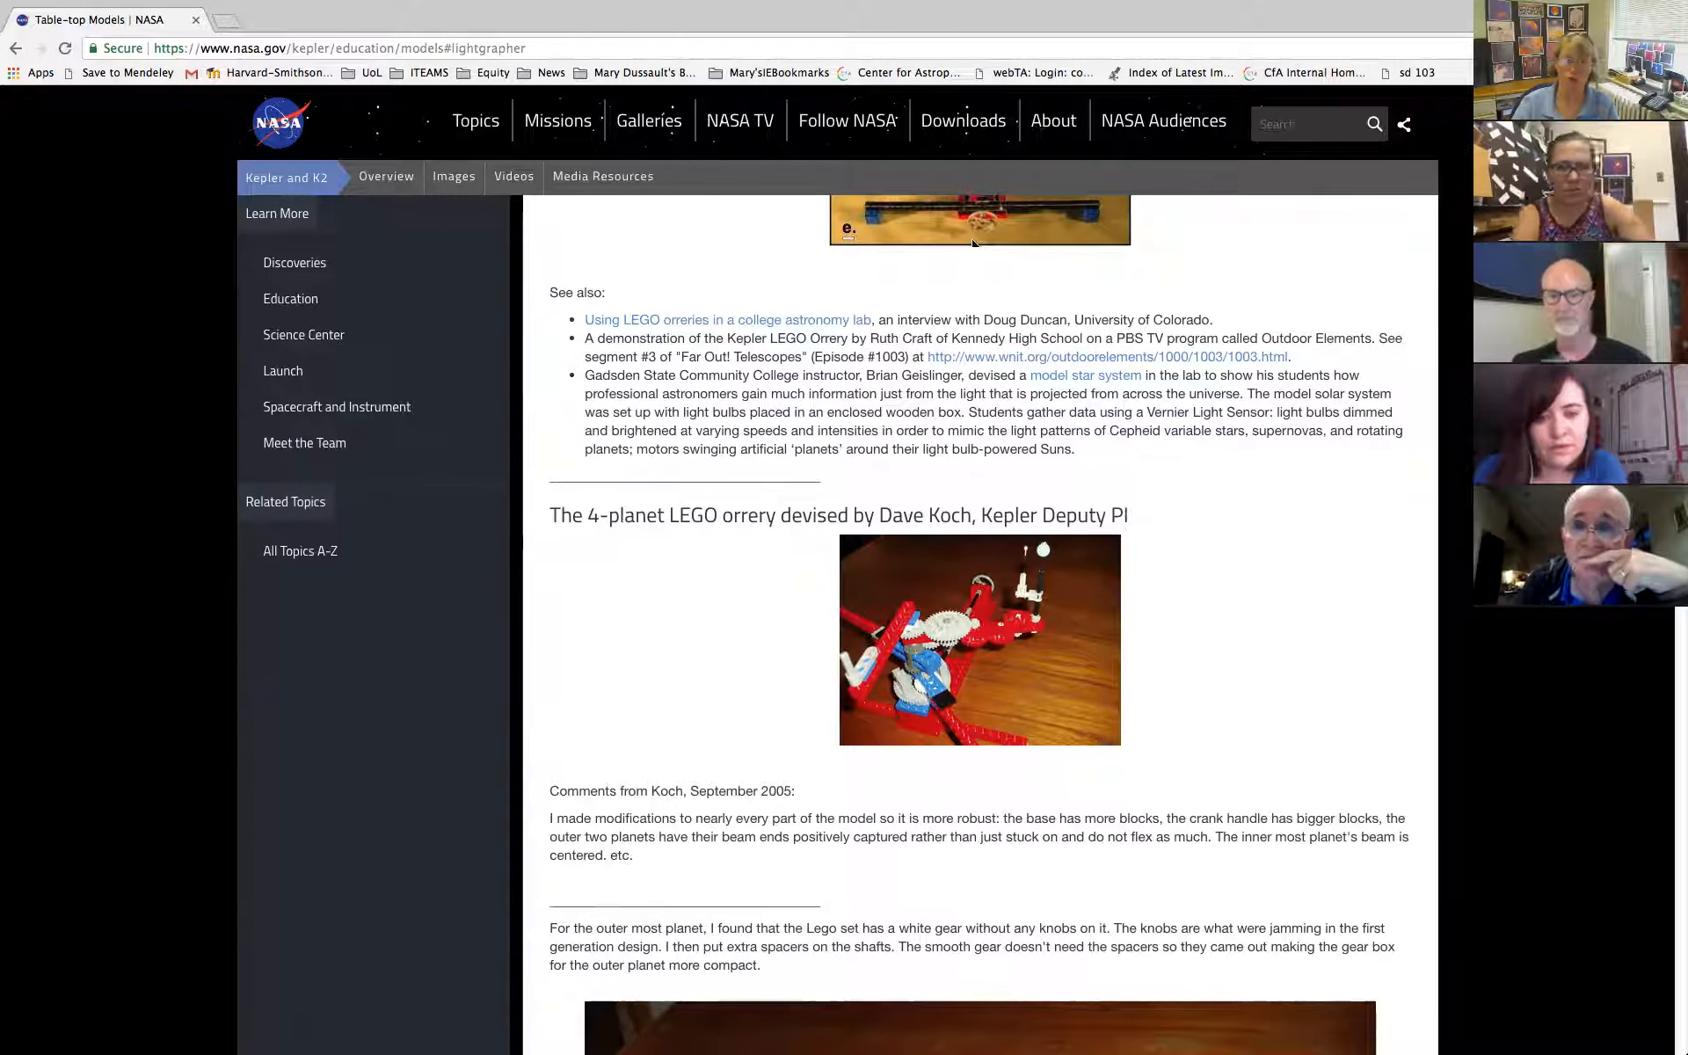
{"action": "scroll", "scroll_direction": "down", "scroll_amount": 3}
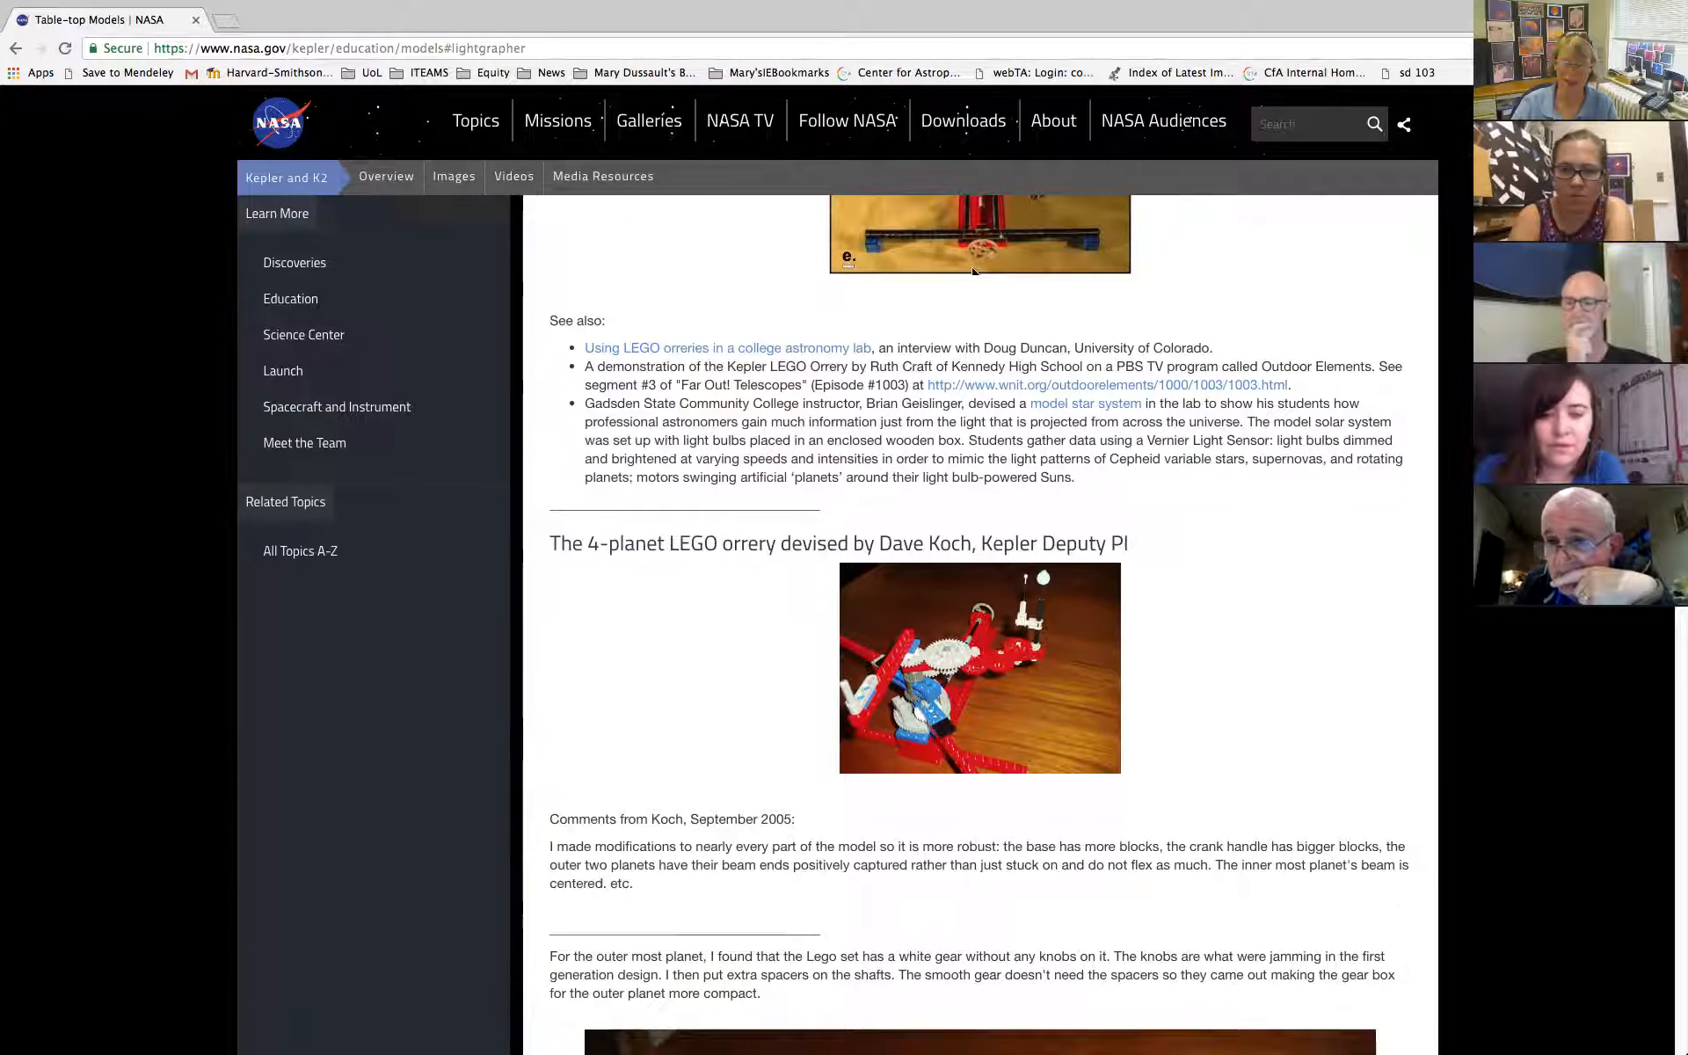
{"action": "scroll", "scroll_direction": "up", "scroll_amount": 3}
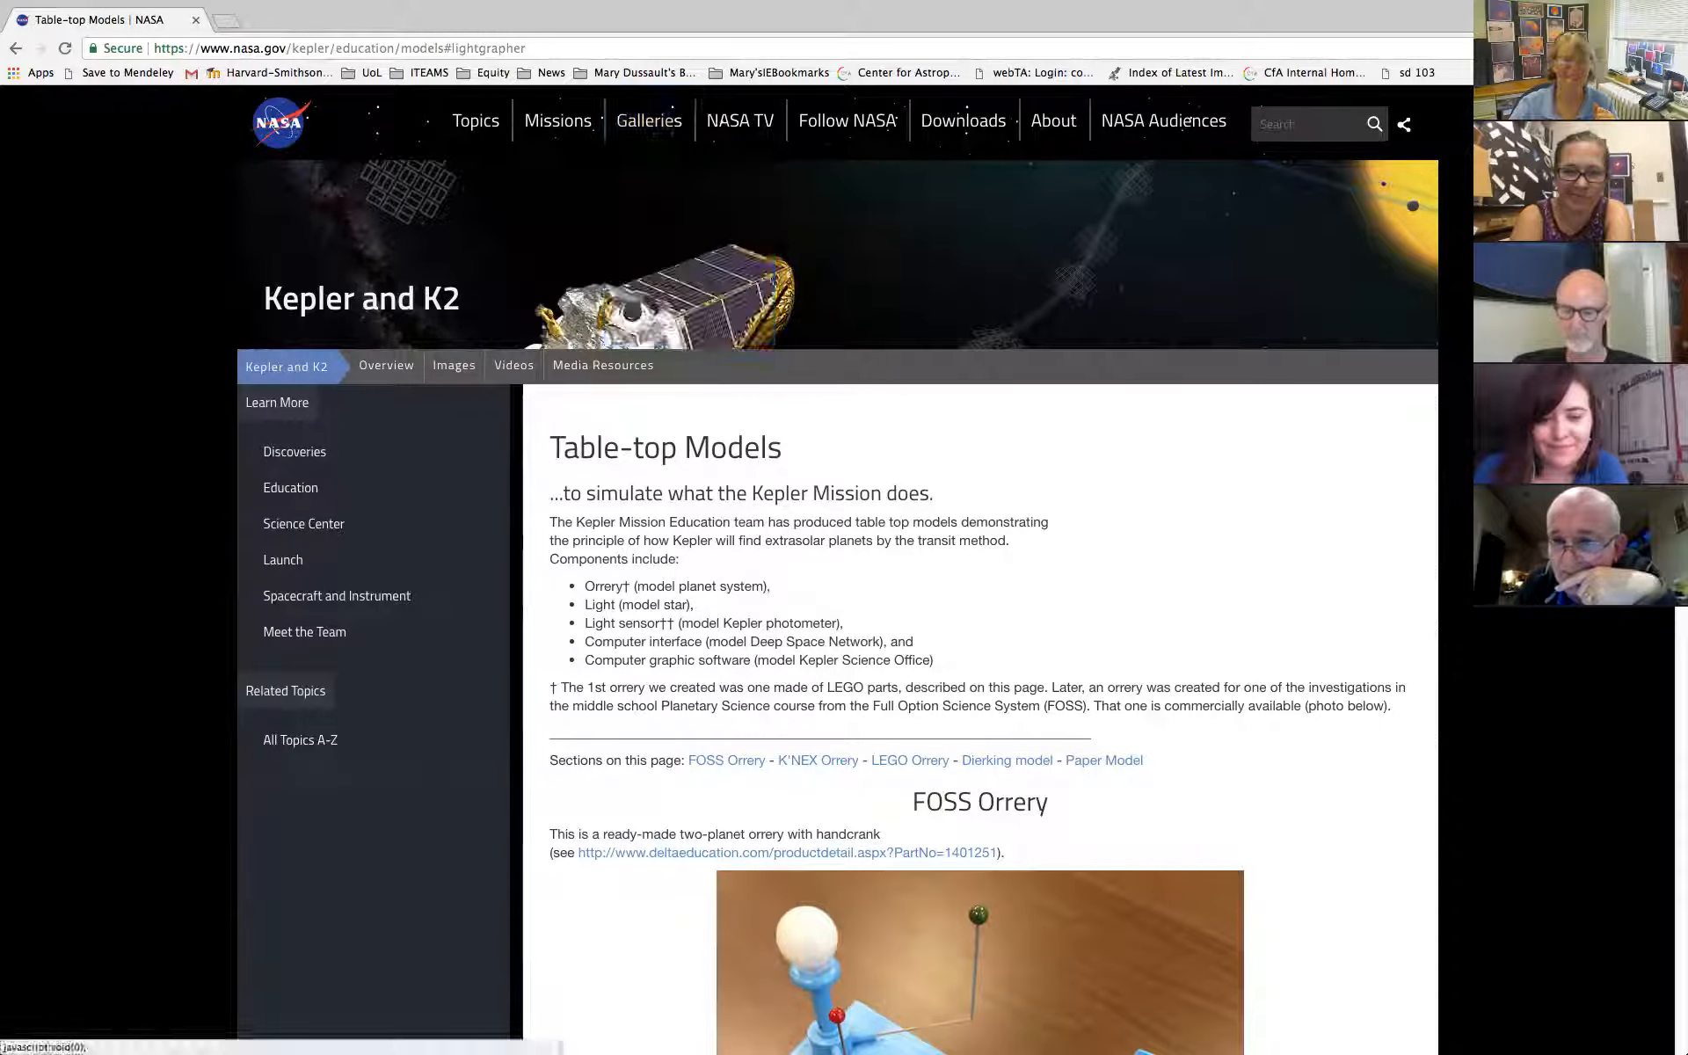
Return to the presentation via the Window menu and advance to the Project PANOPTES slide.
{"action": "left_click", "coordinate": [452, 11]}
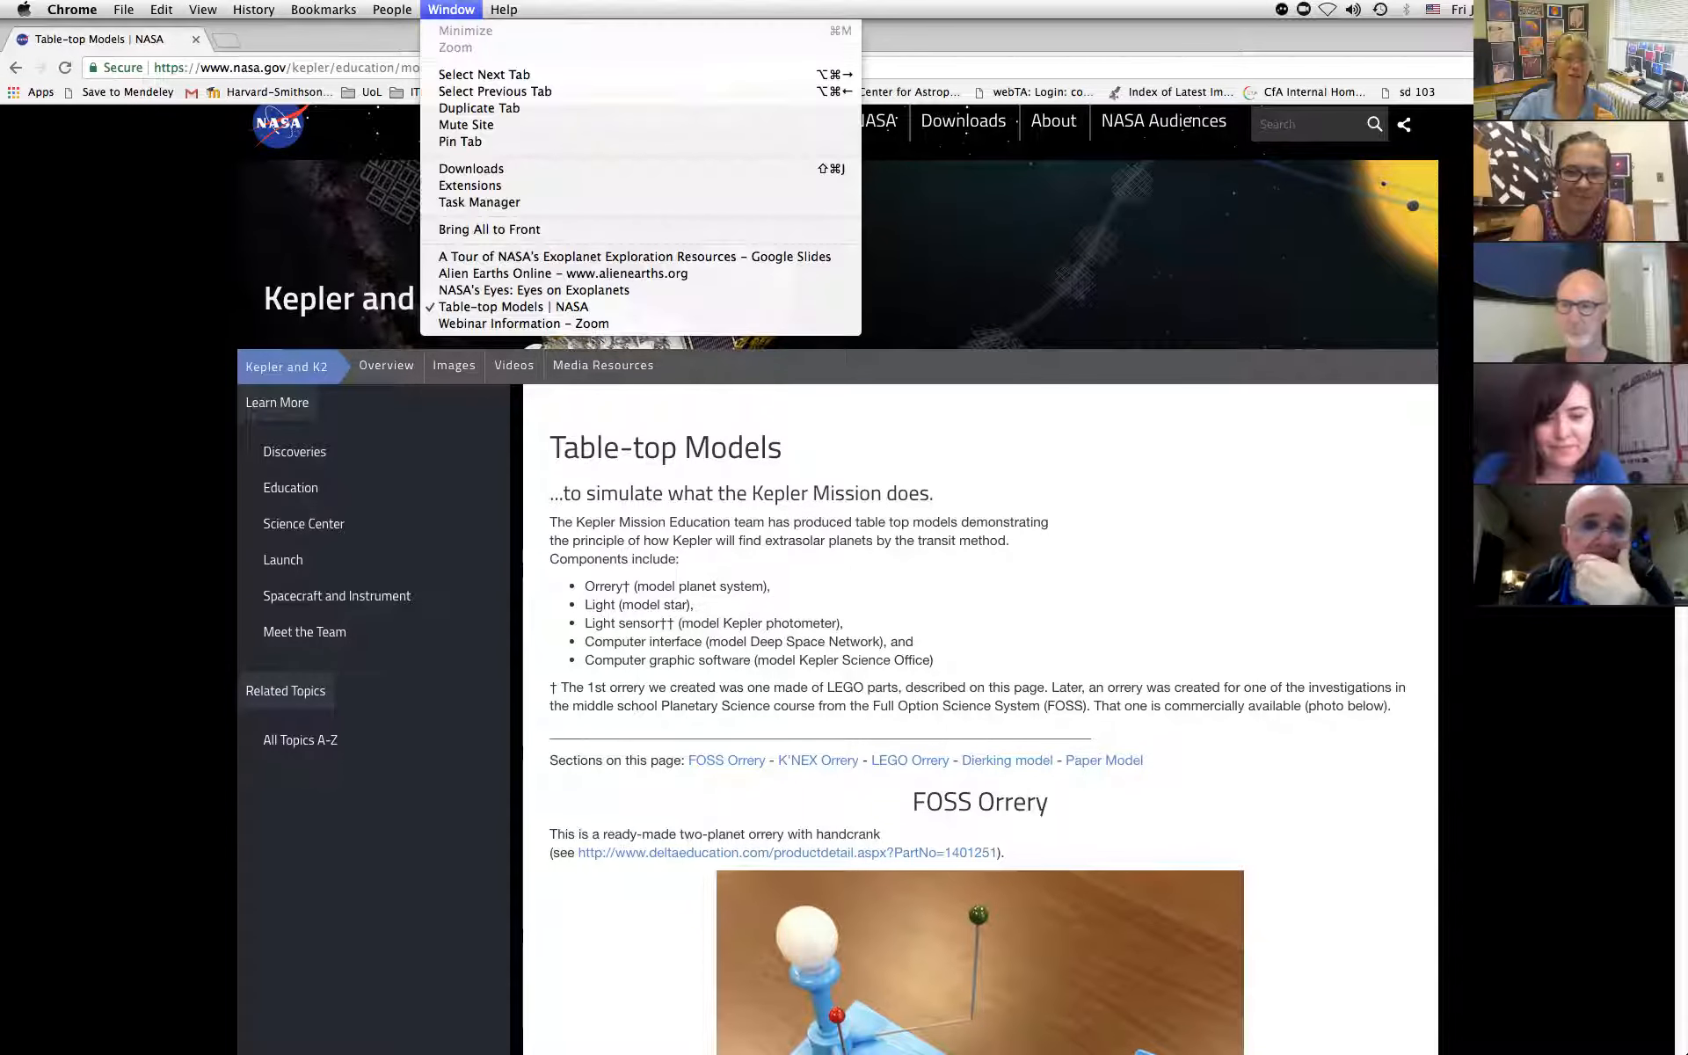
{"action": "mouse_move", "coordinate": [531, 290]}
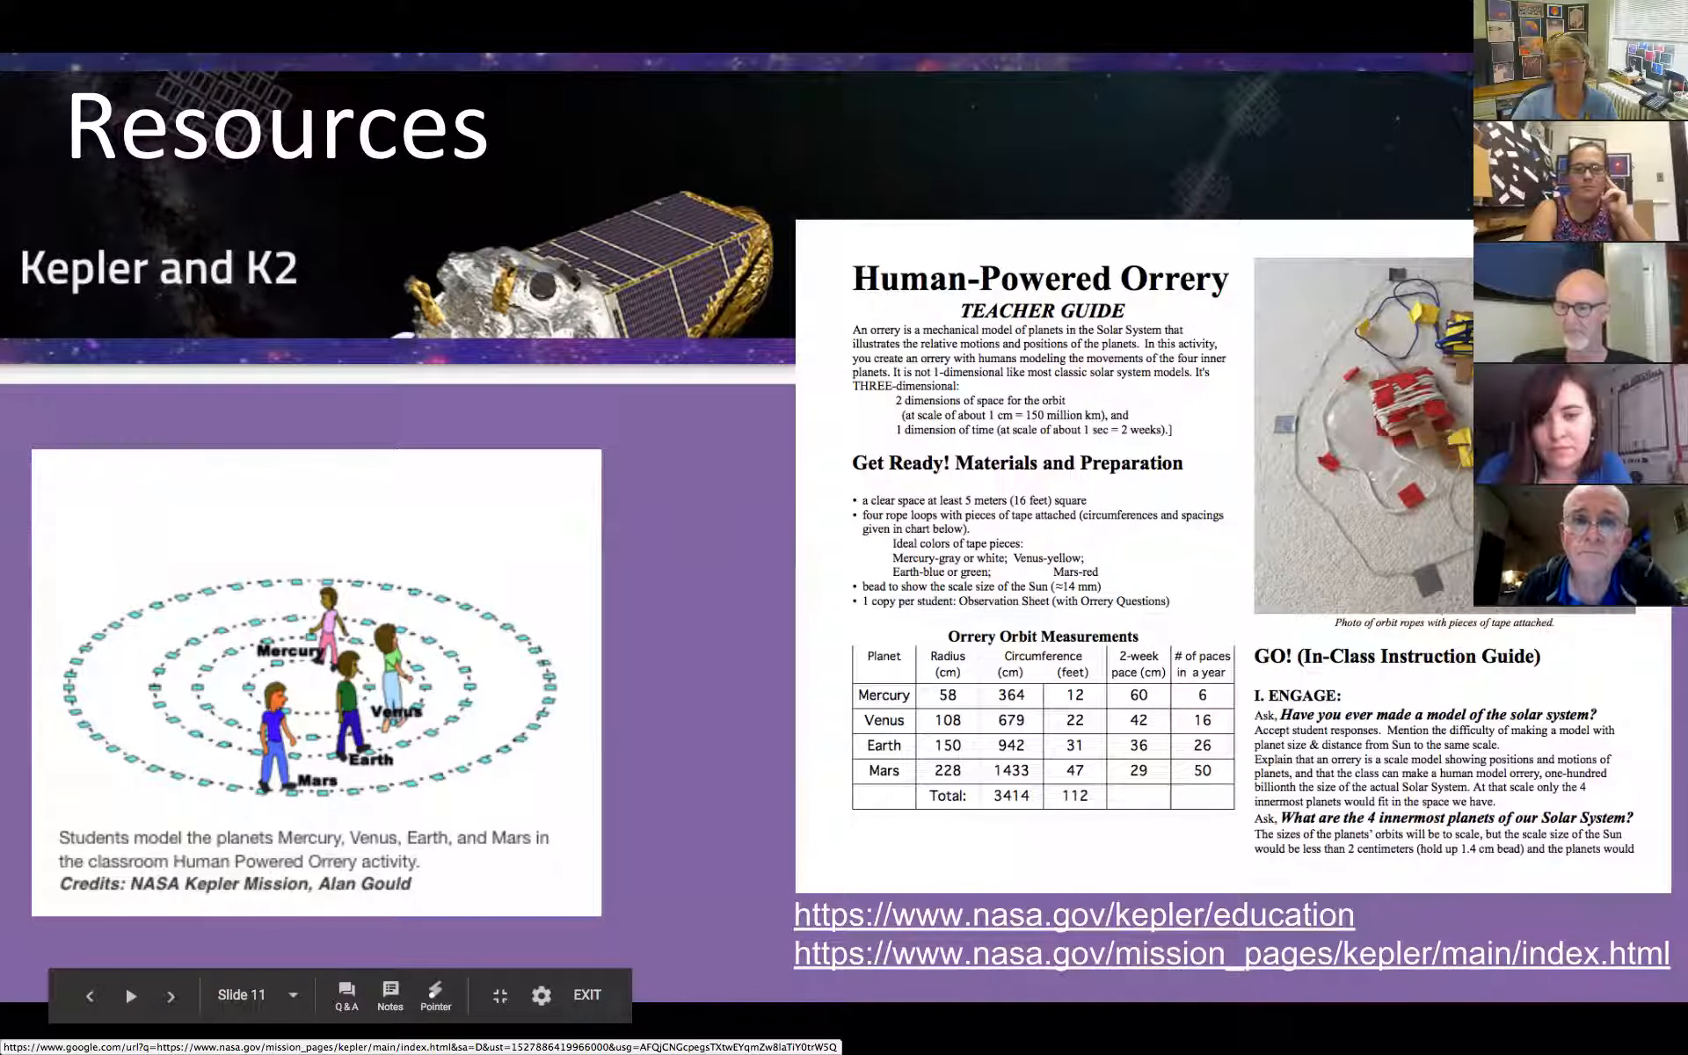
{"action": "left_click", "coordinate": [129, 995]}
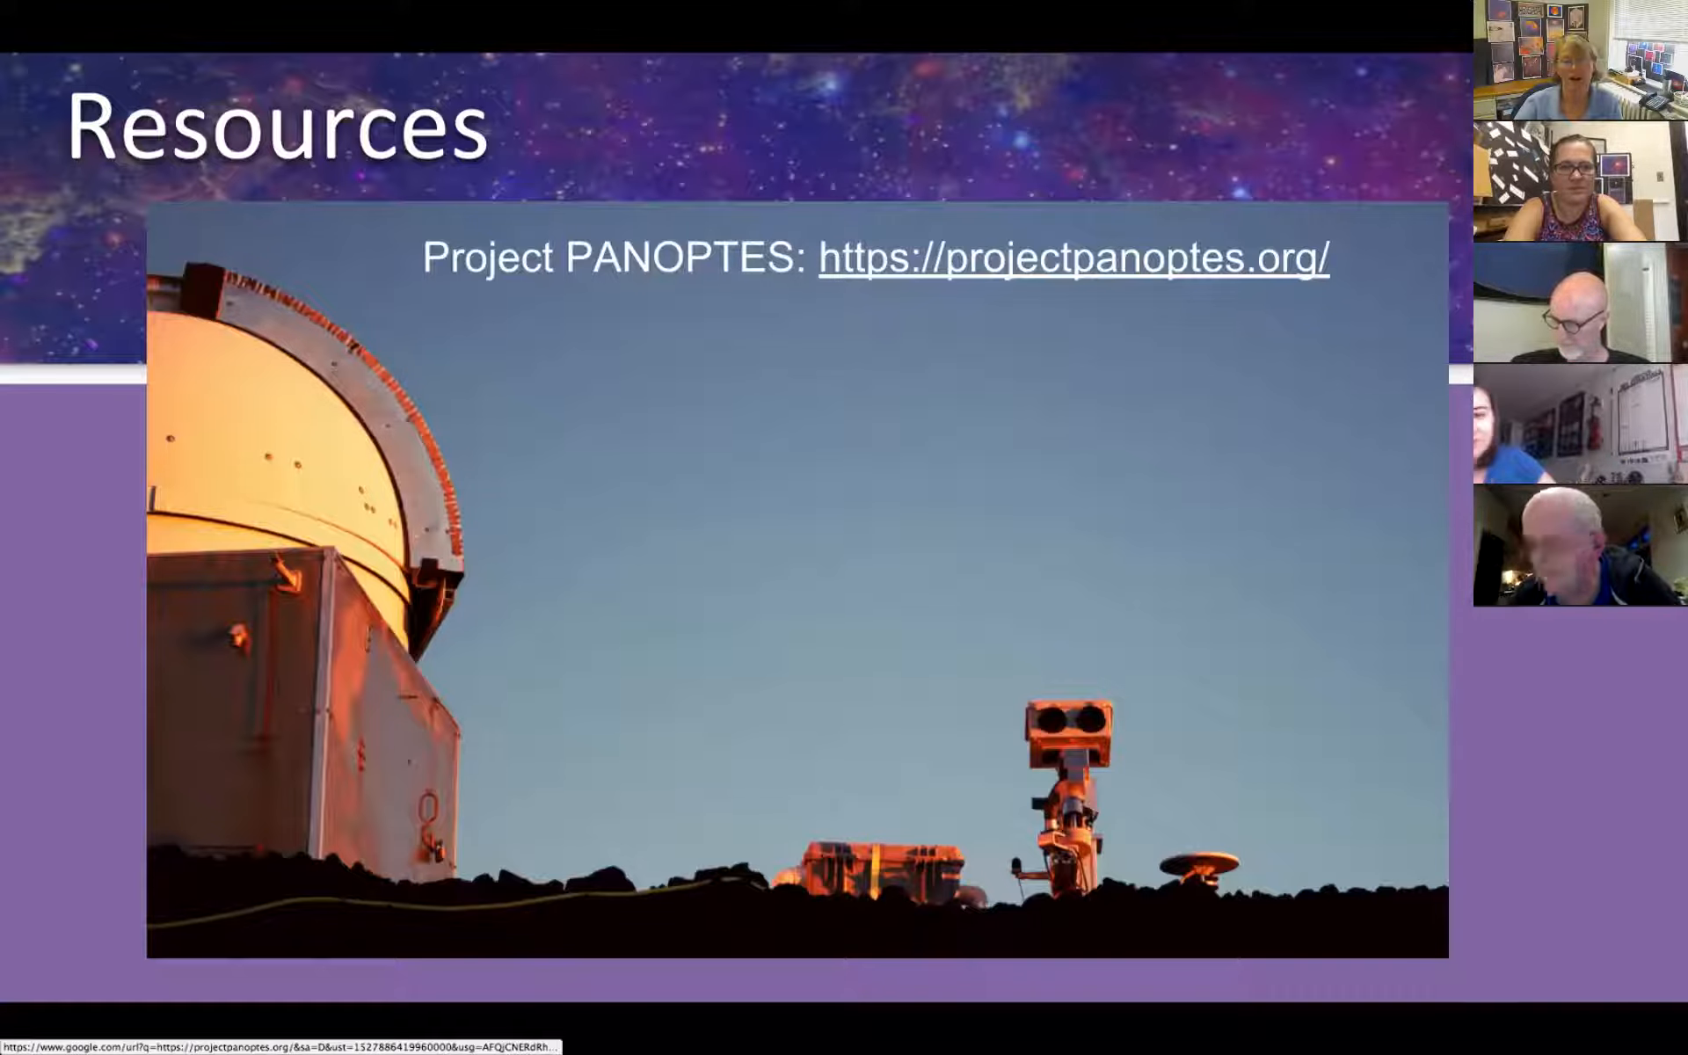
Visit the Project PANOPTES website from the slide and read down its citizen science page.
{"action": "left_click", "coordinate": [1072, 260]}
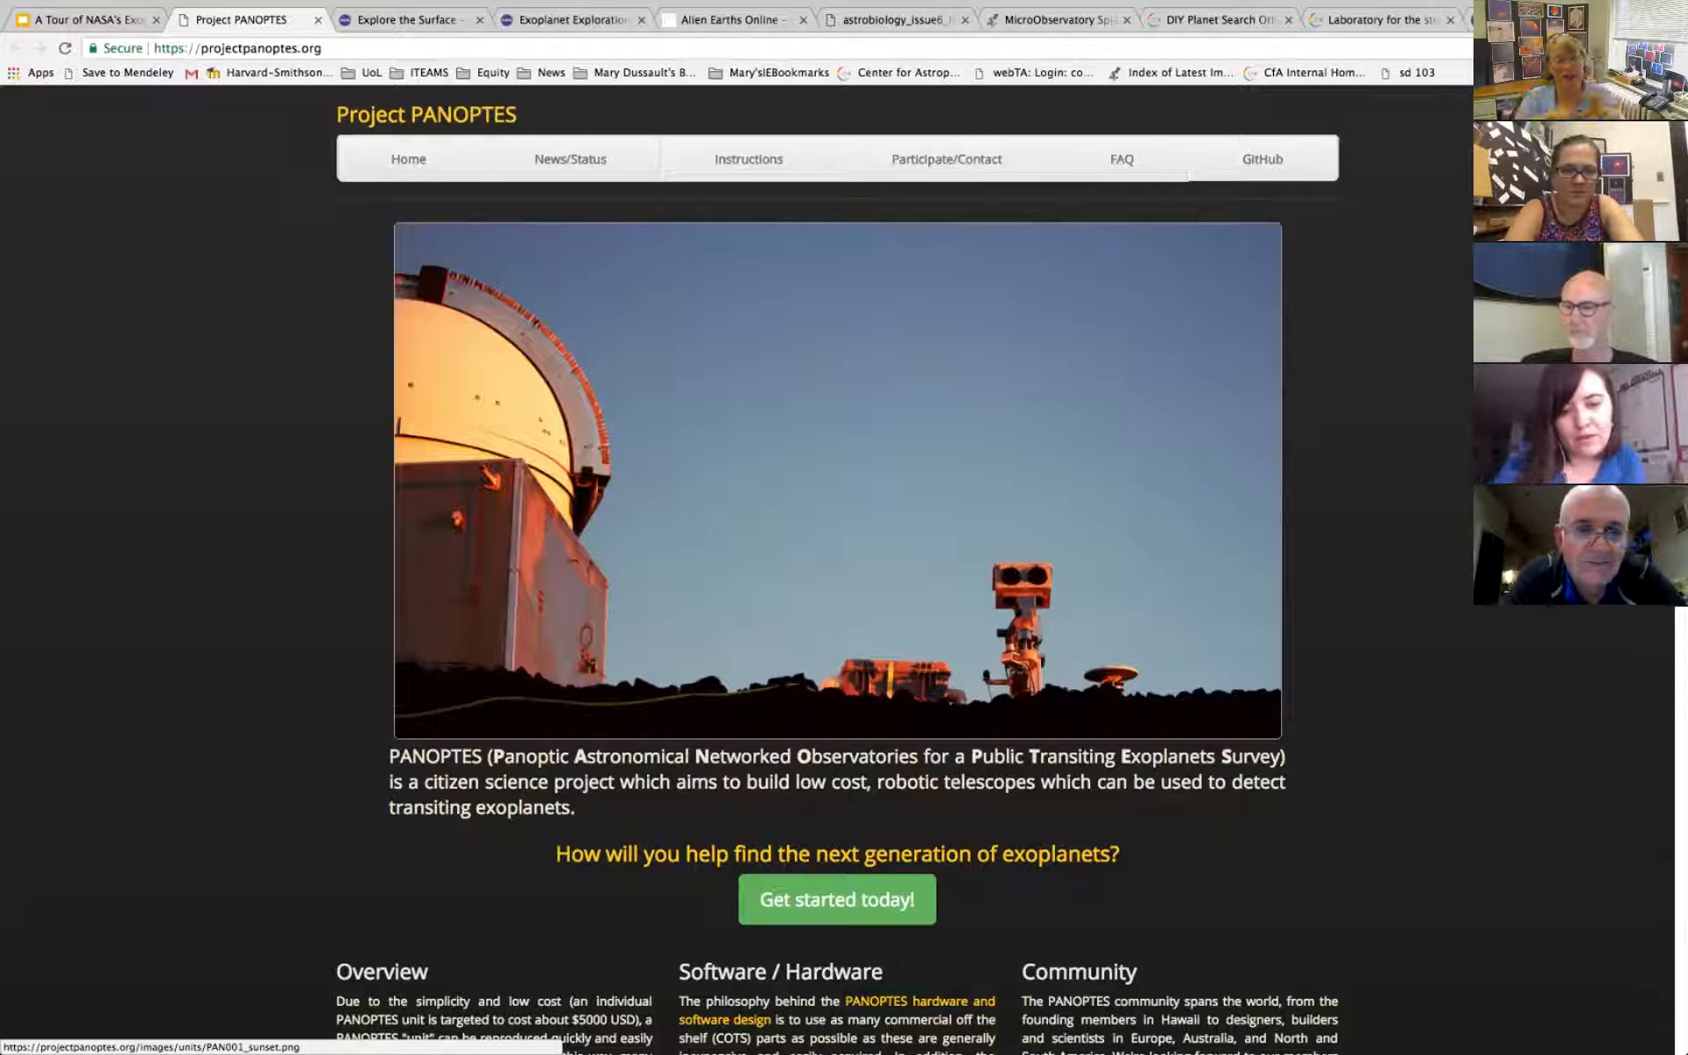
{"action": "scroll", "scroll_direction": "down", "scroll_amount": 3}
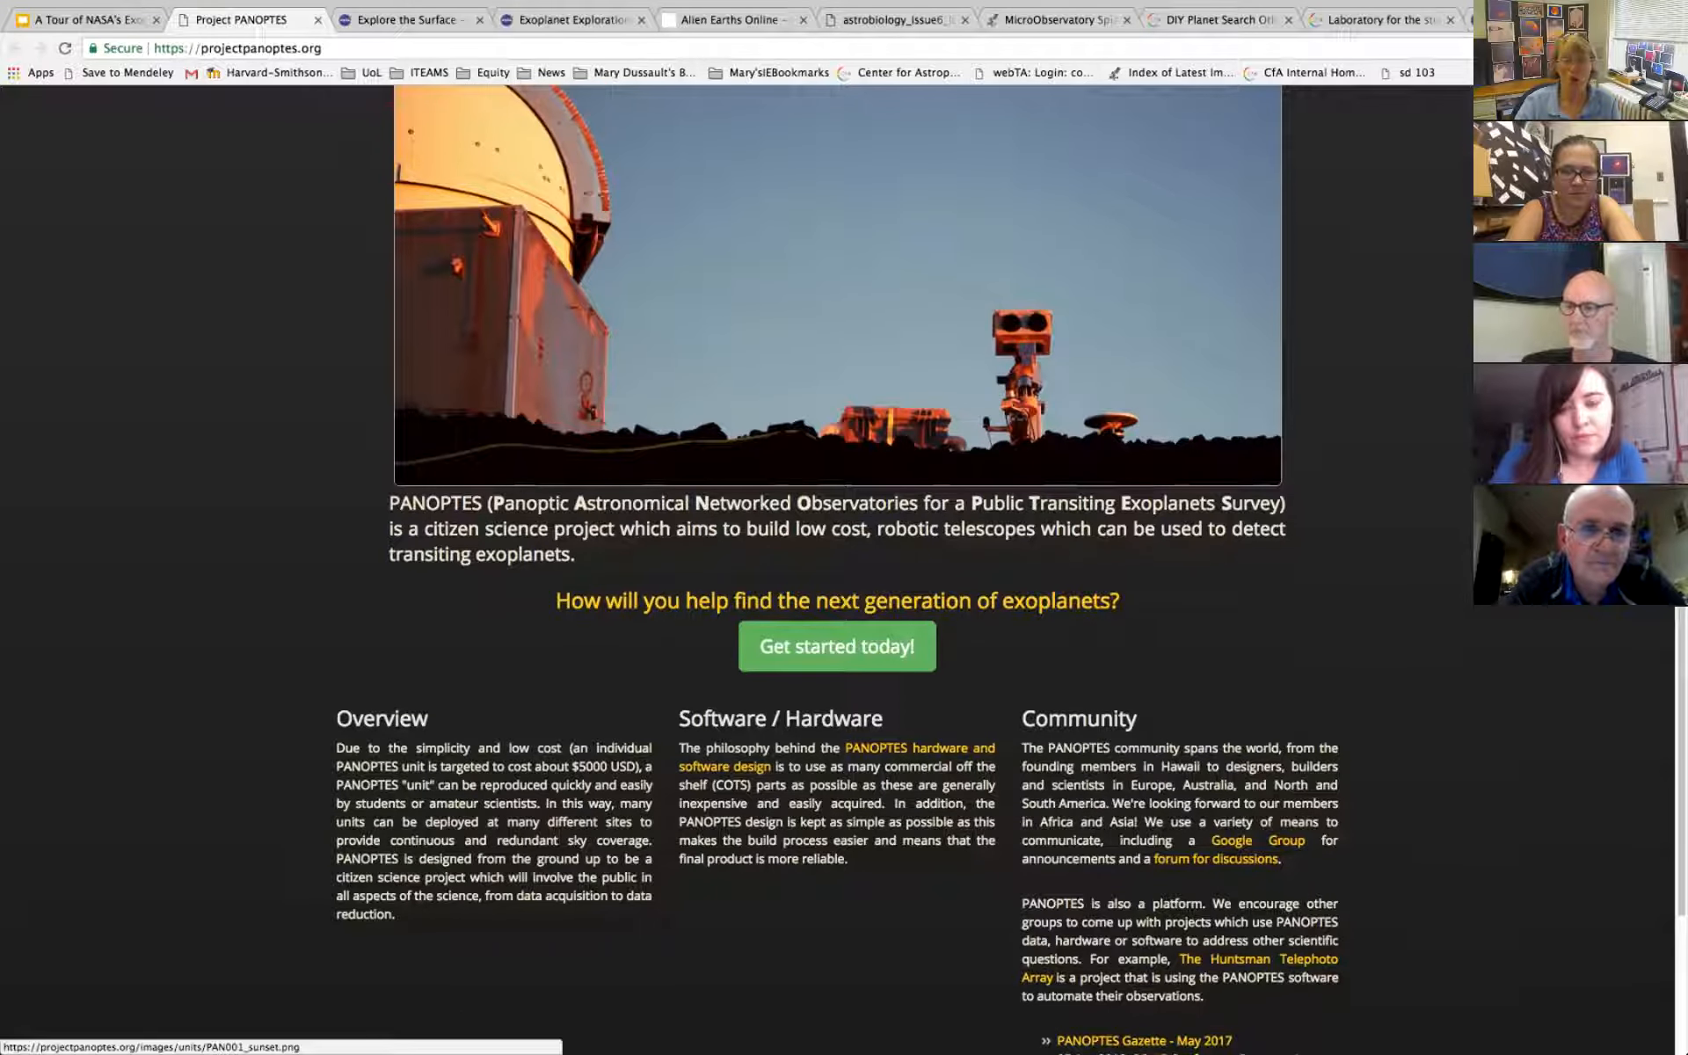
{"action": "scroll", "scroll_direction": "down", "scroll_amount": 3}
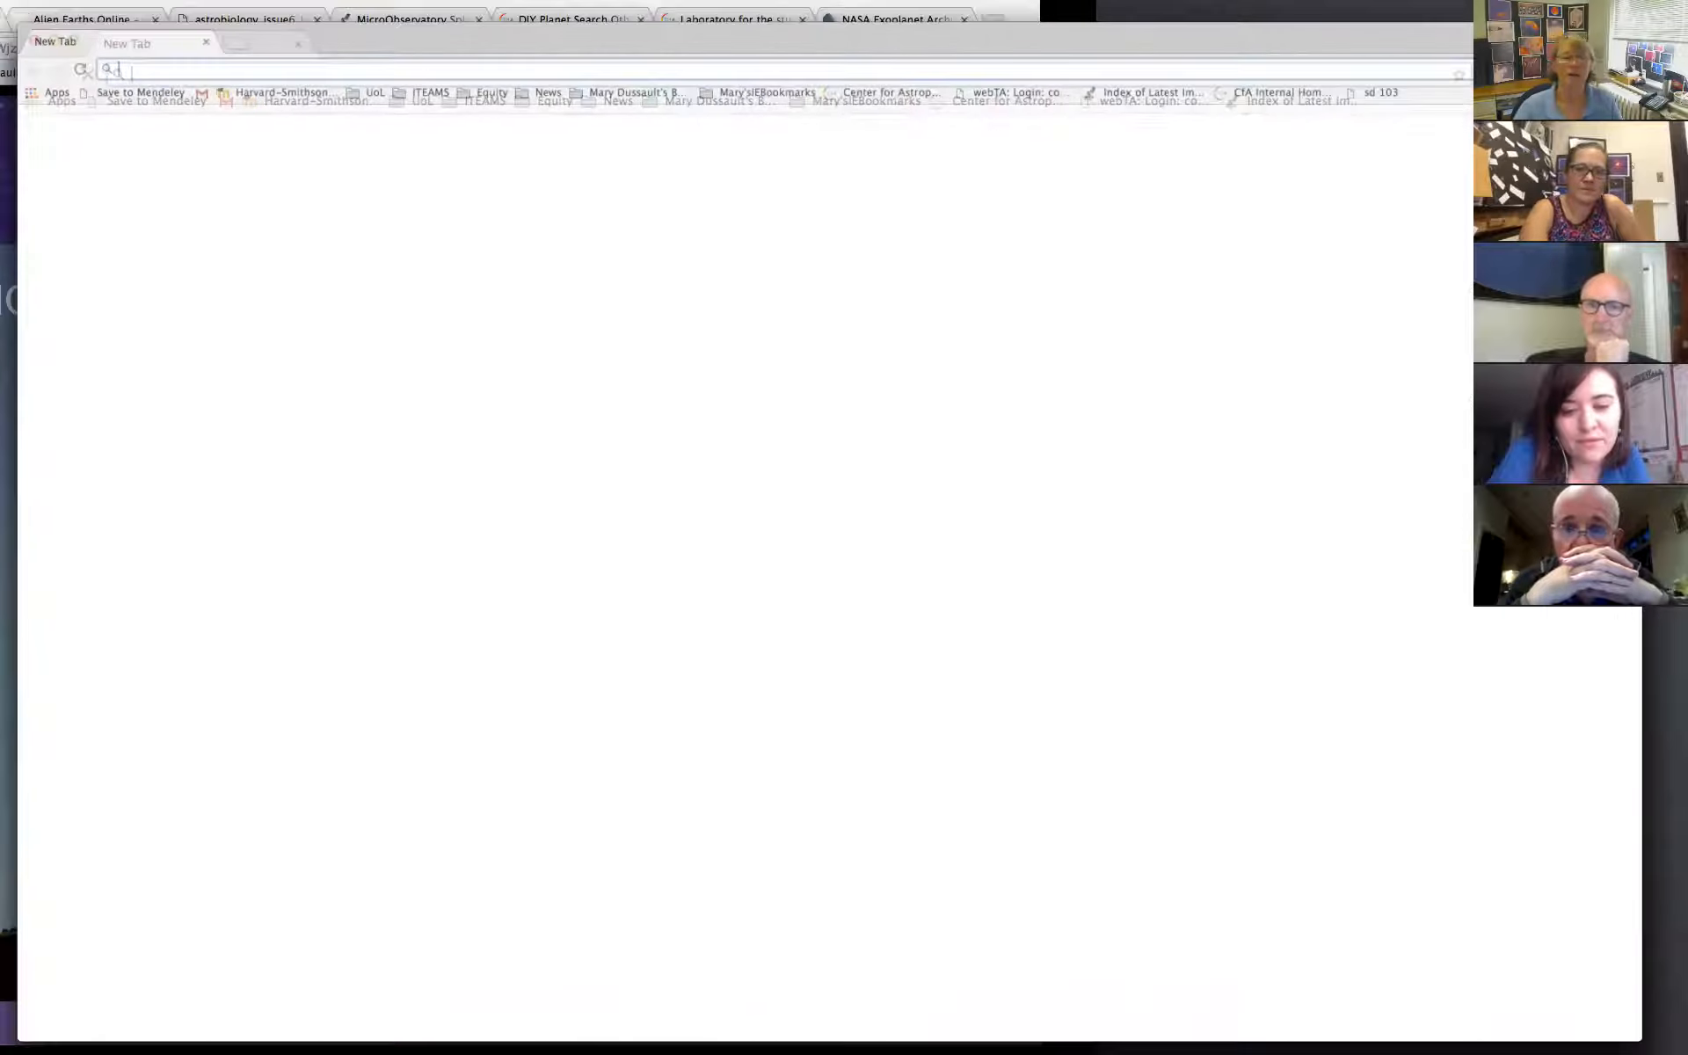
Load nasawavelength.org and start a resource search for exoplanet.
{"action": "type", "text": "nasawavelength.org"}
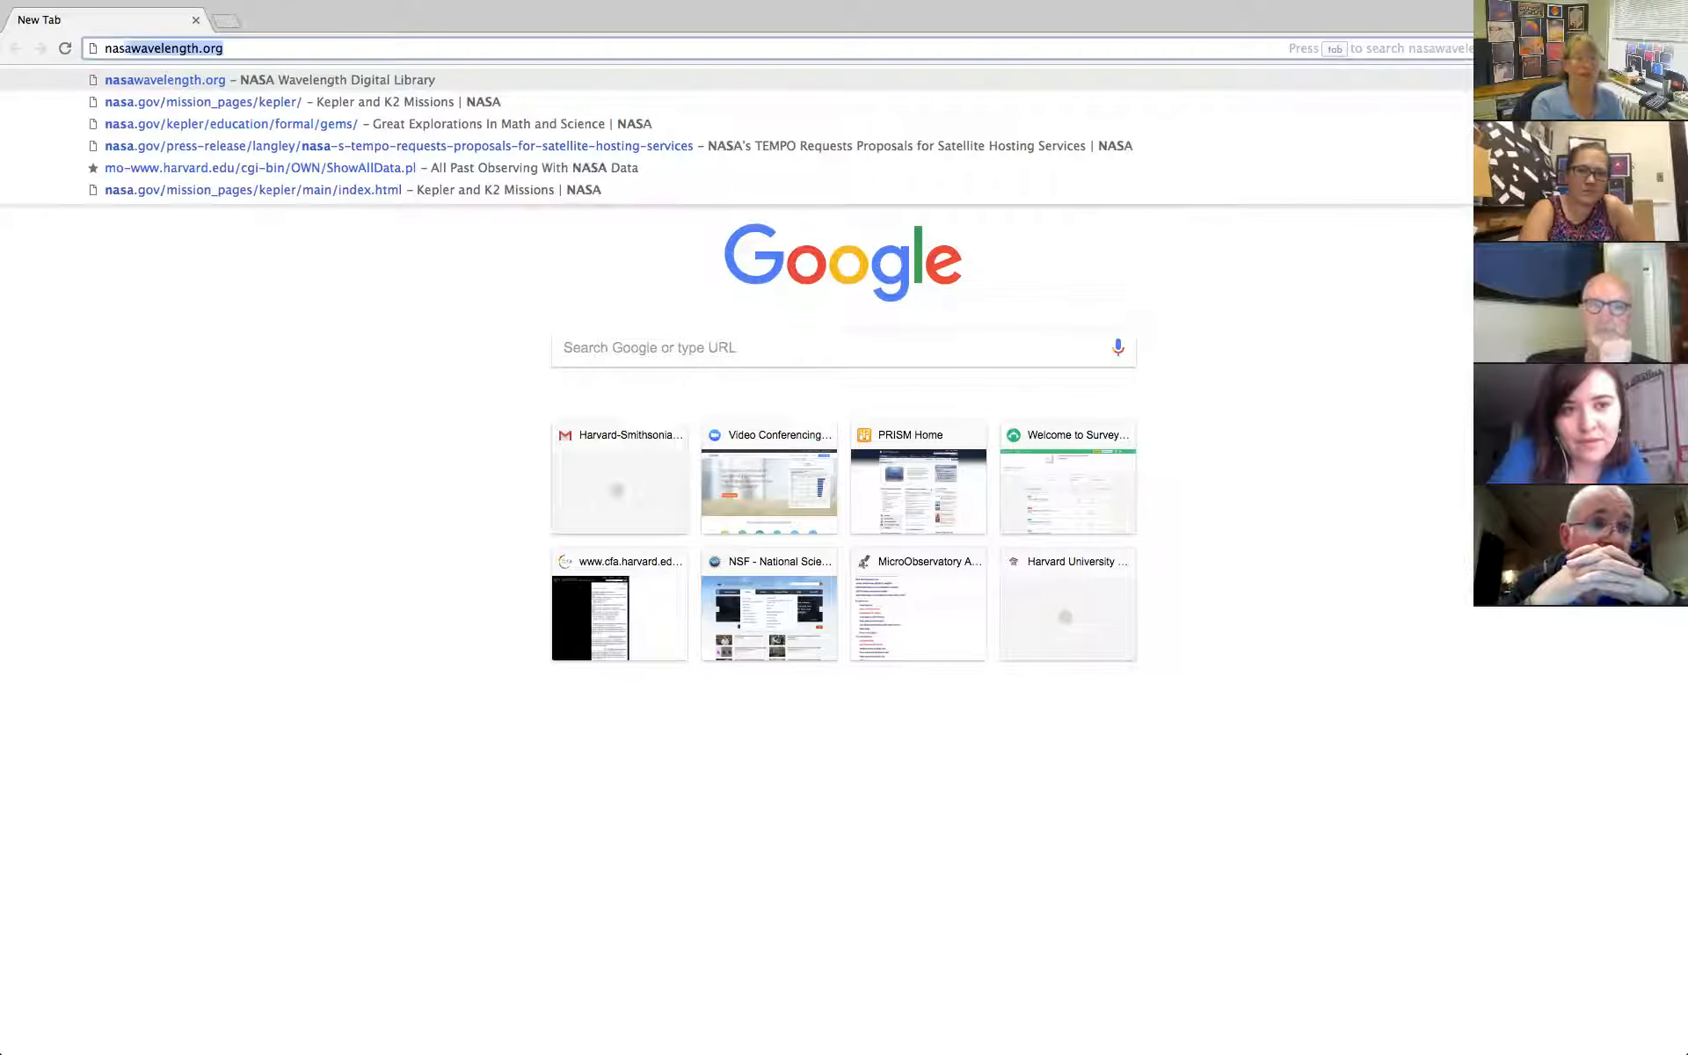
{"action": "key", "text": "Enter"}
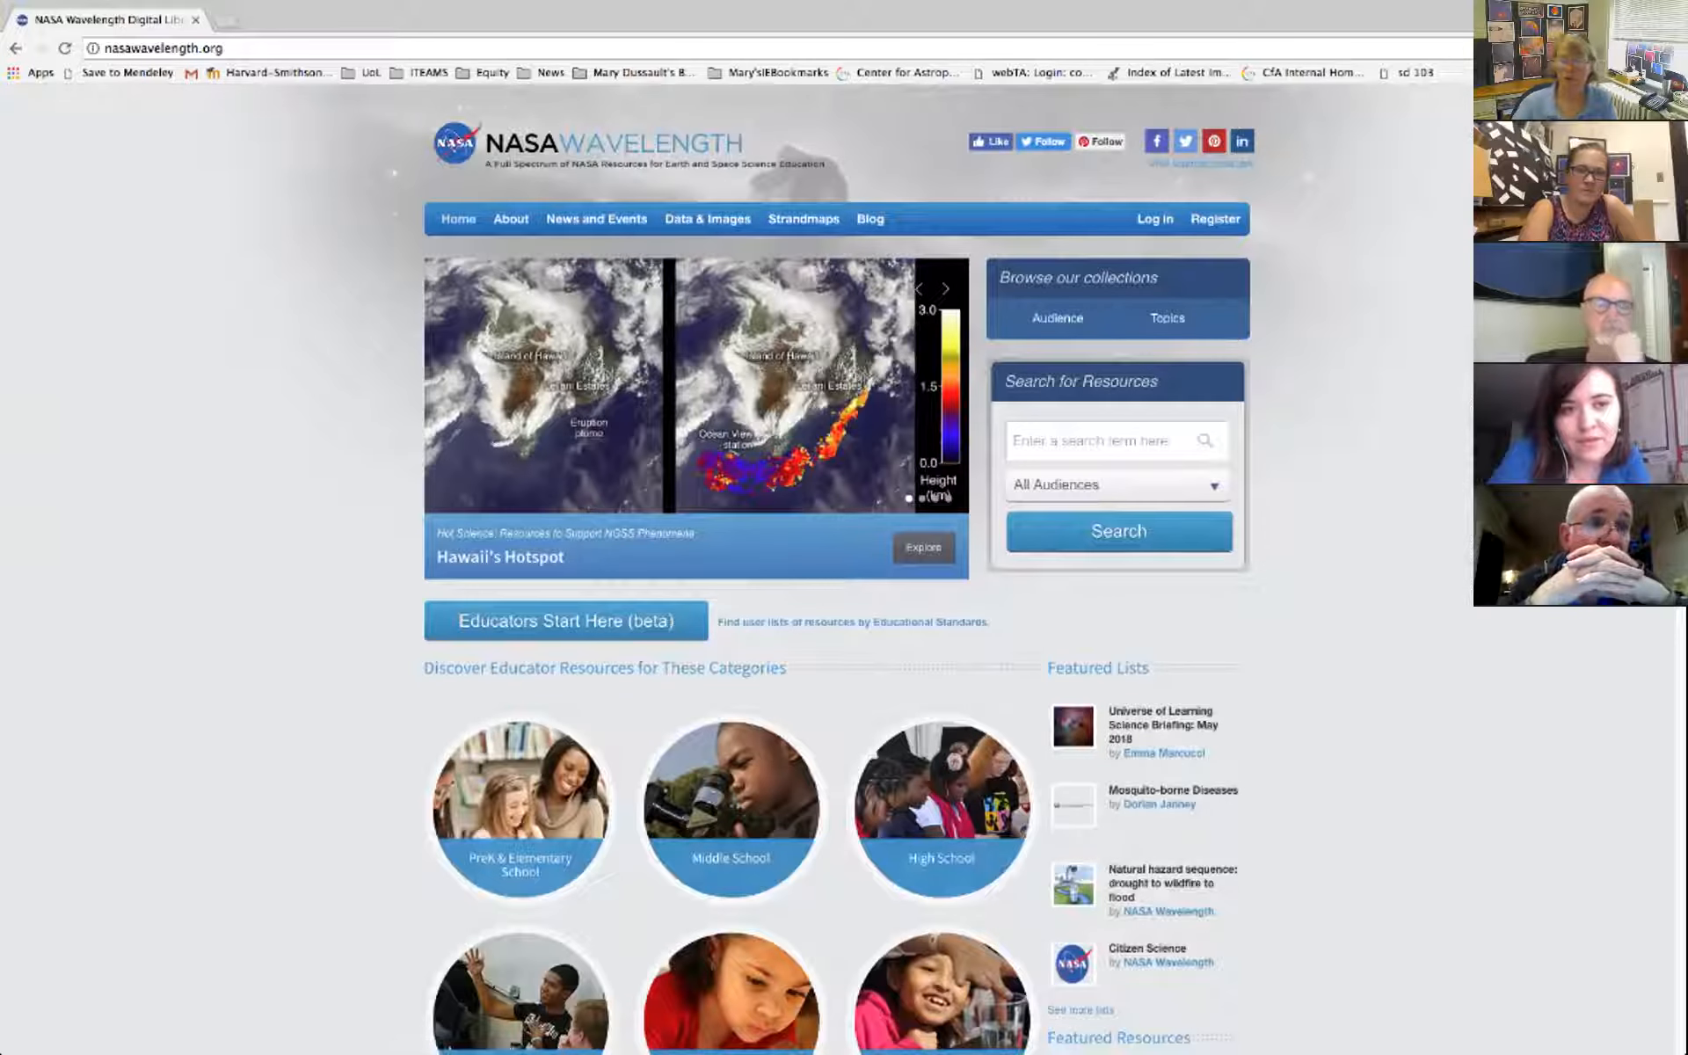
{"action": "left_click", "coordinate": [1114, 439]}
{"action": "type", "text": "exoplanet"}
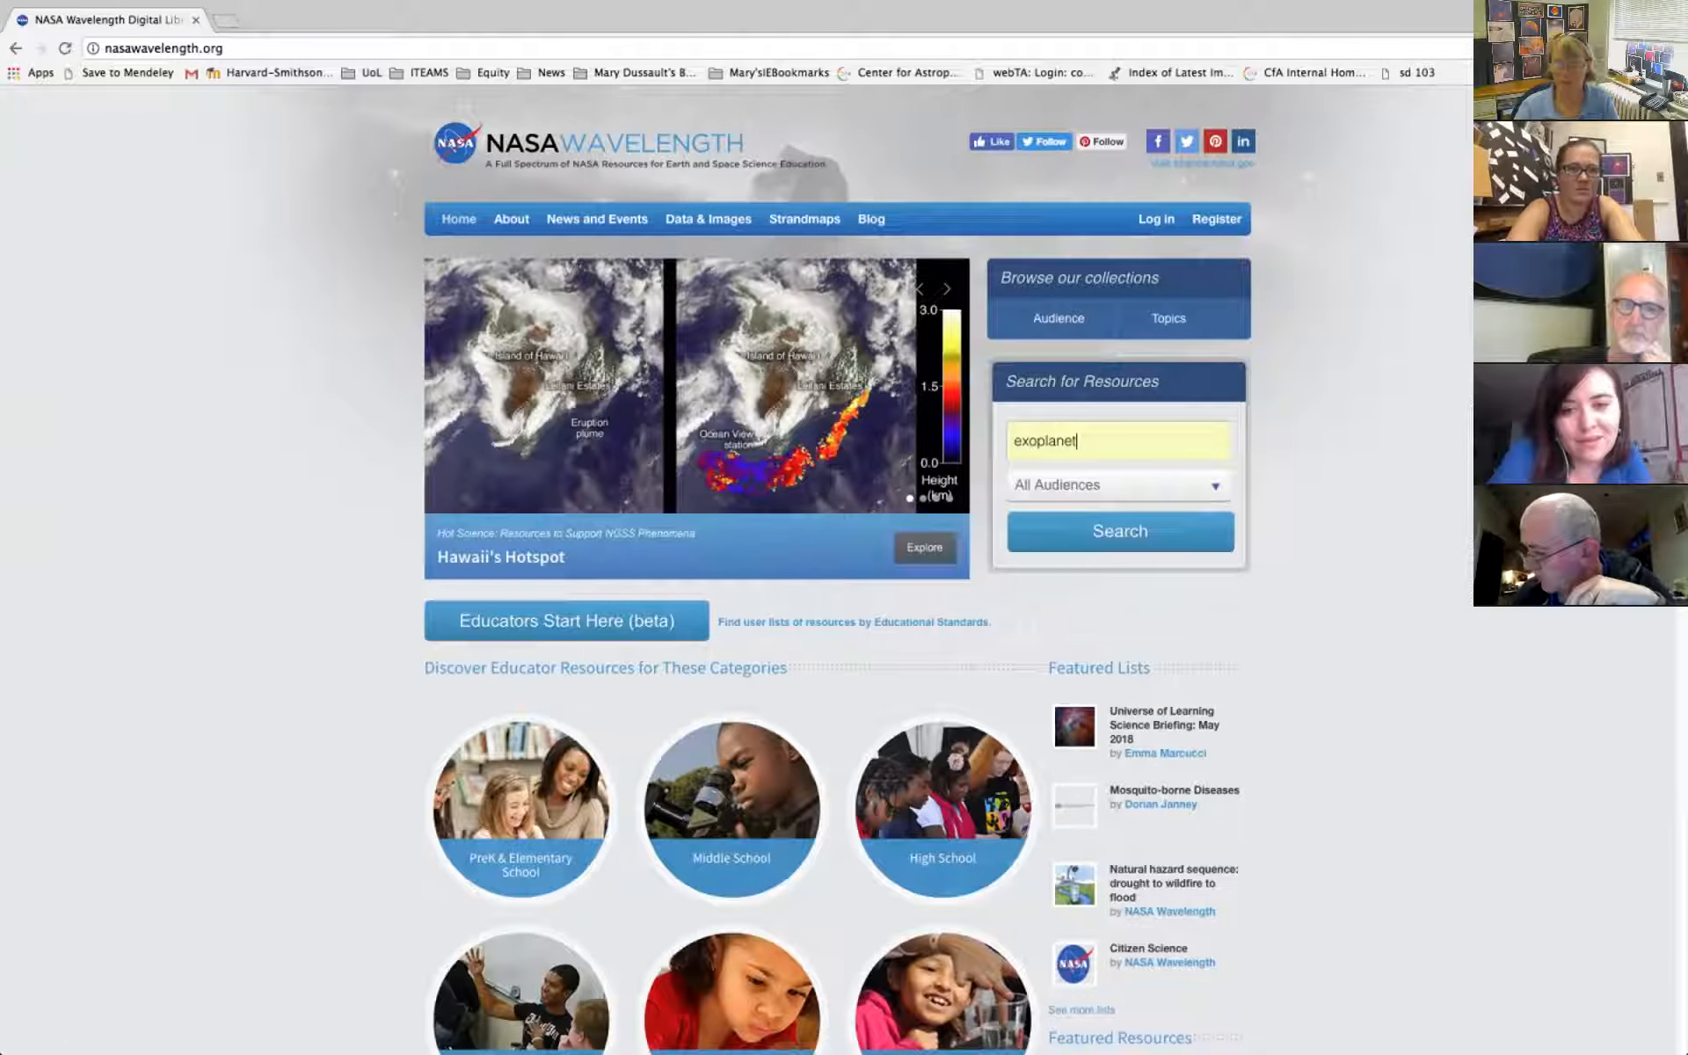
Run the exoplanet resource search and browse its 7 matching resources.
{"action": "left_click", "coordinate": [1118, 531]}
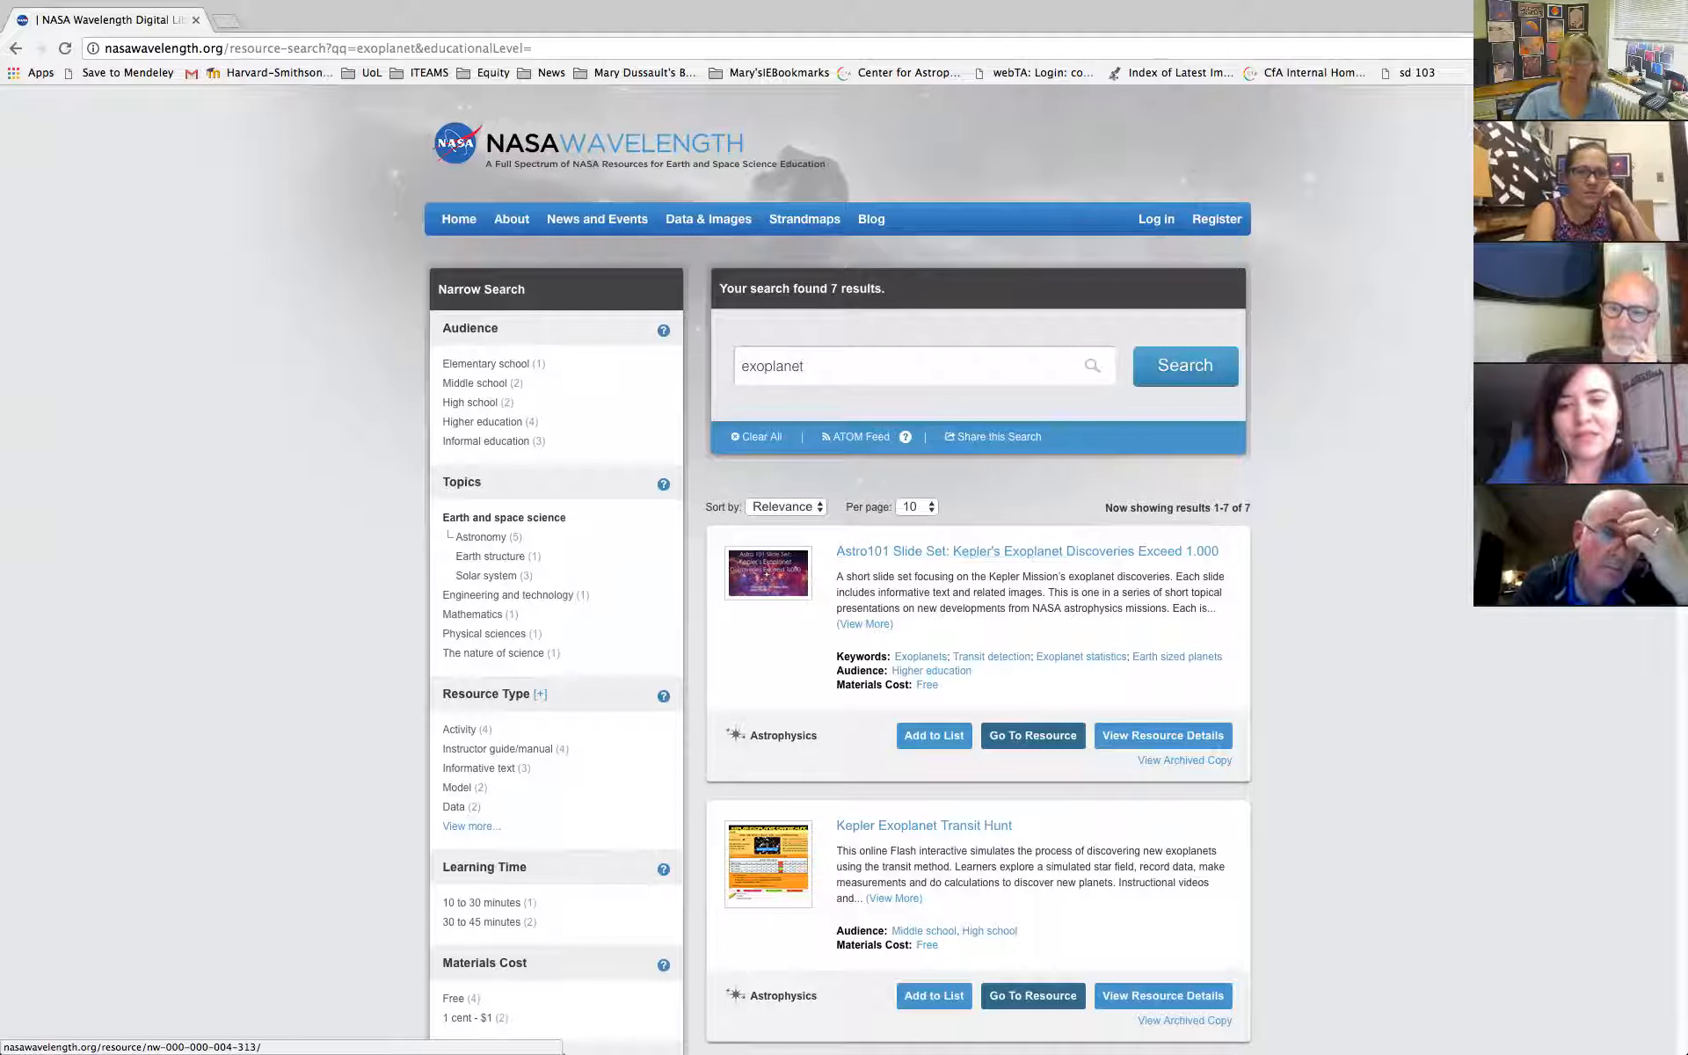
{"action": "scroll", "scroll_direction": "down", "scroll_amount": 3}
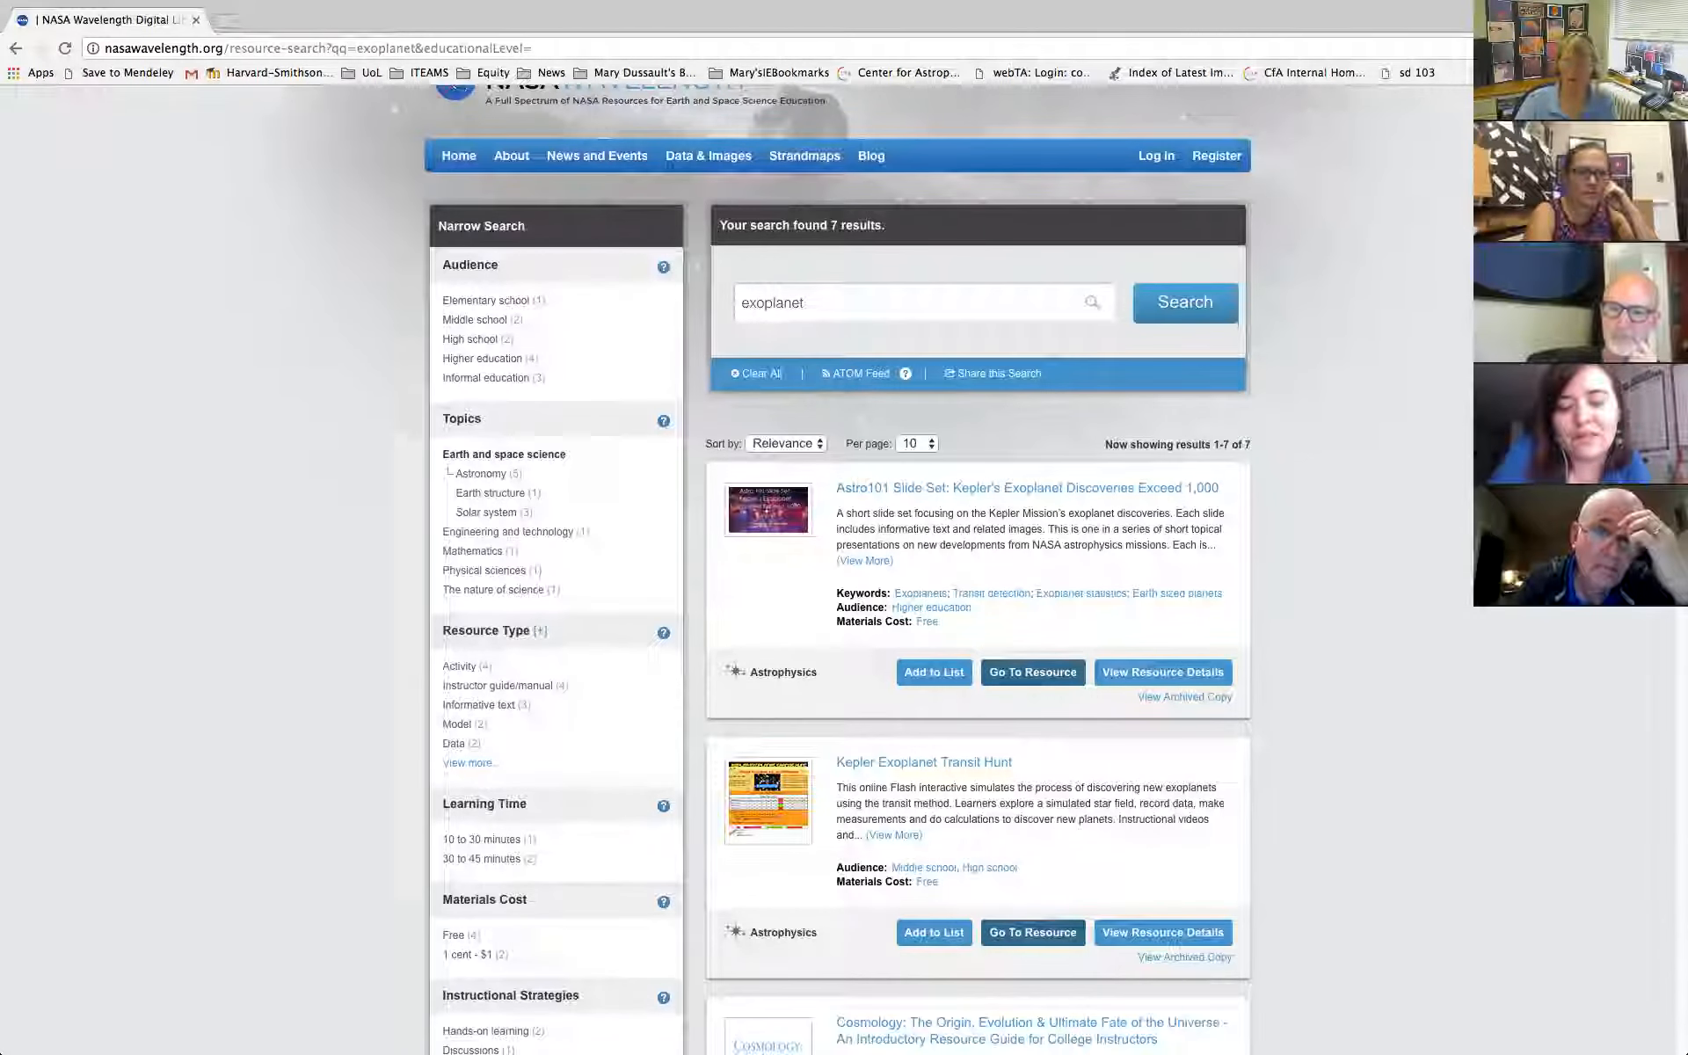
{"action": "scroll", "scroll_direction": "down", "scroll_amount": 3}
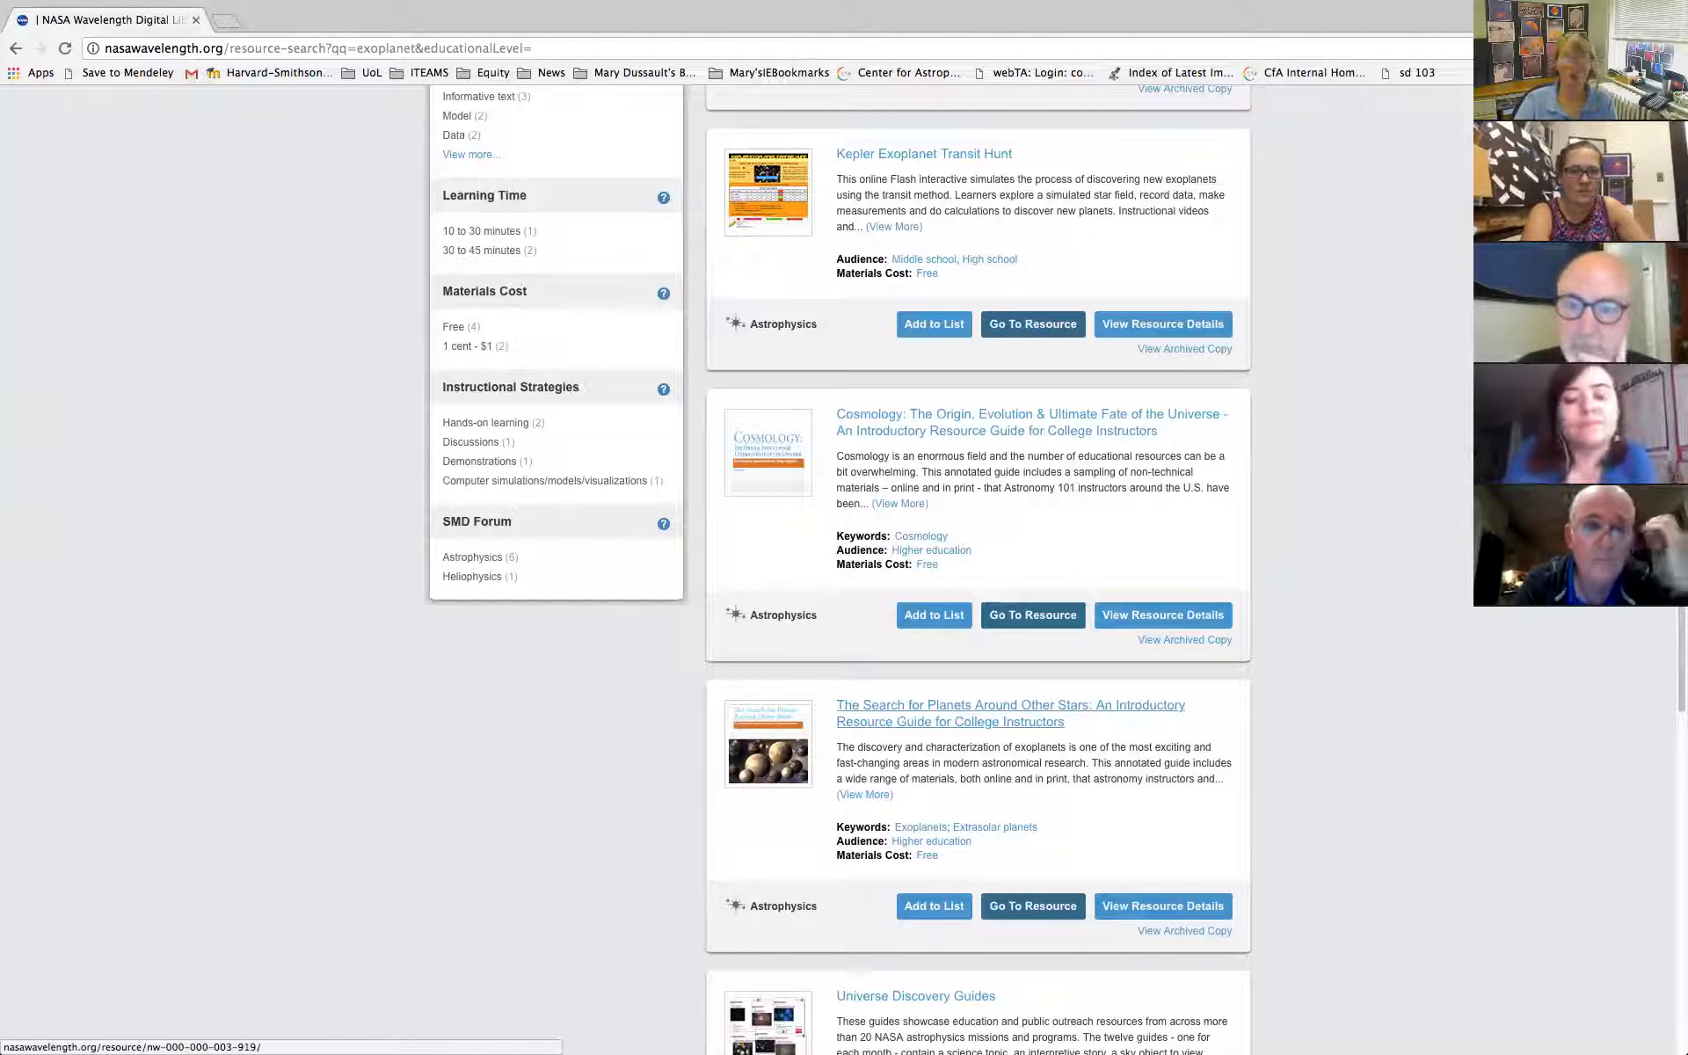
{"action": "scroll", "scroll_direction": "down", "scroll_amount": 3}
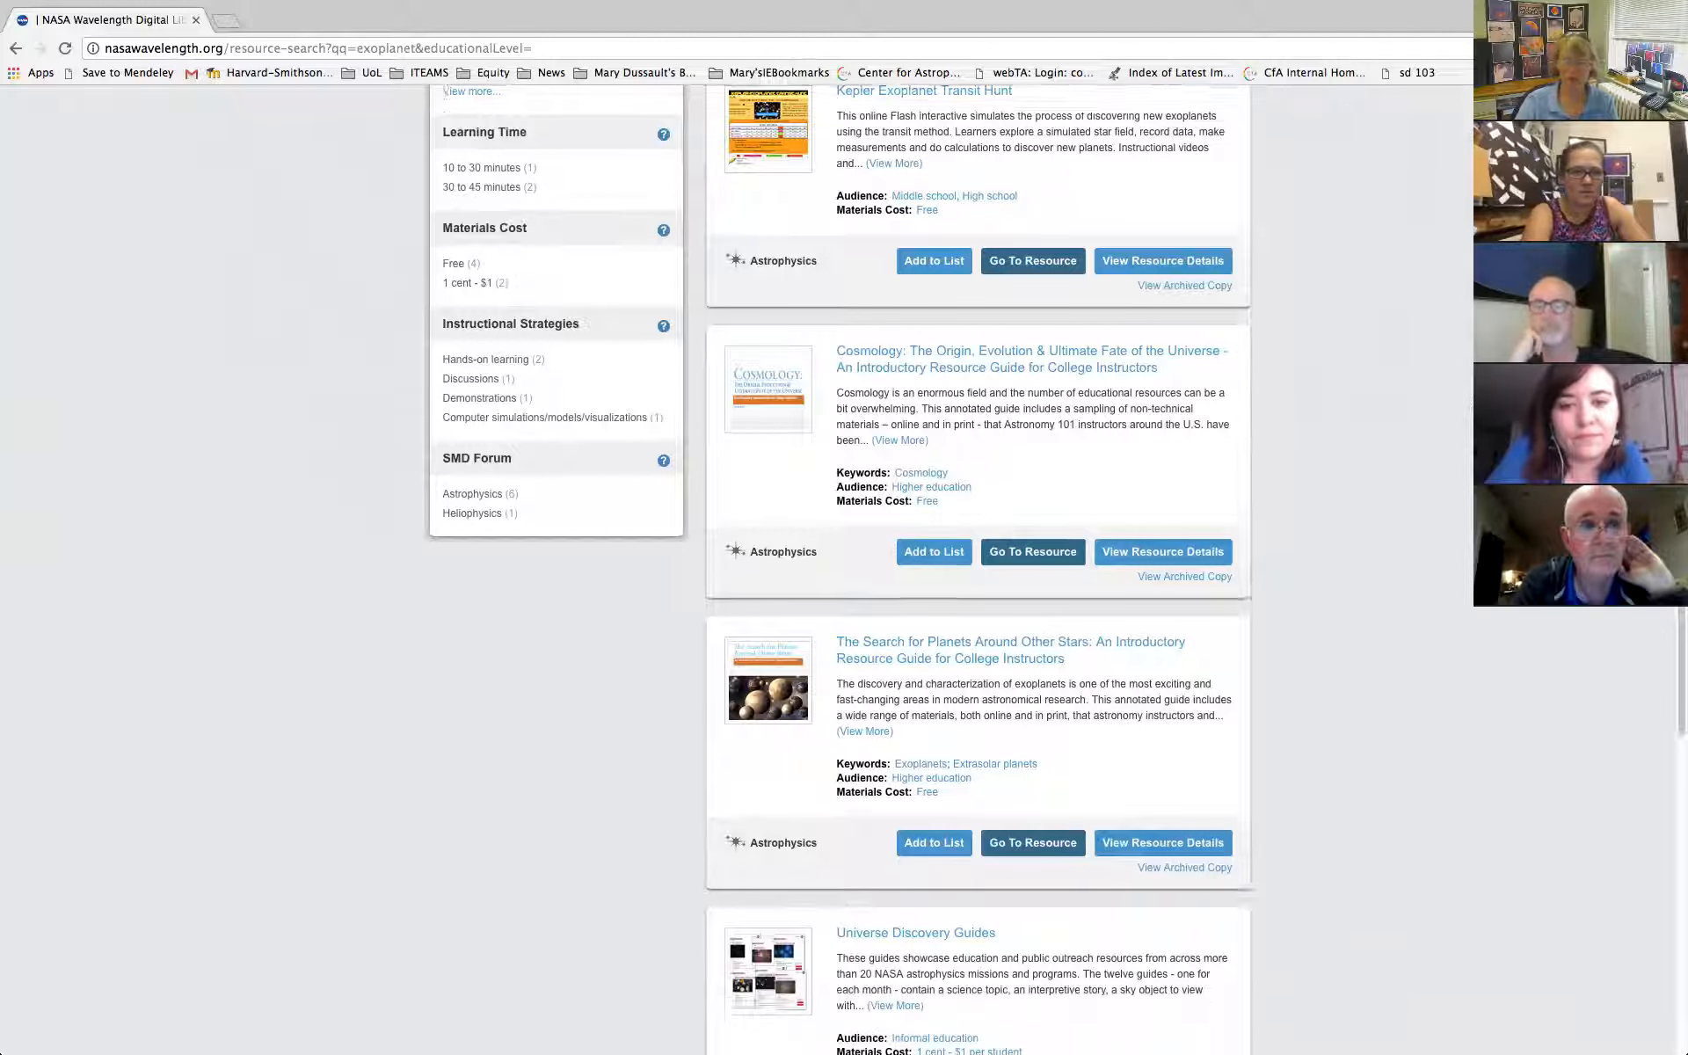
{"action": "scroll", "scroll_direction": "down", "scroll_amount": 3}
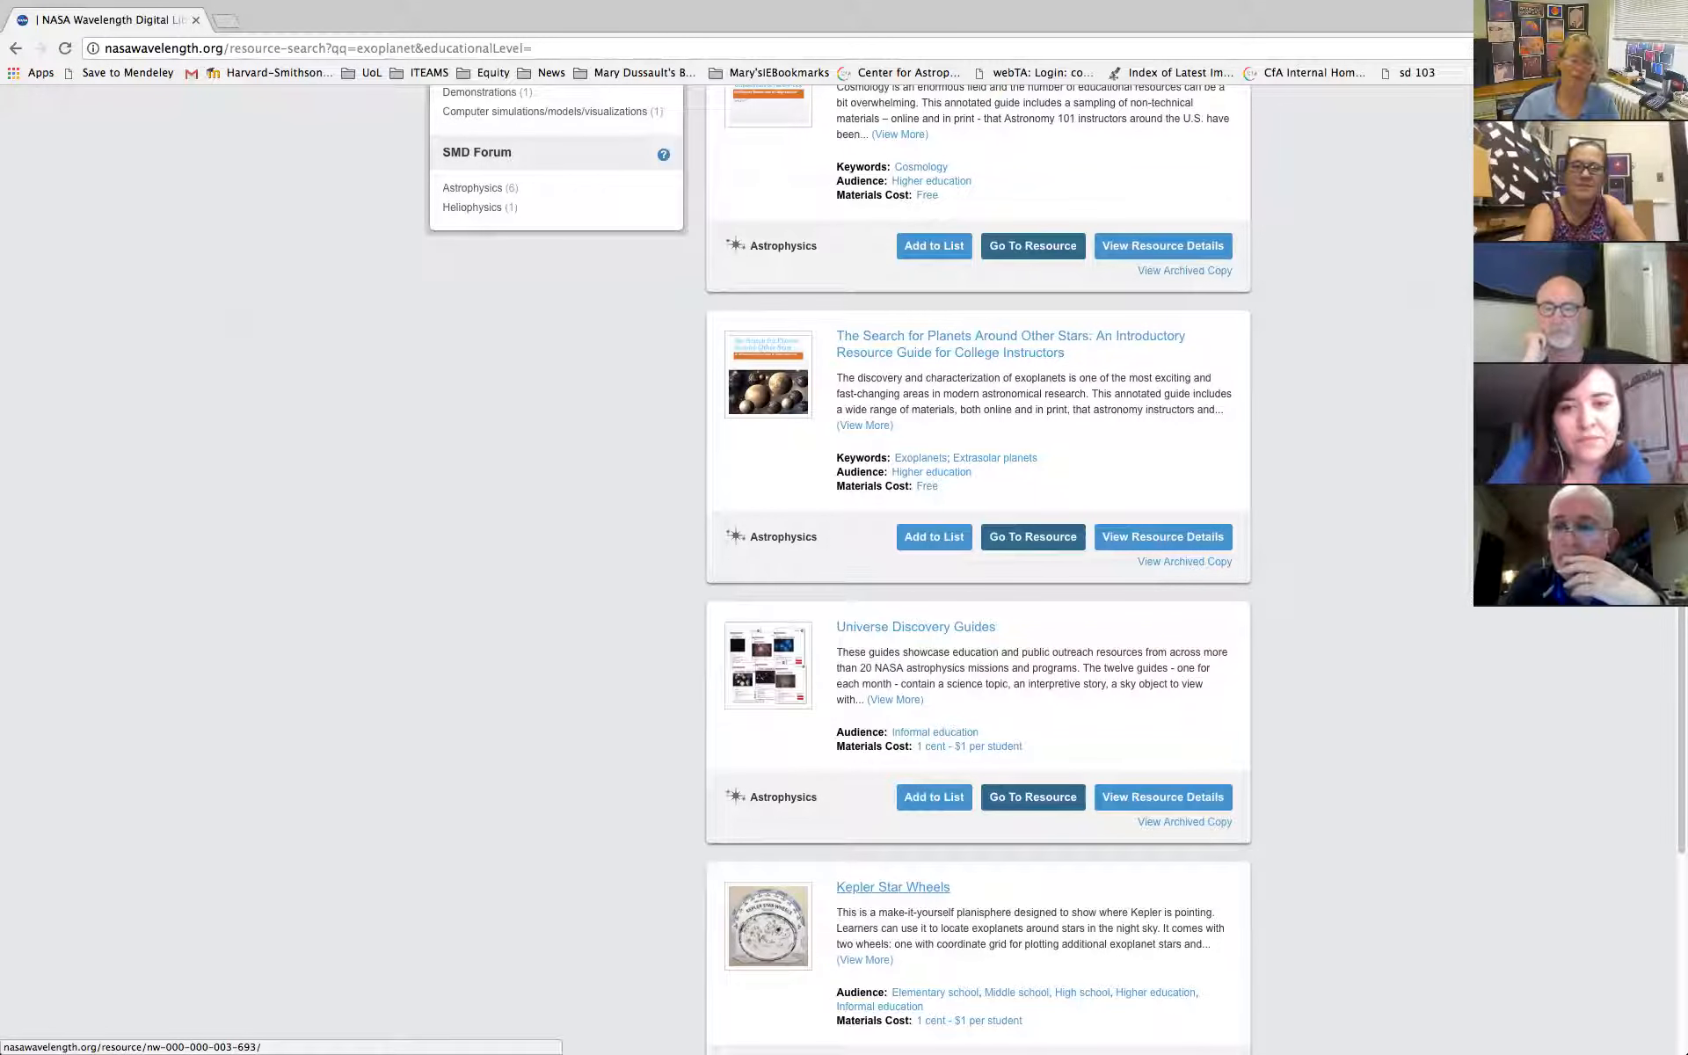
{"action": "scroll", "scroll_direction": "down", "scroll_amount": 3}
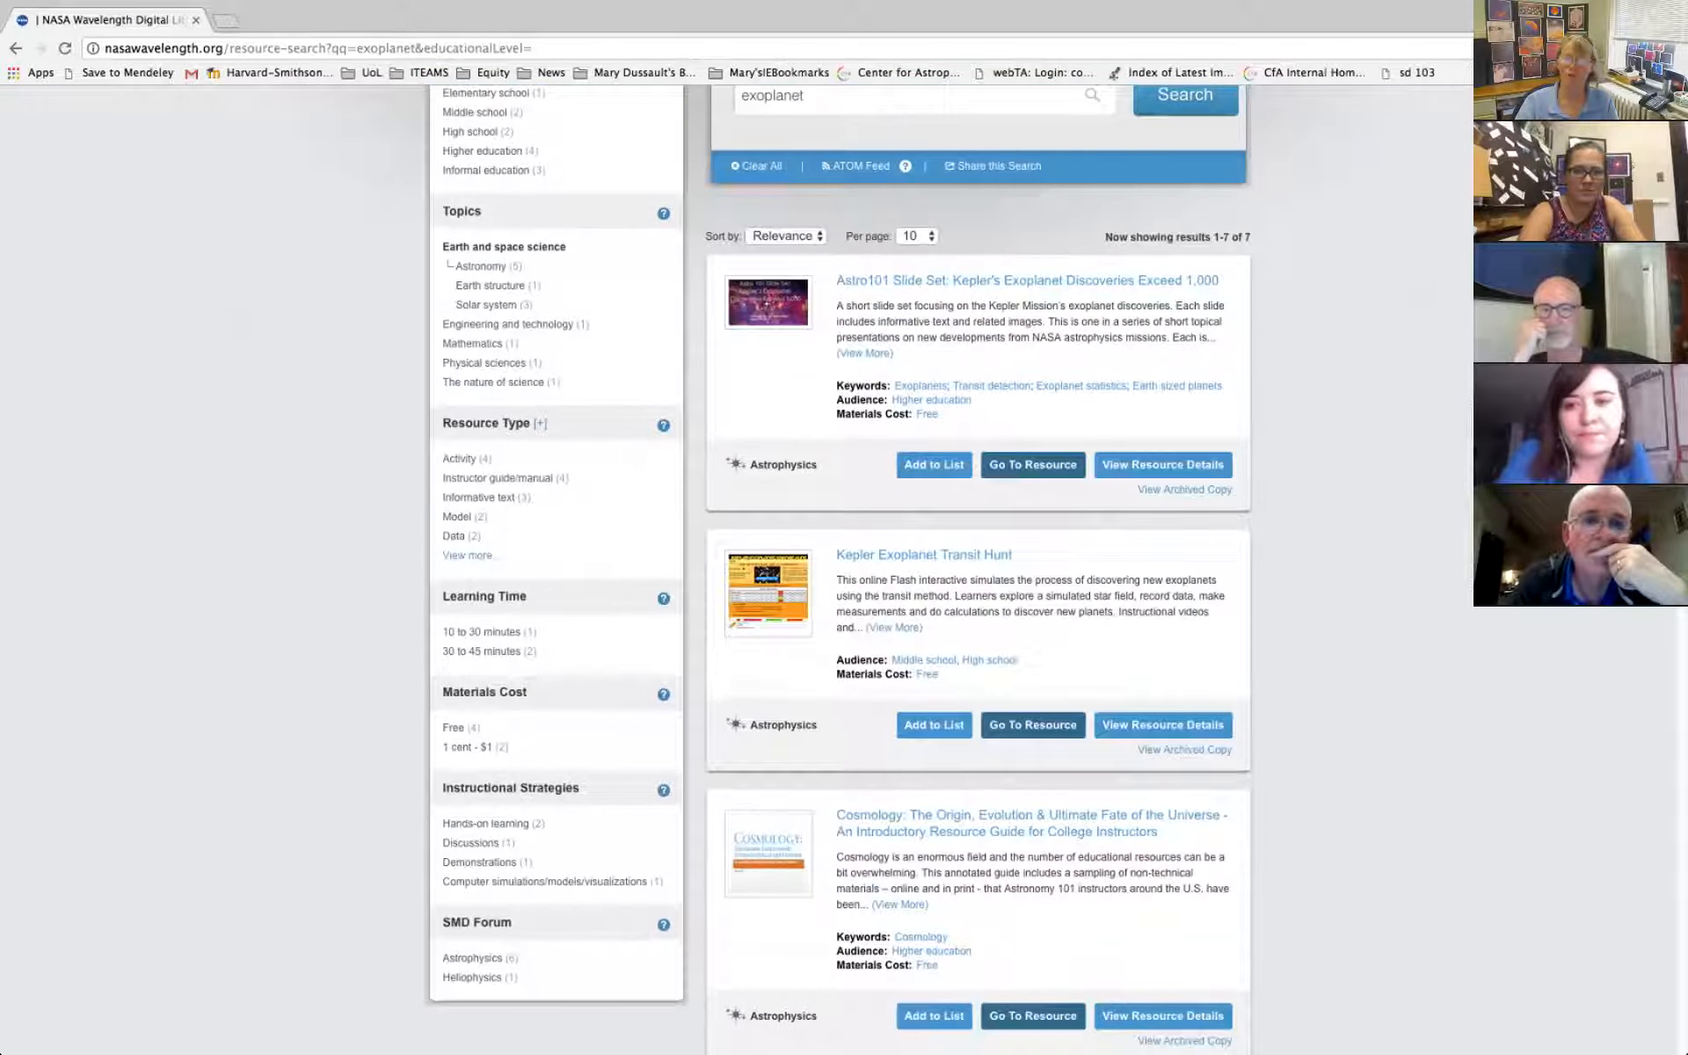
{"action": "scroll", "scroll_direction": "up", "scroll_amount": 3}
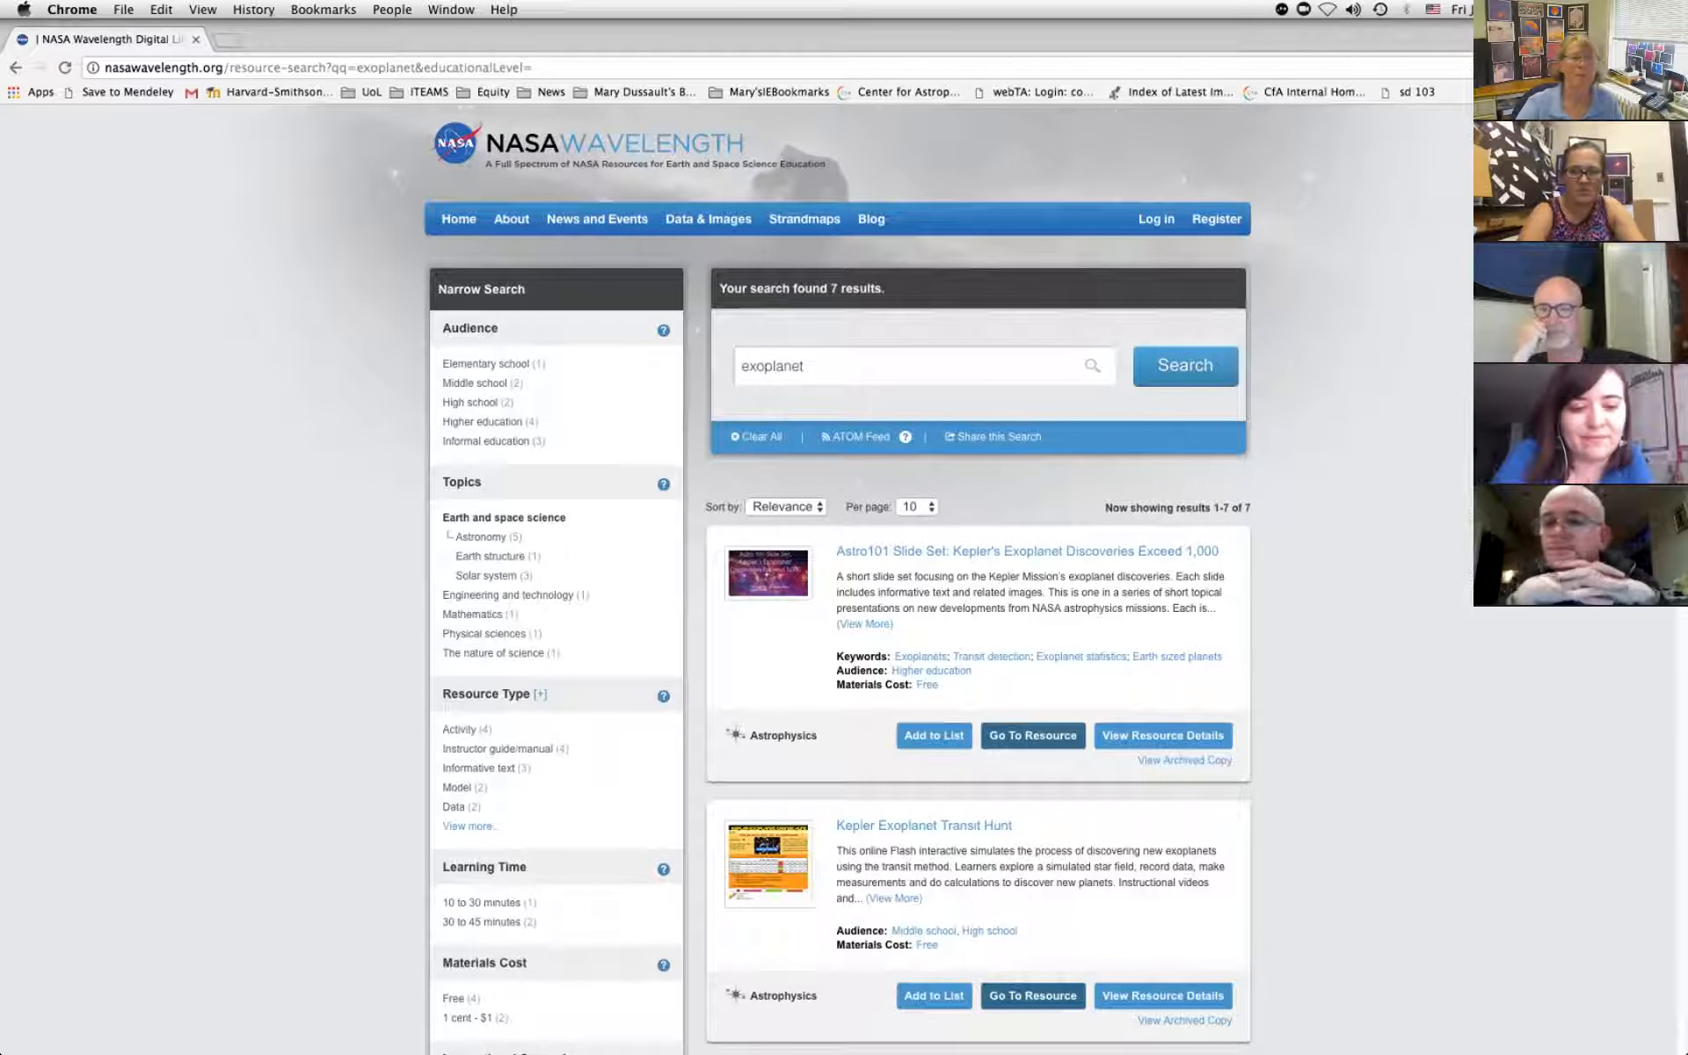
Switch via Chrome's Window menu to the Google Slides presentation on slide 13.
{"action": "left_click", "coordinate": [452, 9]}
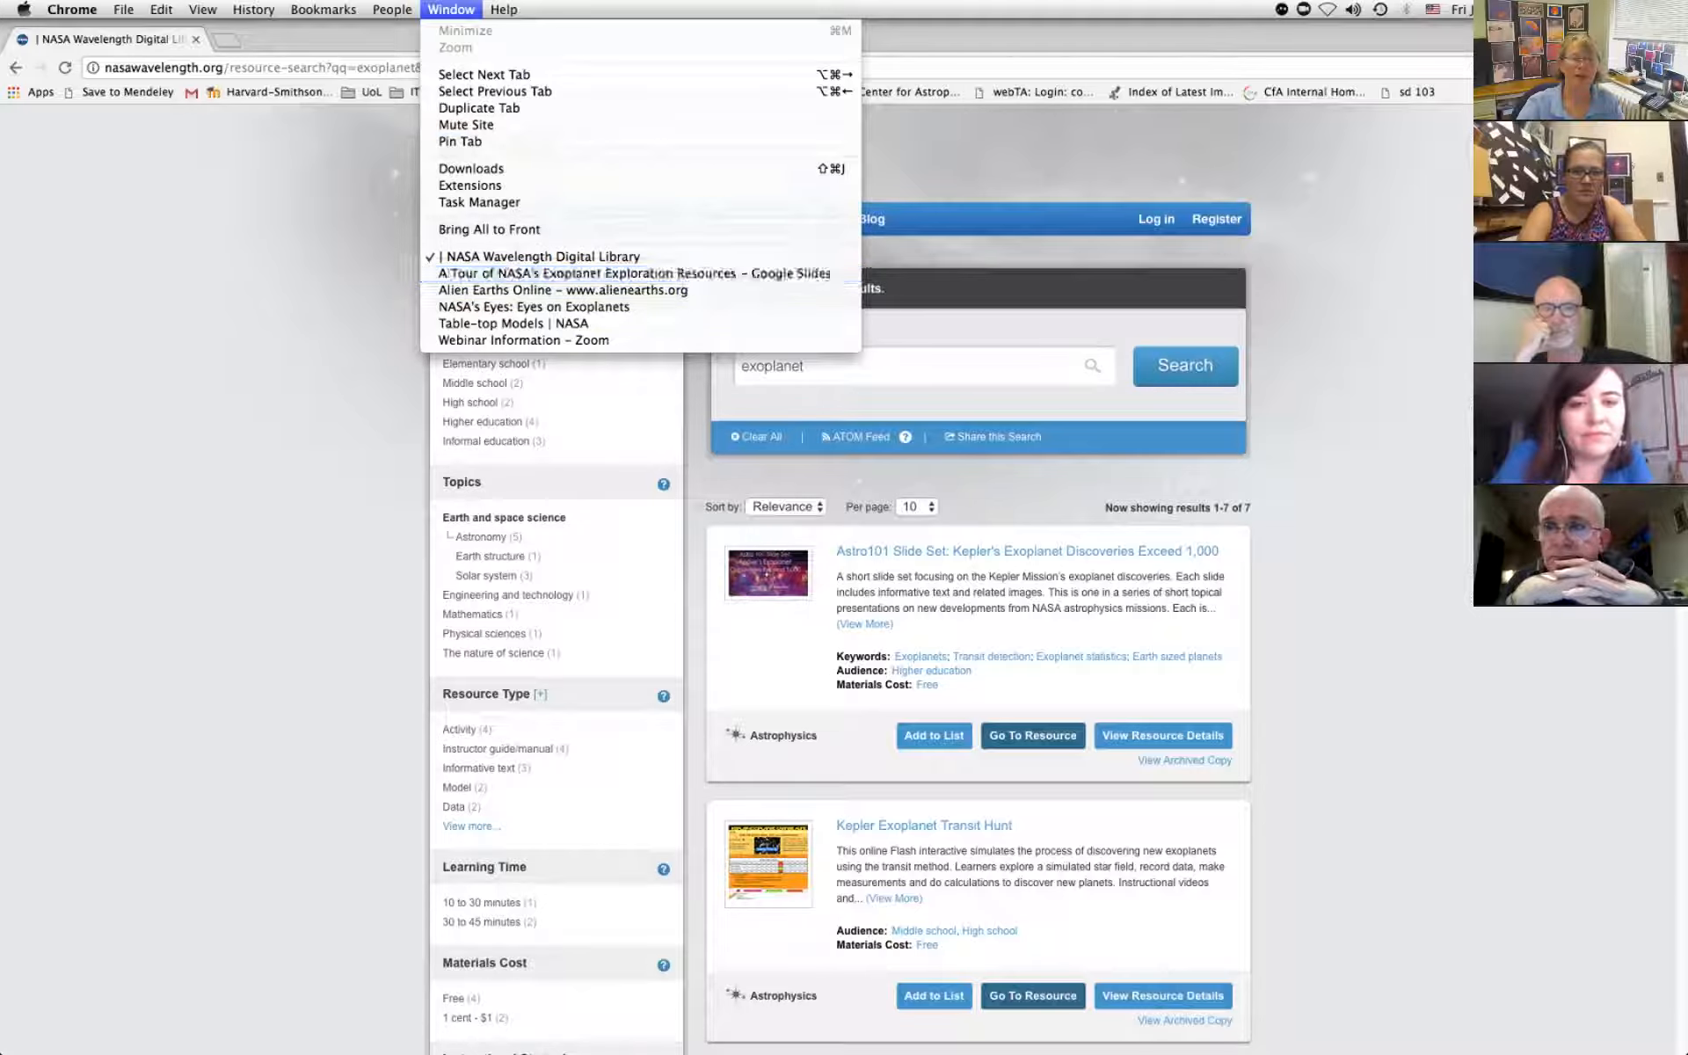
{"action": "left_click", "coordinate": [631, 273]}
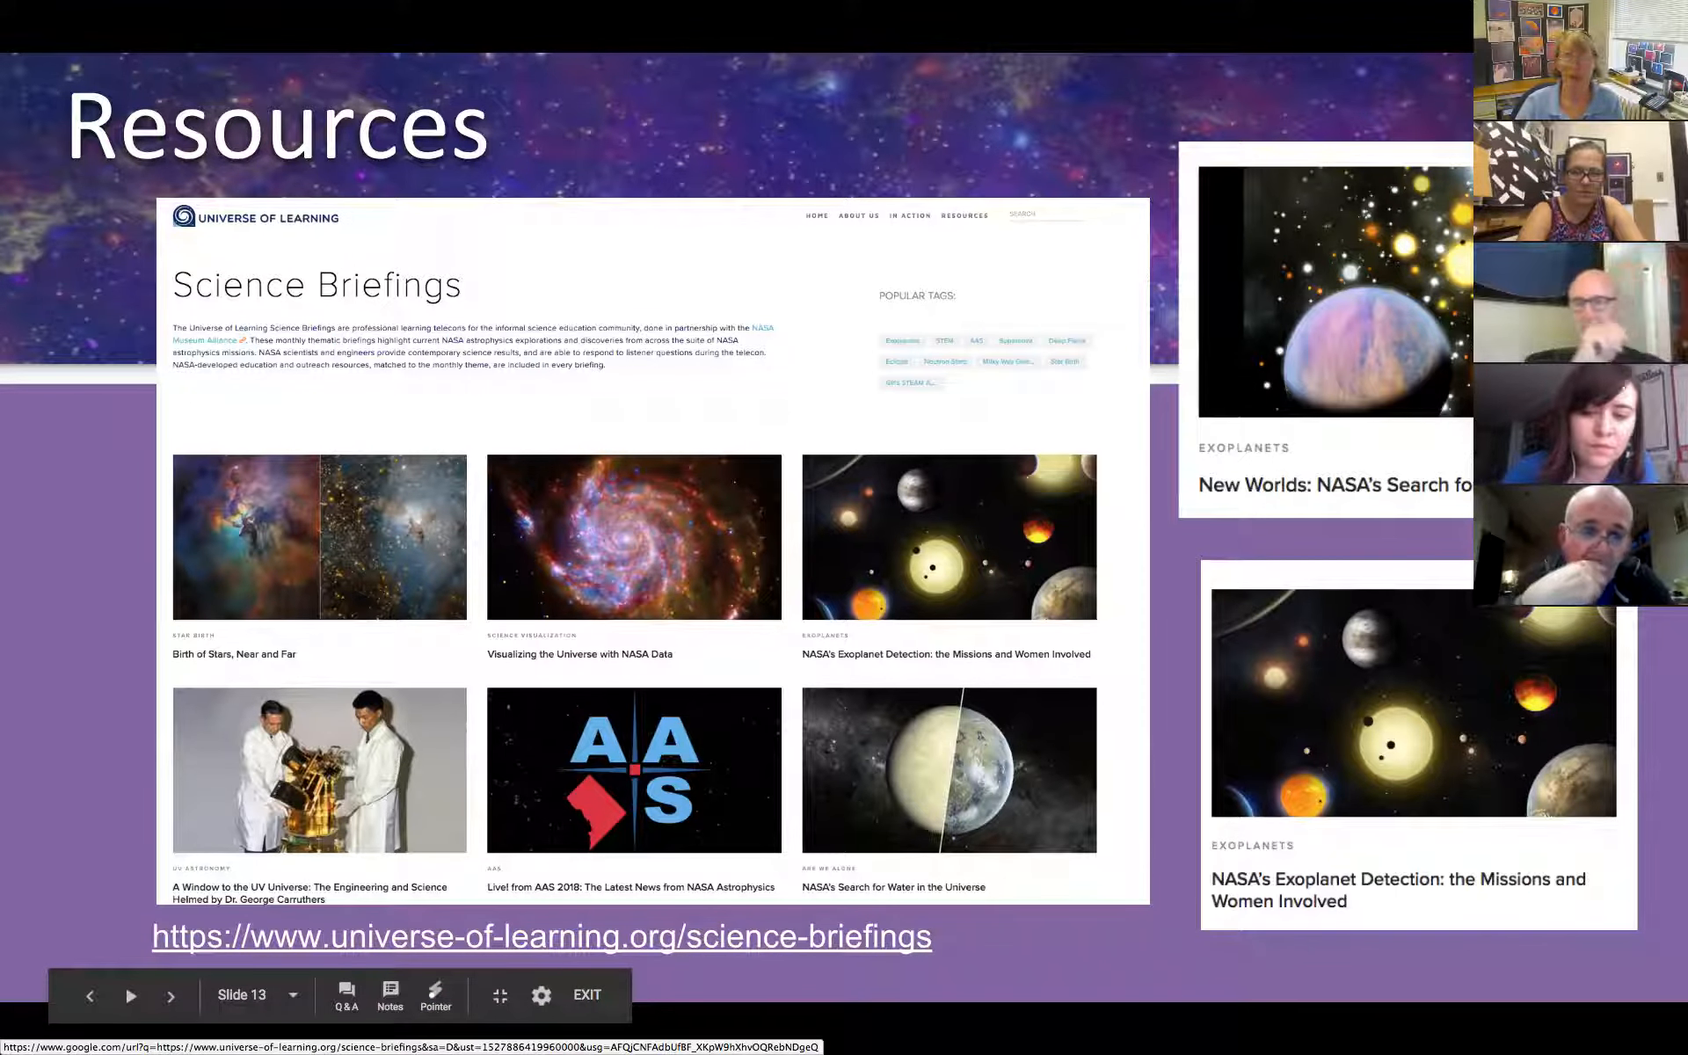
Follow the Science Briefings link to the Exoplanet Detection briefing and its NASA Wavelength resource list.
{"action": "right_click", "coordinate": [538, 935]}
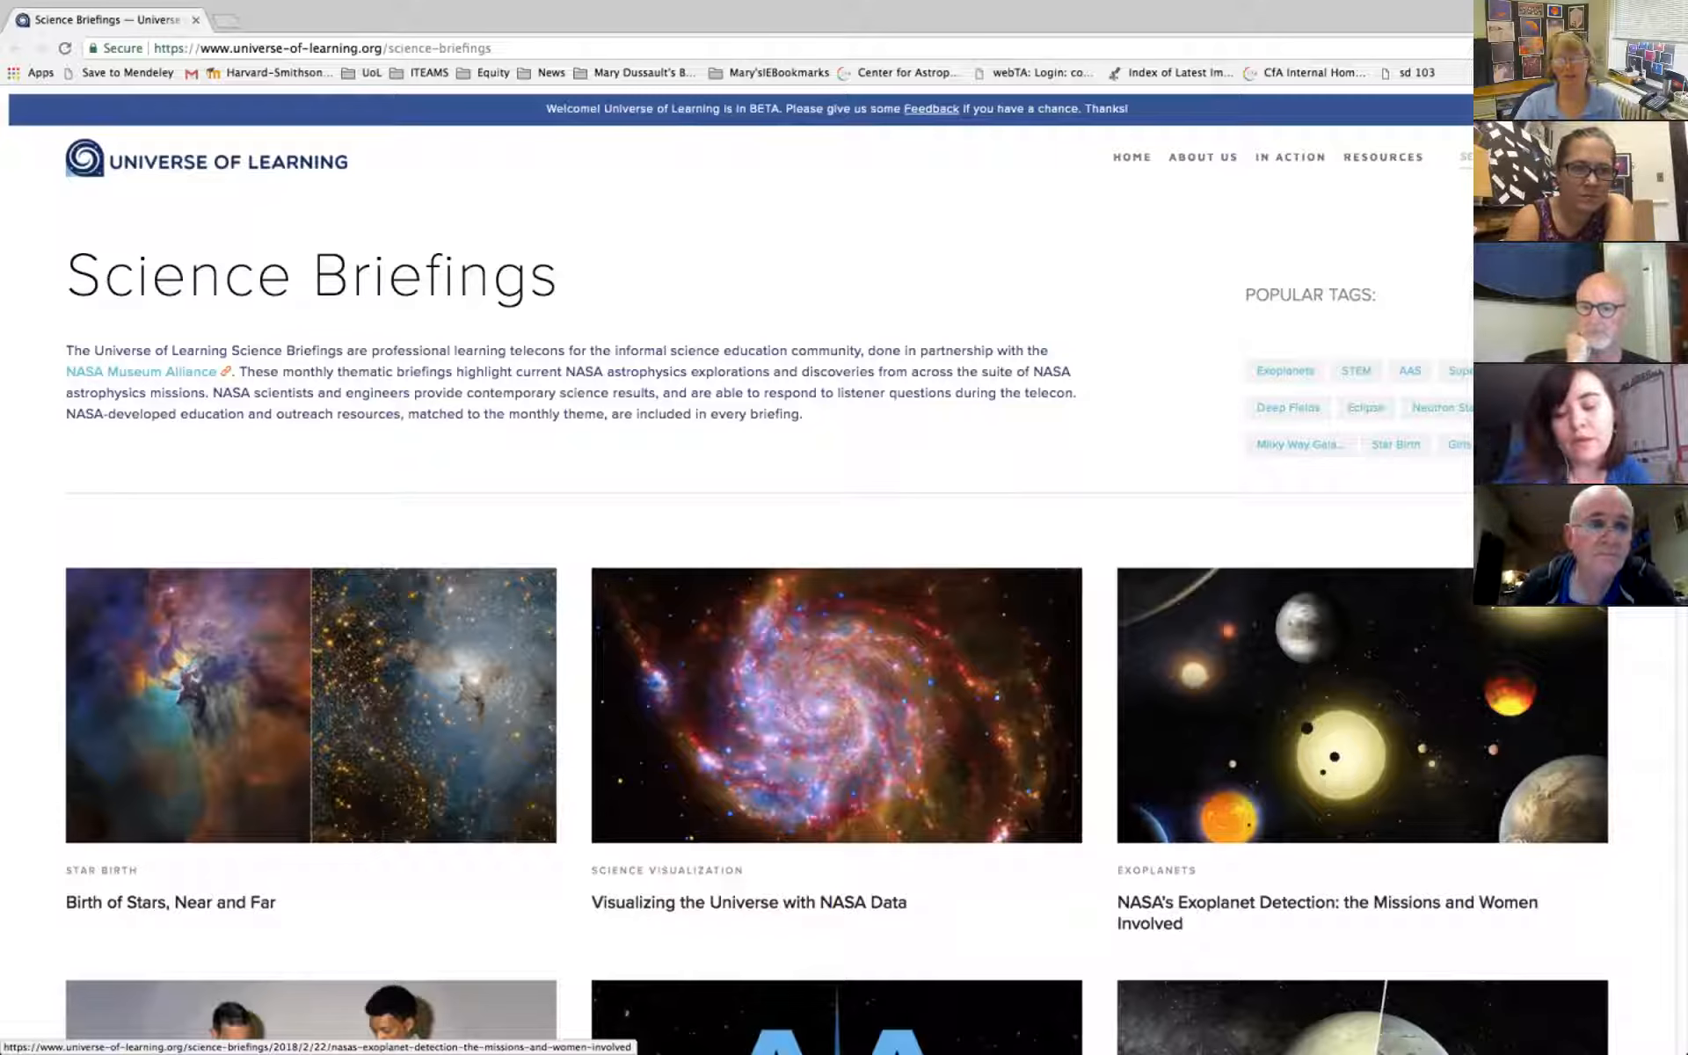
{"action": "left_click", "coordinate": [1325, 912]}
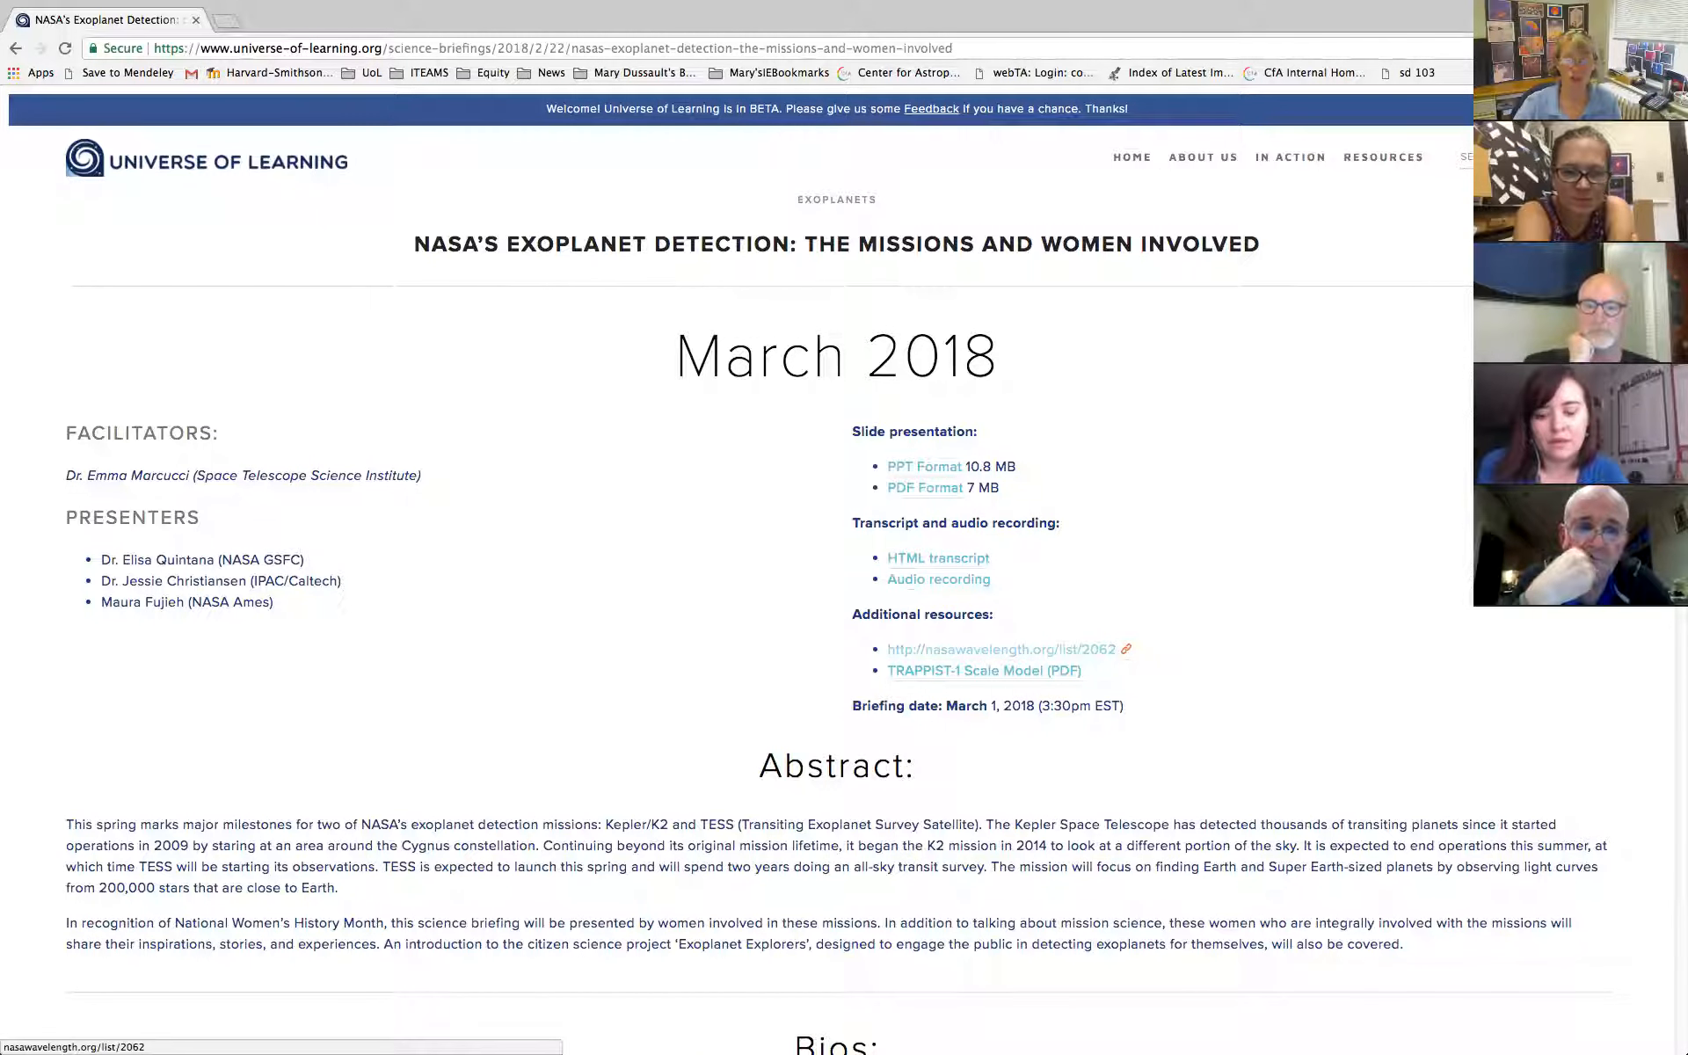
{"action": "left_click", "coordinate": [1004, 649]}
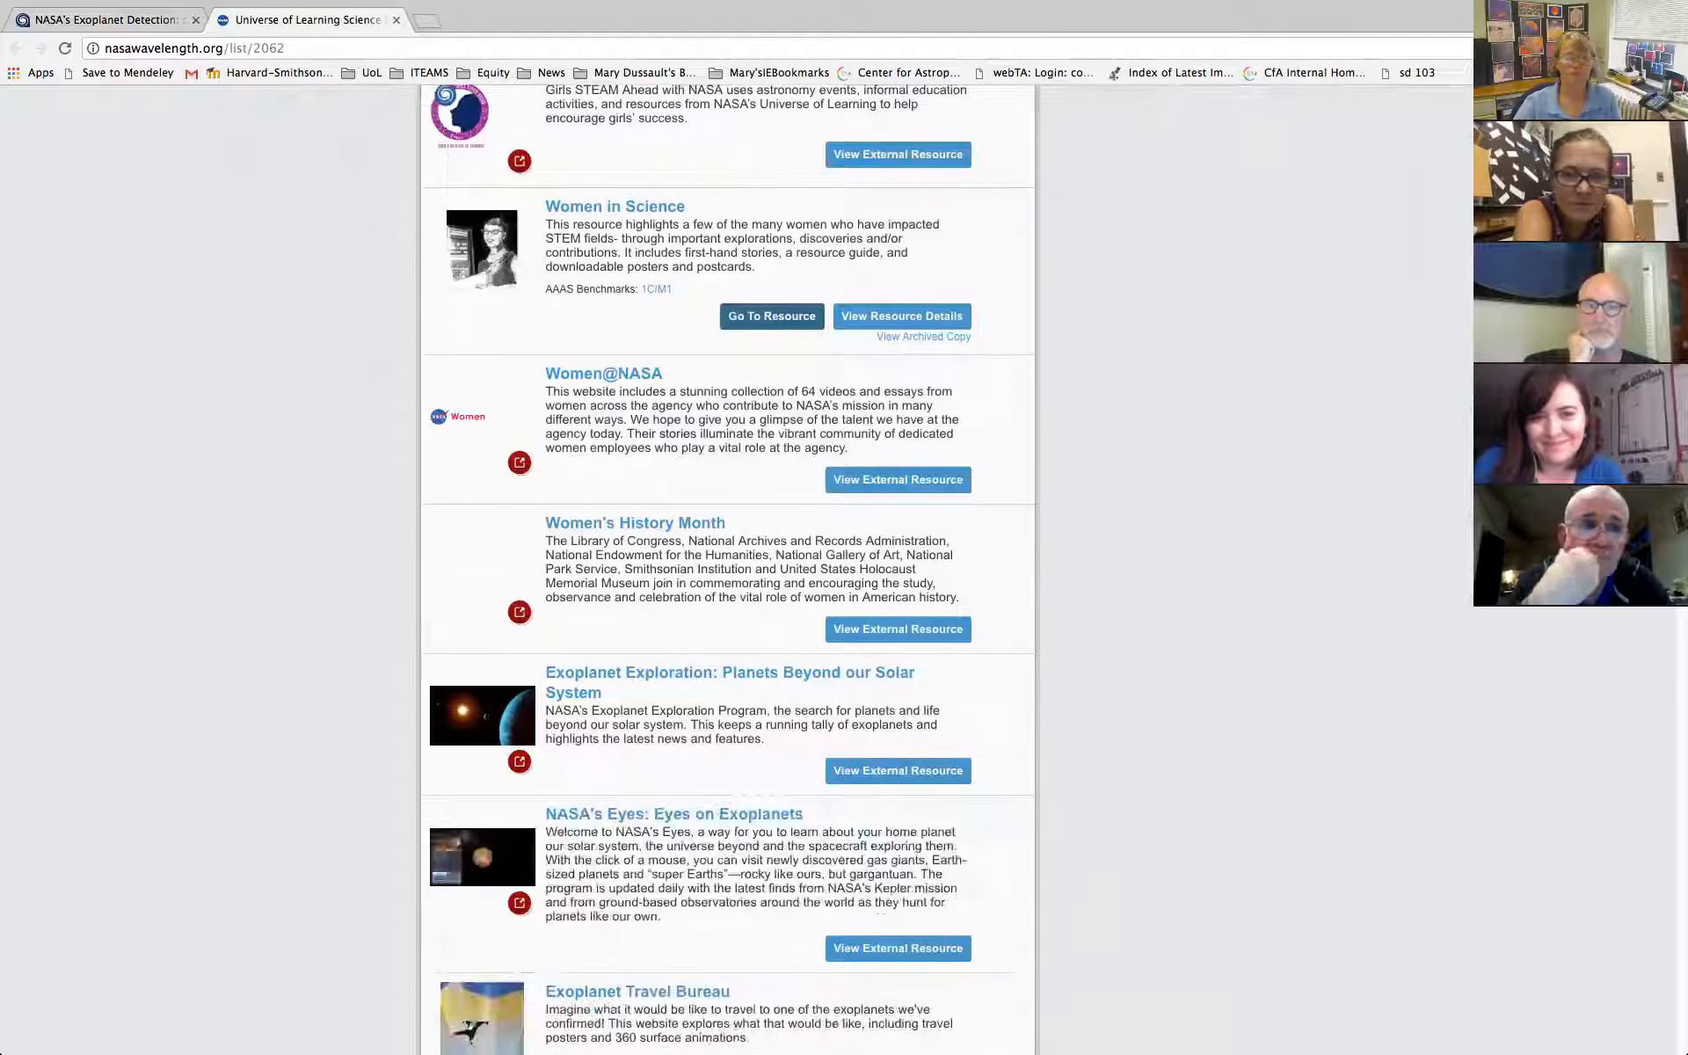
Browse down the briefings list to the exoplanet entries, then return to the Eyes on Exoplanets window.
{"action": "scroll", "scroll_direction": "down", "scroll_amount": 3}
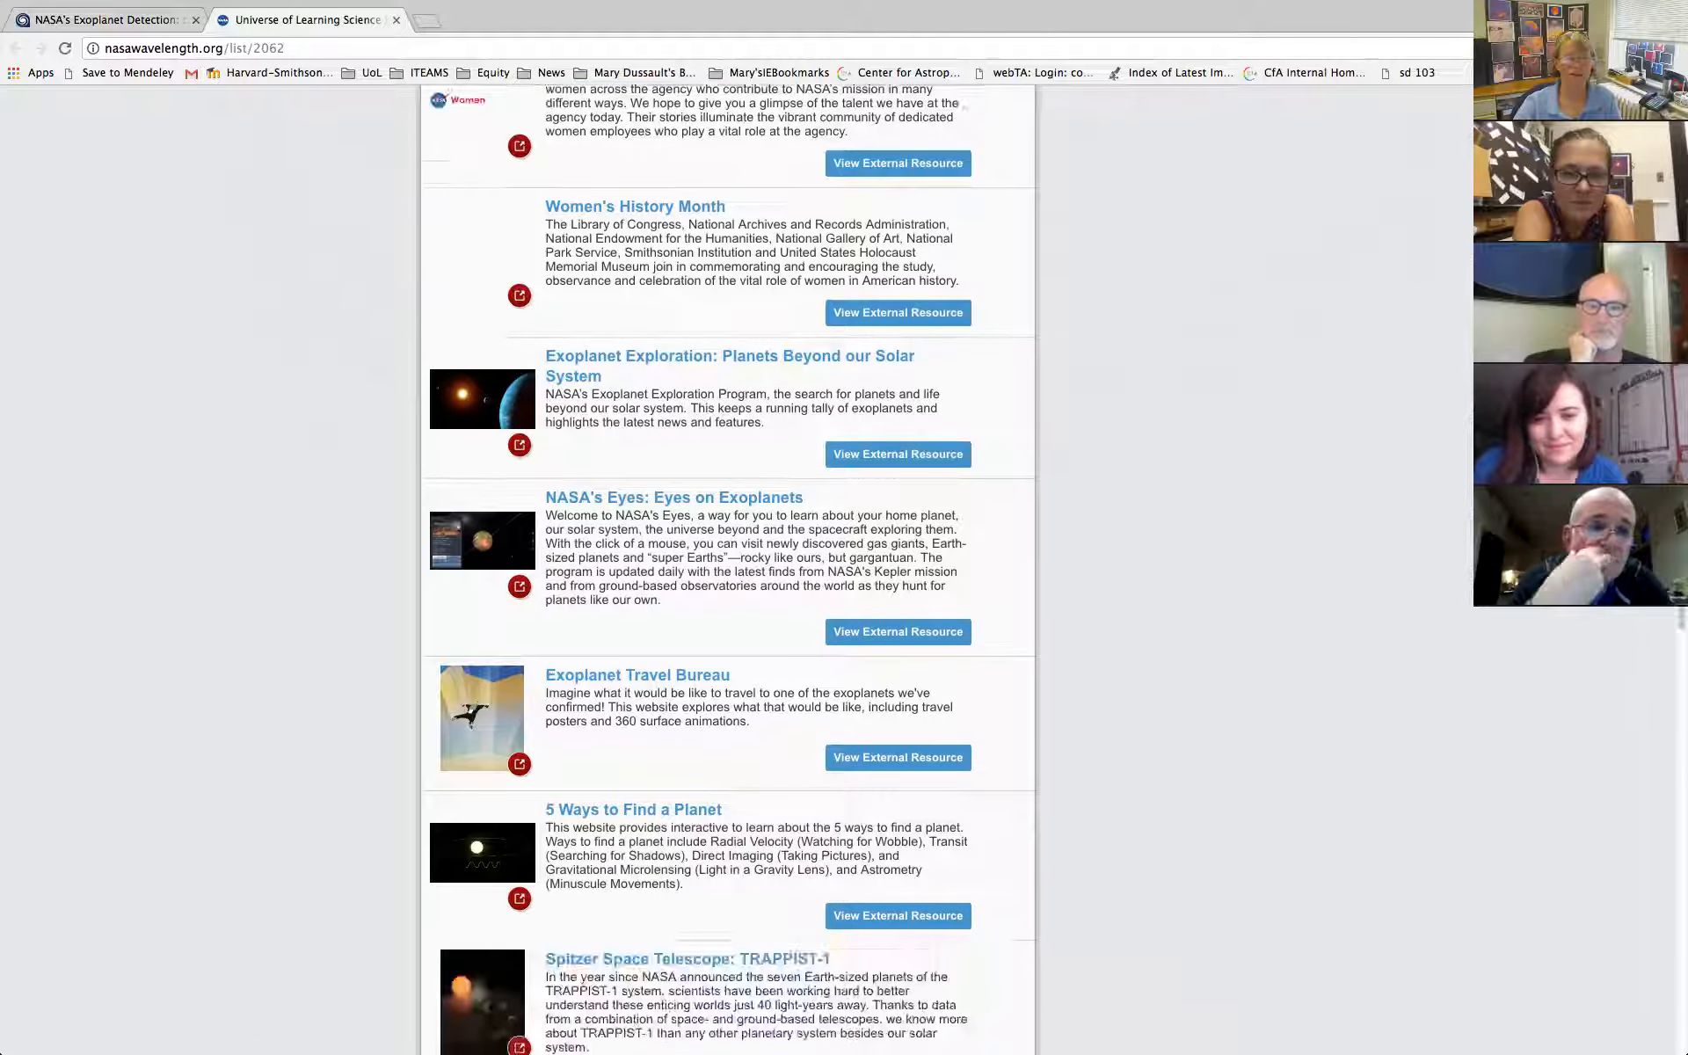
{"action": "scroll", "scroll_direction": "down", "scroll_amount": 3}
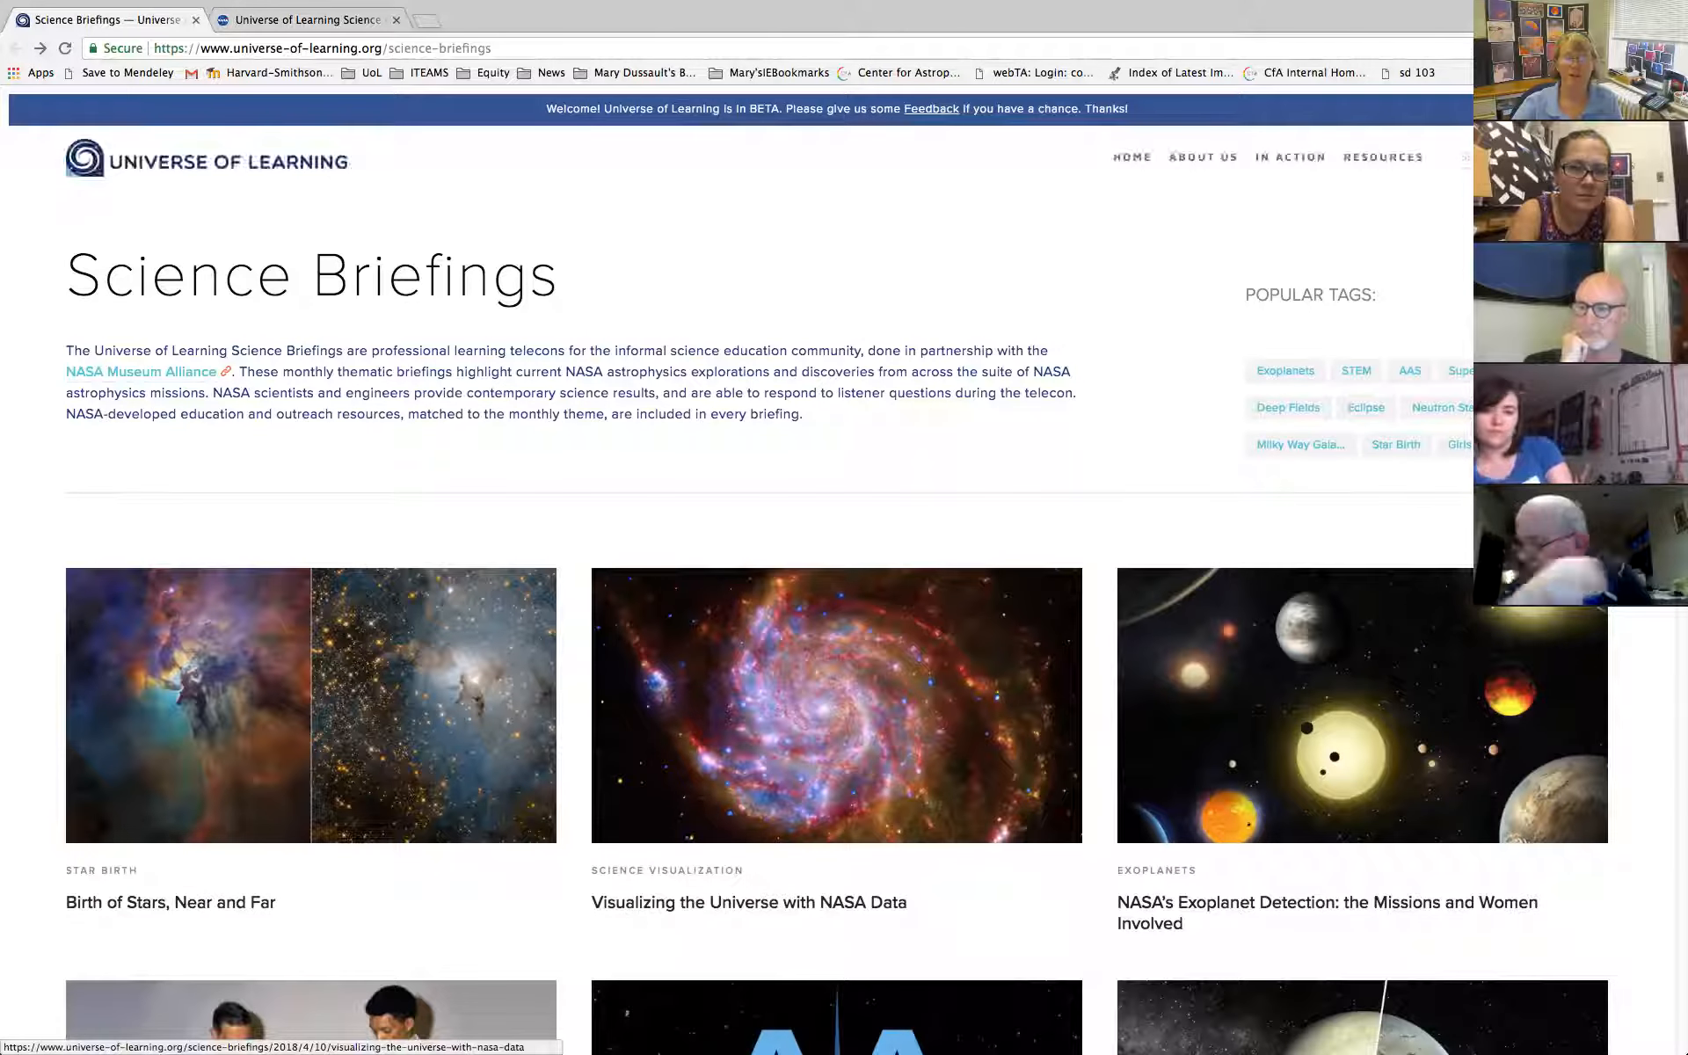
{"action": "scroll", "scroll_direction": "down", "scroll_amount": 3}
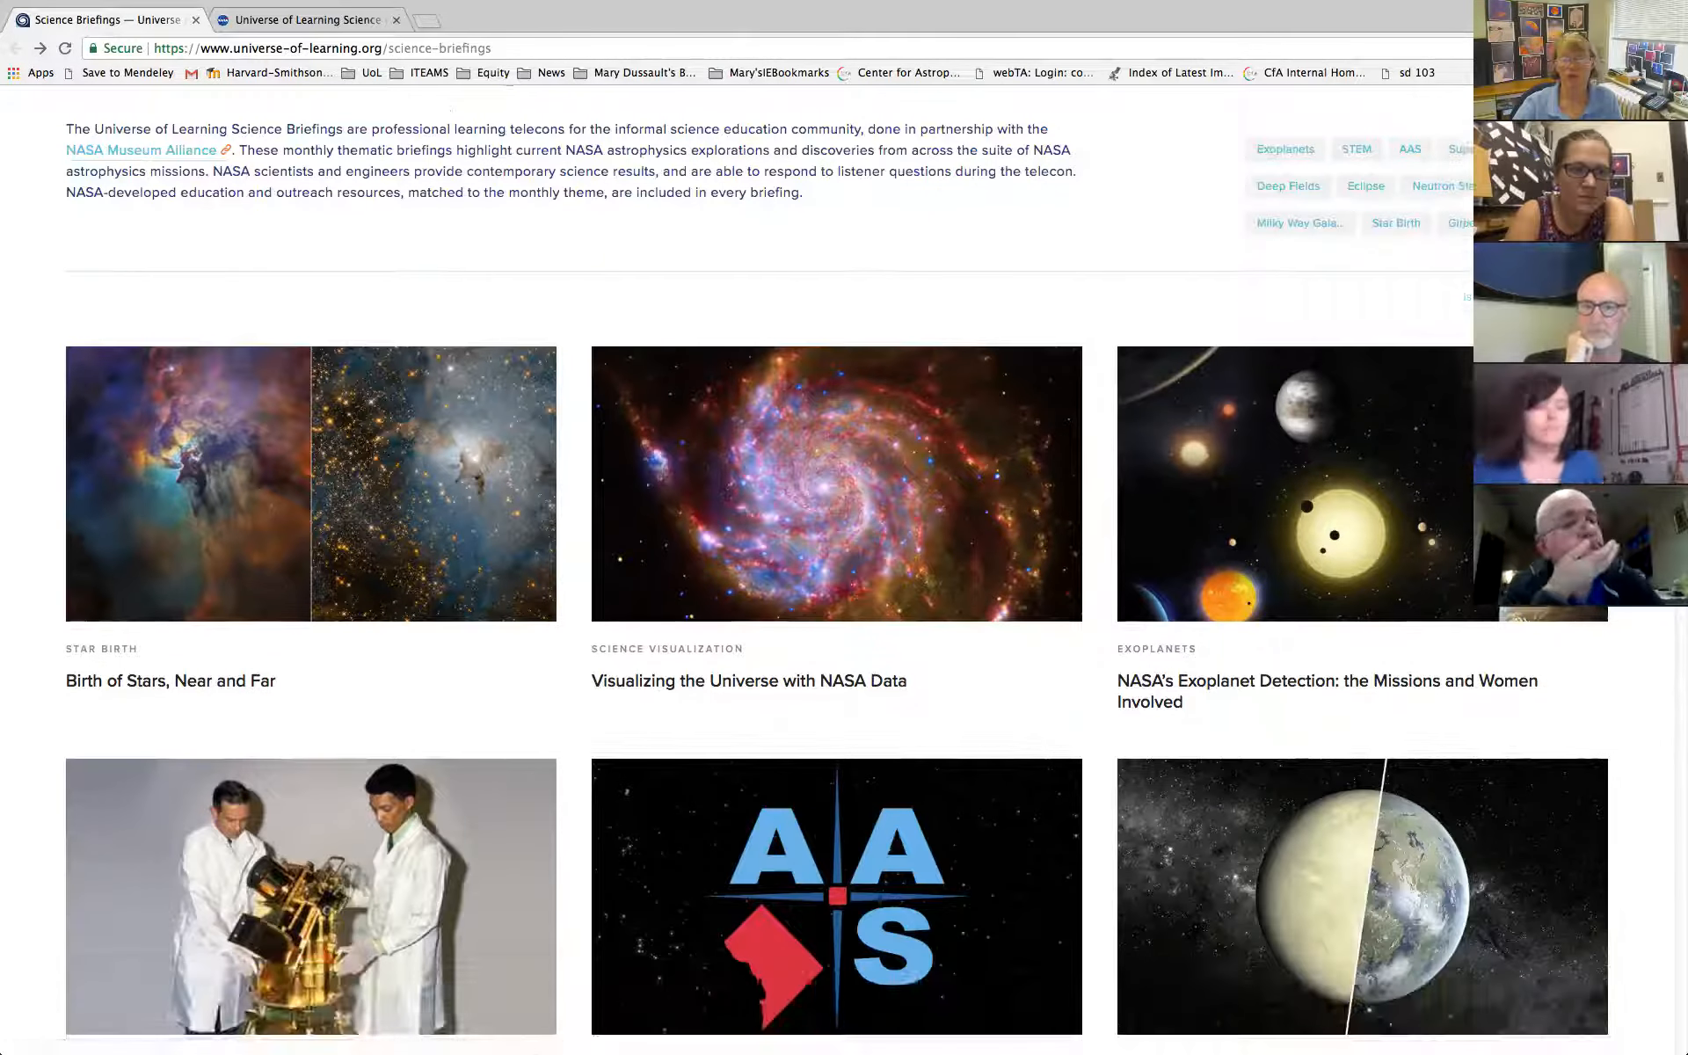
{"action": "scroll", "scroll_direction": "down", "scroll_amount": 3}
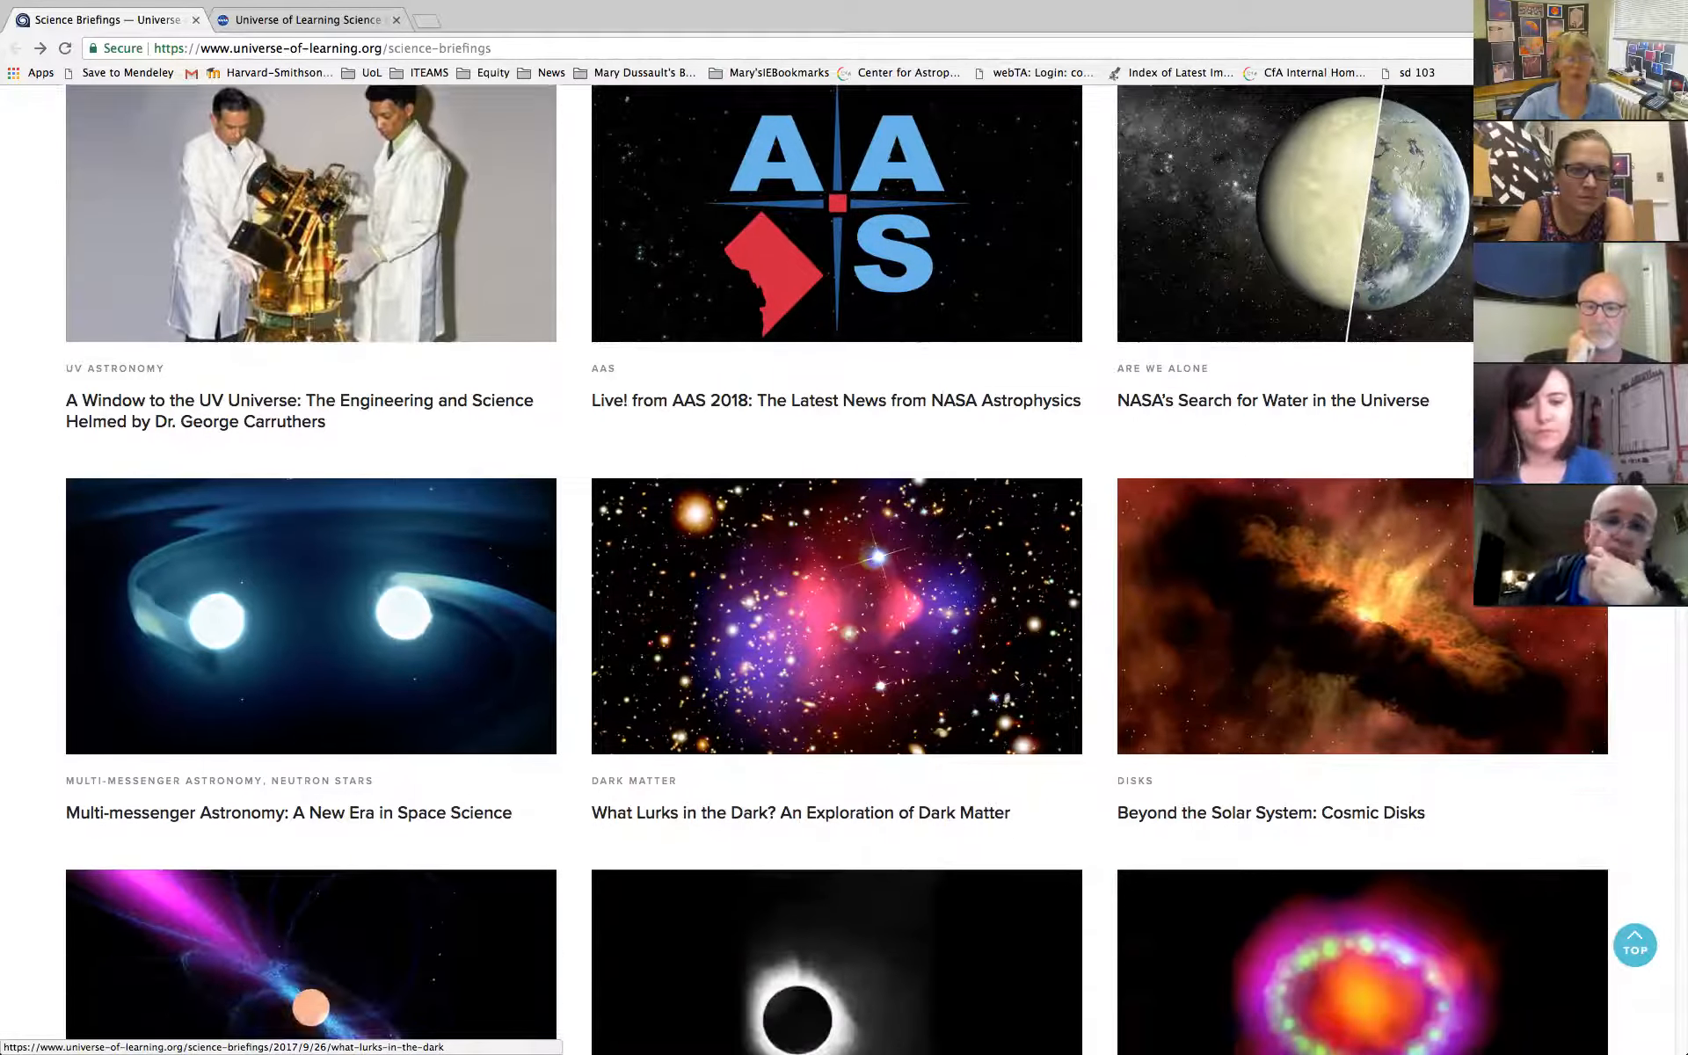
{"action": "scroll", "scroll_direction": "down", "scroll_amount": 3}
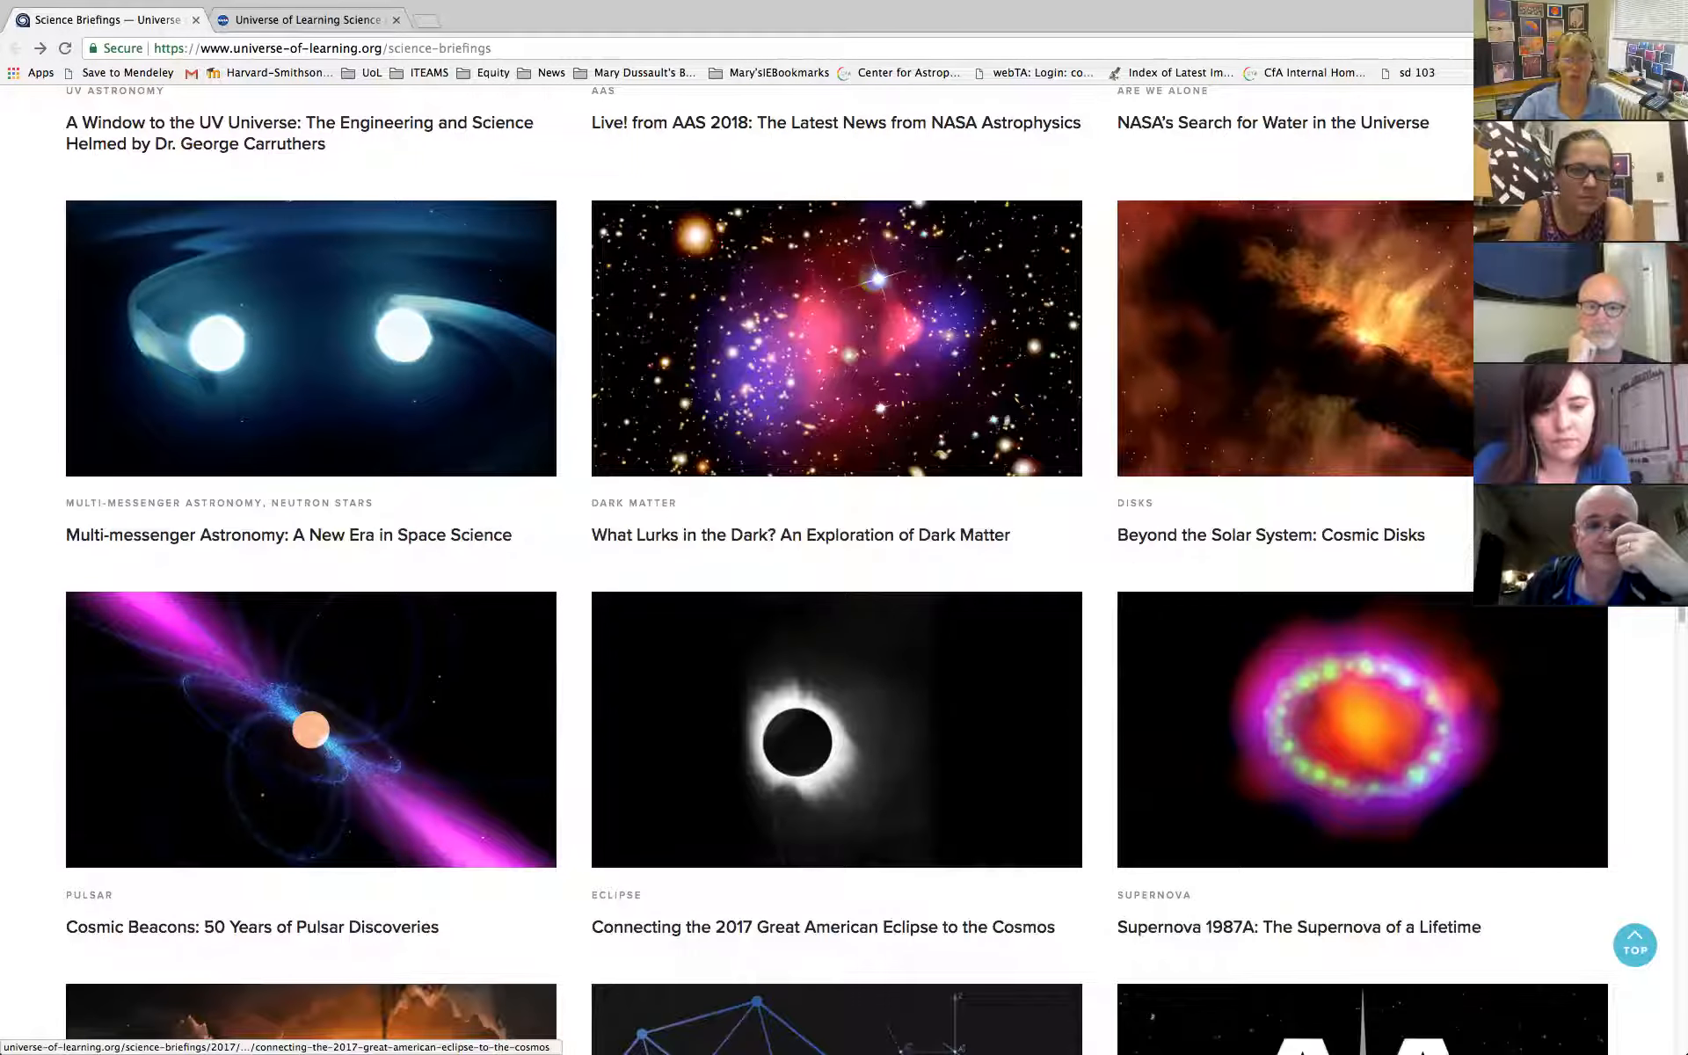
{"action": "scroll", "scroll_direction": "down", "scroll_amount": 3}
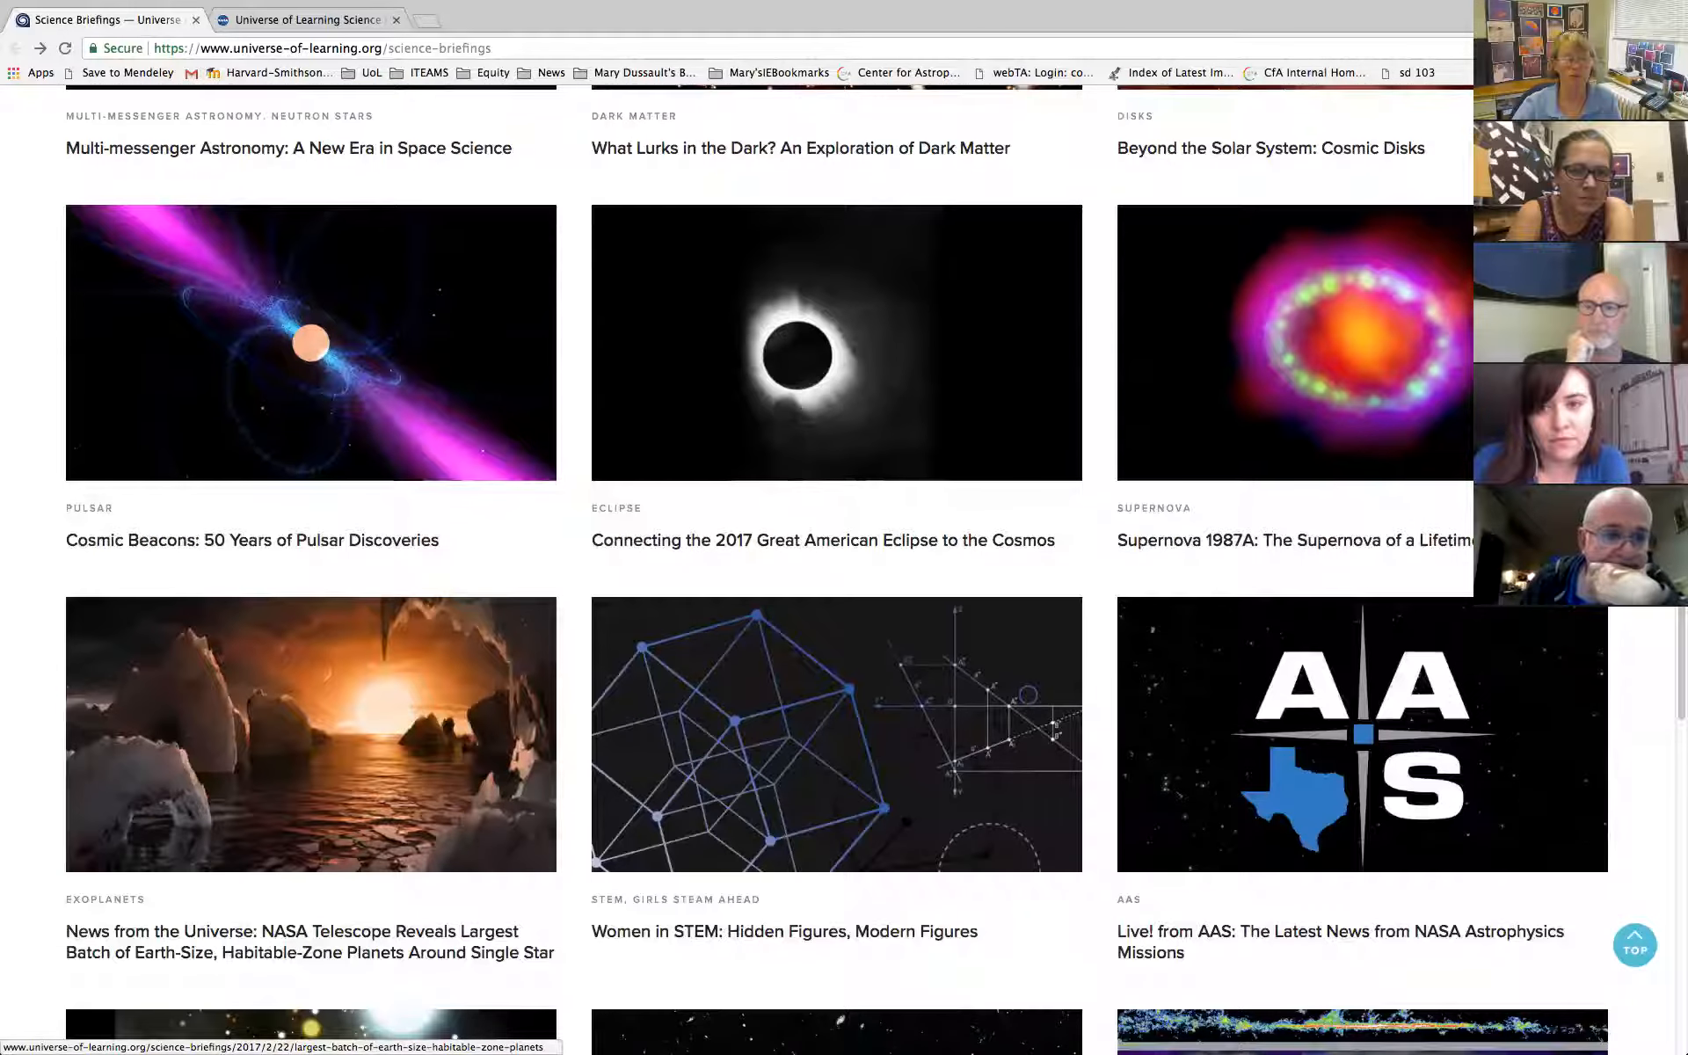
{"action": "scroll", "scroll_direction": "down", "scroll_amount": 3}
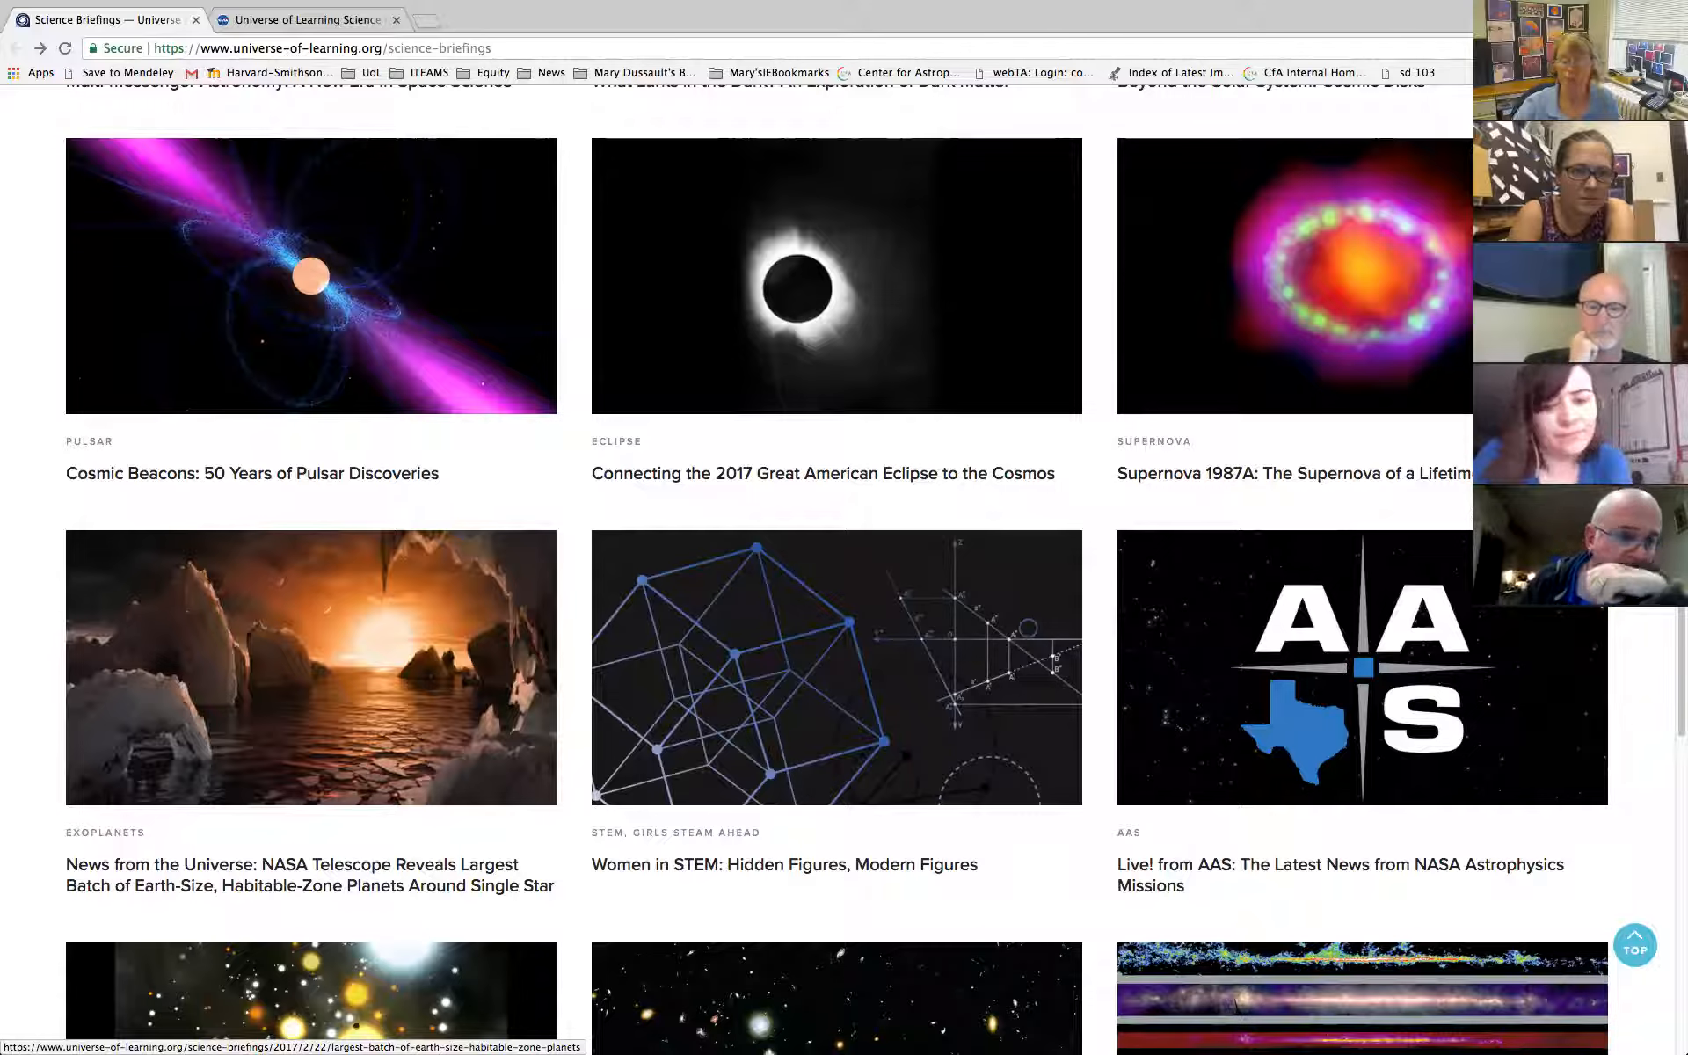
{"action": "scroll", "scroll_direction": "down", "scroll_amount": 3}
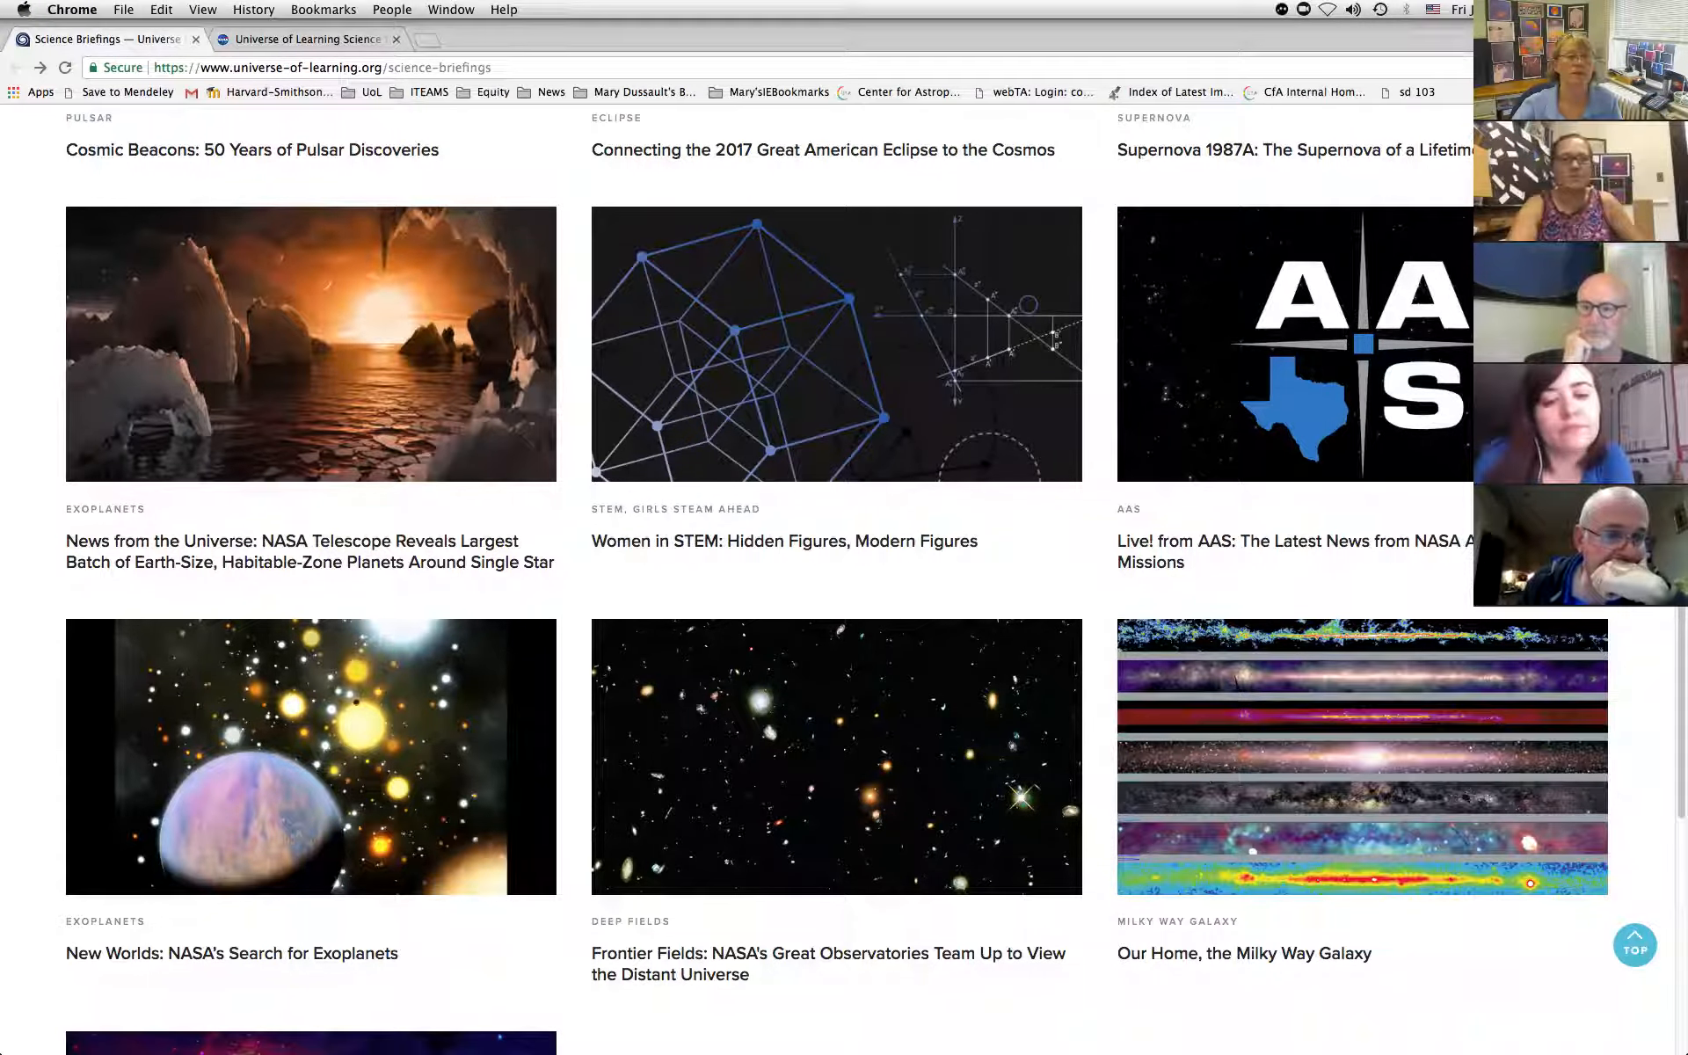
{"action": "left_click", "coordinate": [452, 10]}
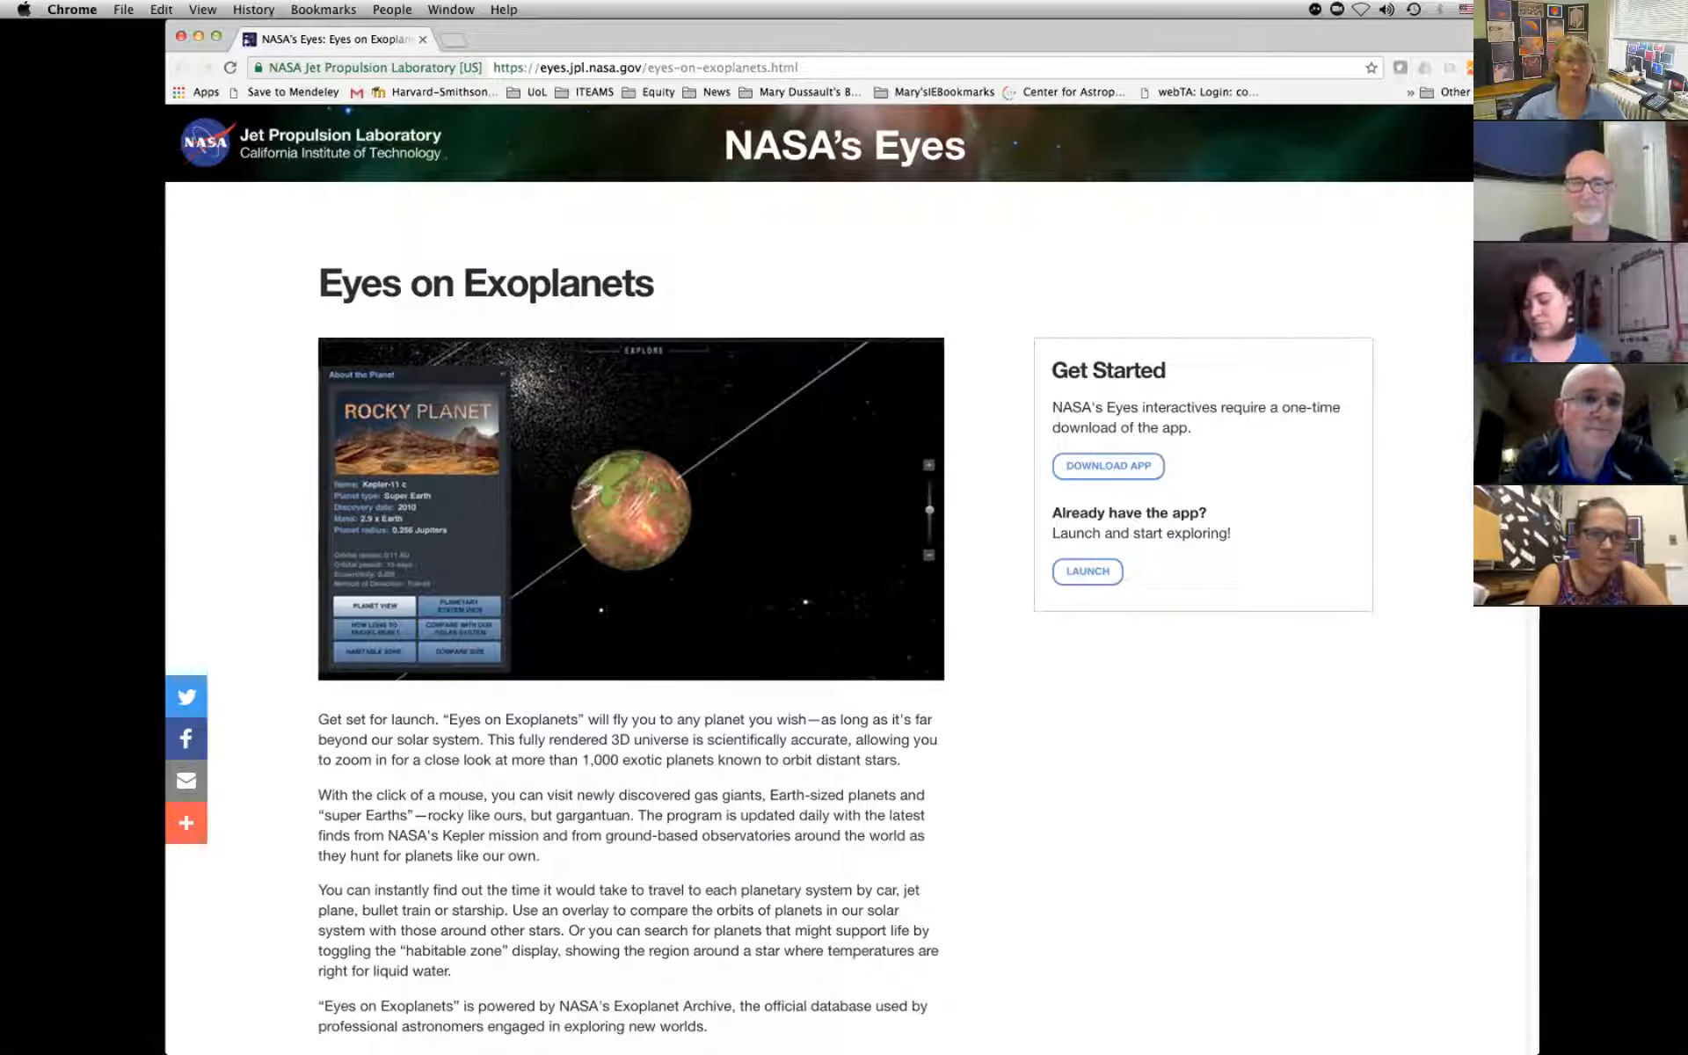
Replace the page address with ipac.caltech.edu/ipac/iras/iras.html to reach the NASA Exoplanet Archive.
{"action": "left_click", "coordinate": [645, 67]}
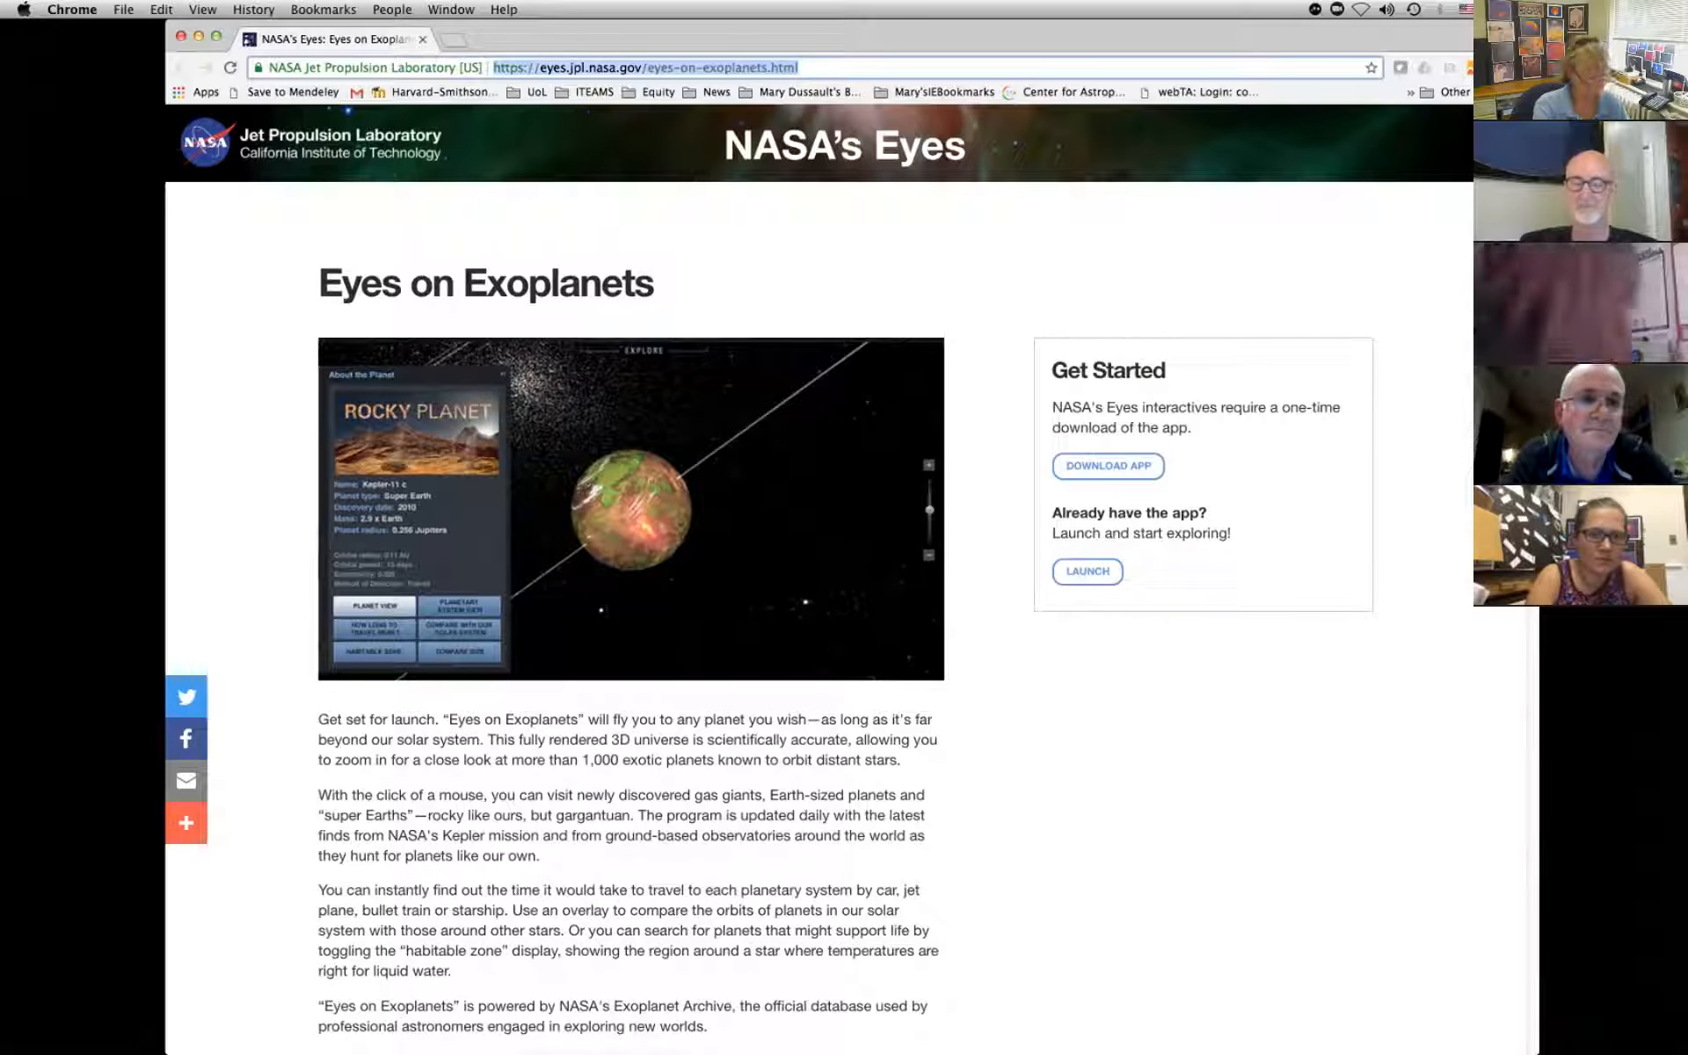
{"action": "type", "text": "ex"}
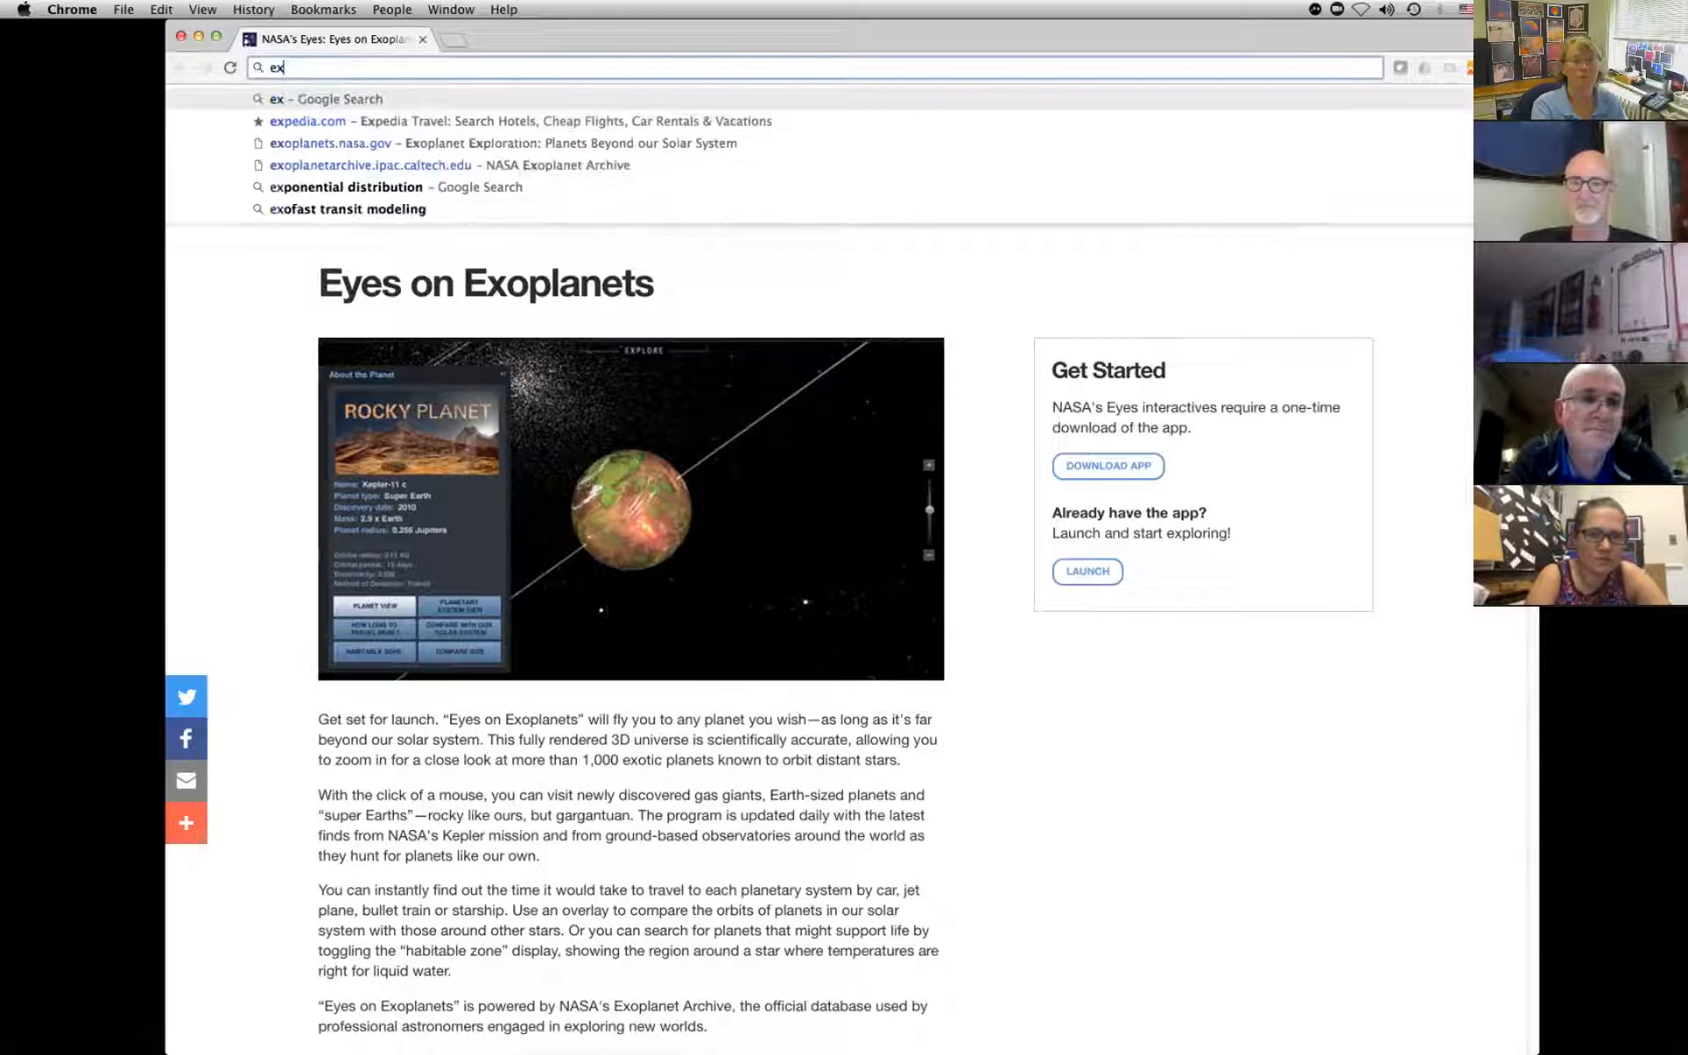
{"action": "type", "text": "ipac.caltech.edu/ipac/iras/iras.html"}
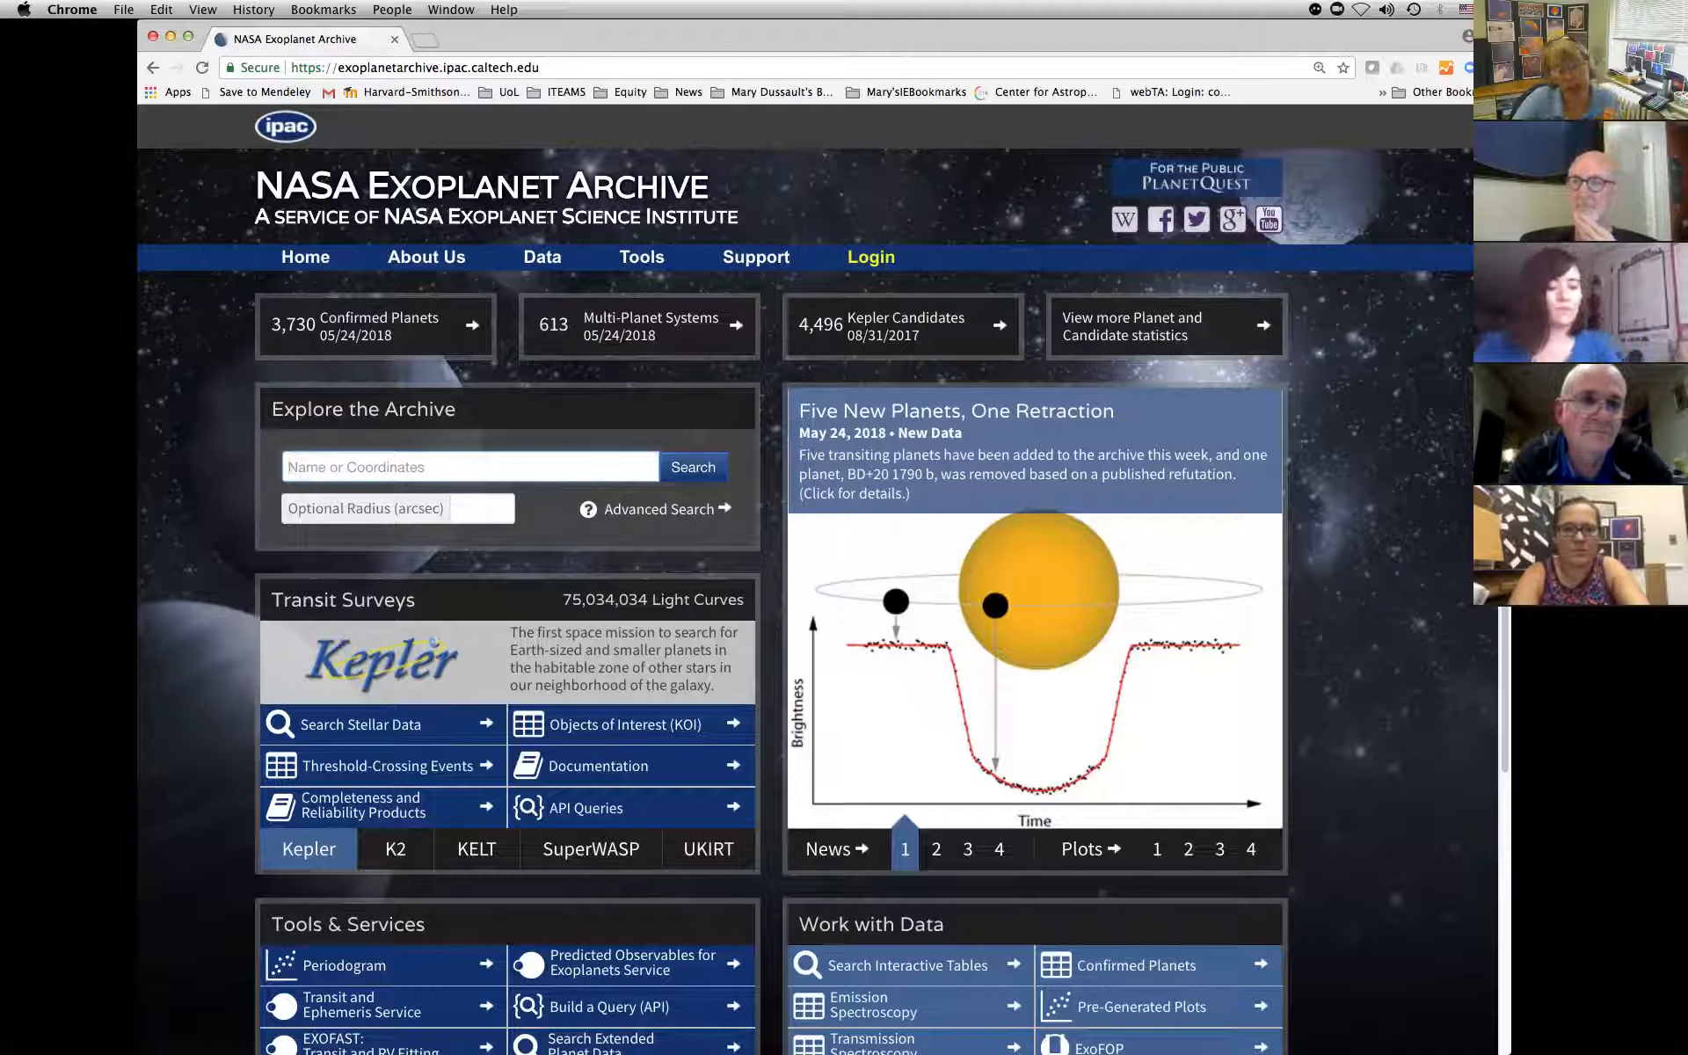
Switch to the Laboratory for the Study of Exoplanets Modeling Lab tab.
{"action": "left_click", "coordinate": [933, 849]}
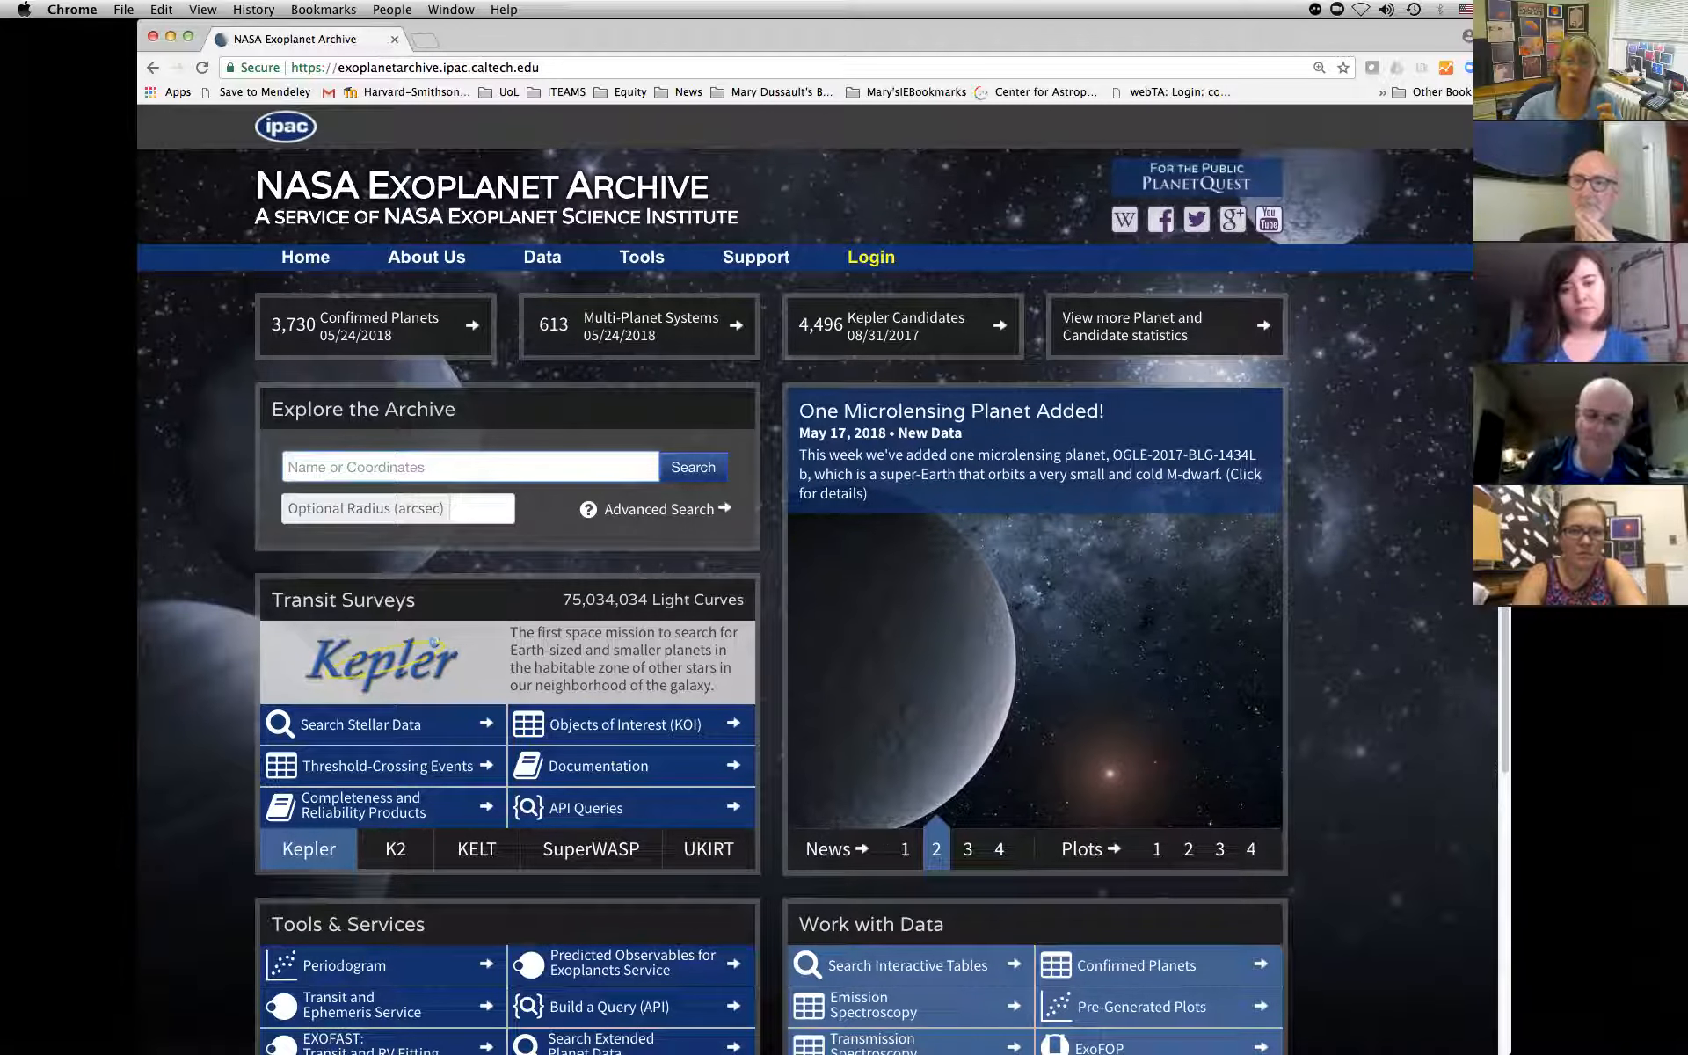
{"action": "left_click", "coordinate": [965, 849]}
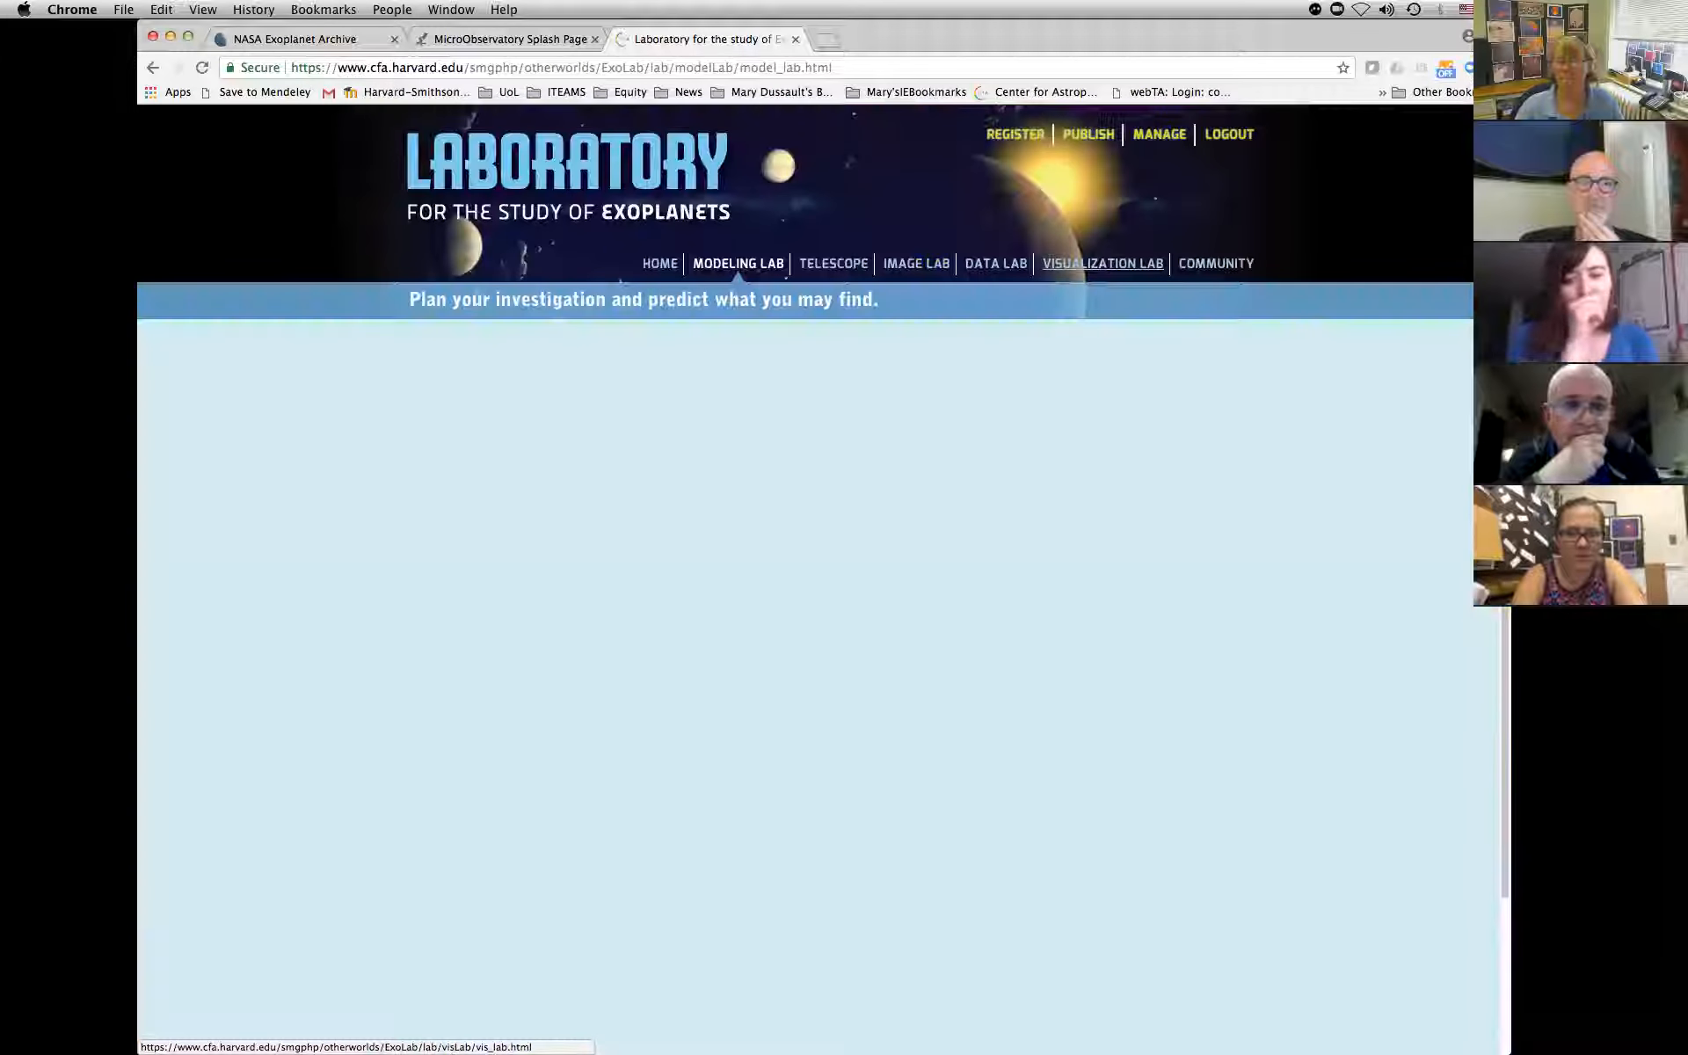
In Data Lab, refine the TRES3 transit fit to dip 0.949, then return to the Exoplanet Archive tab.
{"action": "left_click", "coordinate": [995, 262]}
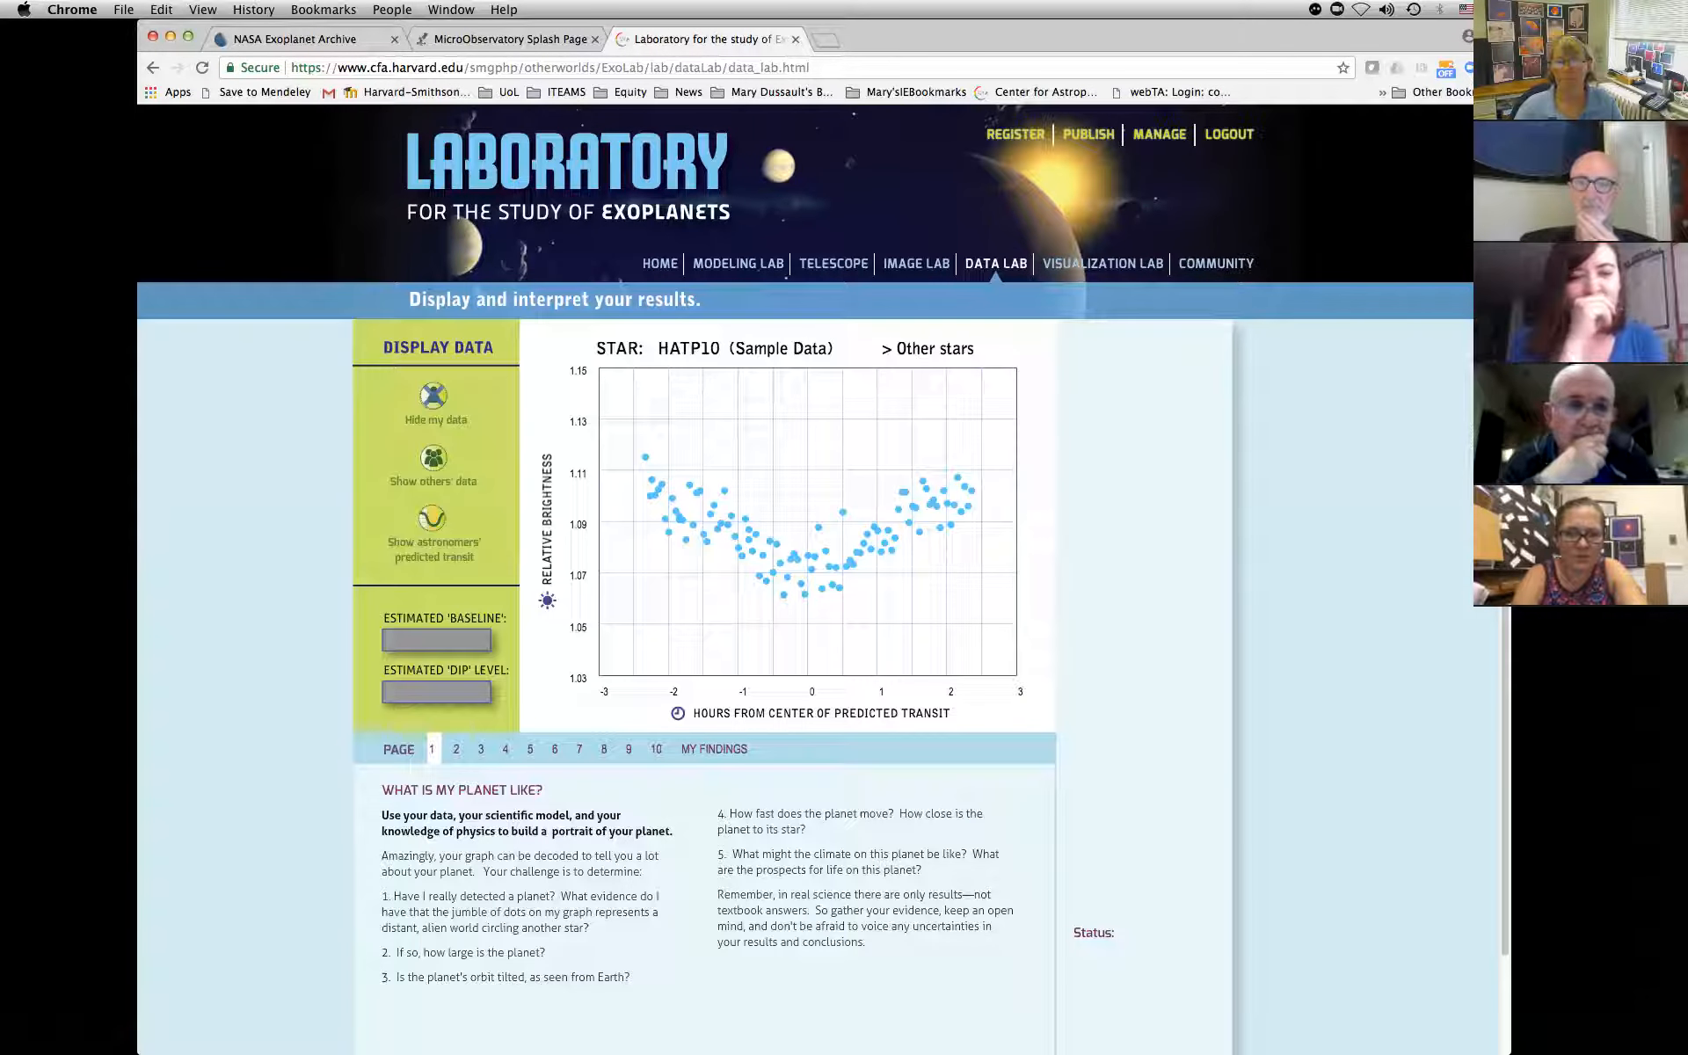
{"action": "left_click", "coordinate": [927, 348]}
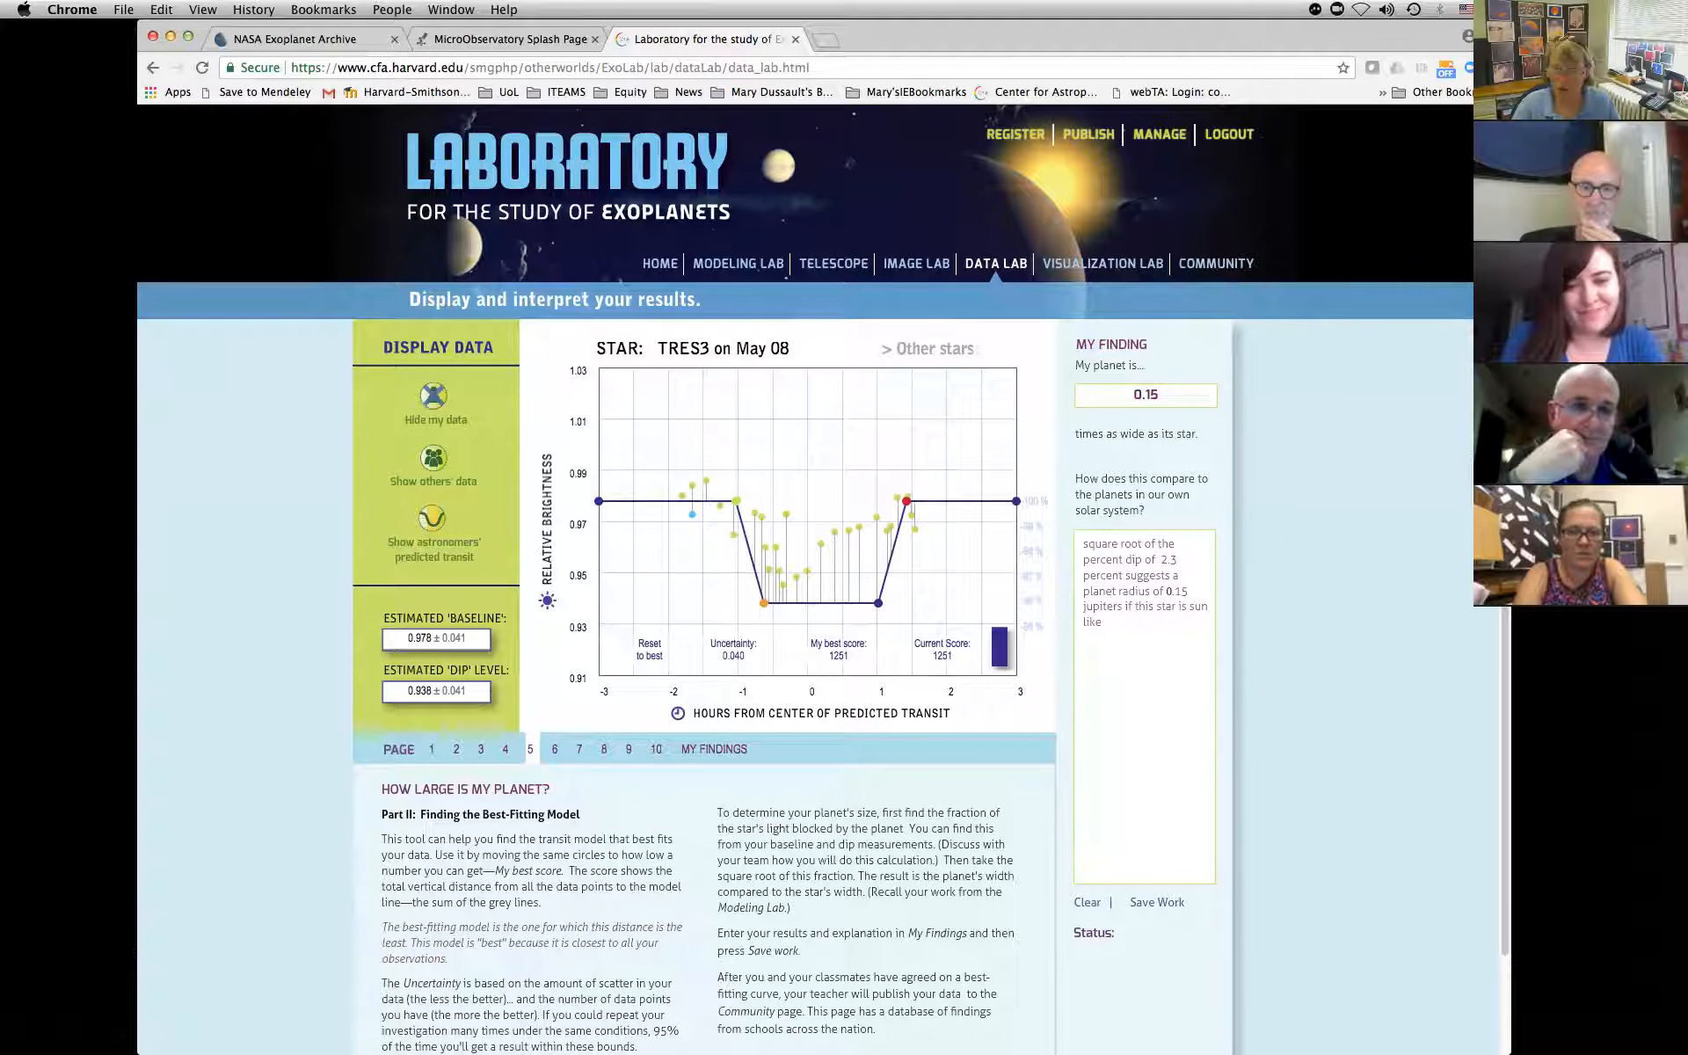
{"action": "left_click_drag", "start_coordinate": [904, 503], "coordinate": [855, 503]}
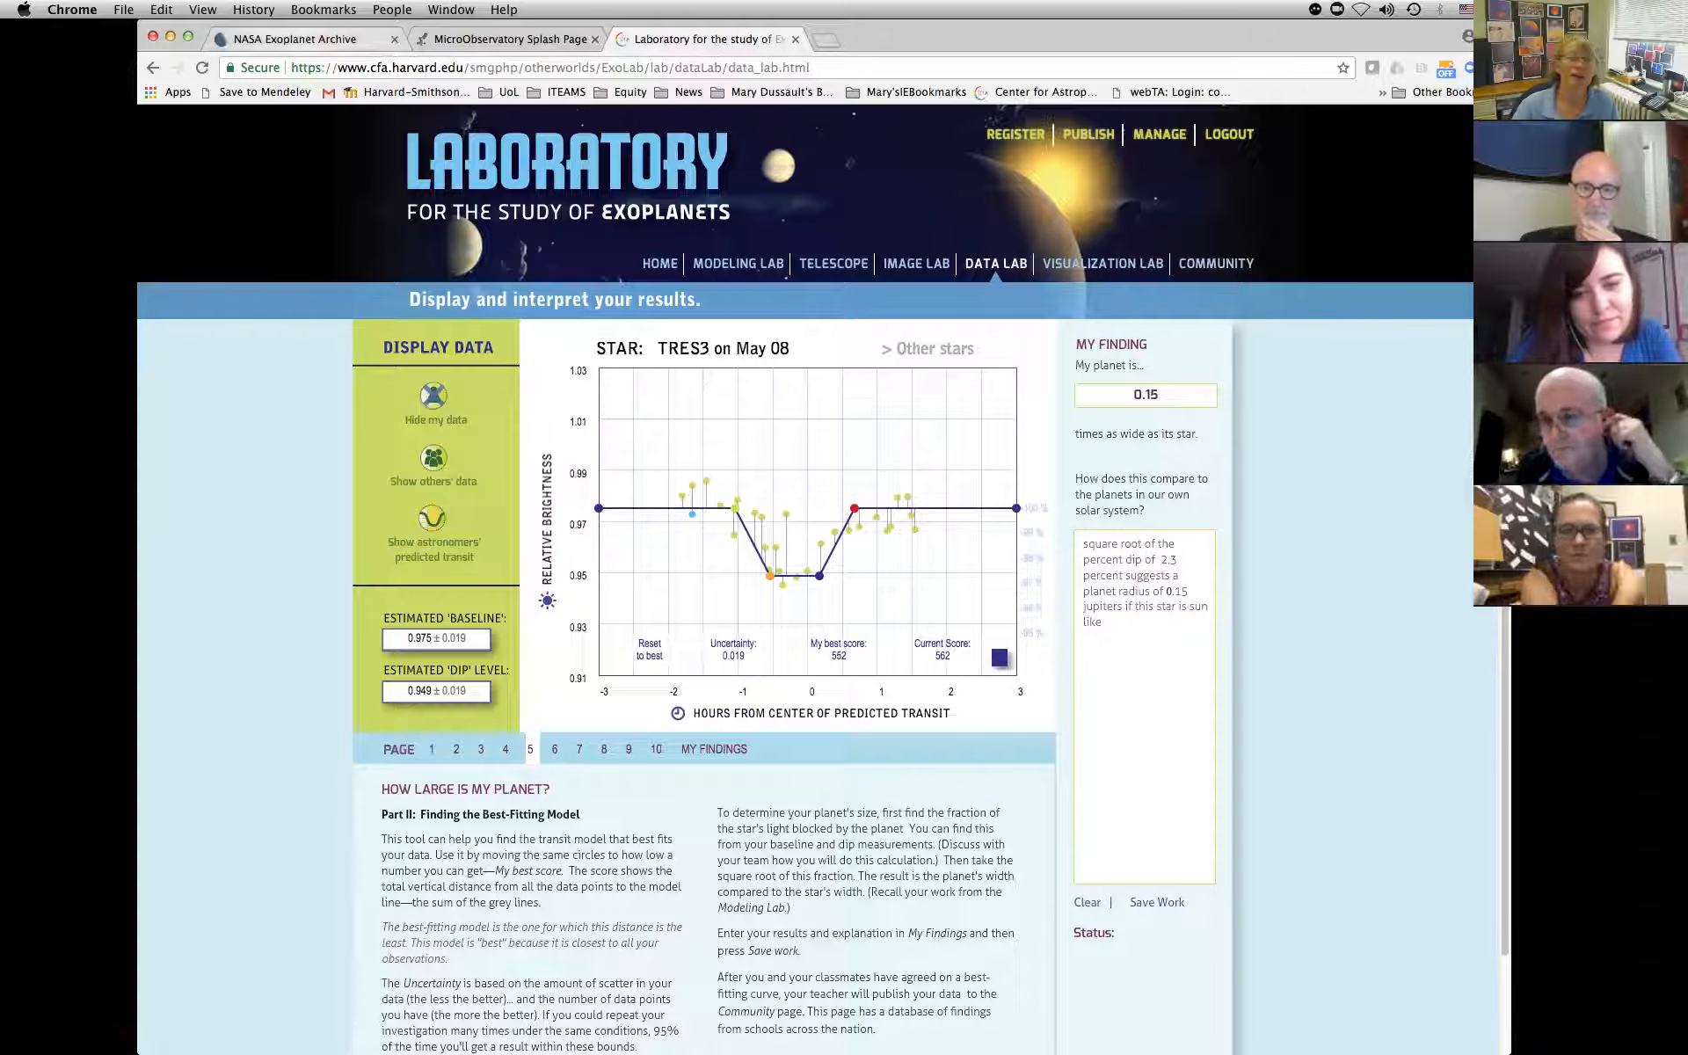
{"action": "left_click", "coordinate": [304, 38]}
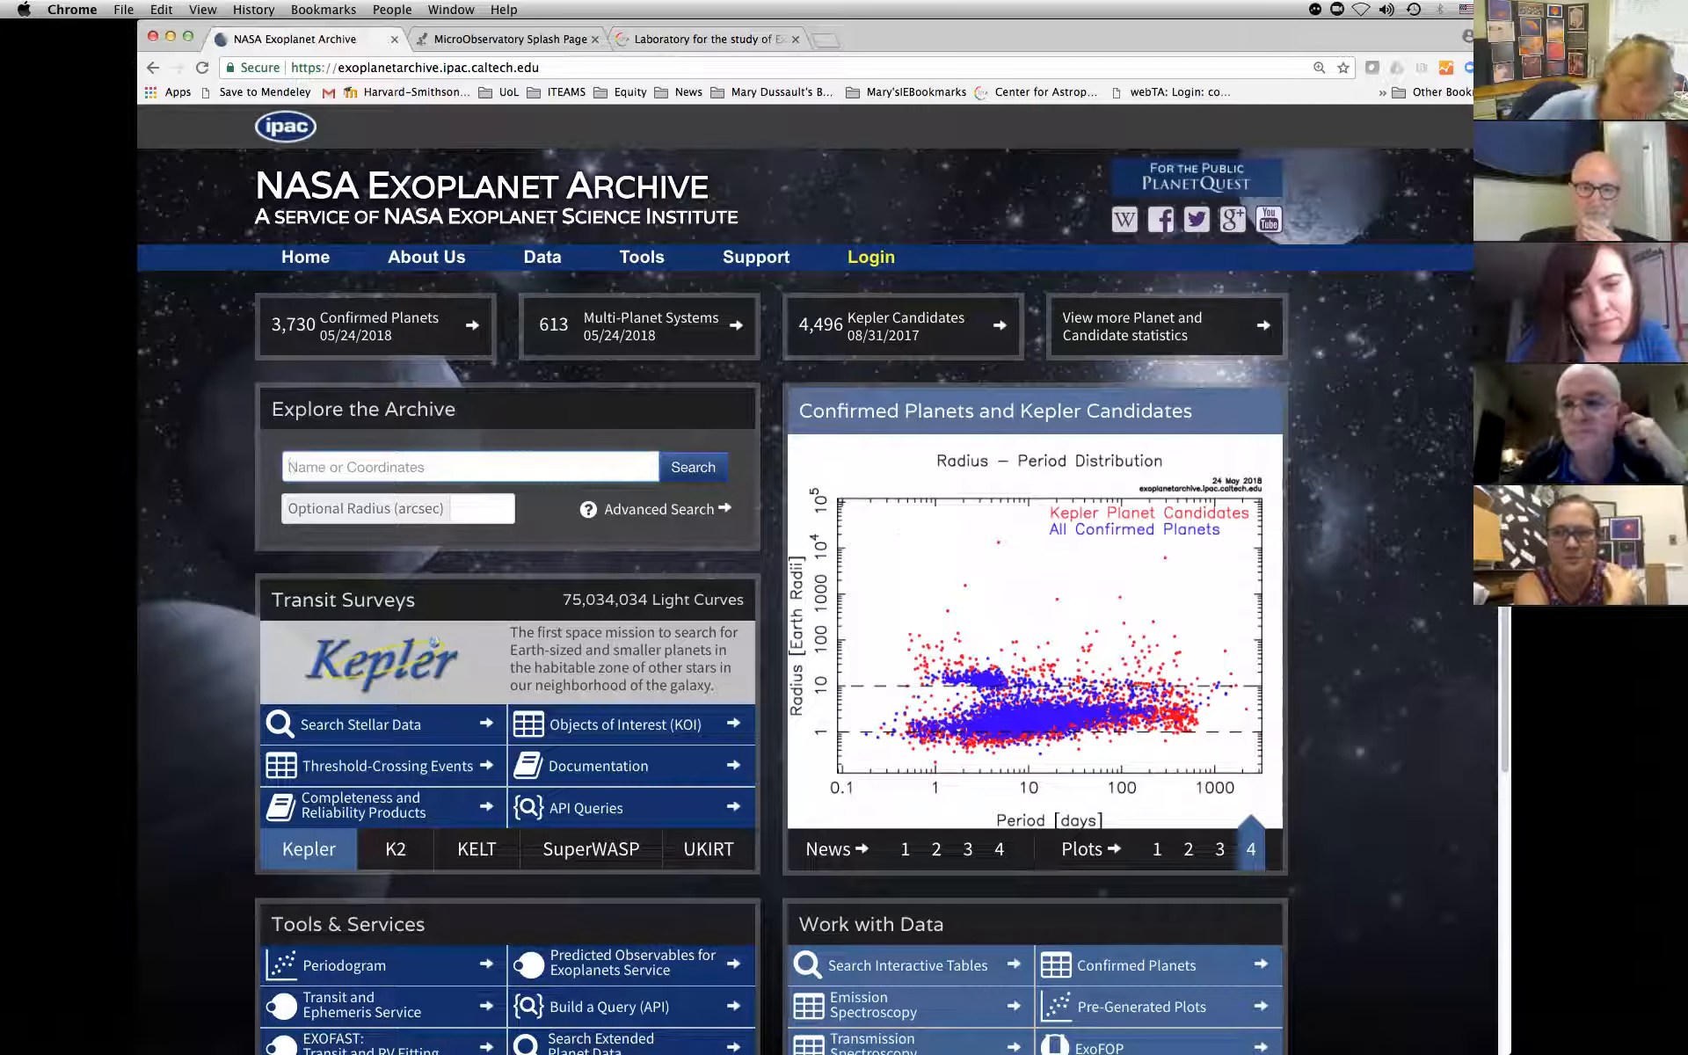
{"action": "scroll", "scroll_direction": "down", "scroll_amount": 3}
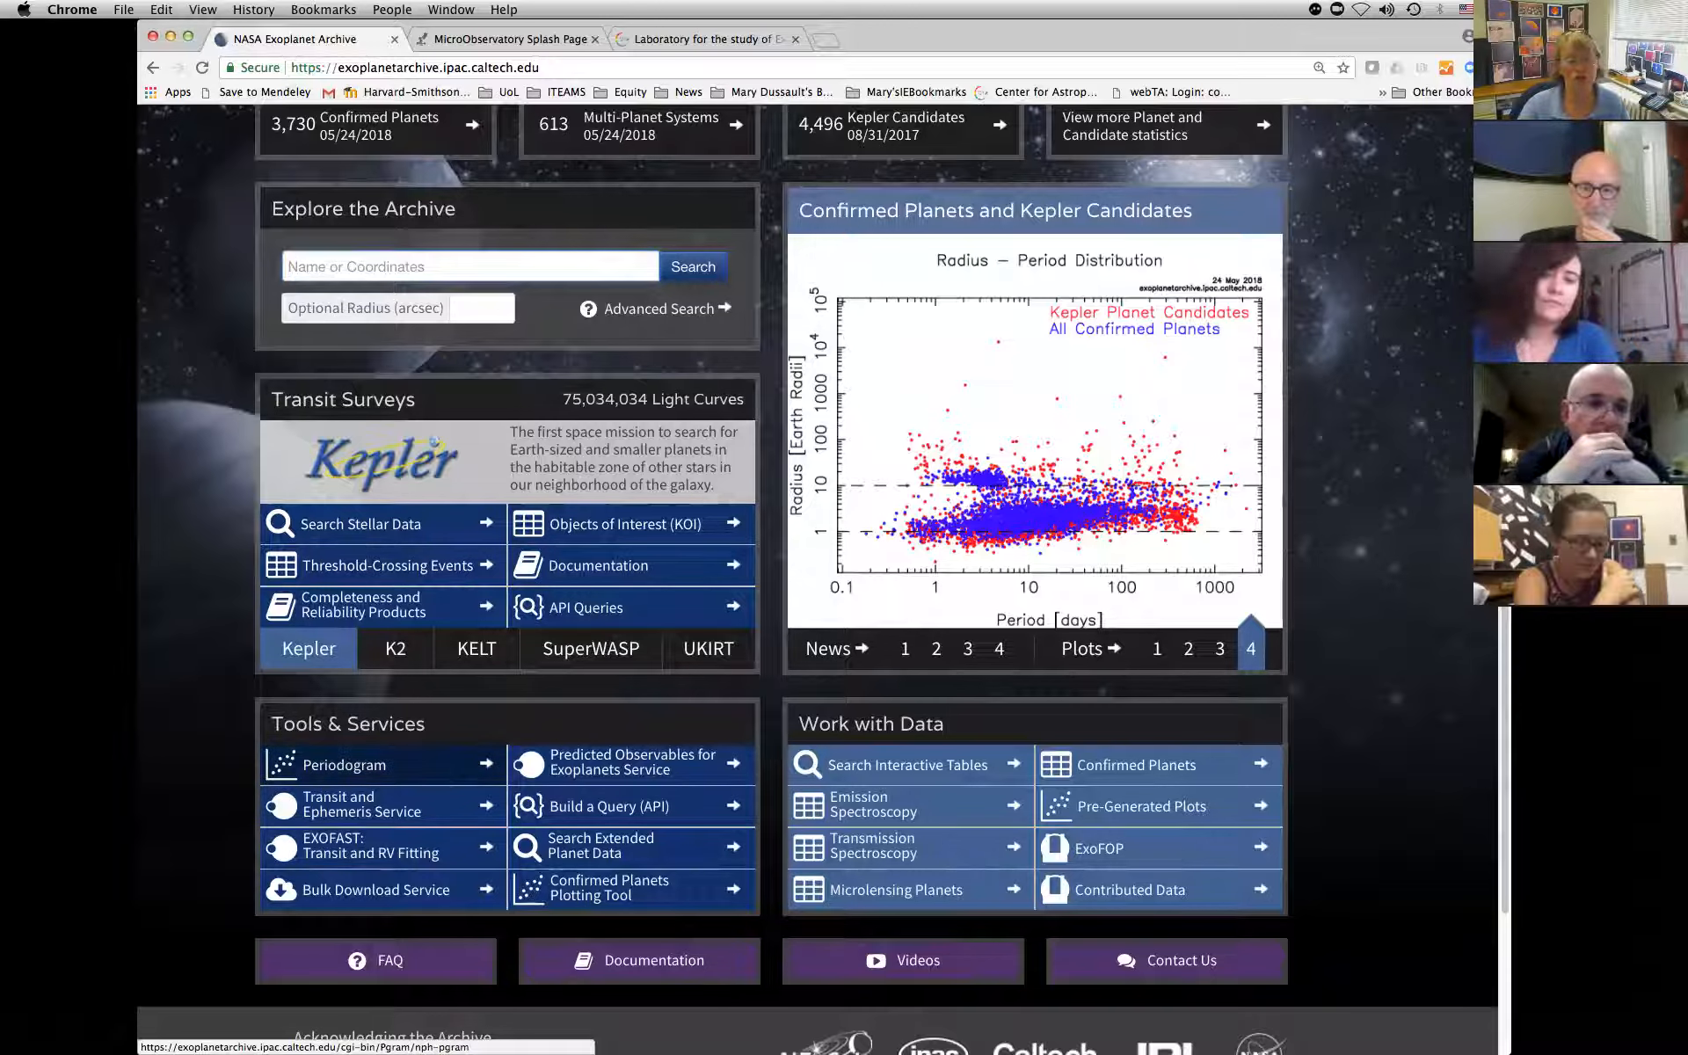
{"action": "left_click", "coordinate": [903, 649]}
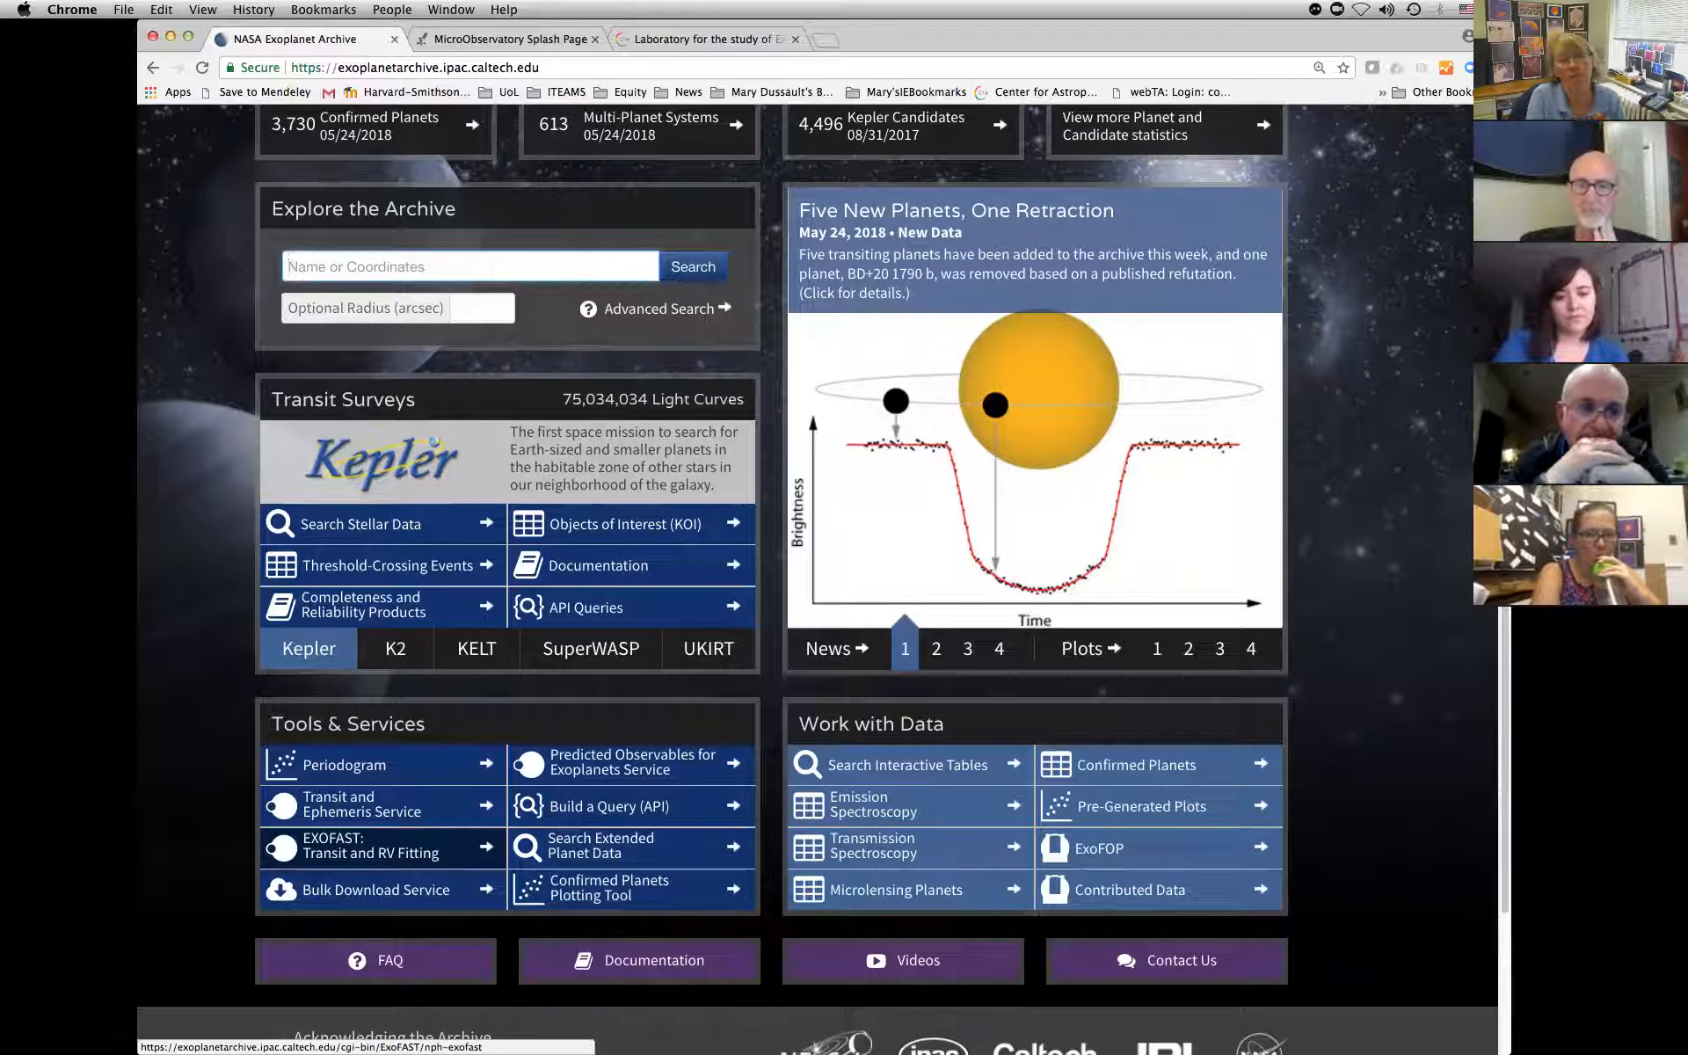
{"action": "left_click", "coordinate": [934, 649]}
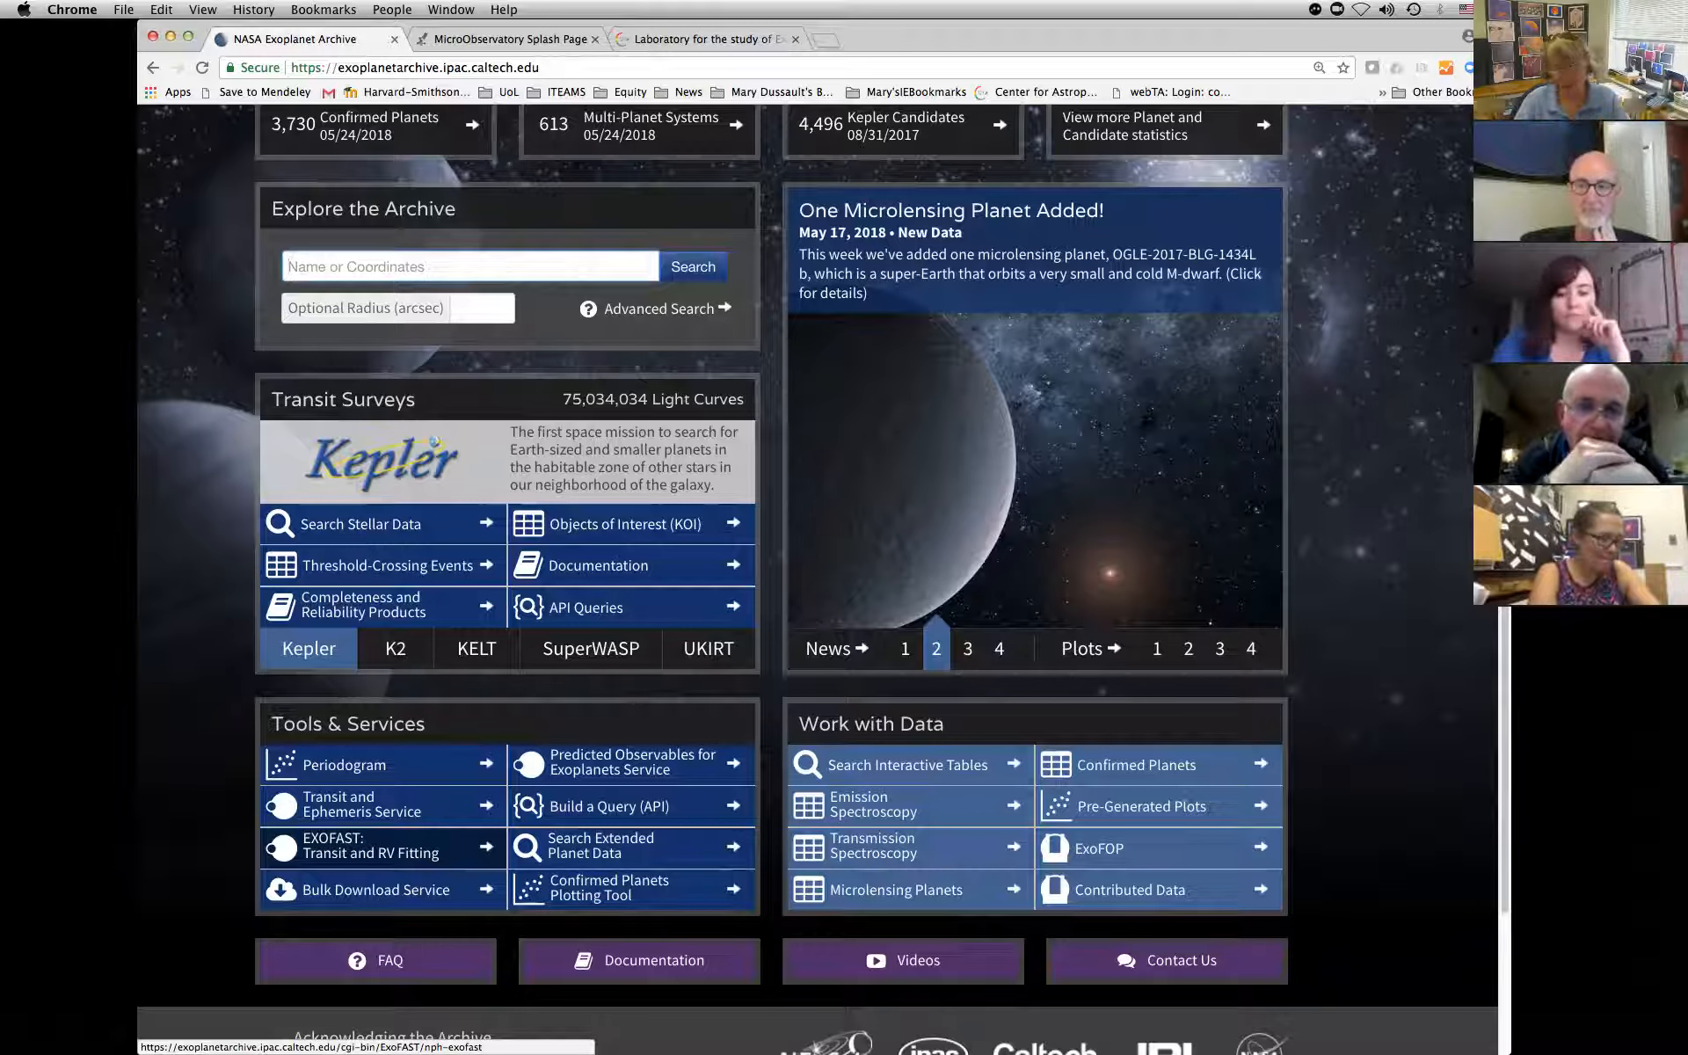
{"action": "left_click", "coordinate": [965, 649]}
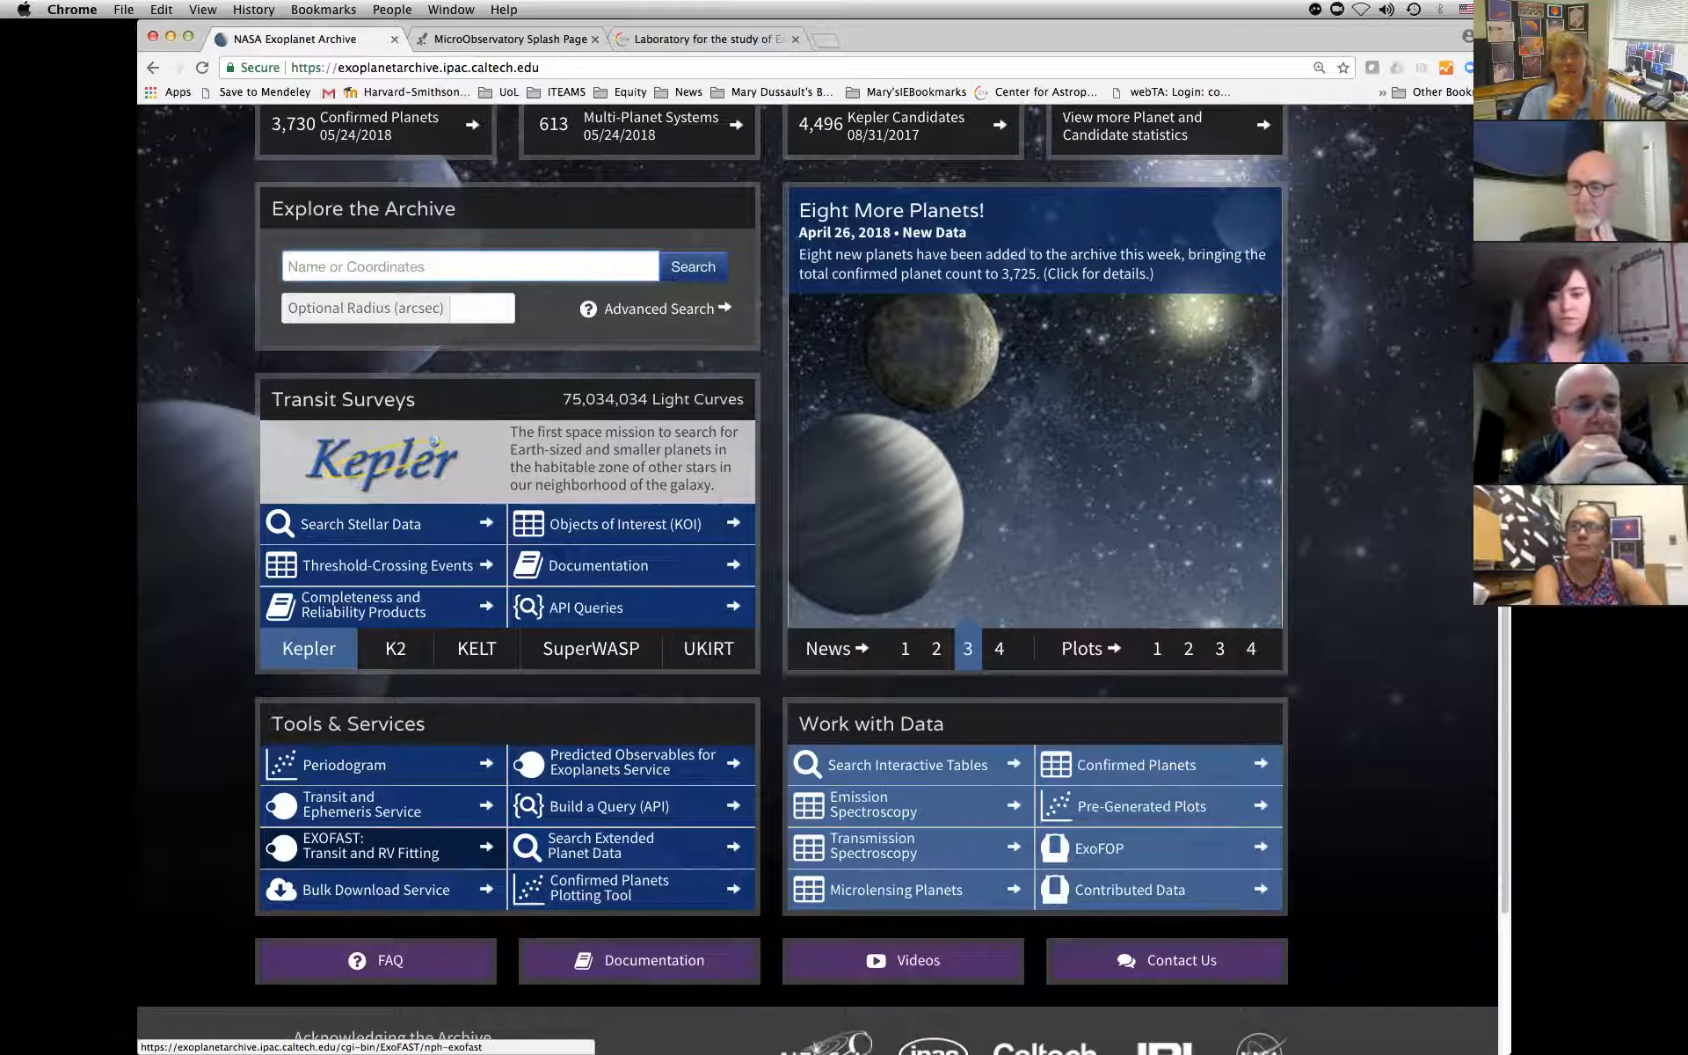
{"action": "left_click", "coordinate": [997, 649]}
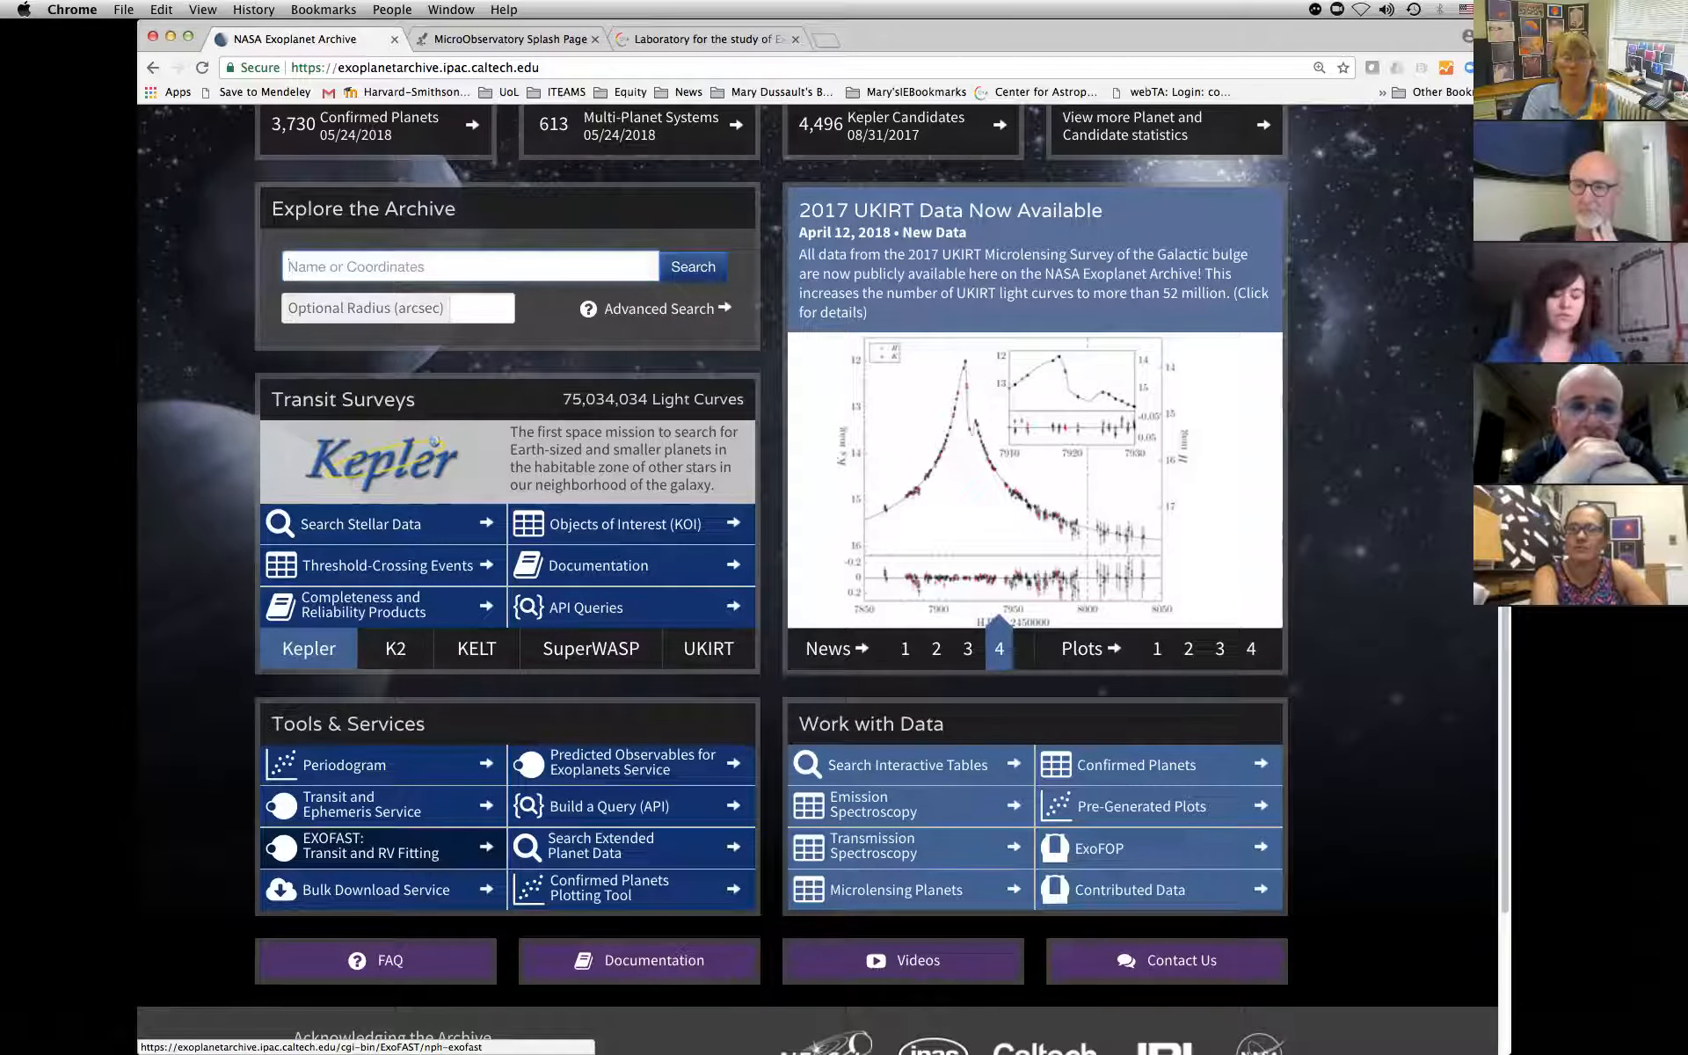
{"action": "left_click", "coordinate": [1155, 649]}
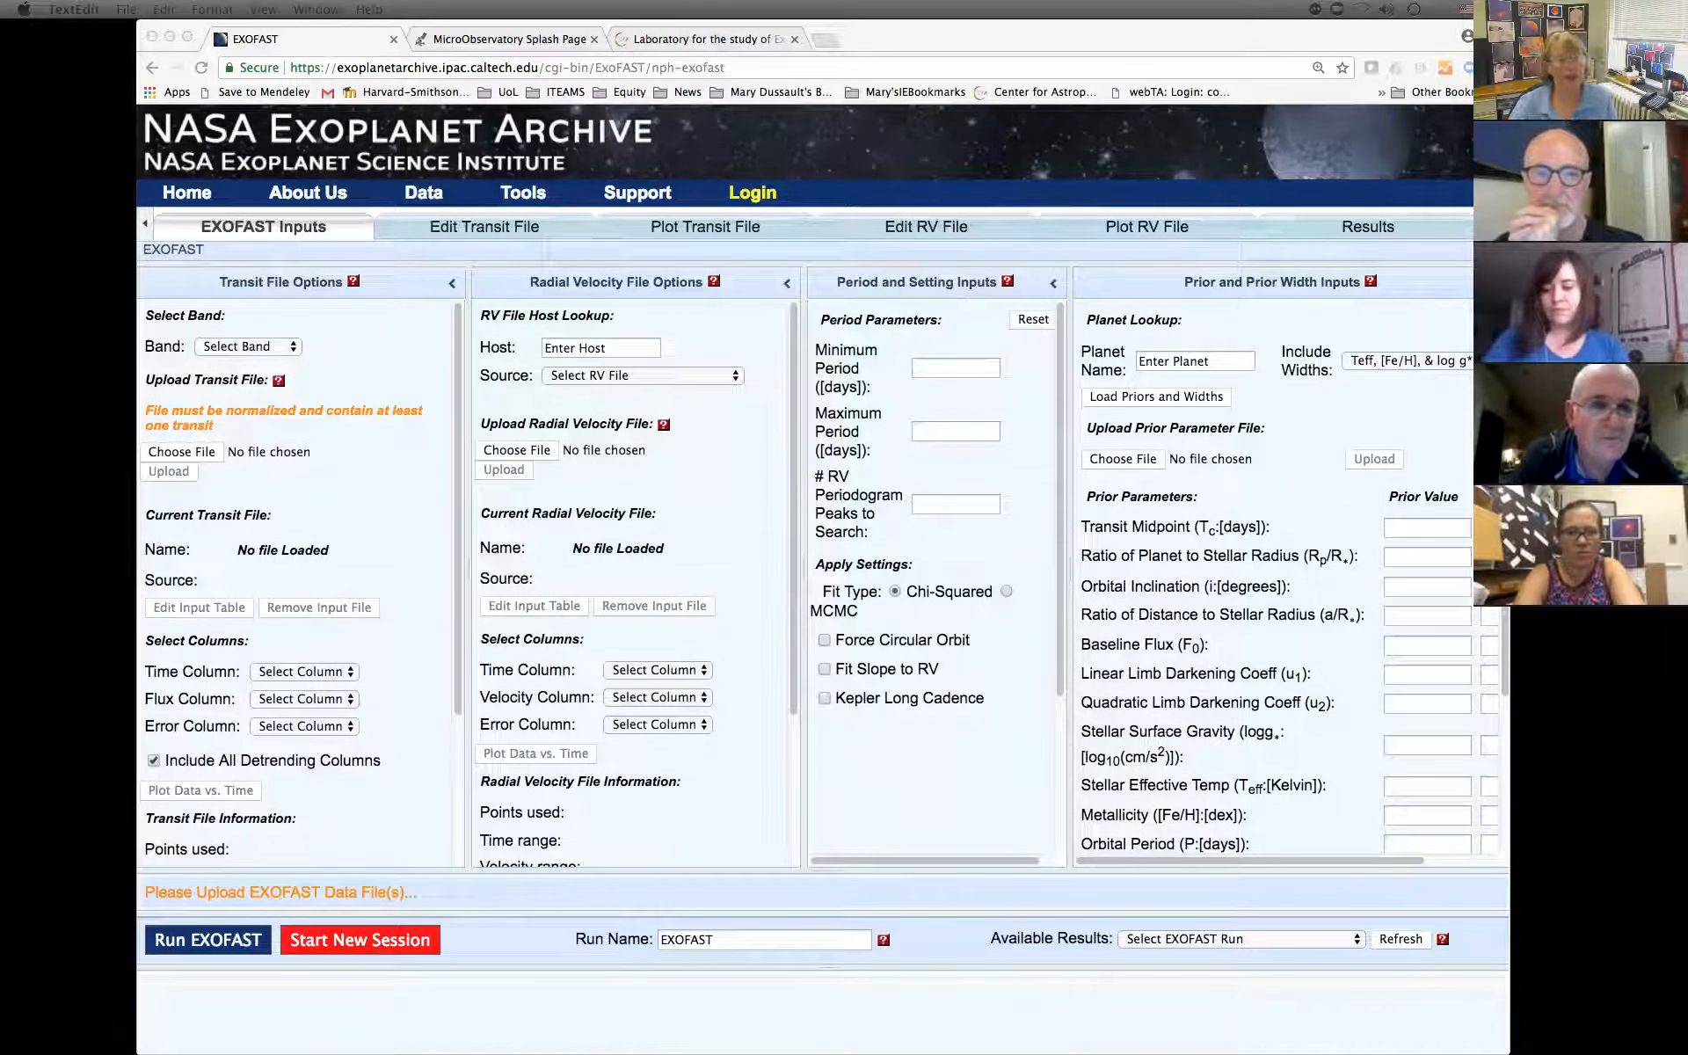
Choose the HAT-P-32b transit input .txt file and set the band to CoRoT.
{"action": "left_click", "coordinate": [246, 346]}
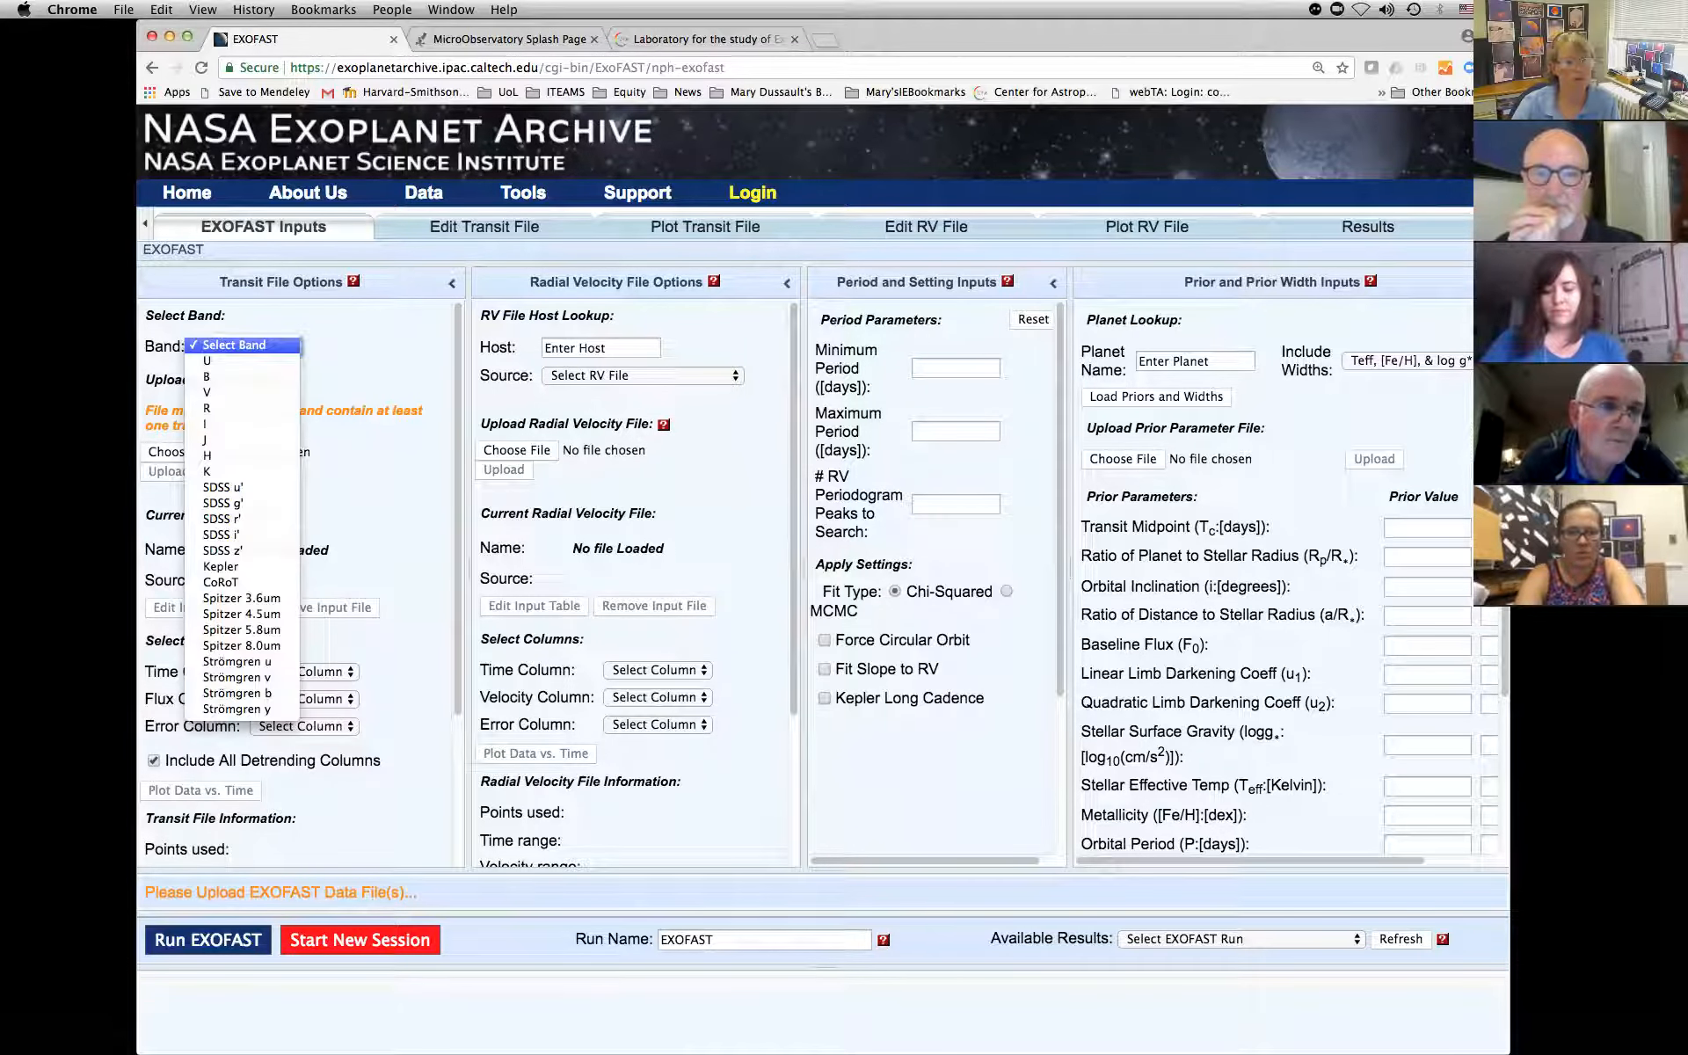
{"action": "left_click", "coordinate": [248, 346]}
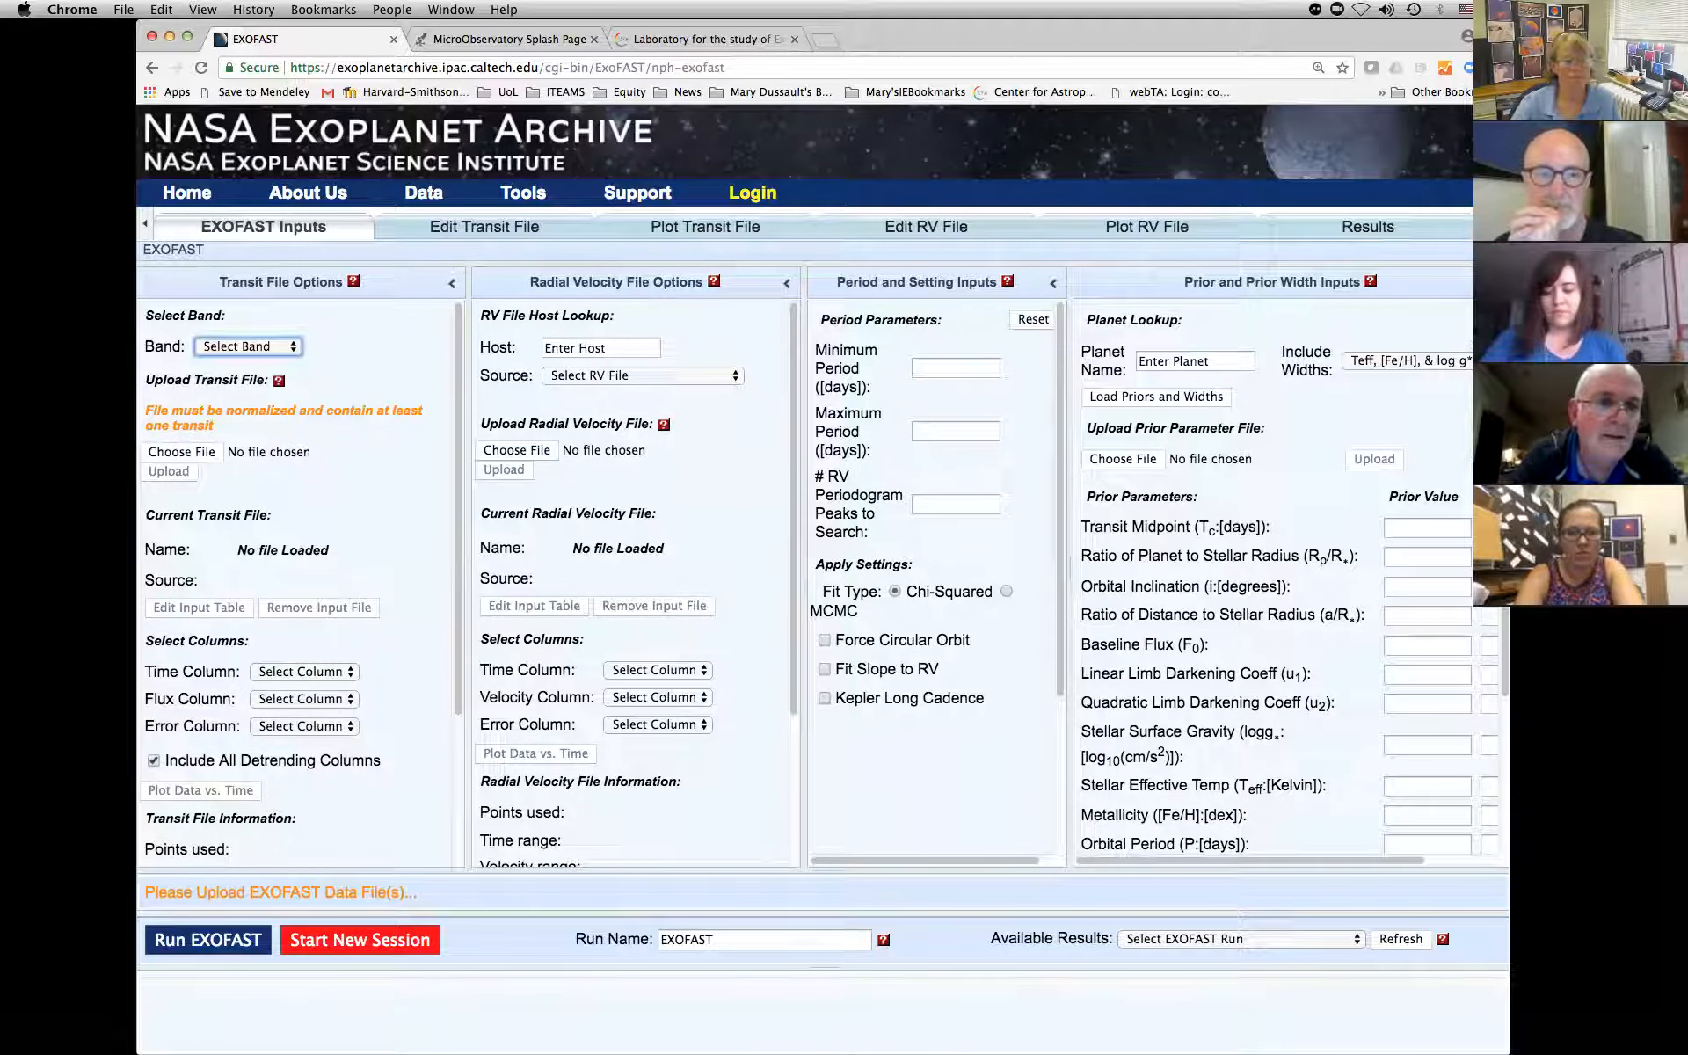
{"action": "left_click", "coordinate": [181, 451]}
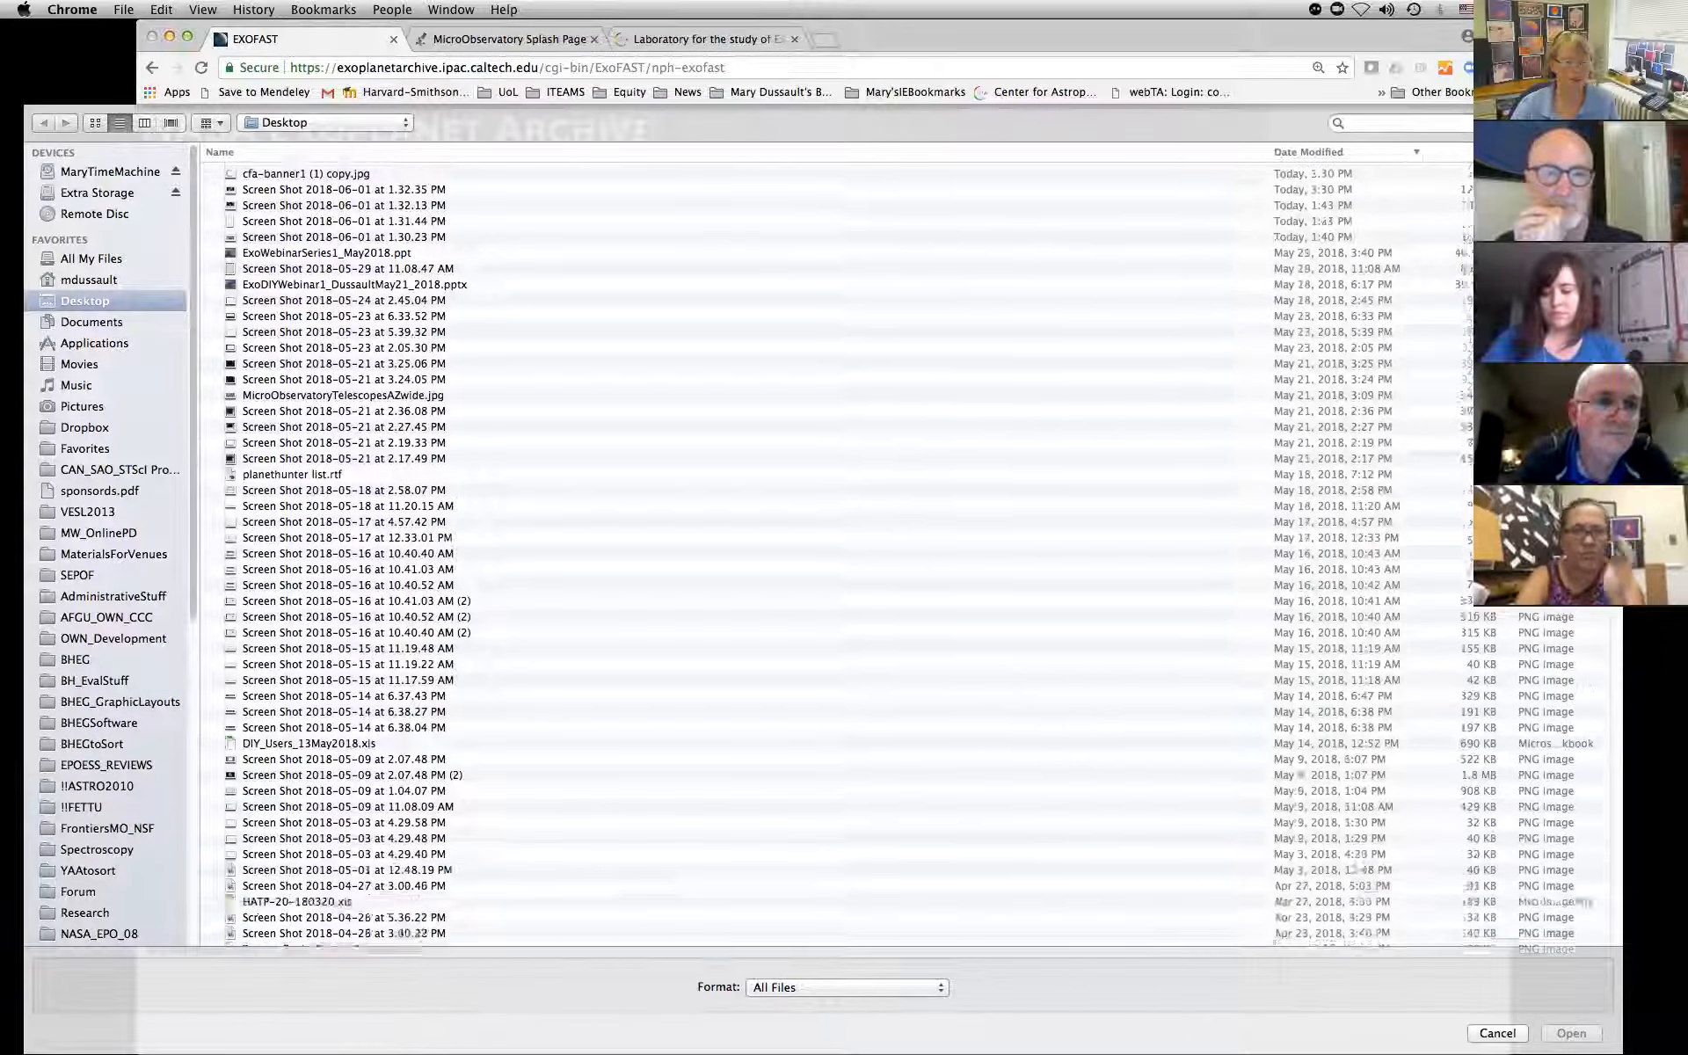
{"action": "scroll", "scroll_direction": "down", "scroll_amount": 3}
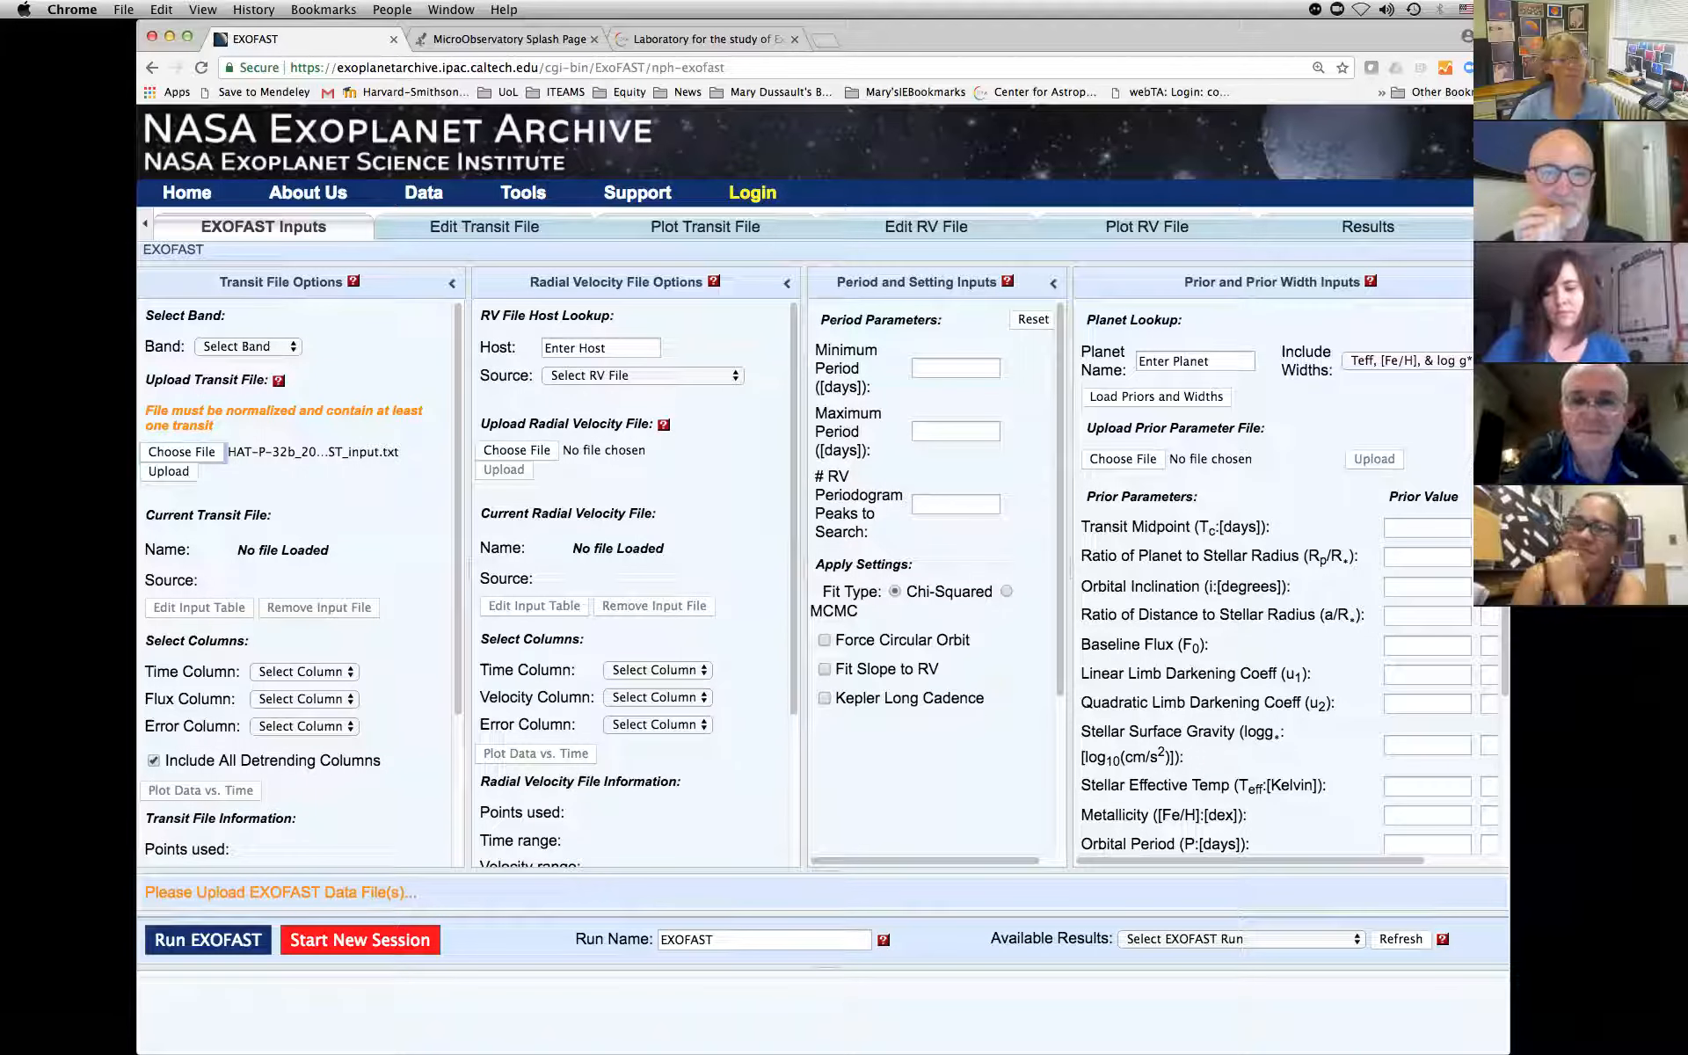
{"action": "left_click", "coordinate": [247, 347]}
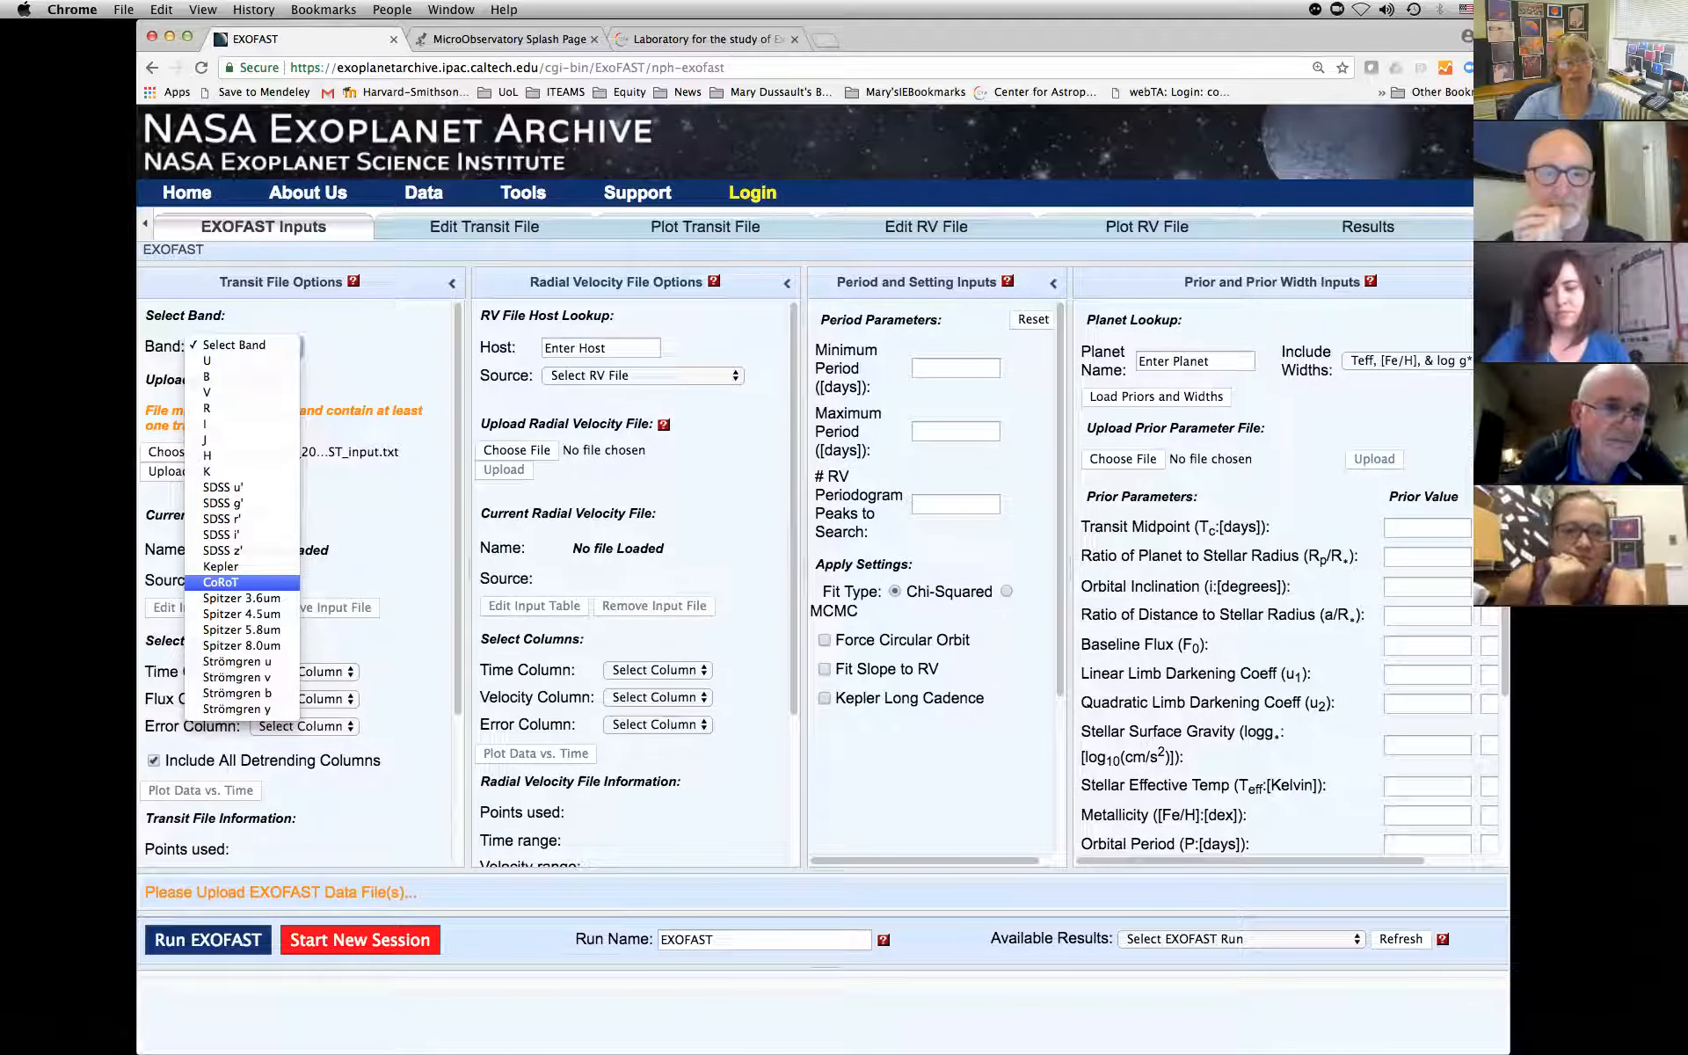
{"action": "left_click", "coordinate": [220, 582]}
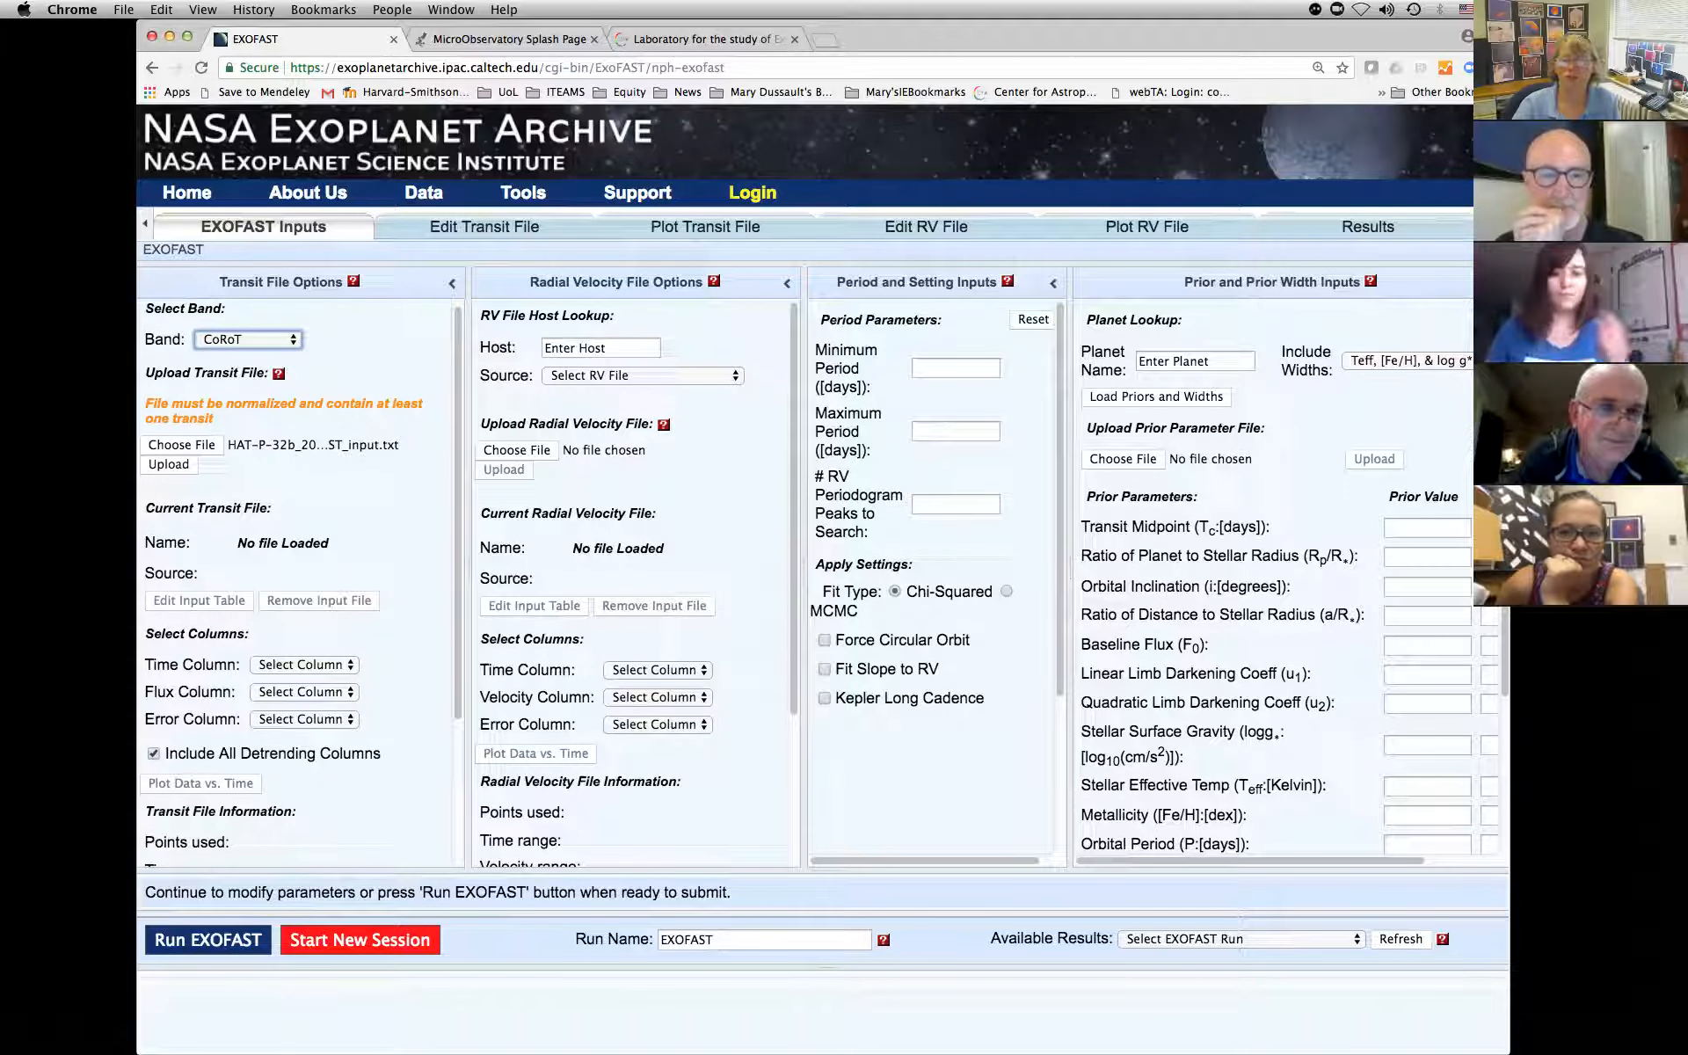
Load priors for Hat-P-32b, with metallicity width 1 and orbital period 2.15001.
{"action": "left_click", "coordinate": [1194, 361]}
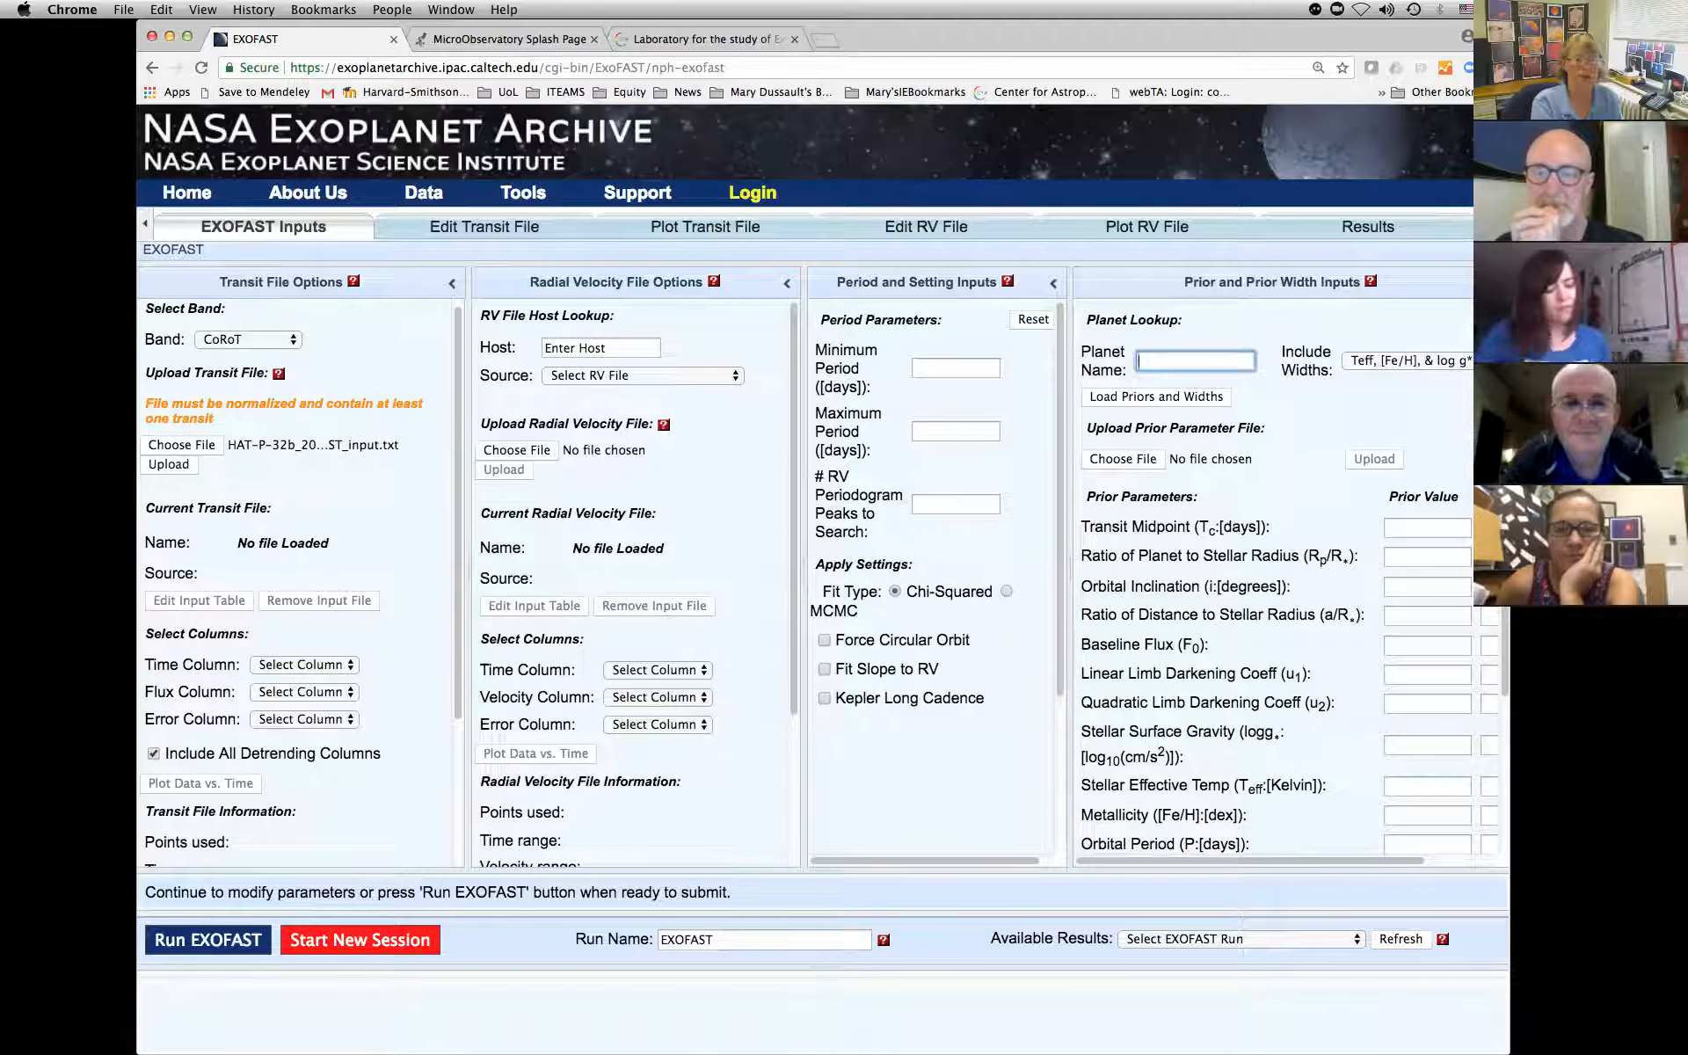
{"action": "type", "text": "Hat-P-32b"}
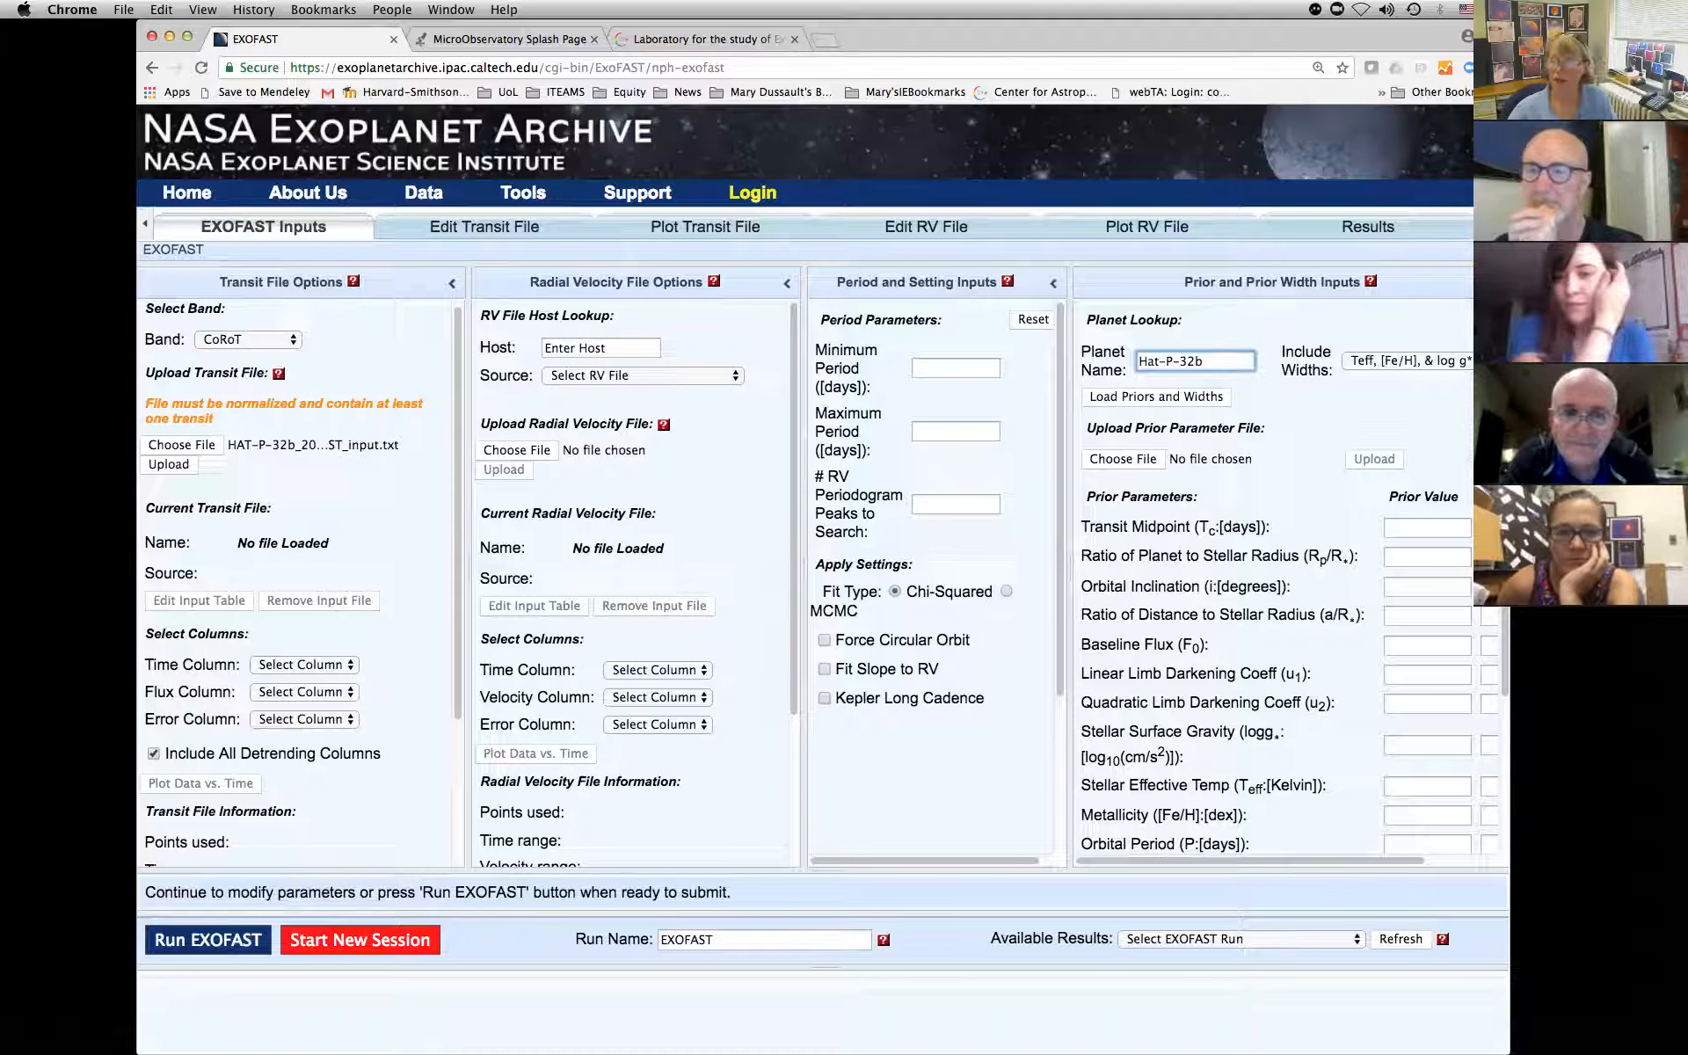
{"action": "left_click", "coordinate": [1155, 395]}
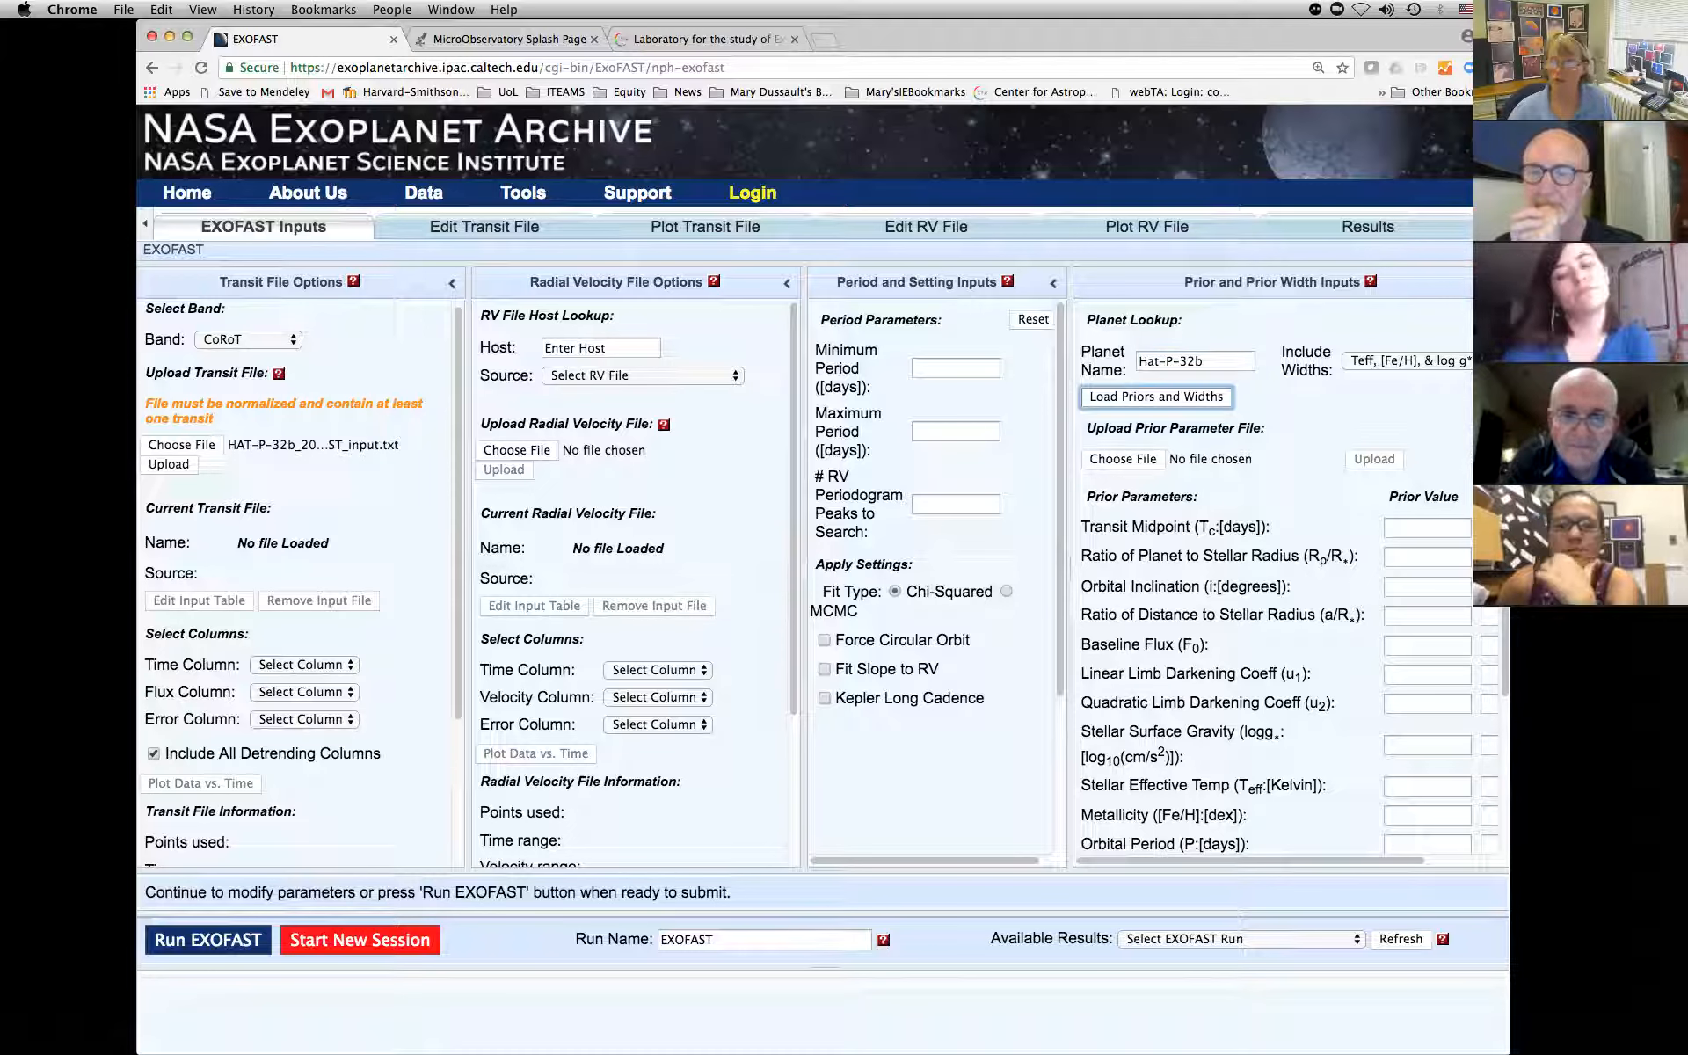
{"action": "left_click", "coordinate": [1155, 396]}
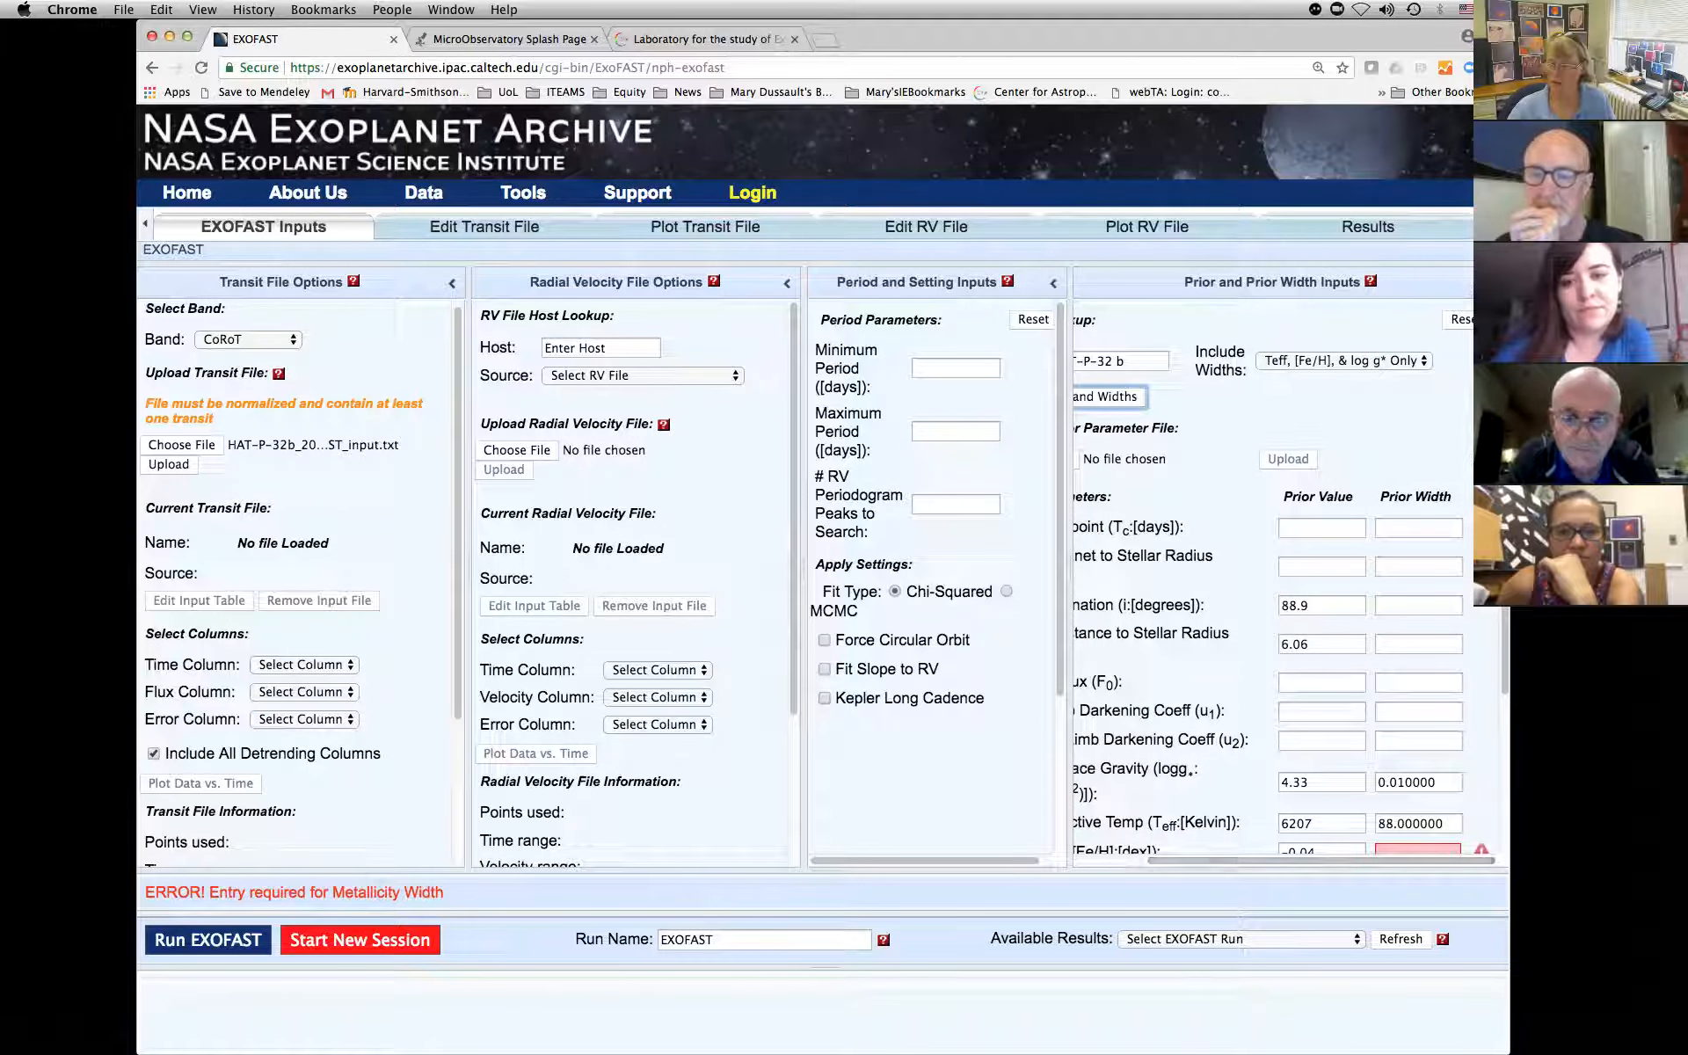
{"action": "type", "text": "1"}
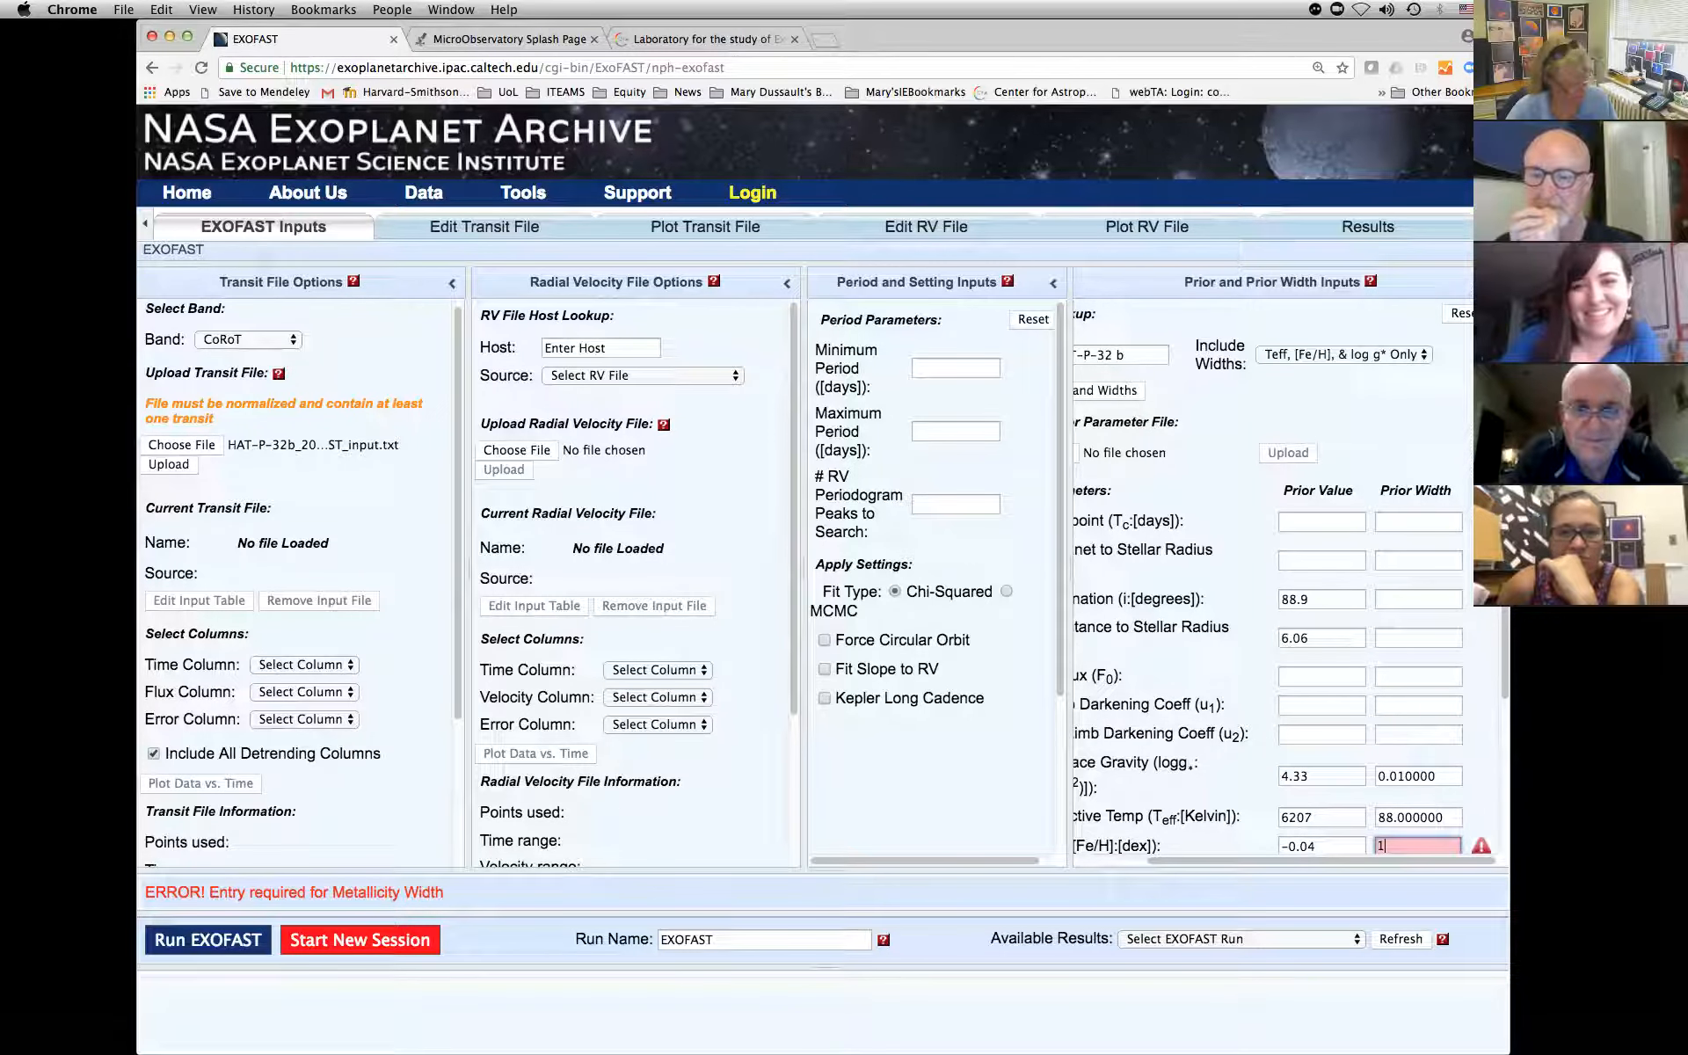
{"action": "type", "text": "2.15001"}
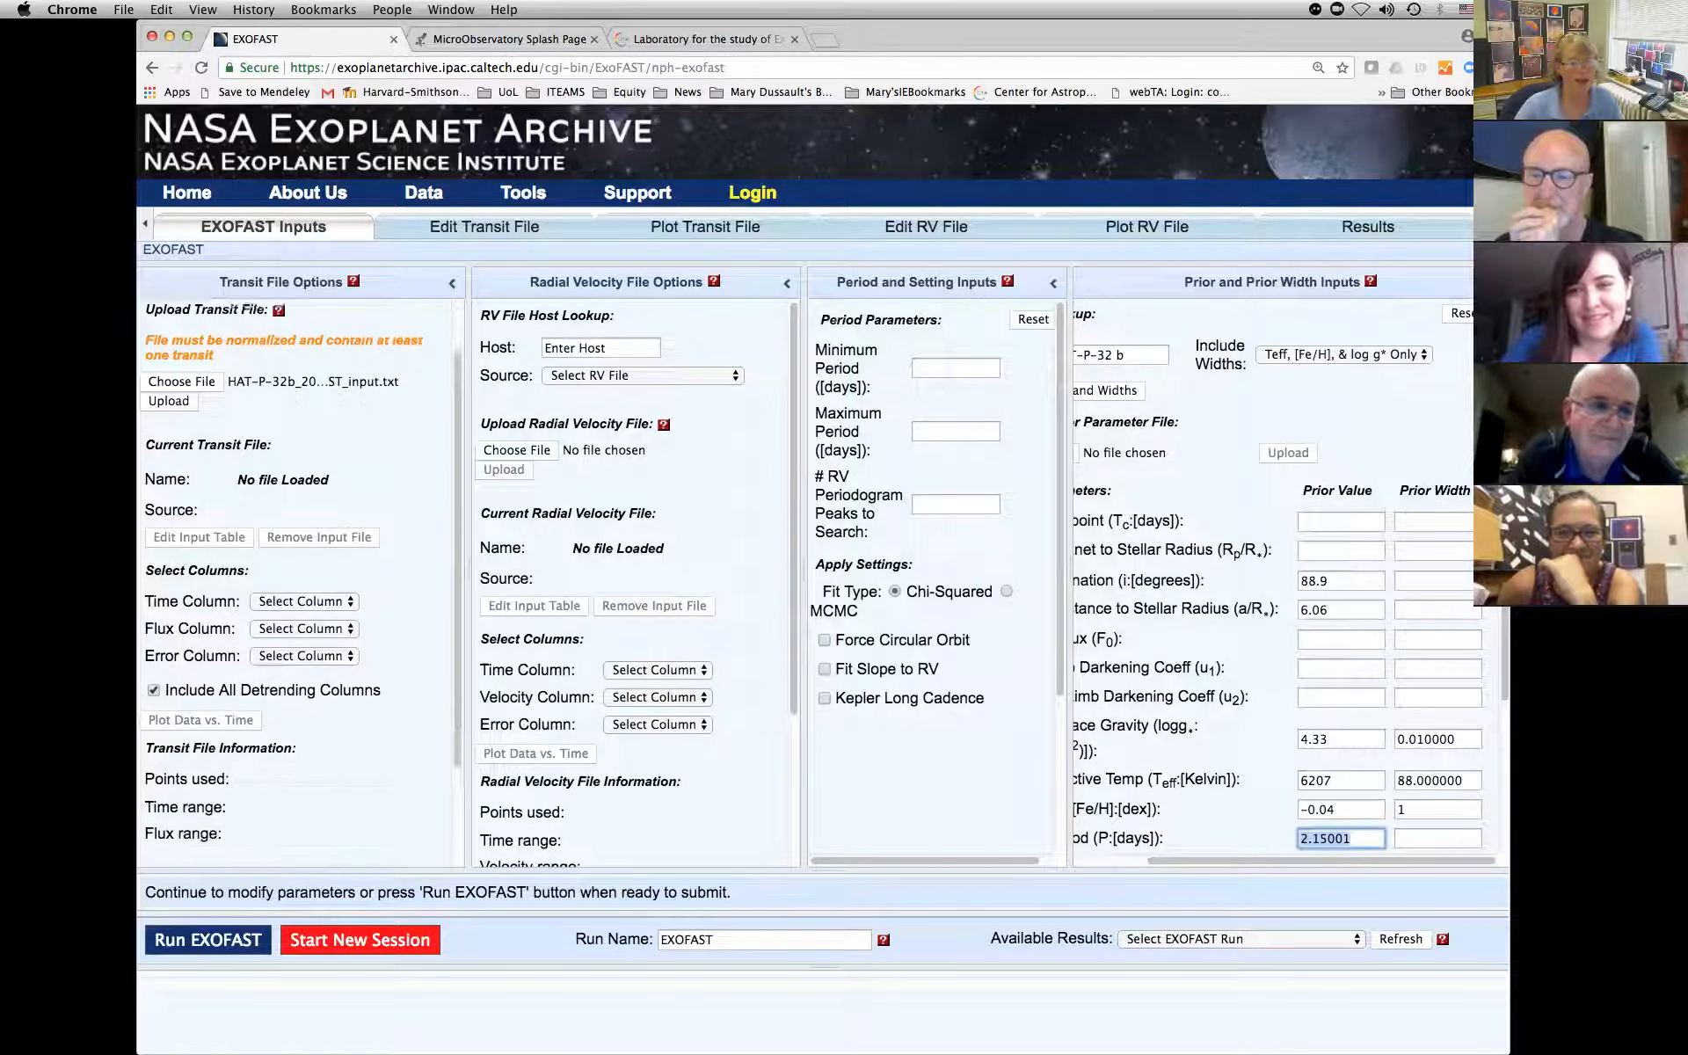
Upload the HAT-P-32b transit file (92 points) and highlight the start of its time range.
{"action": "left_click", "coordinate": [169, 401]}
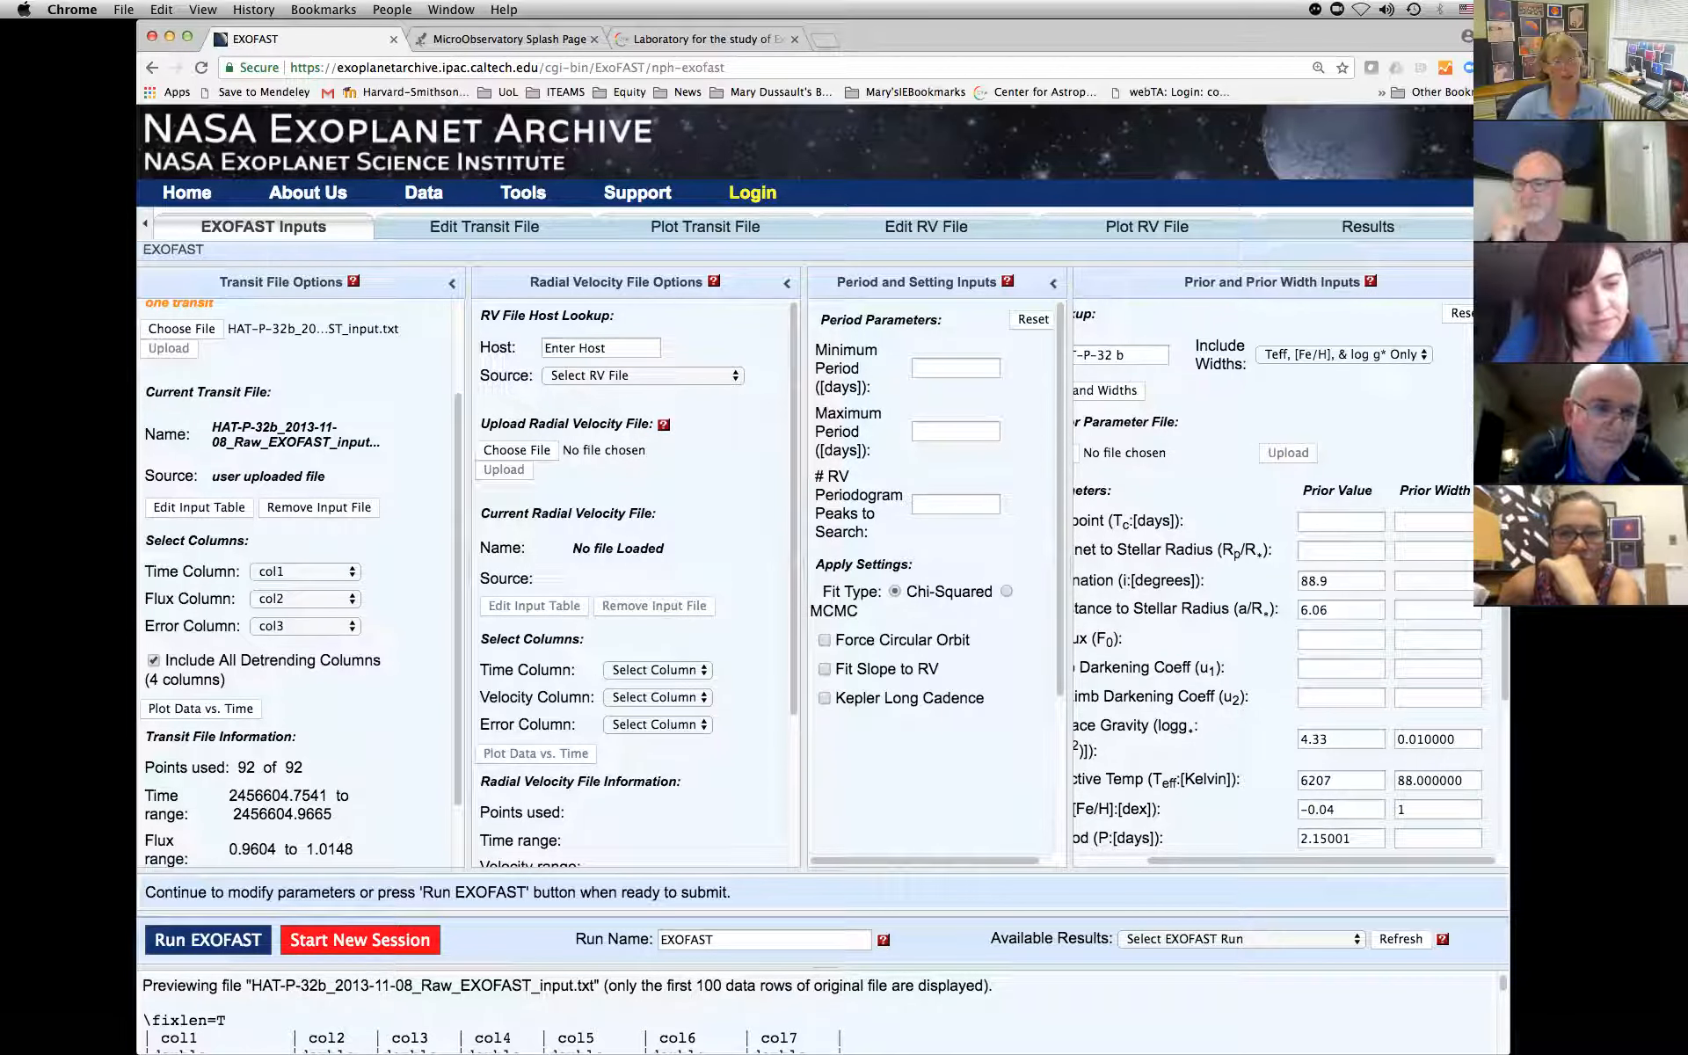
{"action": "double_click", "coordinate": [259, 794]}
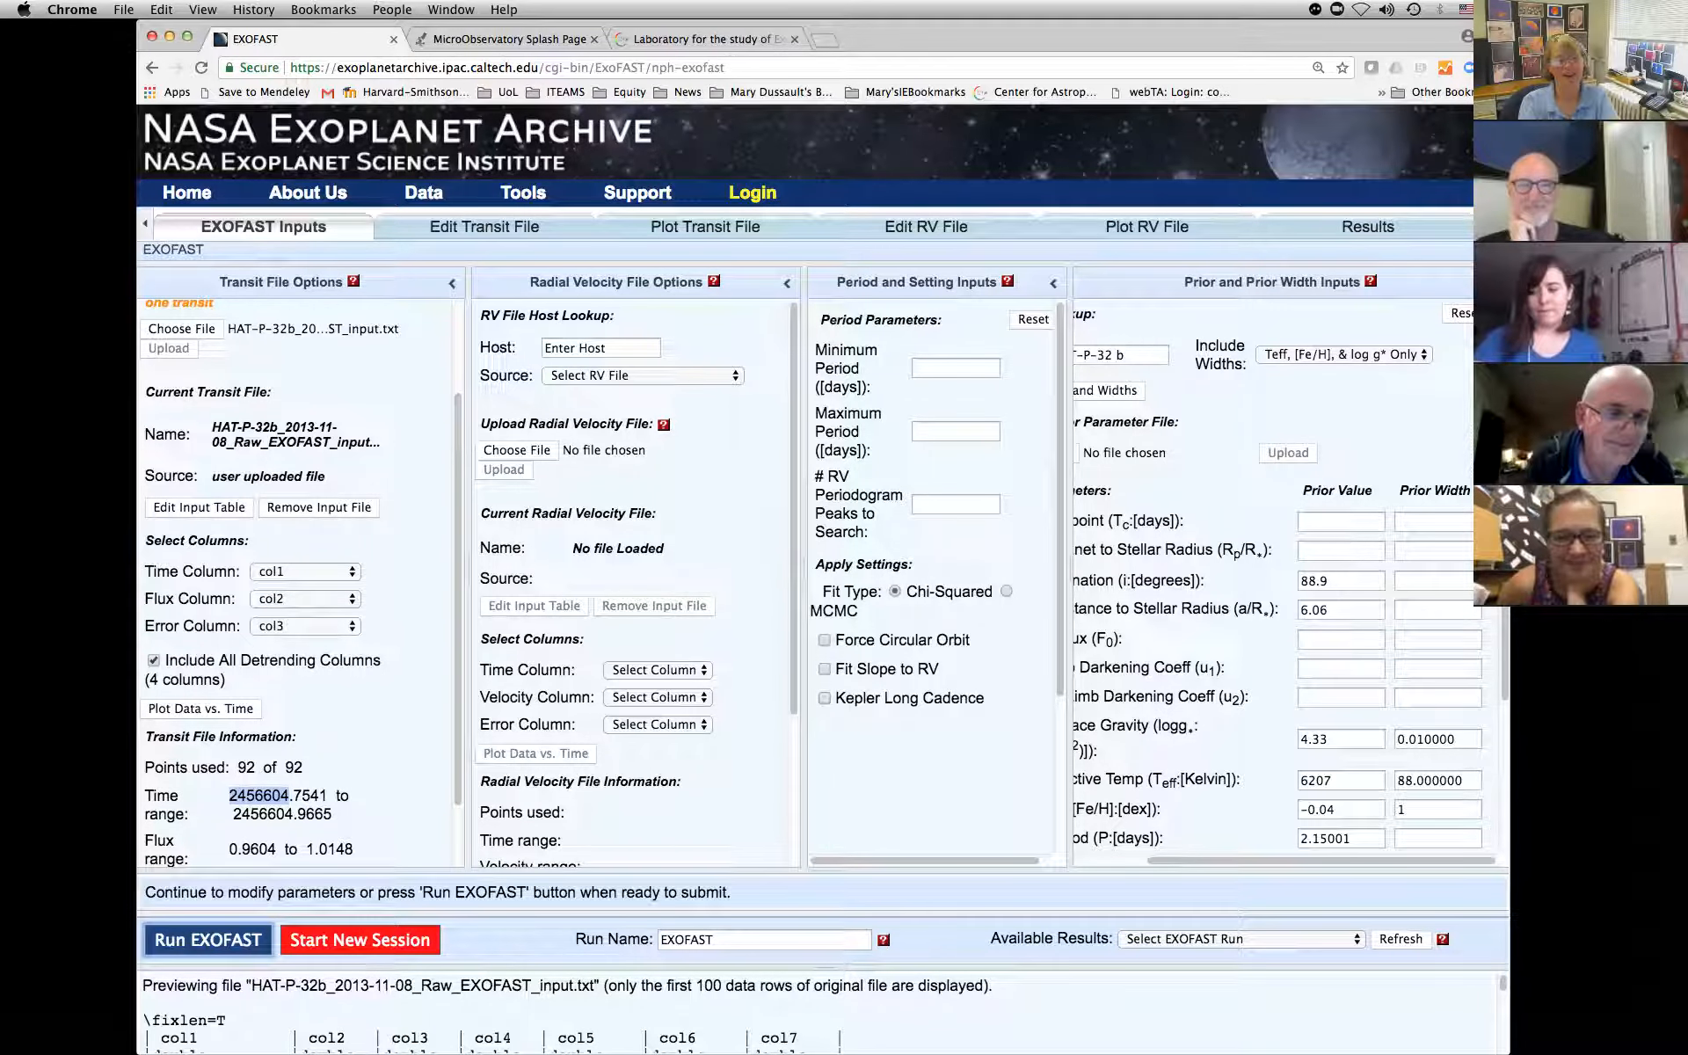
{"action": "left_click", "coordinate": [208, 939]}
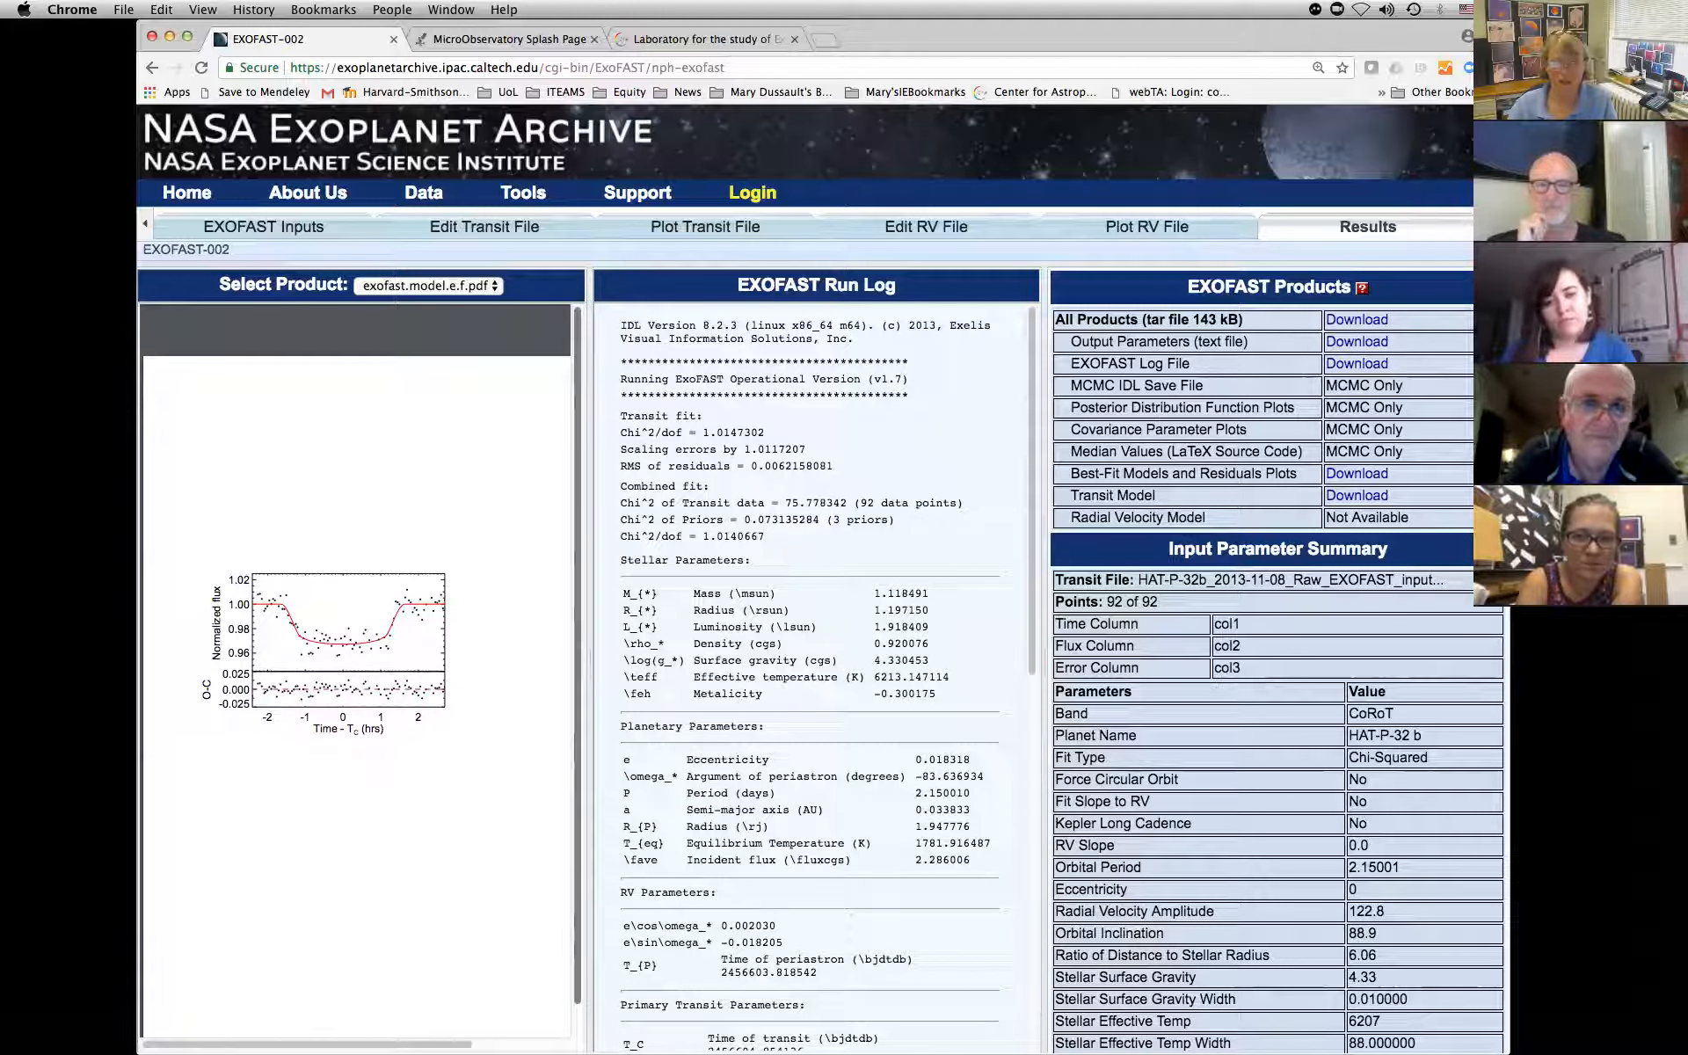
Scroll the EXOFAST-002 run log down to HAT-P-32b's planetary and primary transit parameters.
{"action": "scroll", "scroll_direction": "down", "scroll_amount": 3}
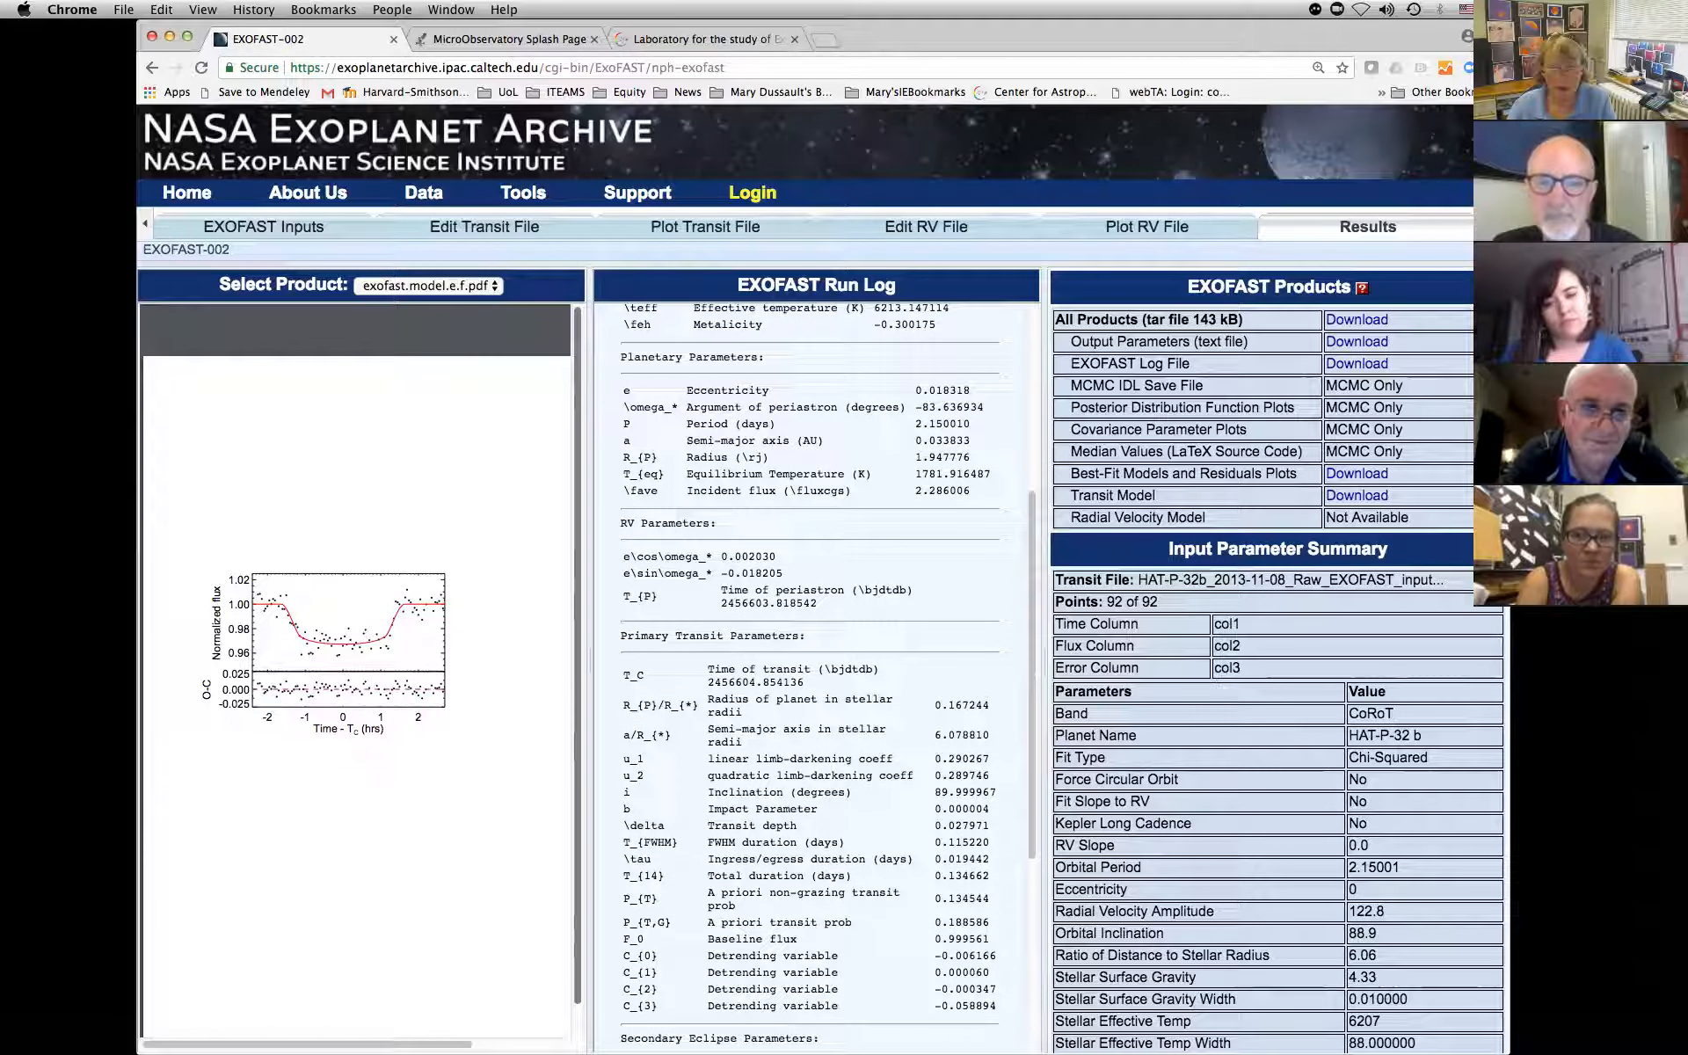